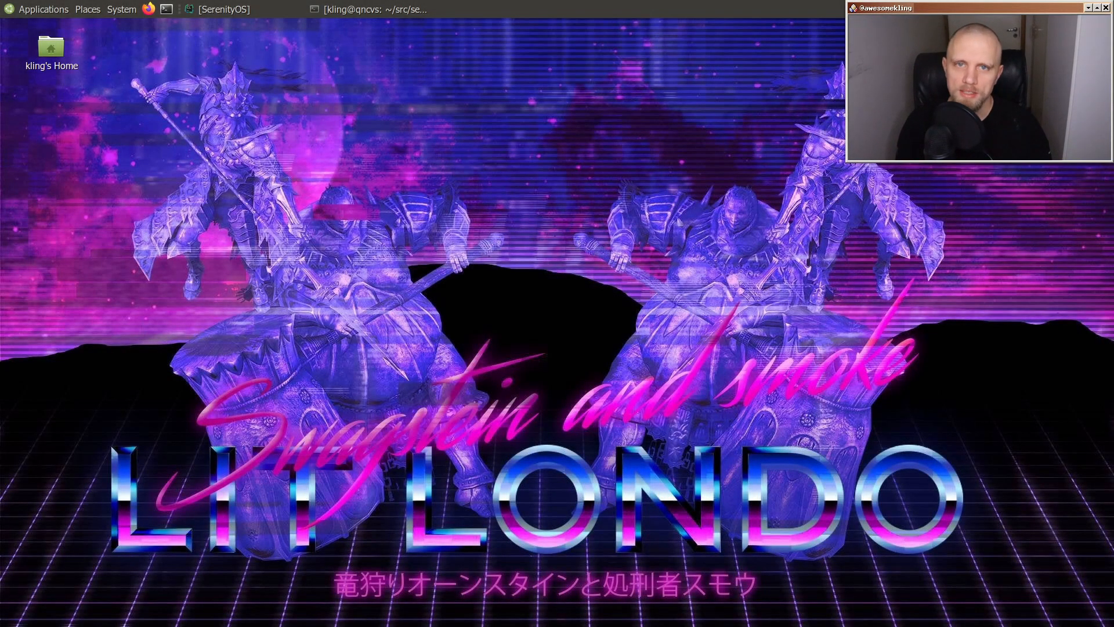
mouse_move(285, 21)
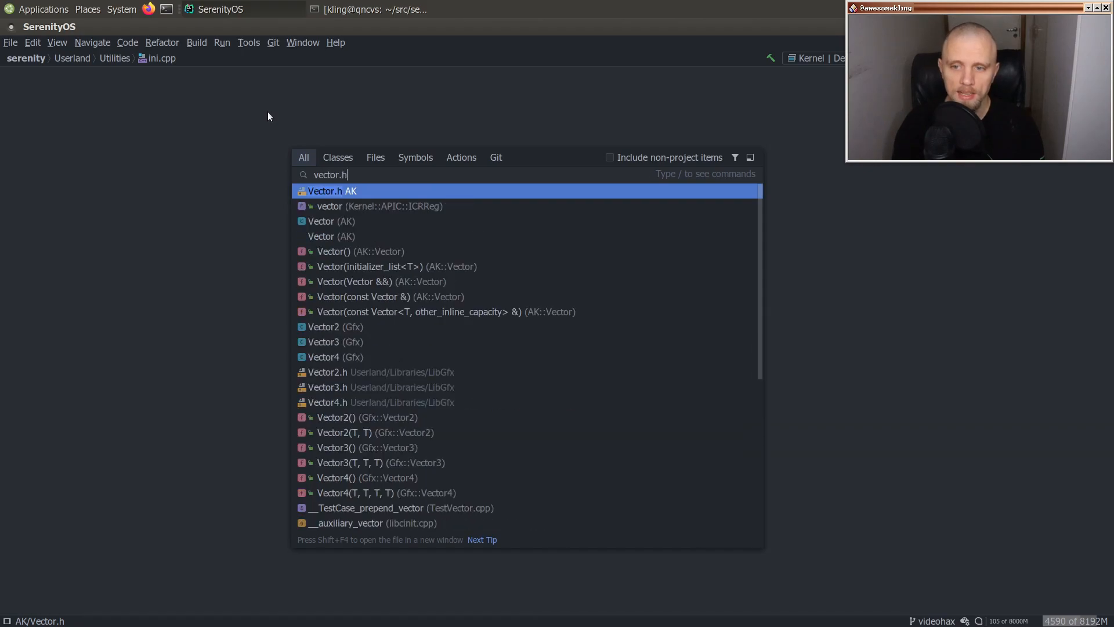
- Read Vector.h's remove_all_matching, then begin a project-wide Find in Files search
double_click(325, 190)
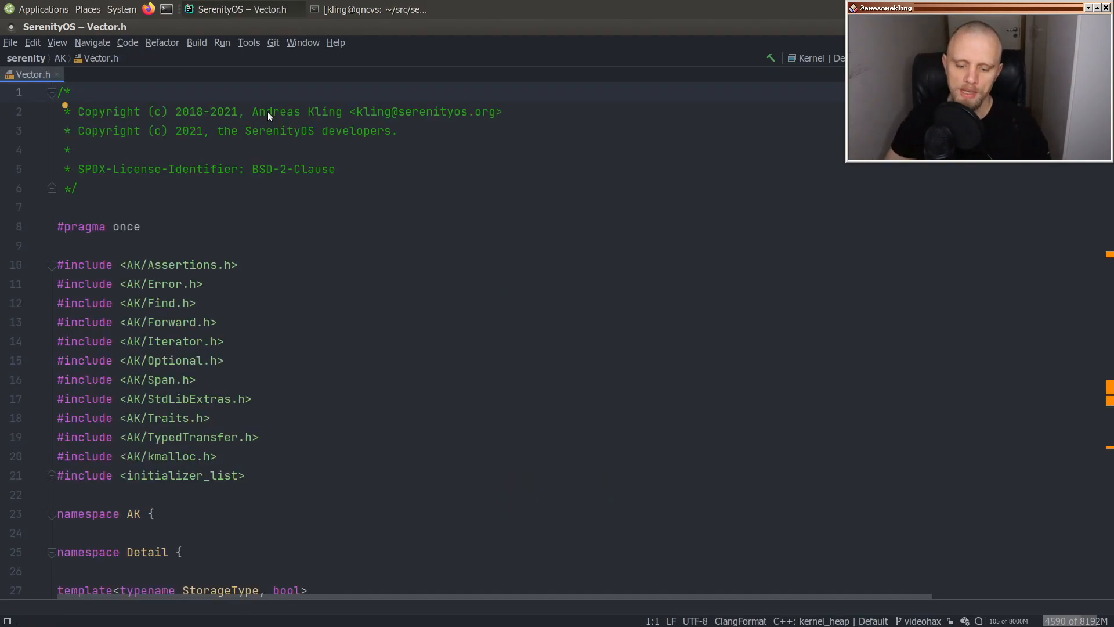
text(remove(i);)
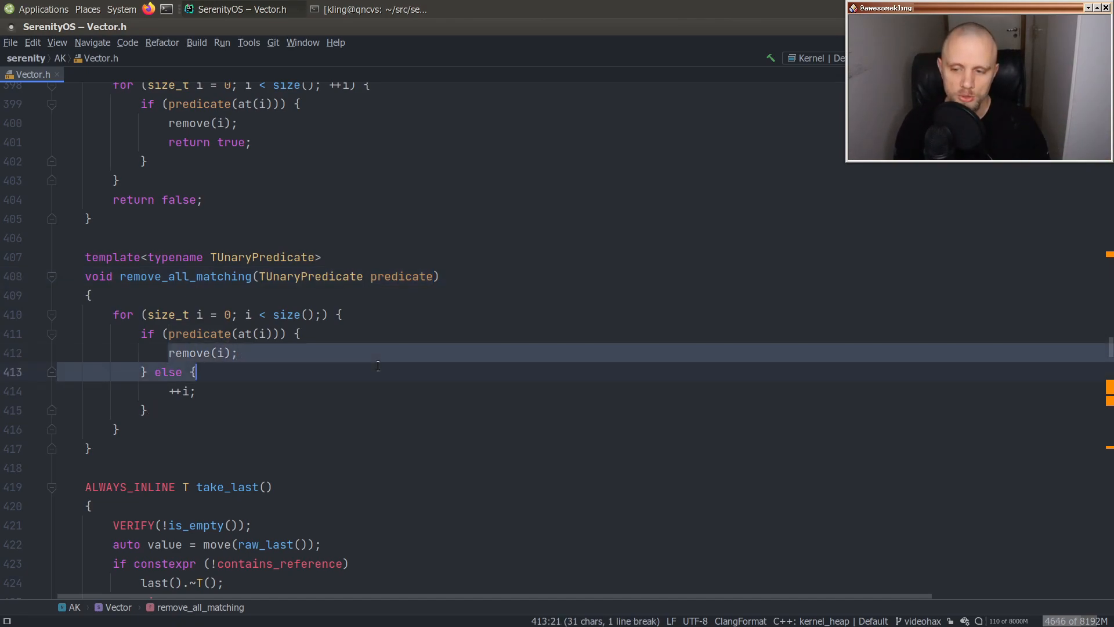
click(182, 391)
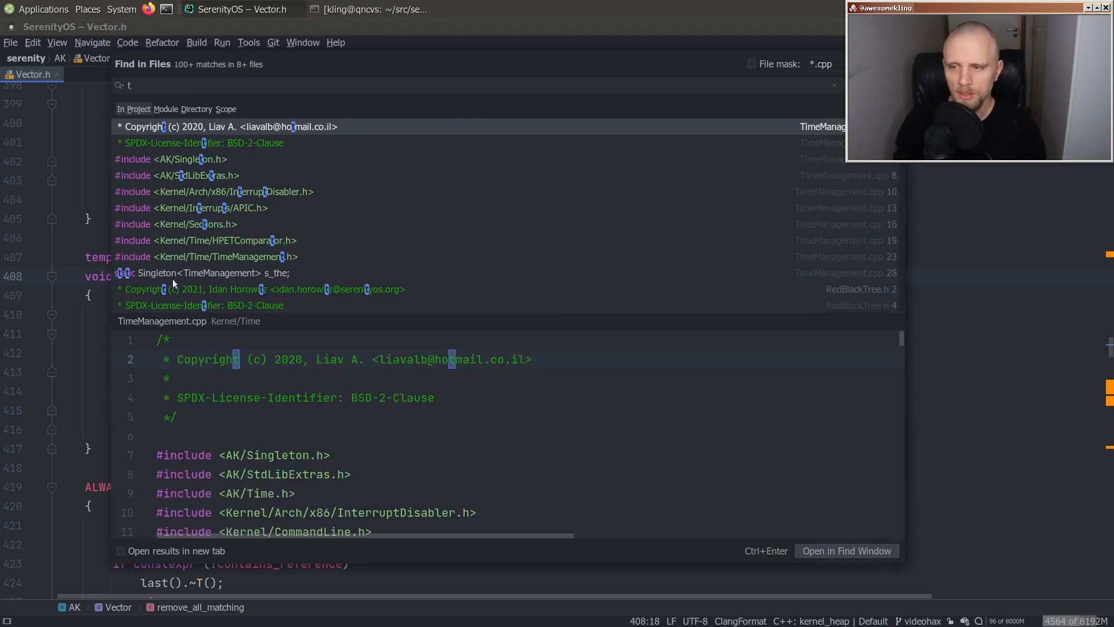
- Search for to_remove, open WeakSet.cpp and put the caret inside remove_dead_cells with a new empty line
text(to_remove)
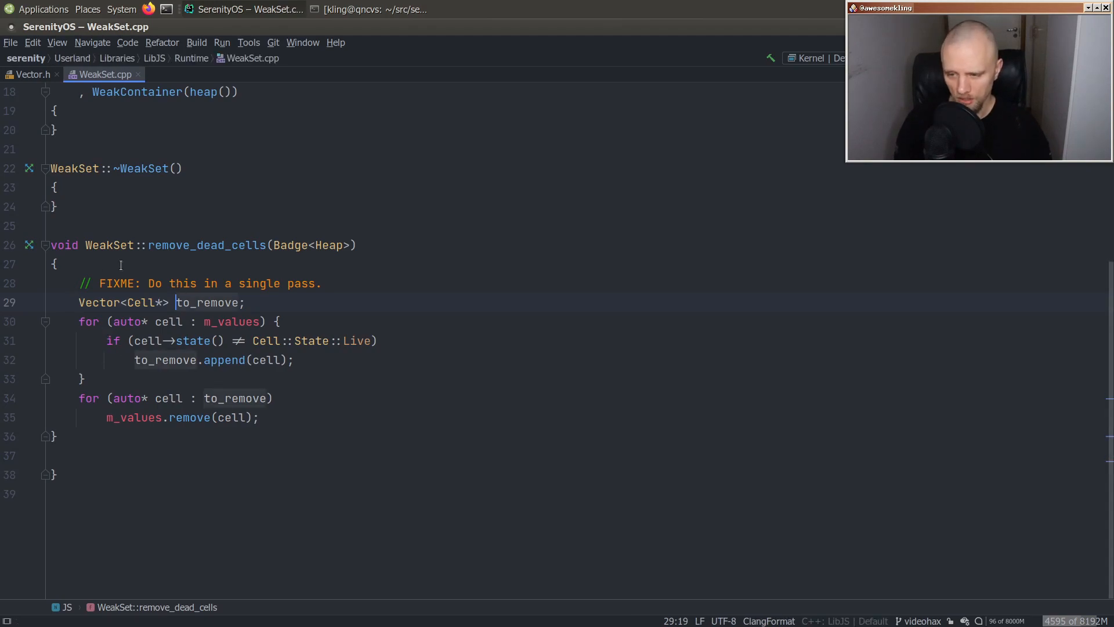
double_click(208, 301)
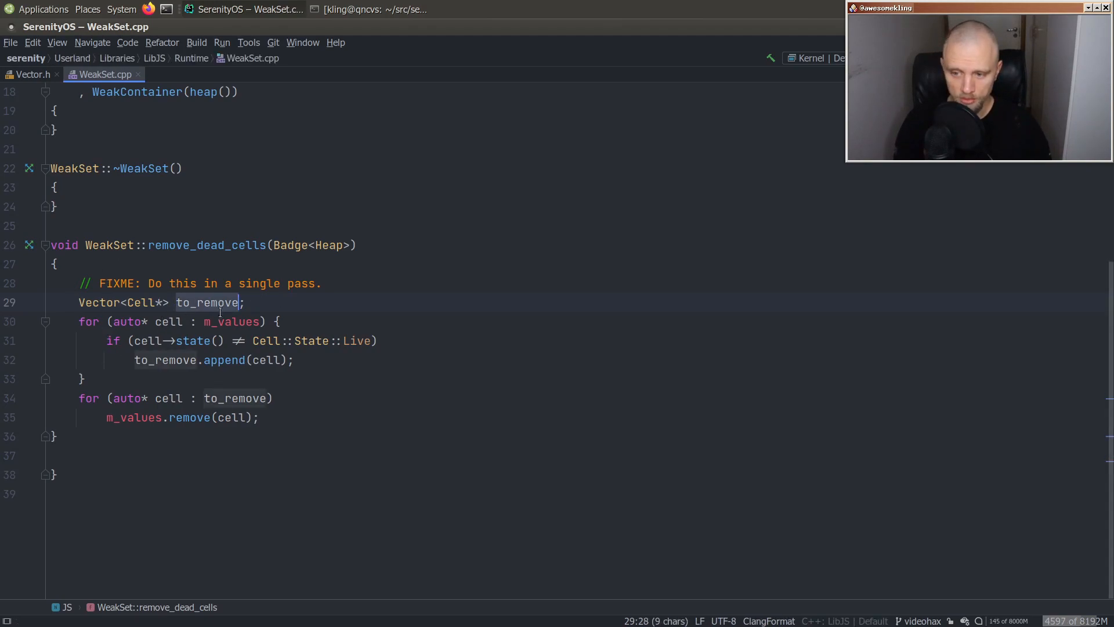
click(232, 321)
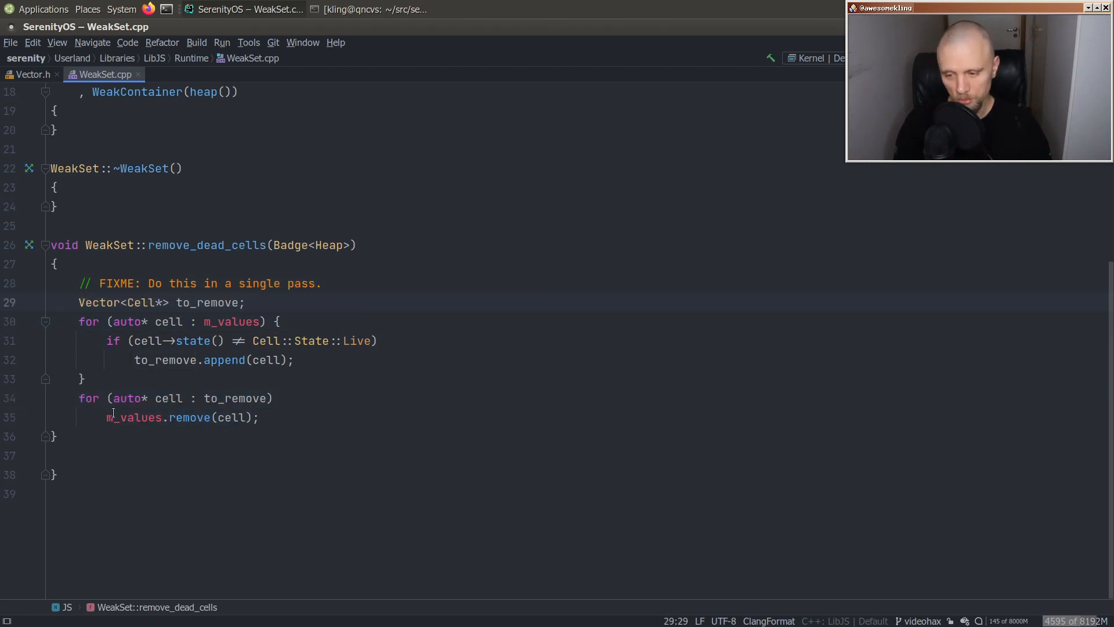
click(199, 416)
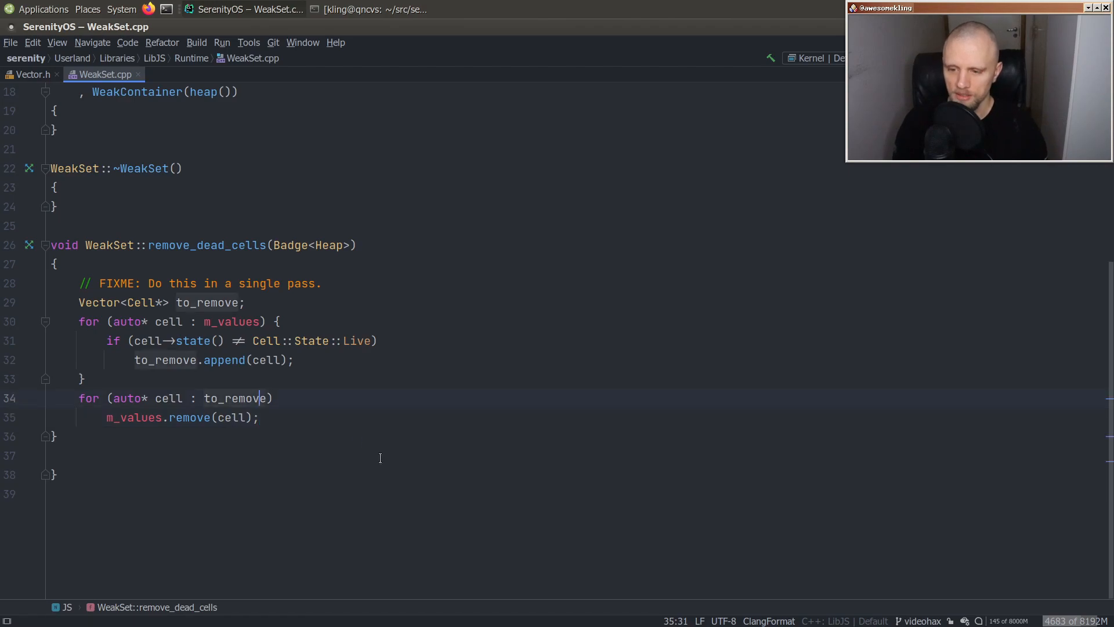
click(213, 283)
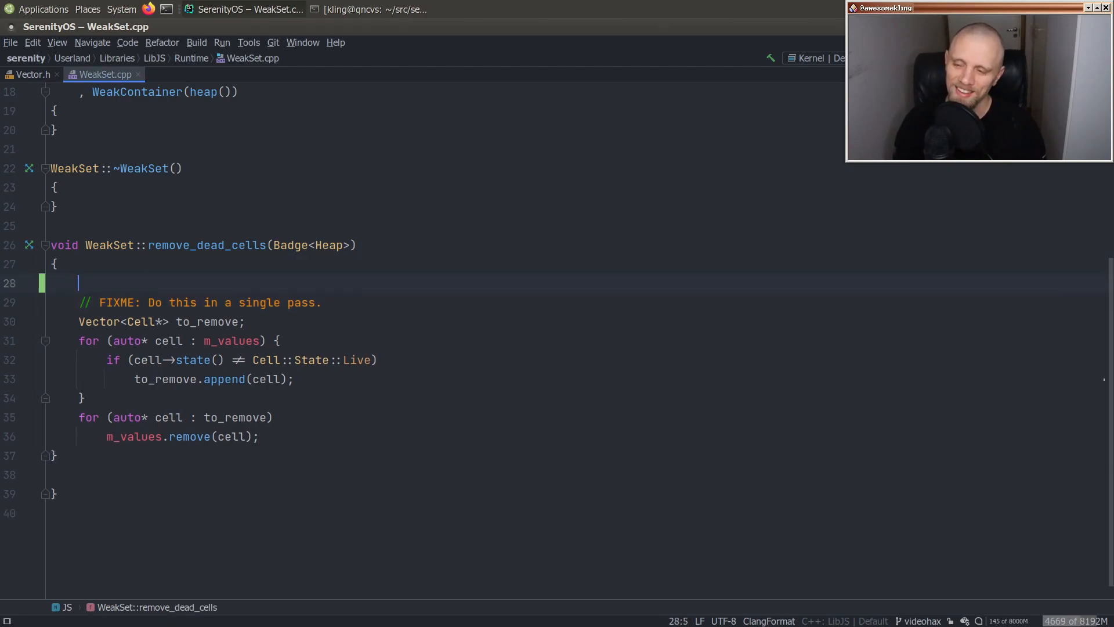
- Write m_values.remove_all_matching([&](Cell* cell) { return ... in remove_dead_cells
text(m_)
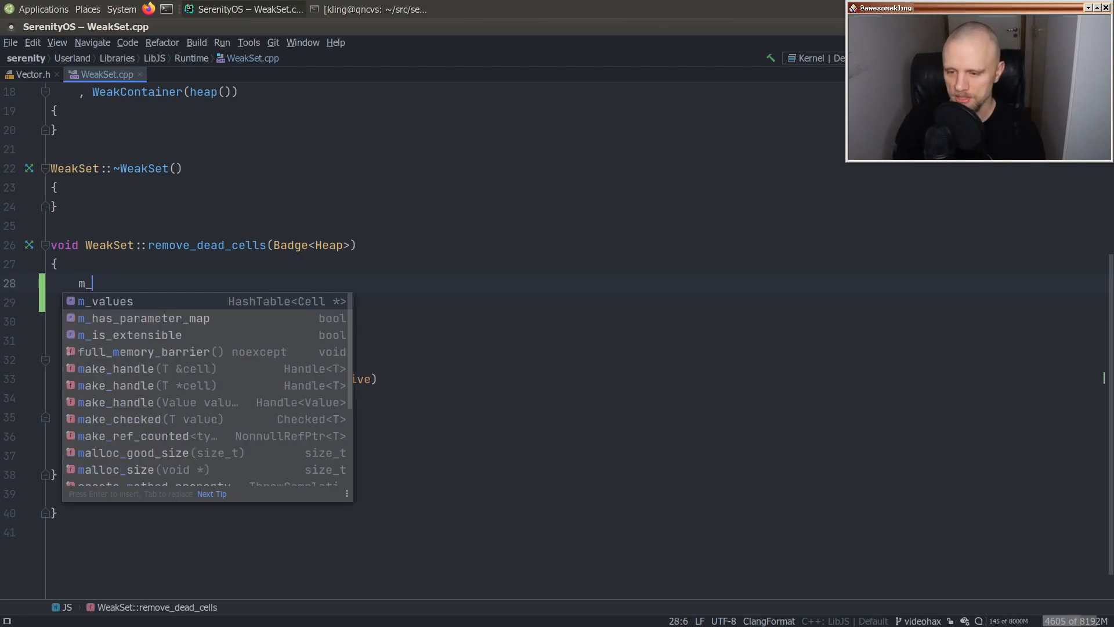
text(values.re)
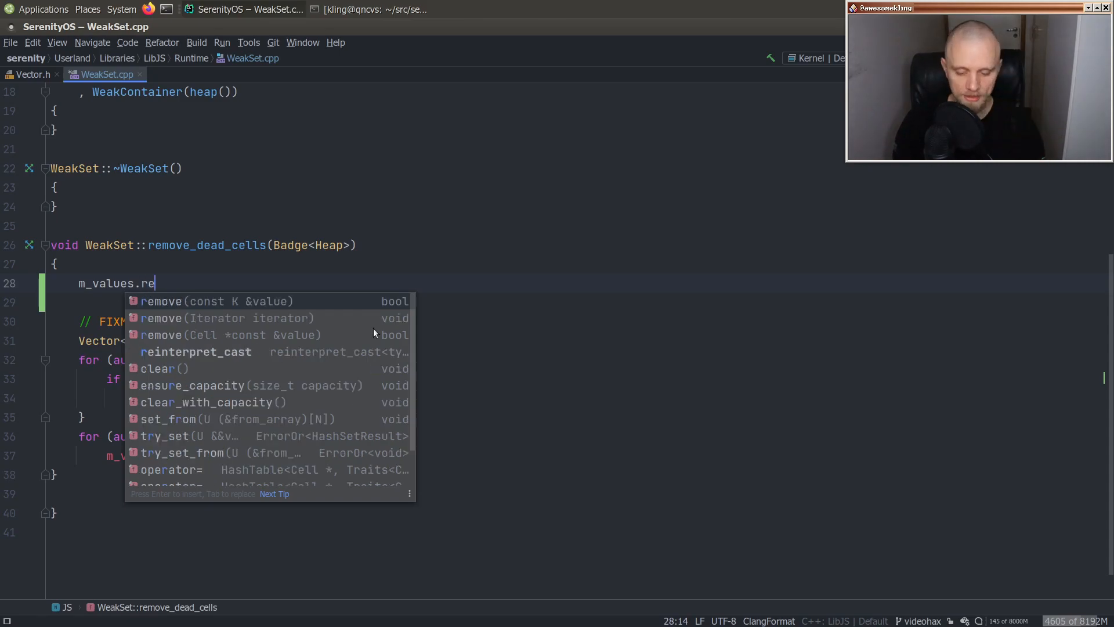
text(move_all_matching([&]()
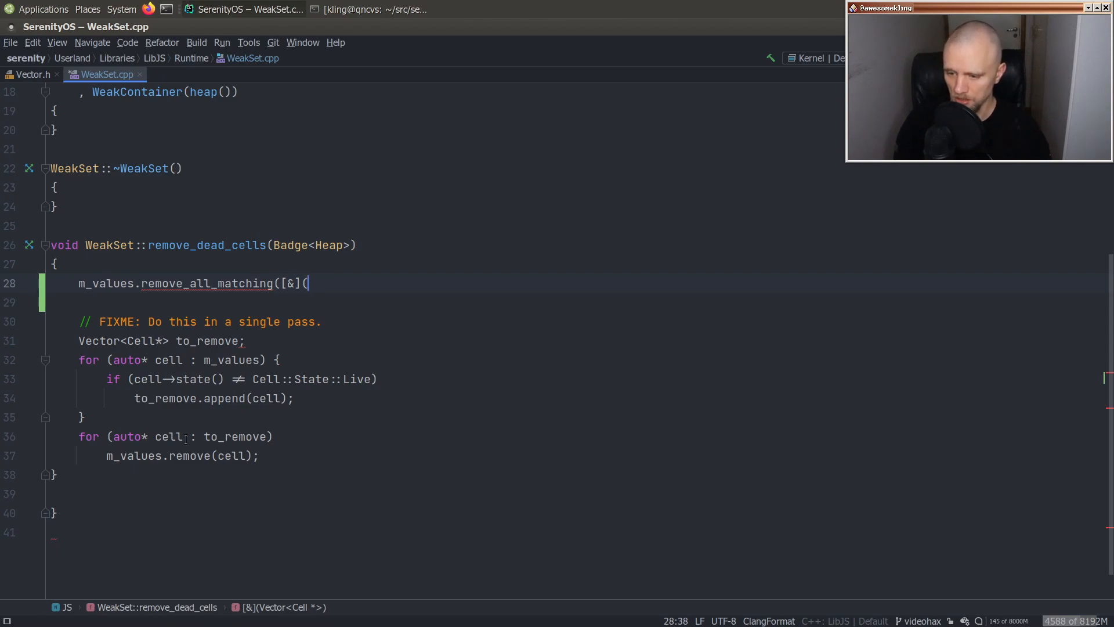
click(182, 74)
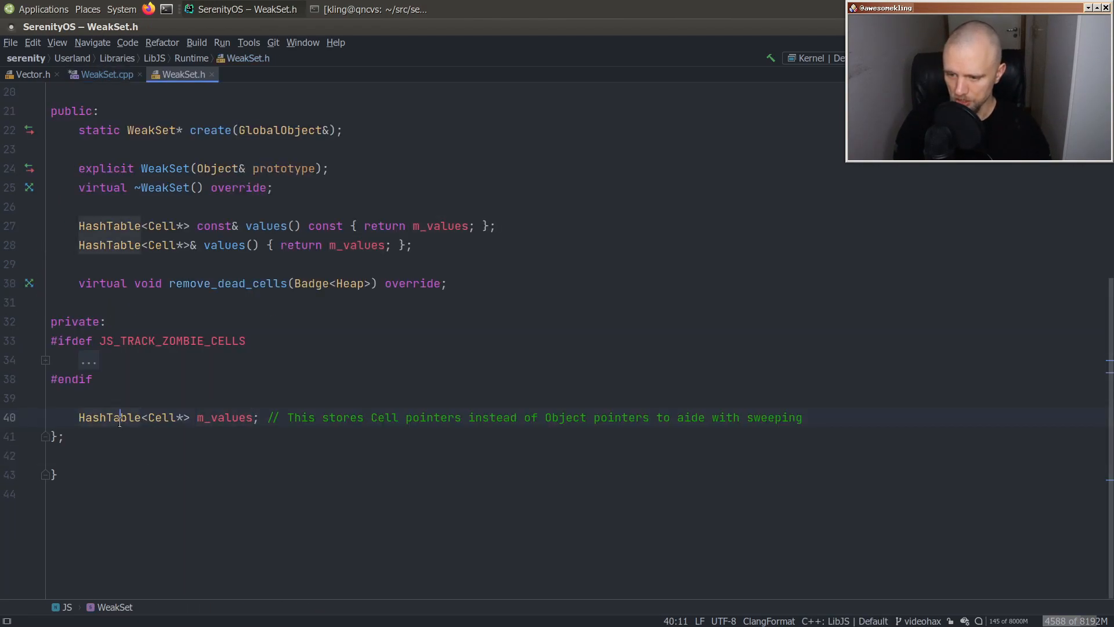
click(107, 75)
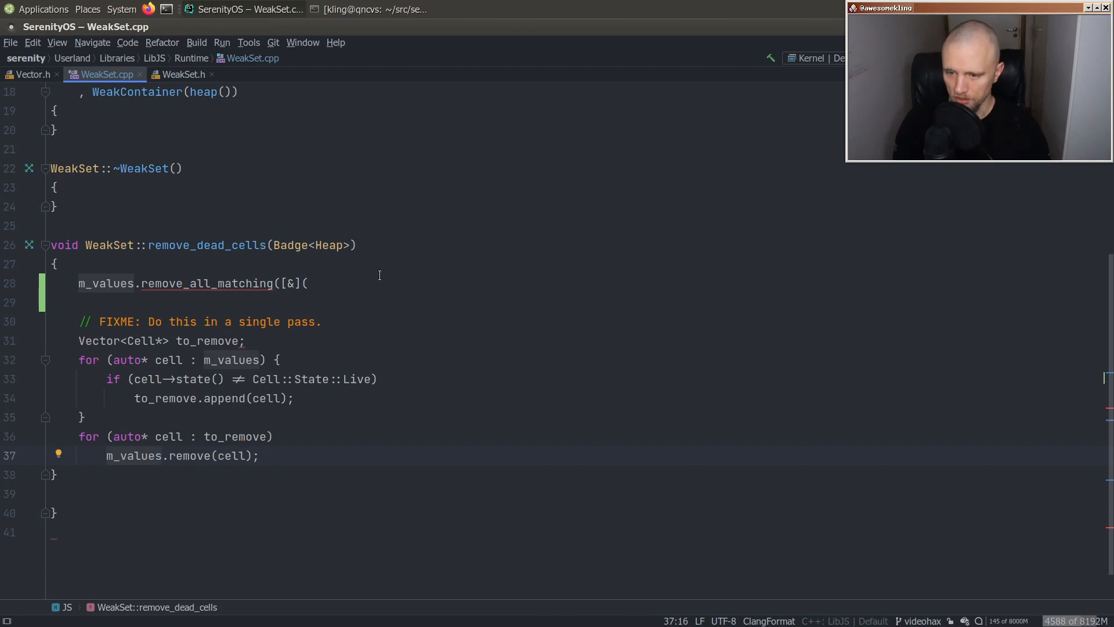
click(306, 283)
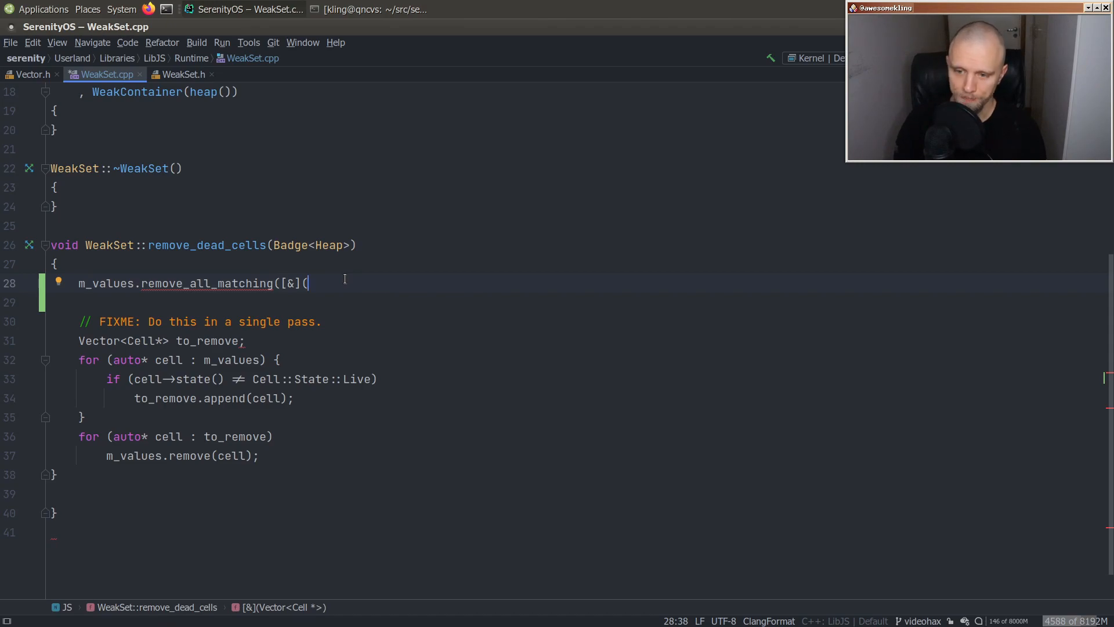
text(Cell*)
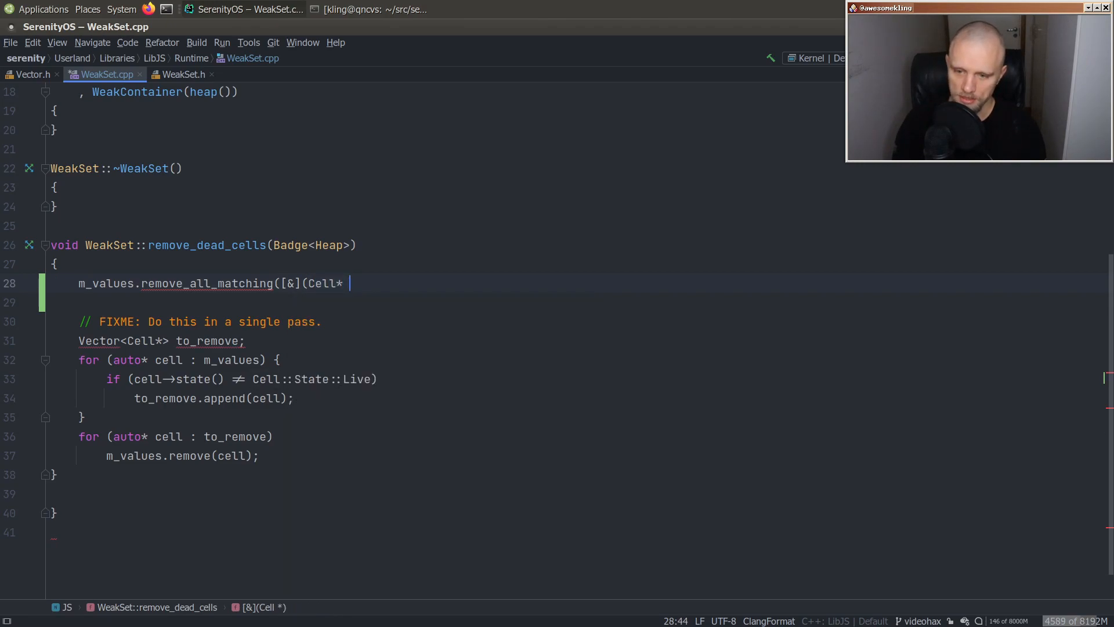
text(cell) {)
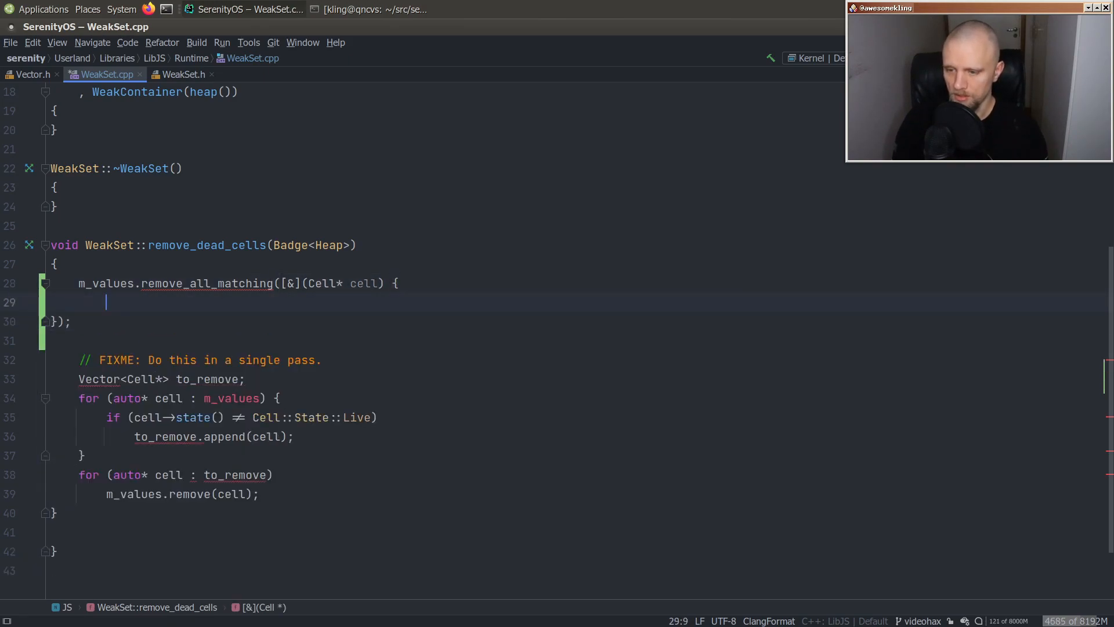
text(return)
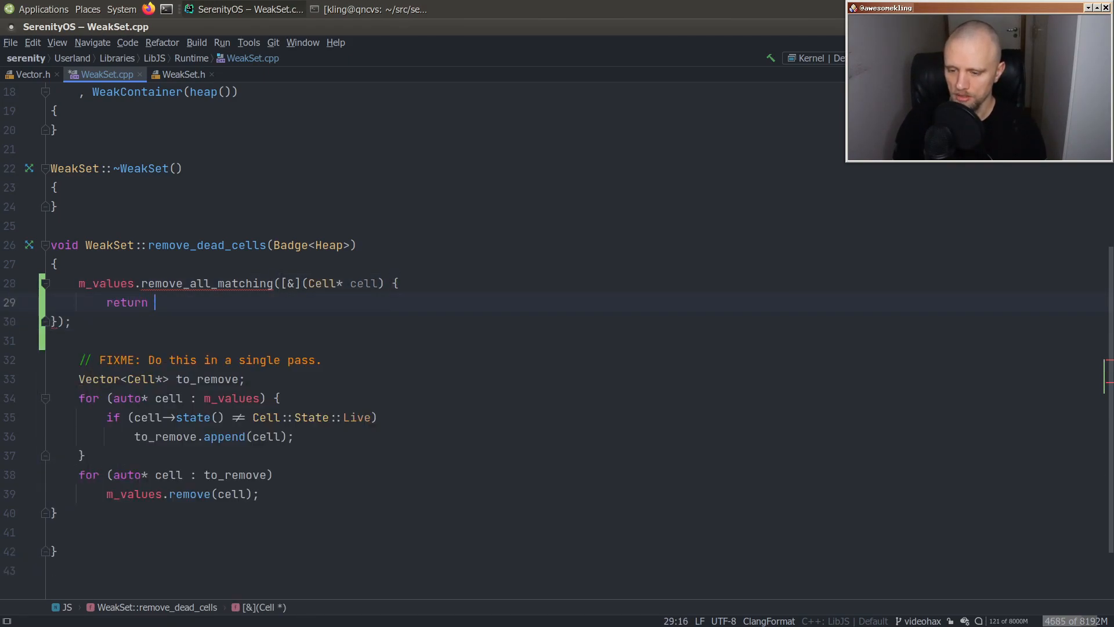
- Complete the predicate as cell->state() != Cell::State::Live, replacing the old loops
click(176, 436)
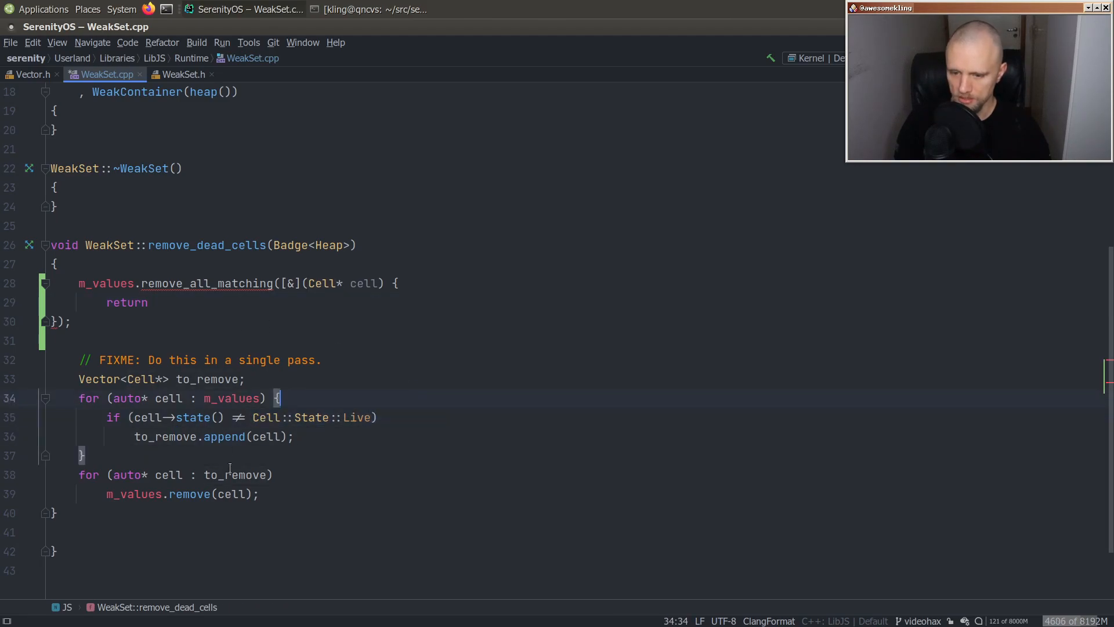
click(103, 378)
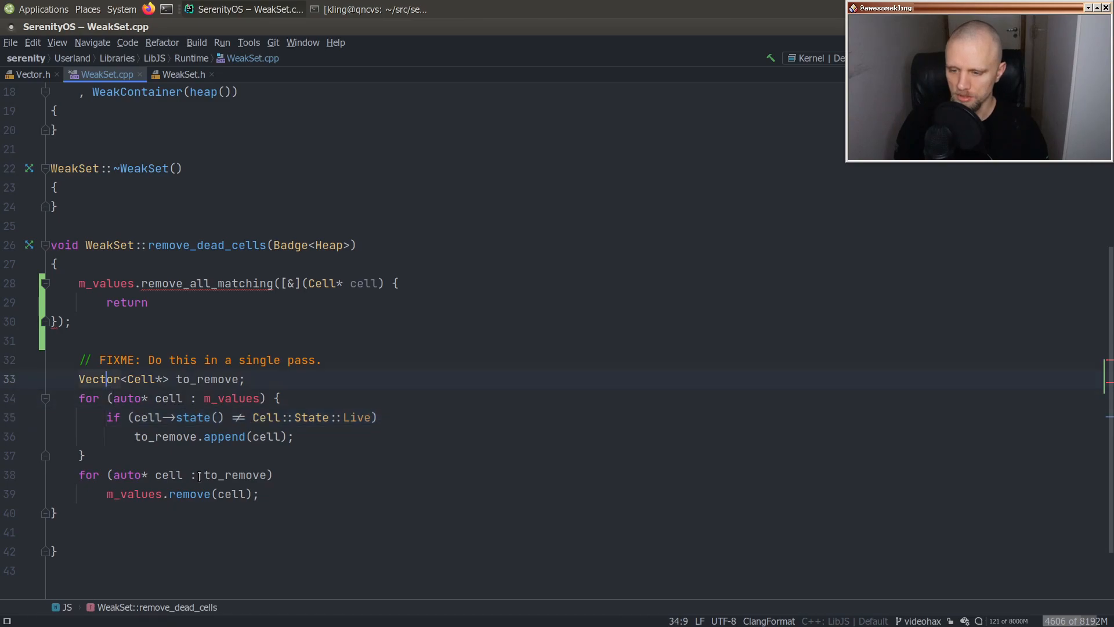
text(v)
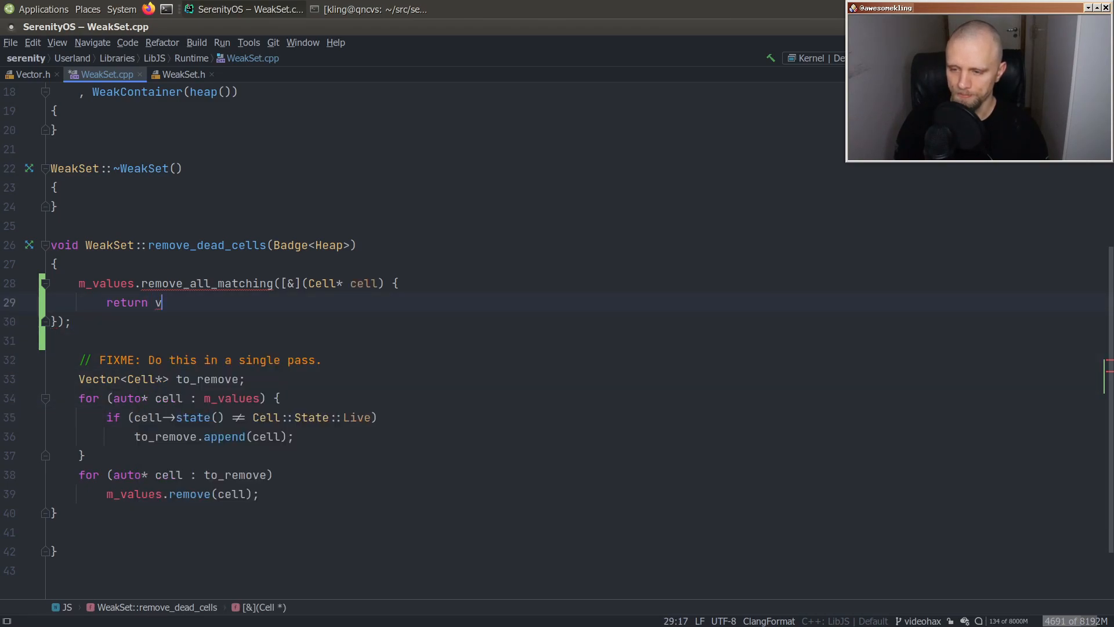
text(cell→state() ≠ Cell::State::Live;)
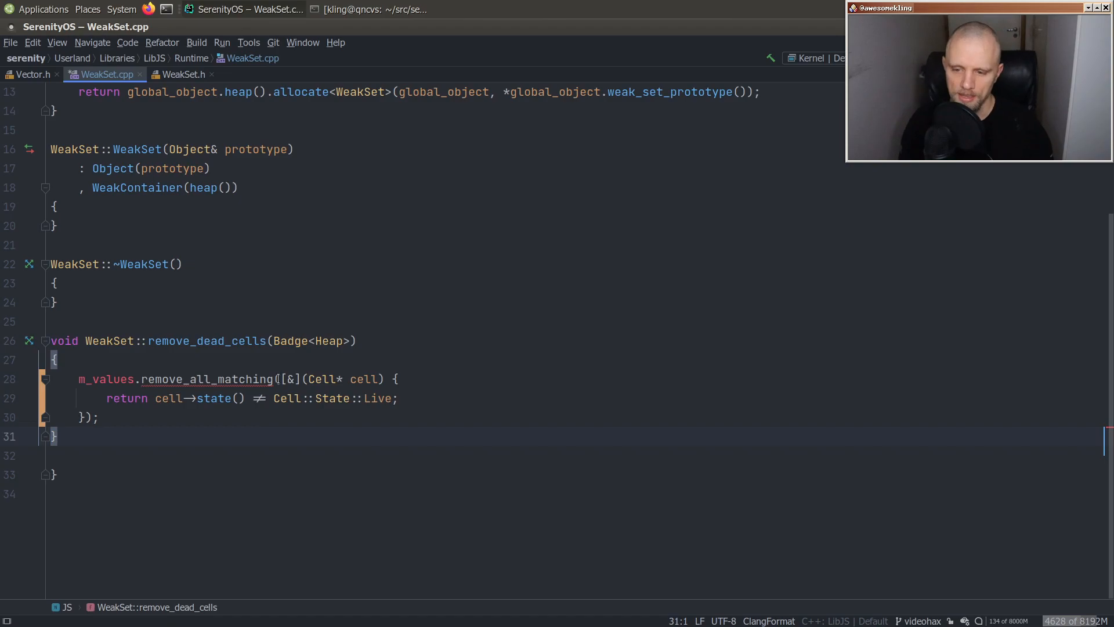
mouse_move(341, 313)
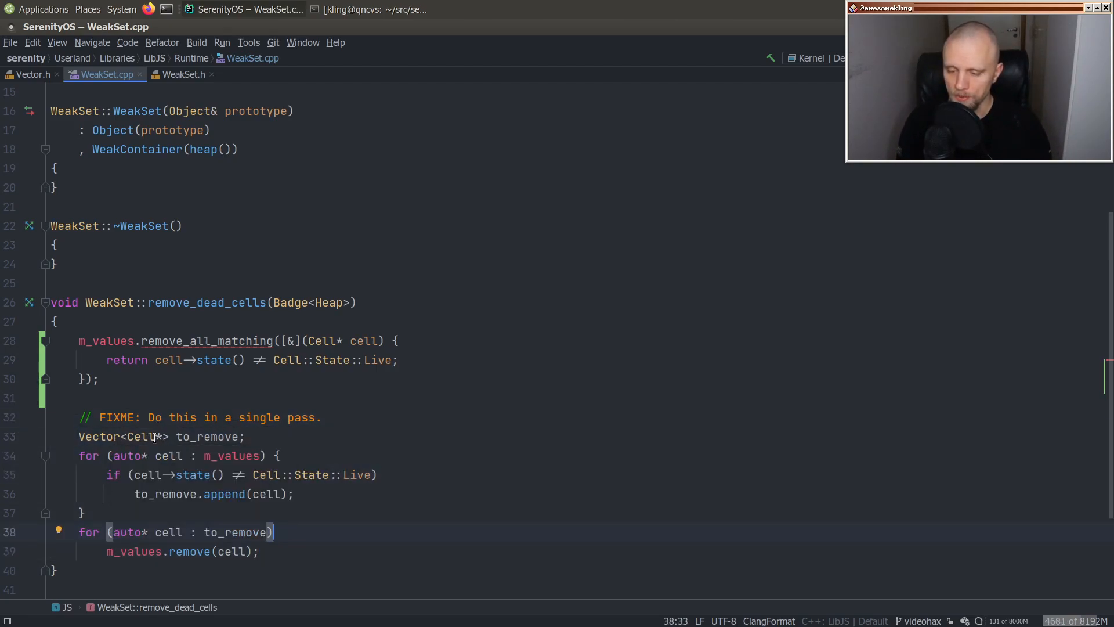
- Restore the FIXME comment, to_remove vector and both loops under the new remove_all_matching call
click(68, 436)
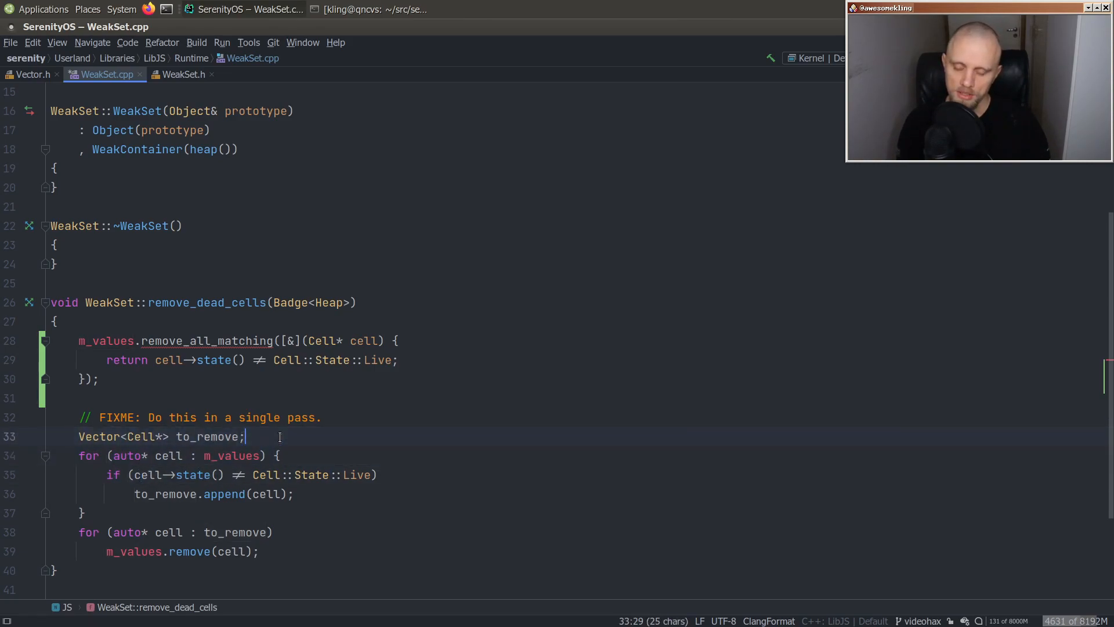
drag(246, 436, 295, 495)
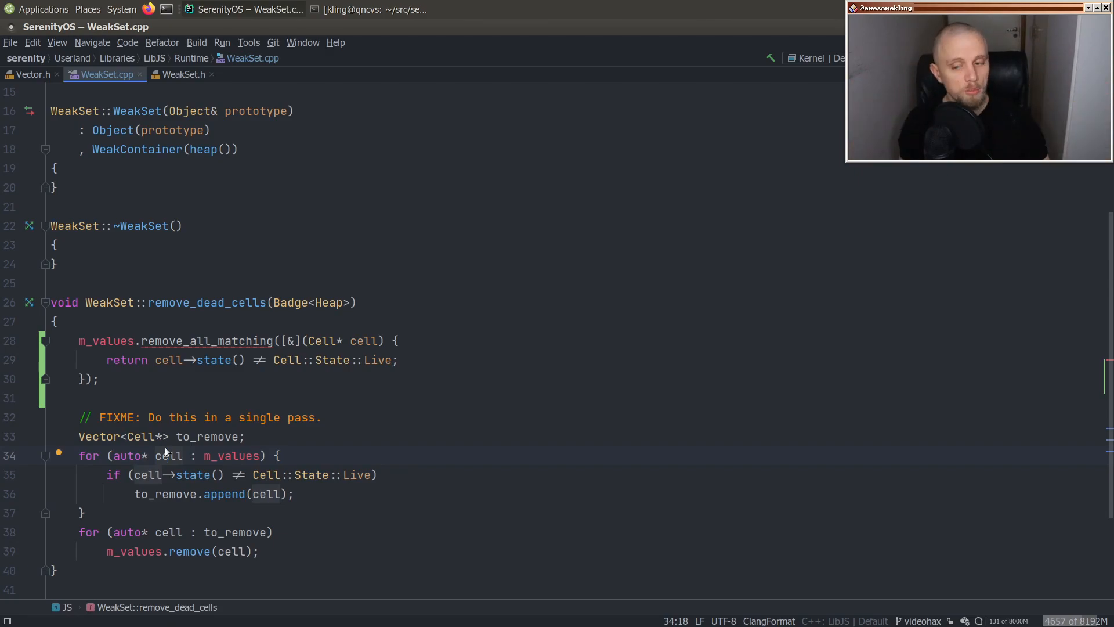
double_click(207, 341)
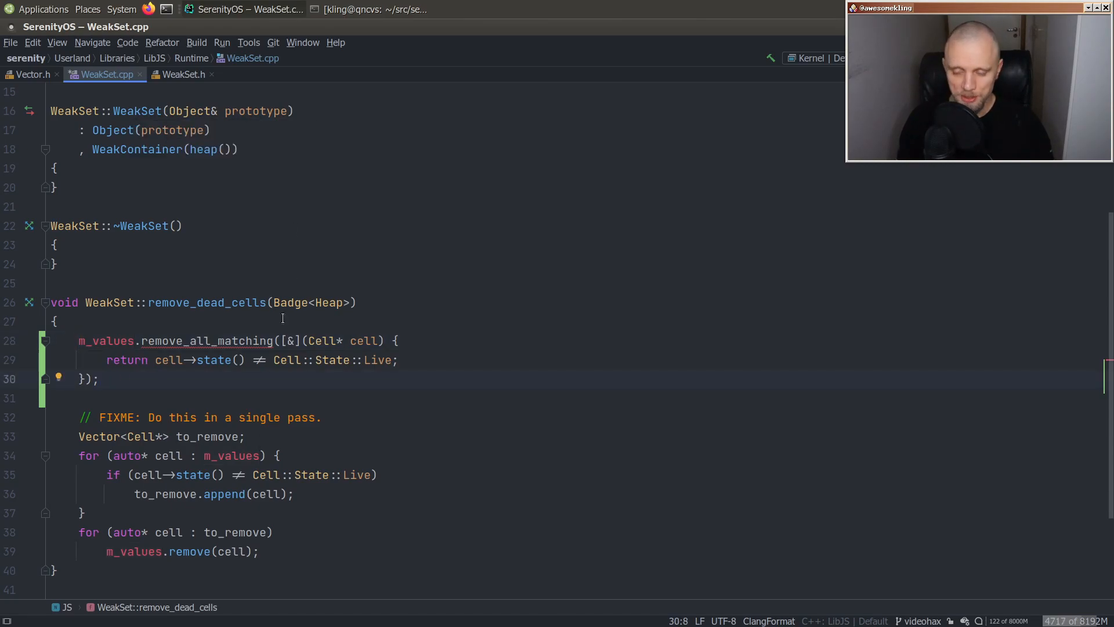
click(81, 398)
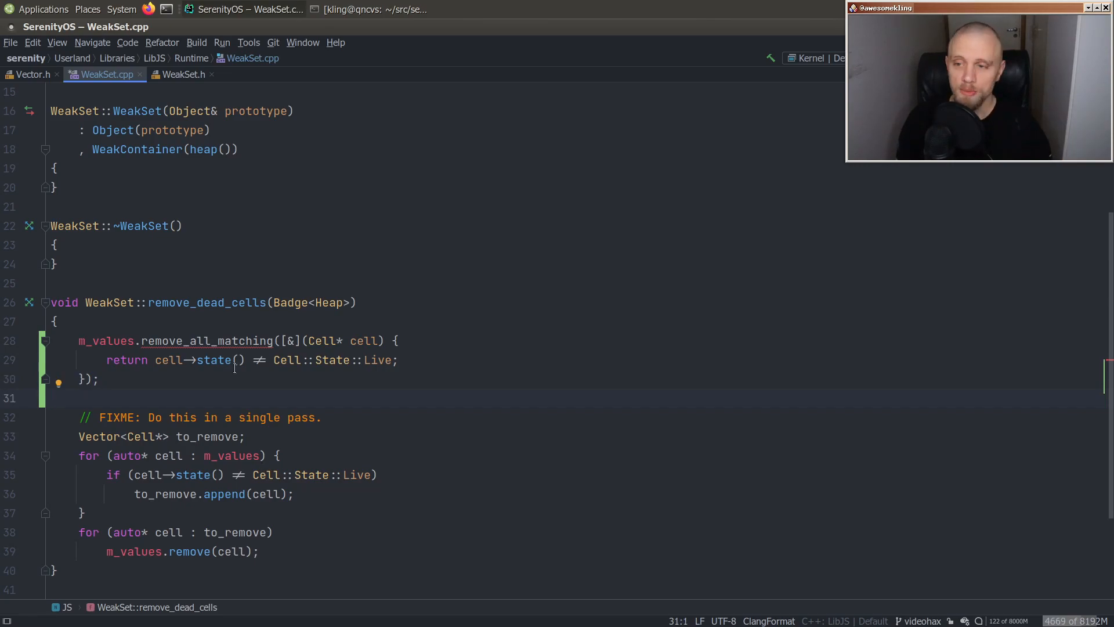
- Open Ext2FileSystem.cpp and scroll to its flush/inode-cache pruning code
text(ext2)
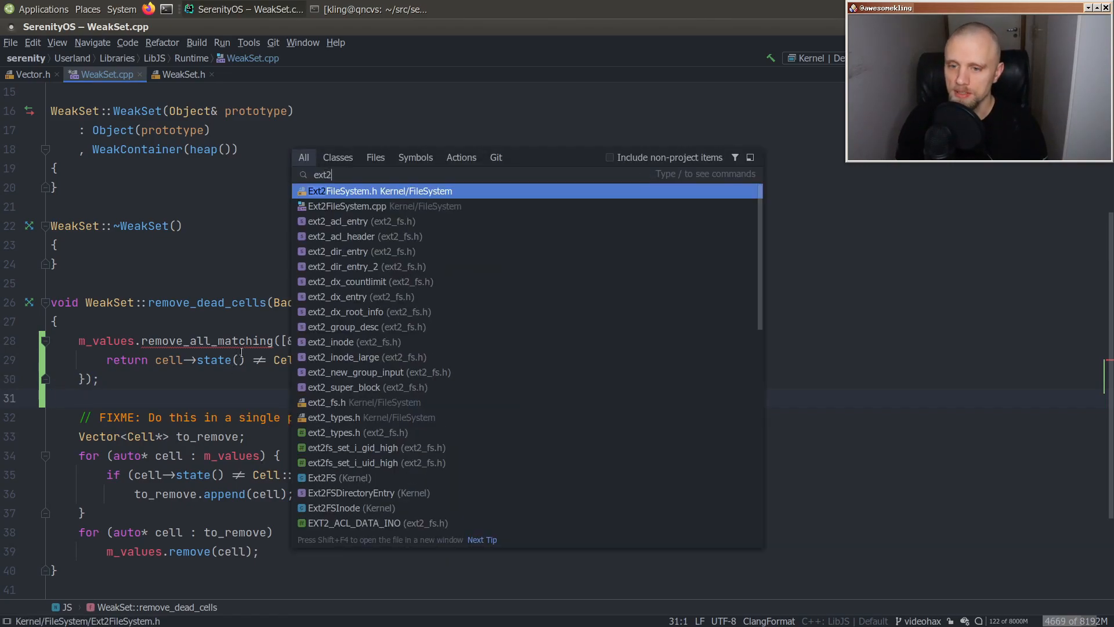
click(347, 206)
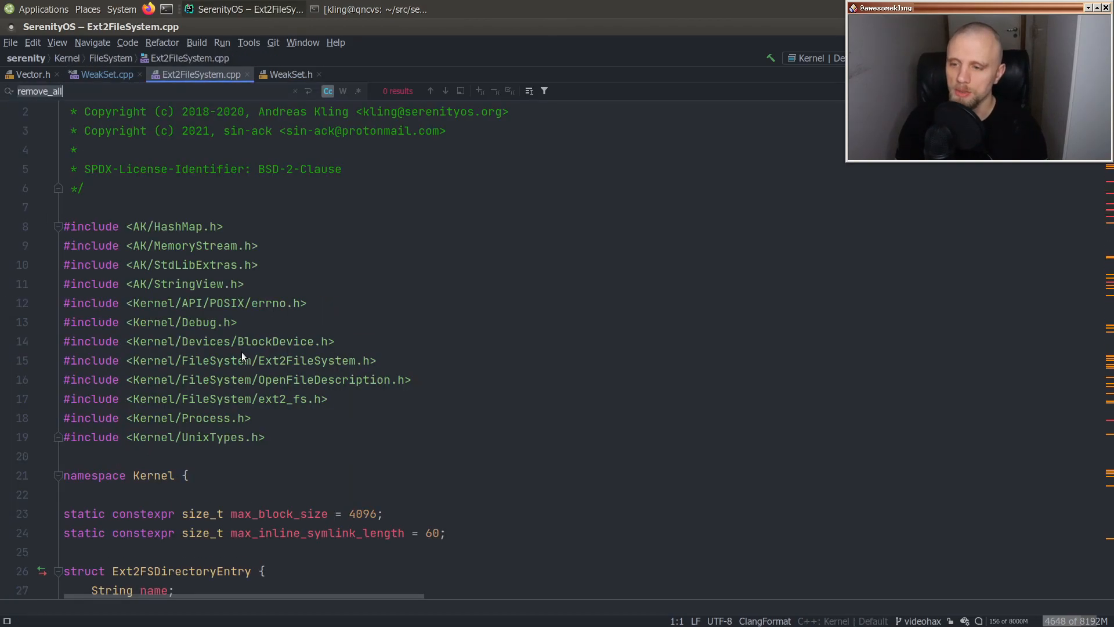
text(flush_ext)
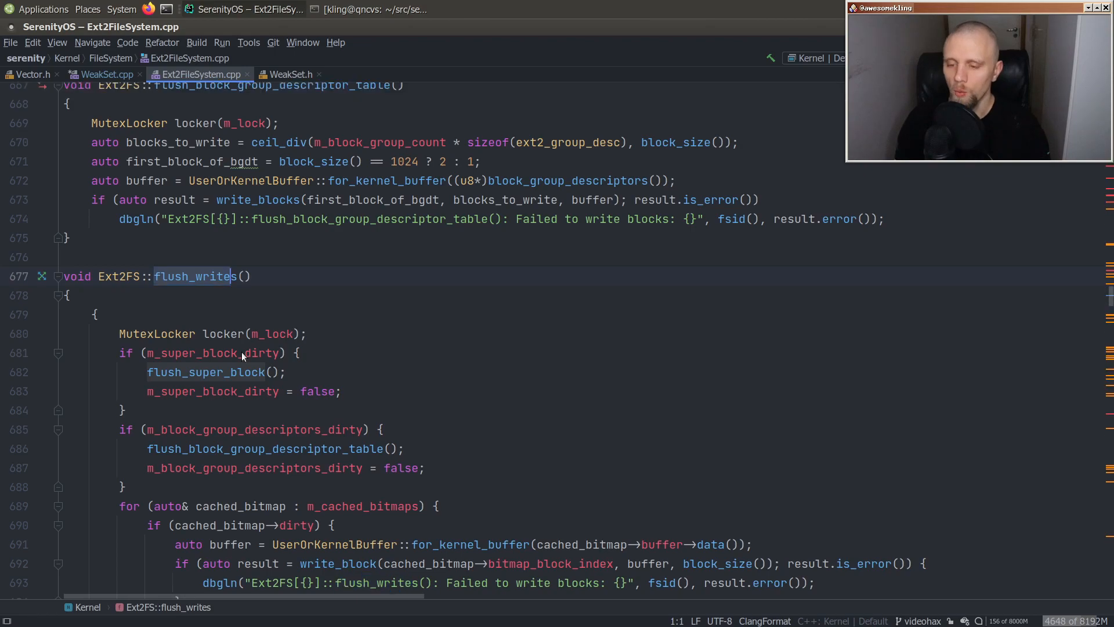
scroll(down, 3)
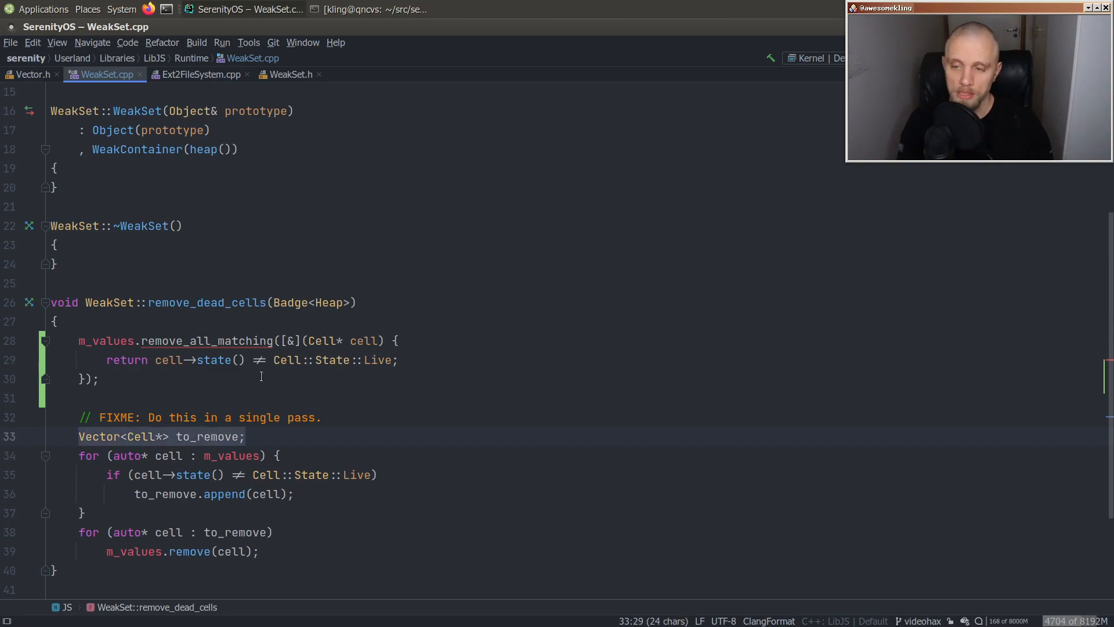
mouse_move(202, 74)
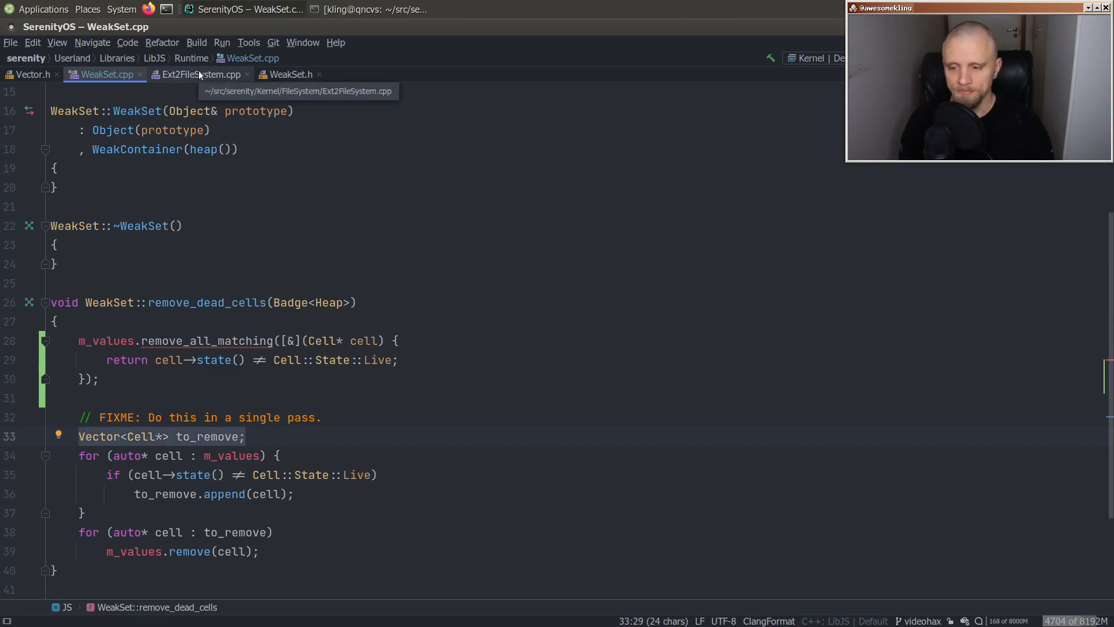
- Compare Ext2FileSystem.cpp with WeakSet.cpp, then delete the restored two-pass loop from remove_dead_cells
click(201, 74)
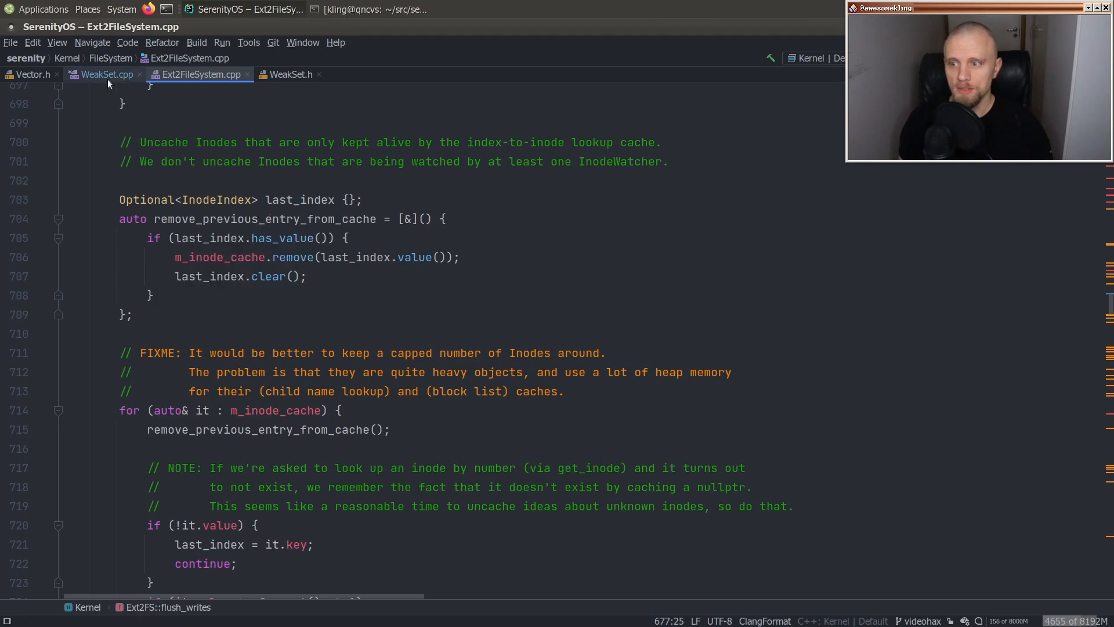
click(107, 74)
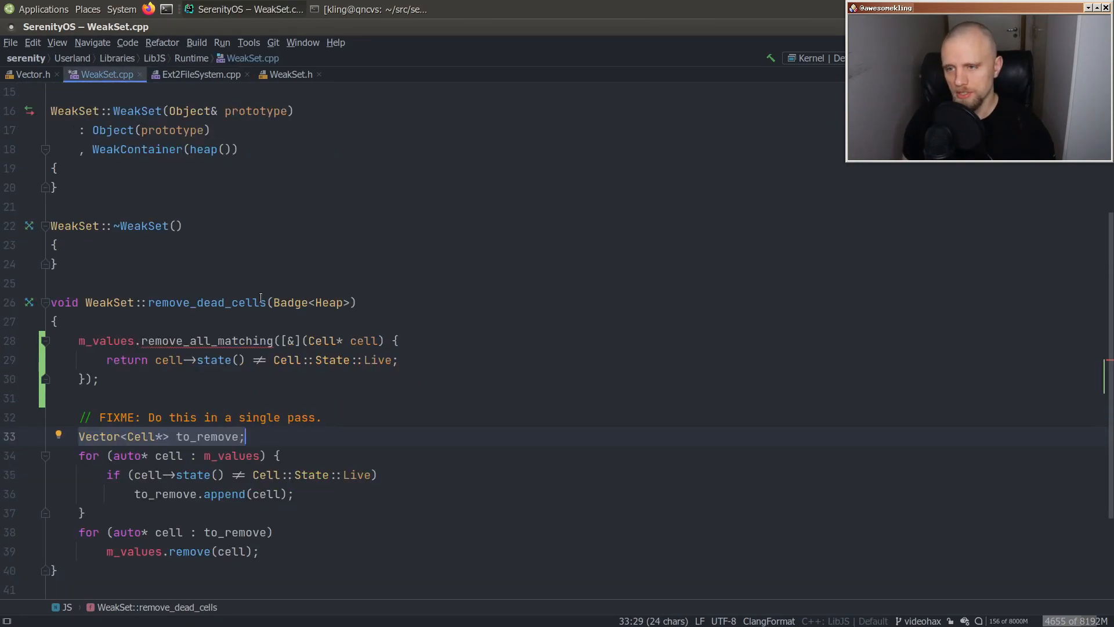
click(198, 74)
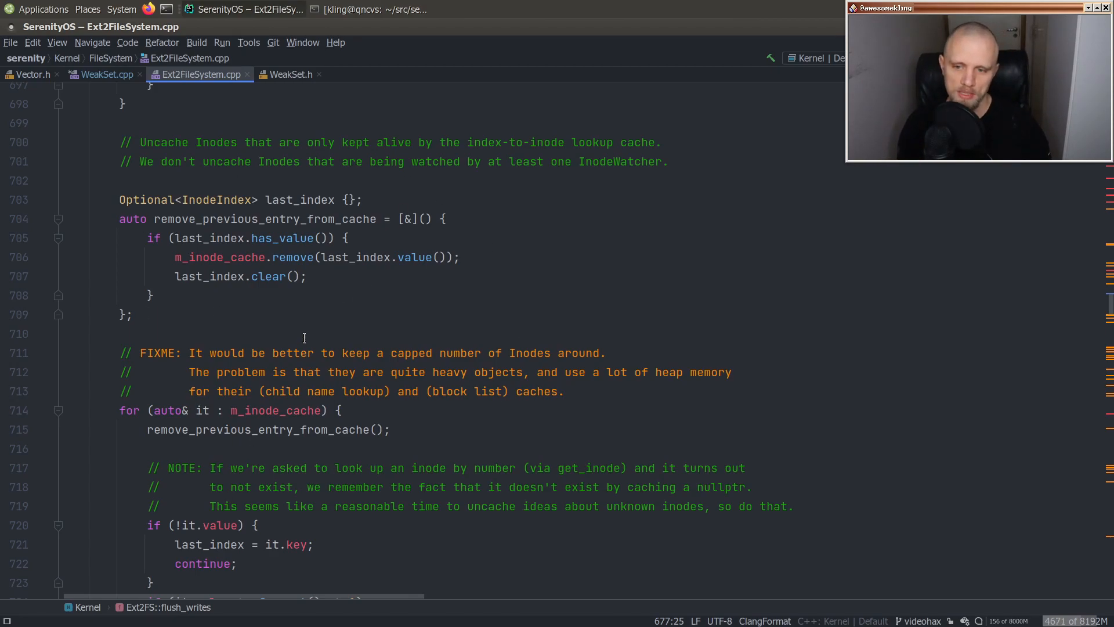
mouse_move(201, 74)
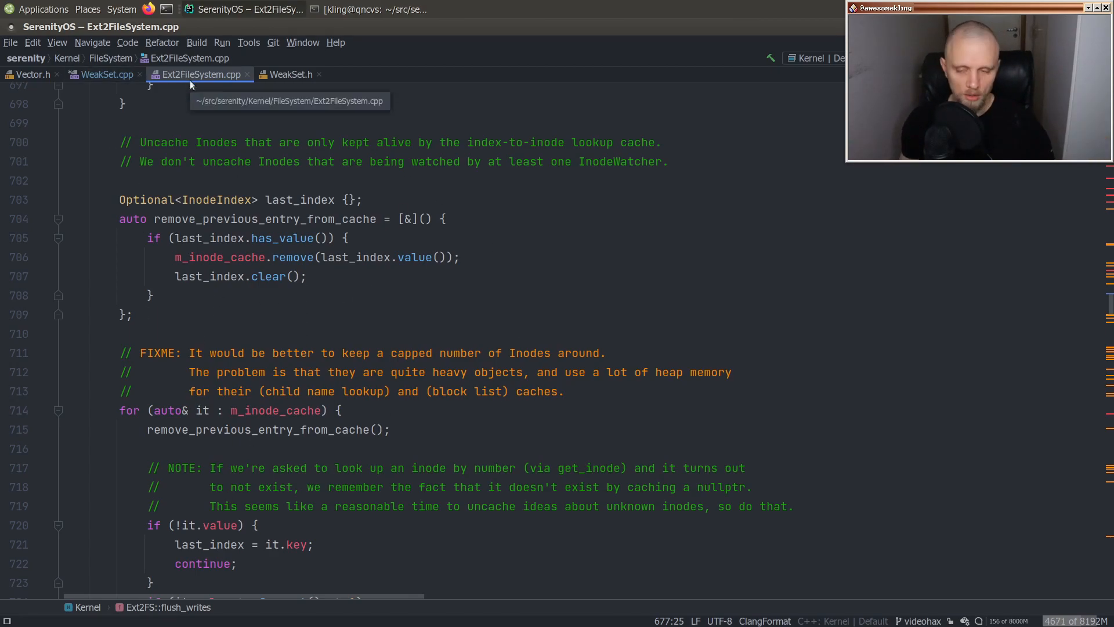
click(106, 74)
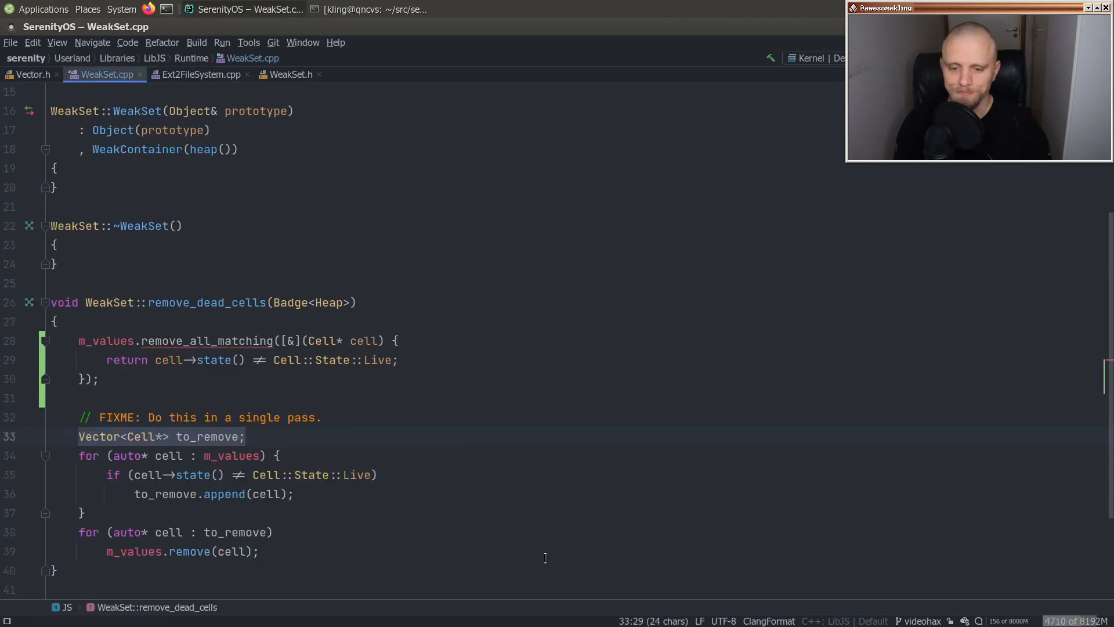
click(201, 74)
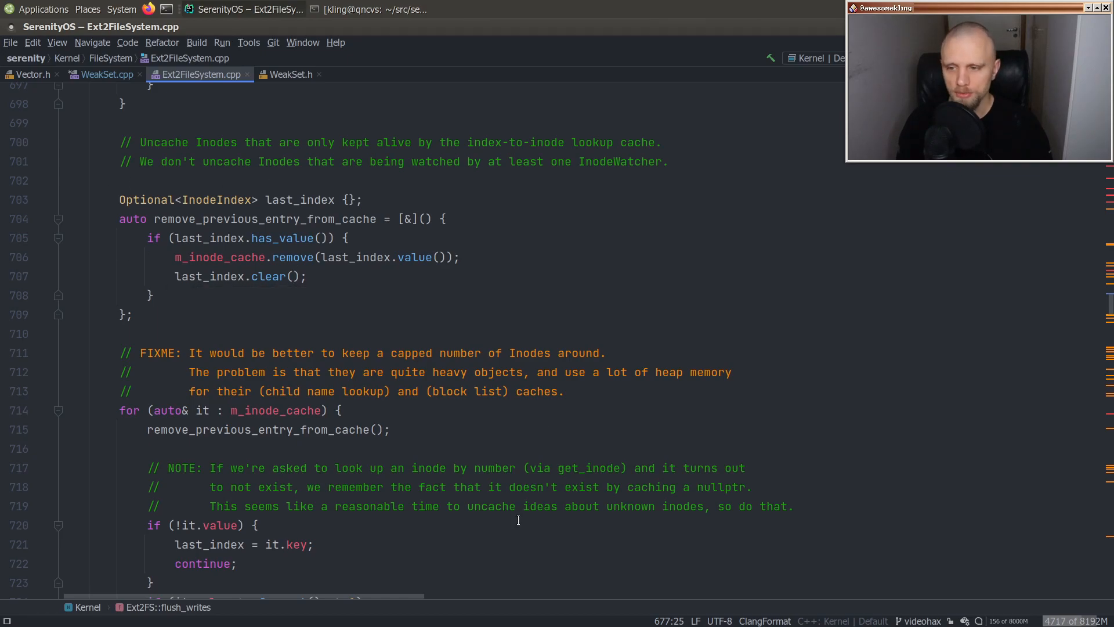
scroll(down, 3)
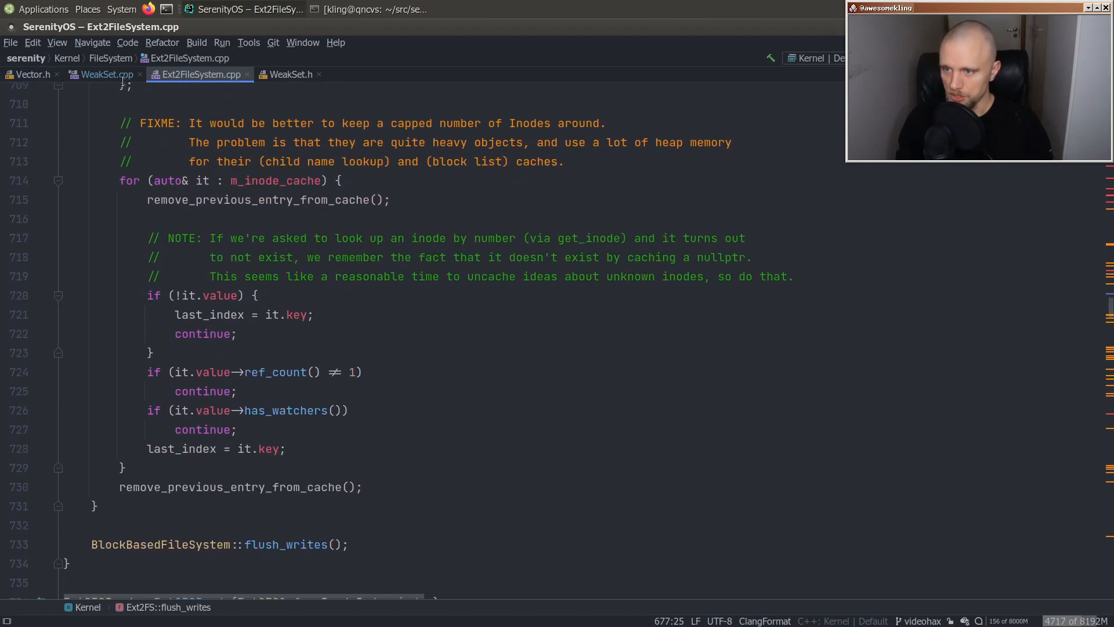
click(107, 74)
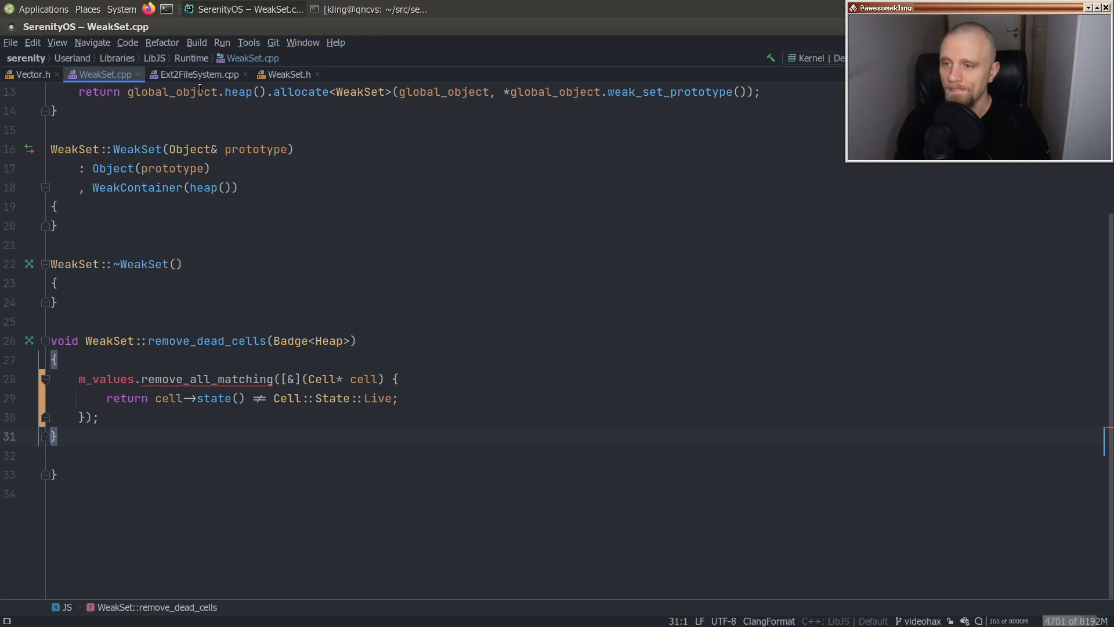
- In HashTable.h add a remove_all_matching template after remove(), copying Vector.h's signature
double_click(105, 379)
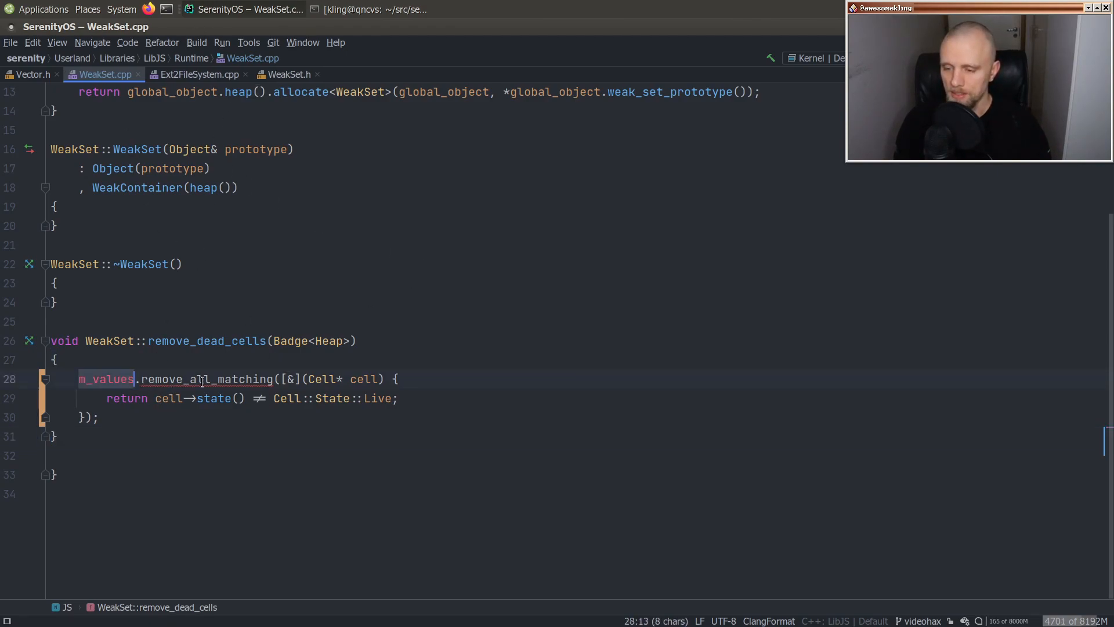
click(289, 74)
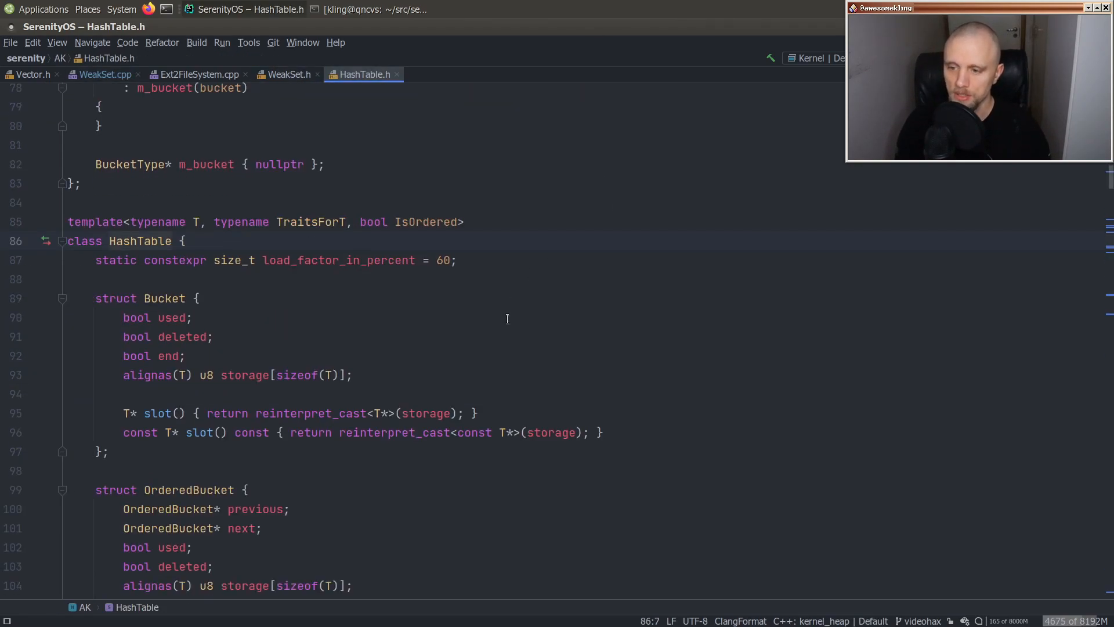
scroll(down, 3)
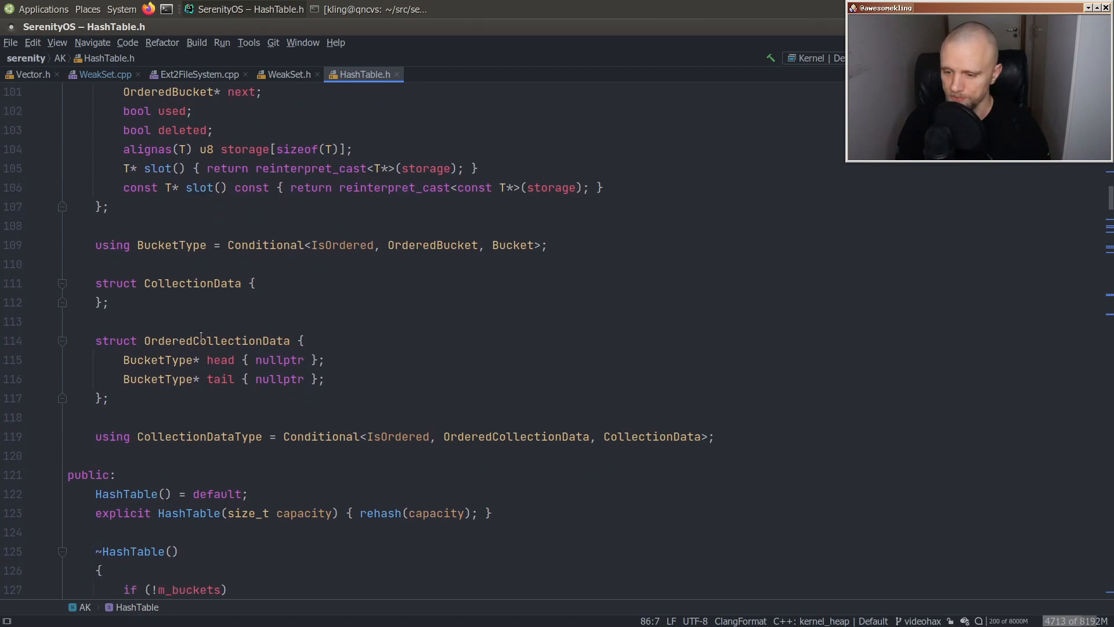
text(remove(it);)
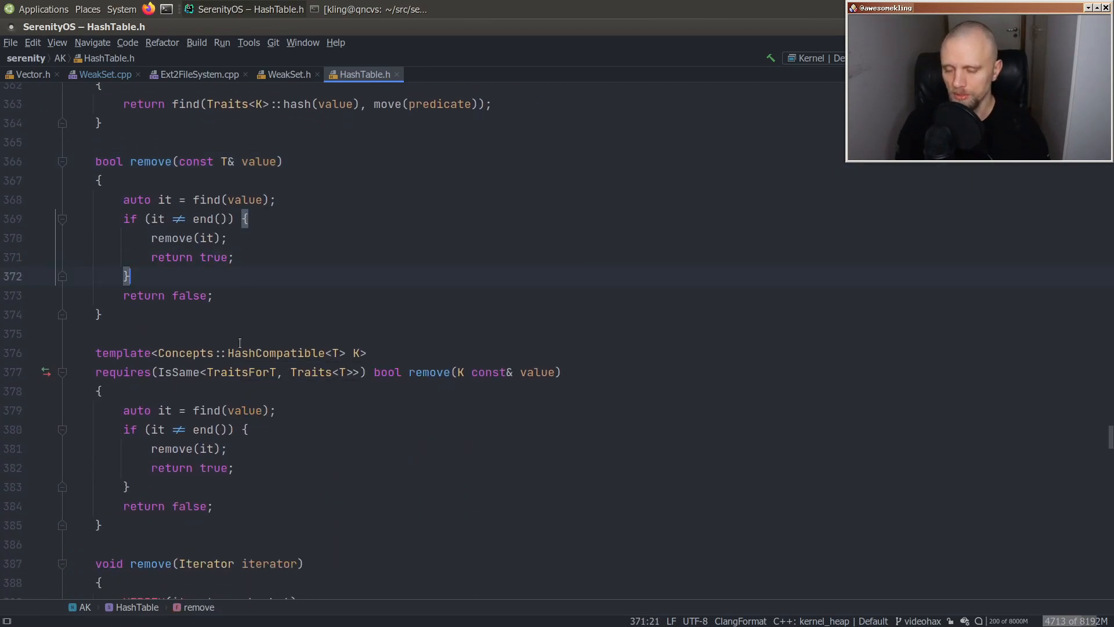
key(Return)
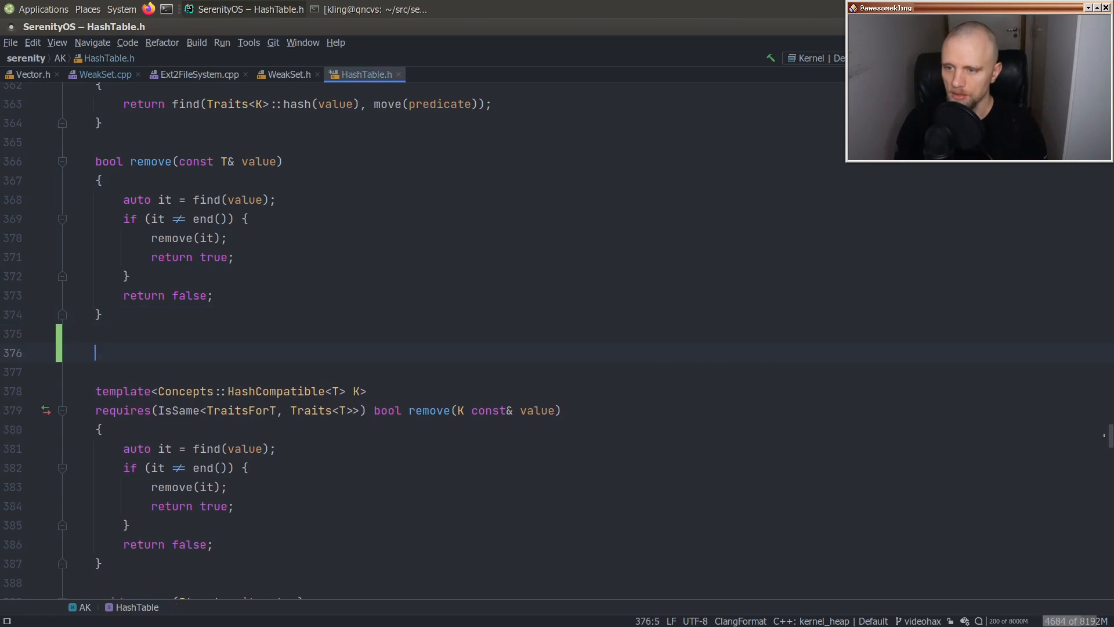
text(bo)
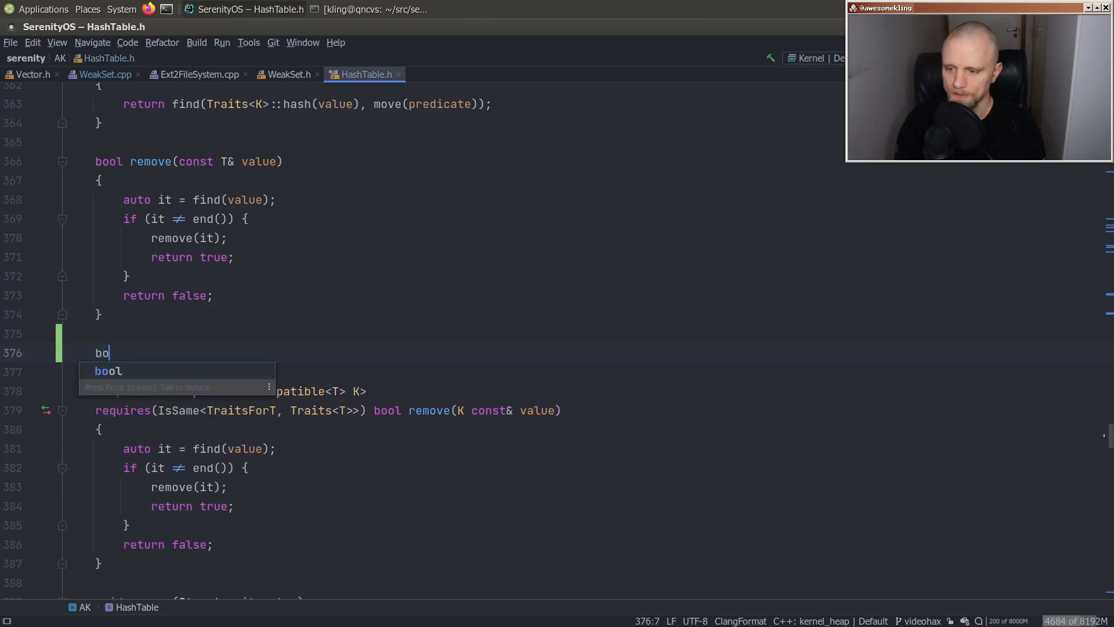
click(31, 74)
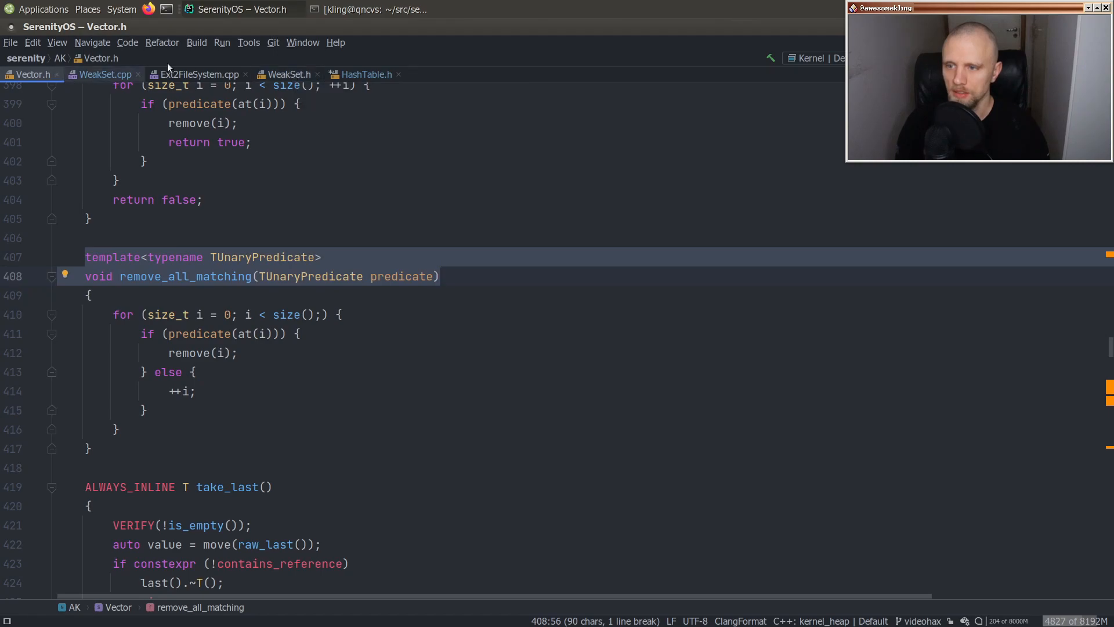
click(365, 74)
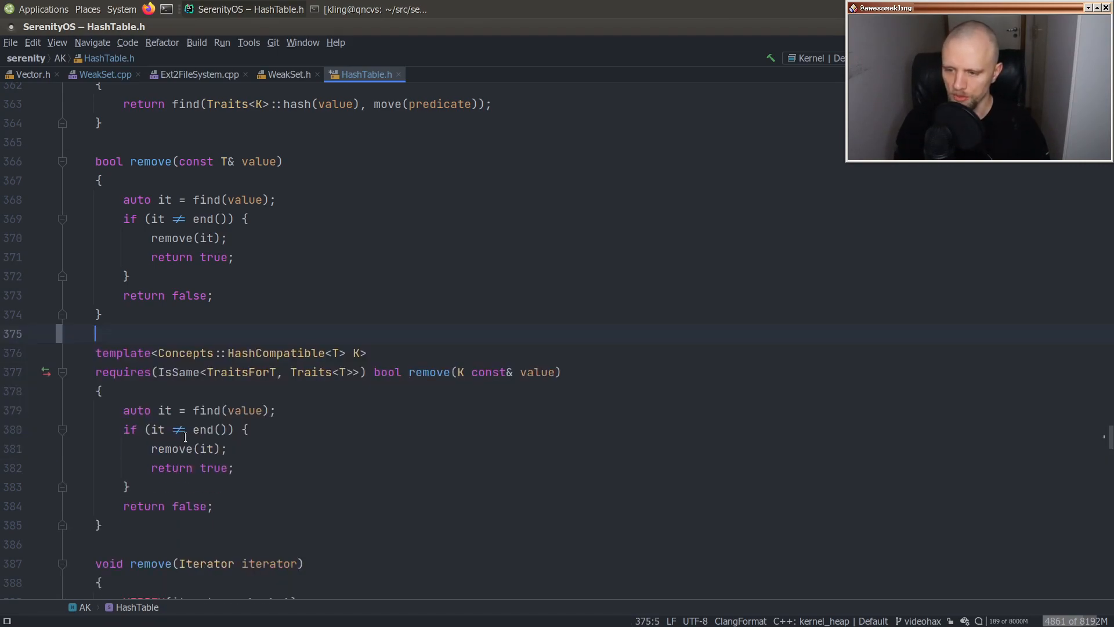
scroll(down, 3)
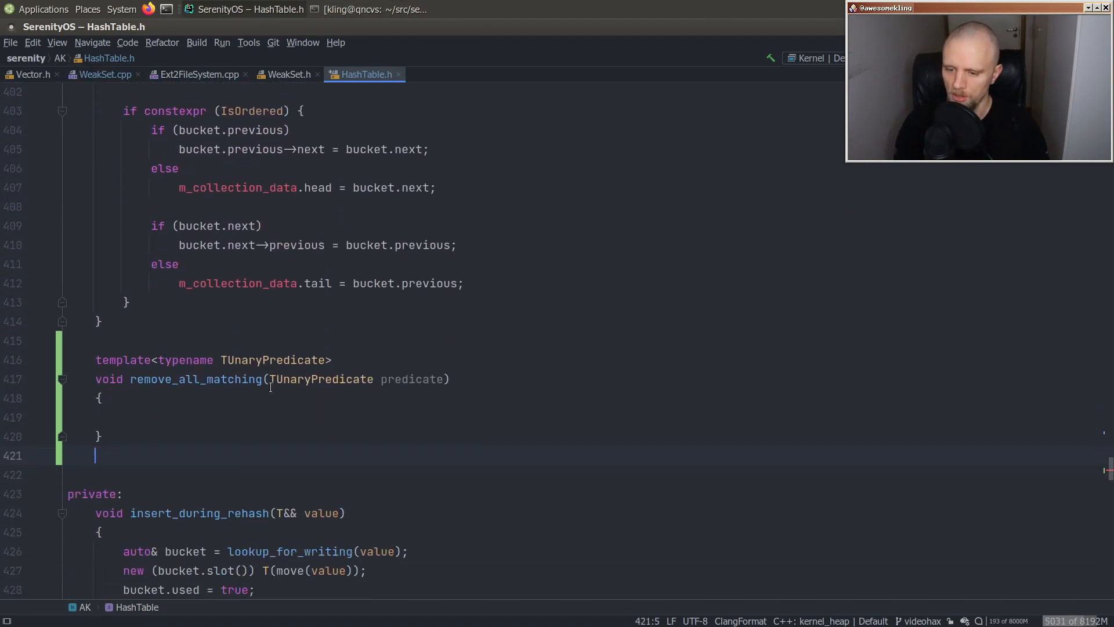
- Write the body: iterate from begin(), if predicate(*it) it = remove(it); else ++it;
click(220, 417)
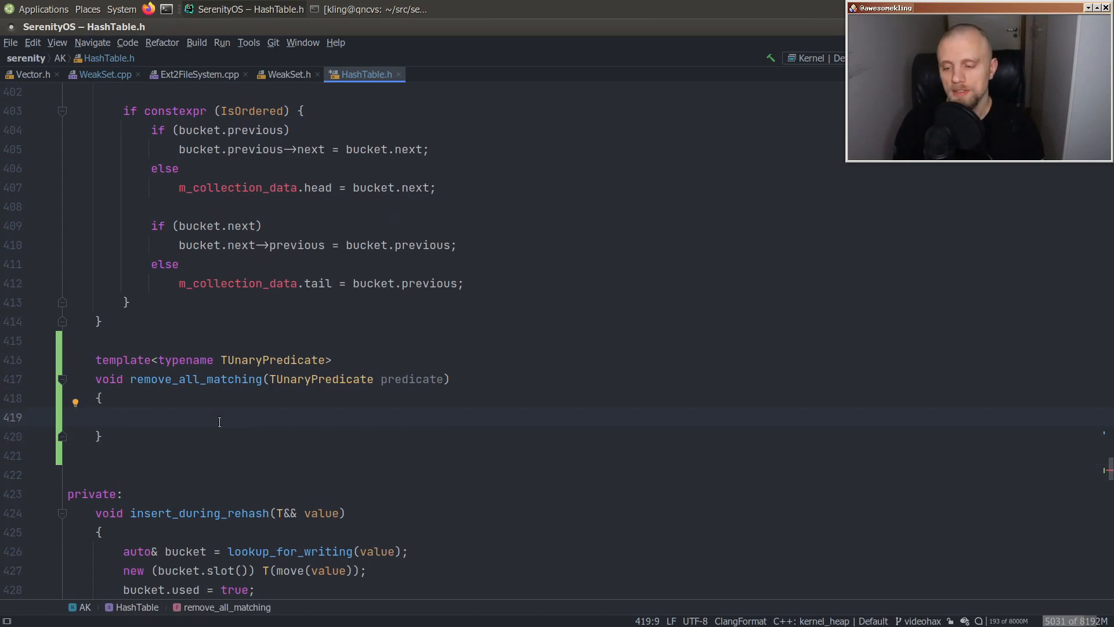
text(for (auto)
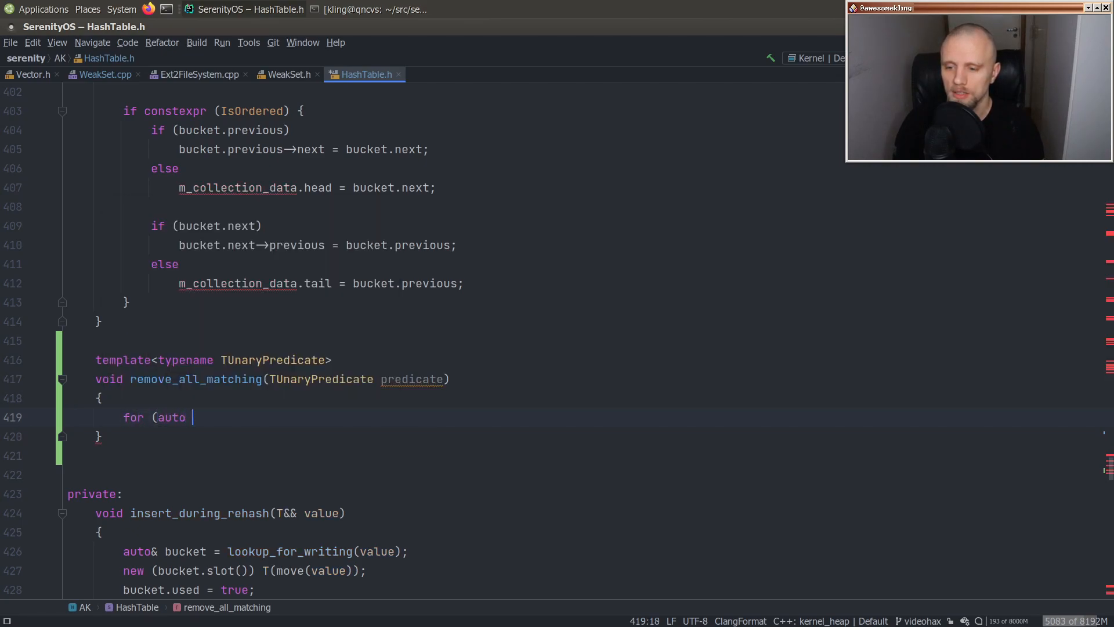
text(it = begin)
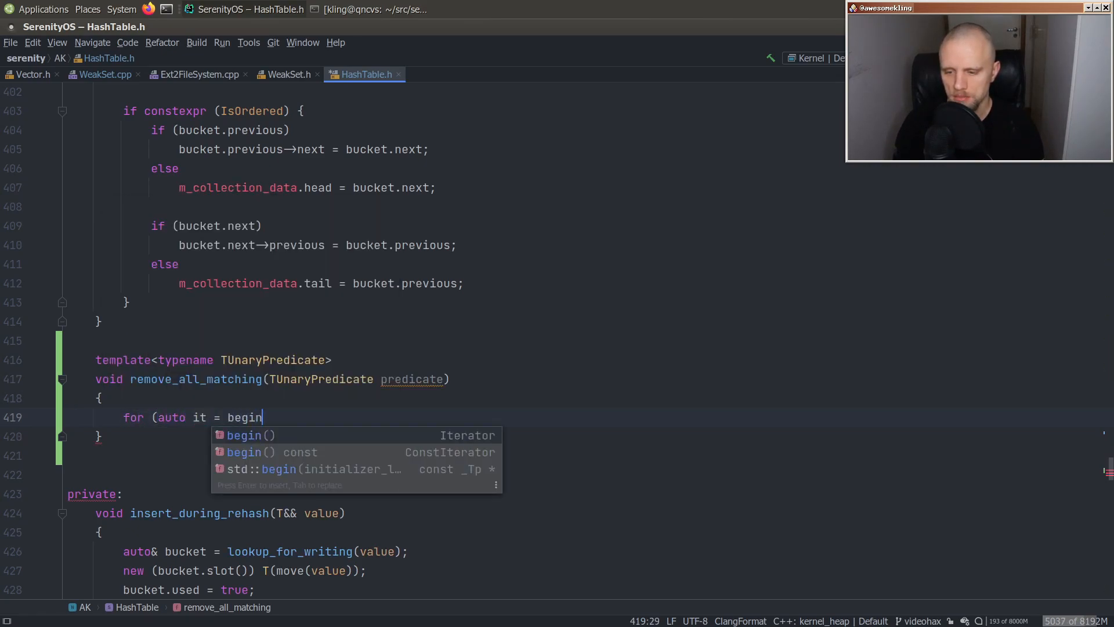
text((); it != end();) {)
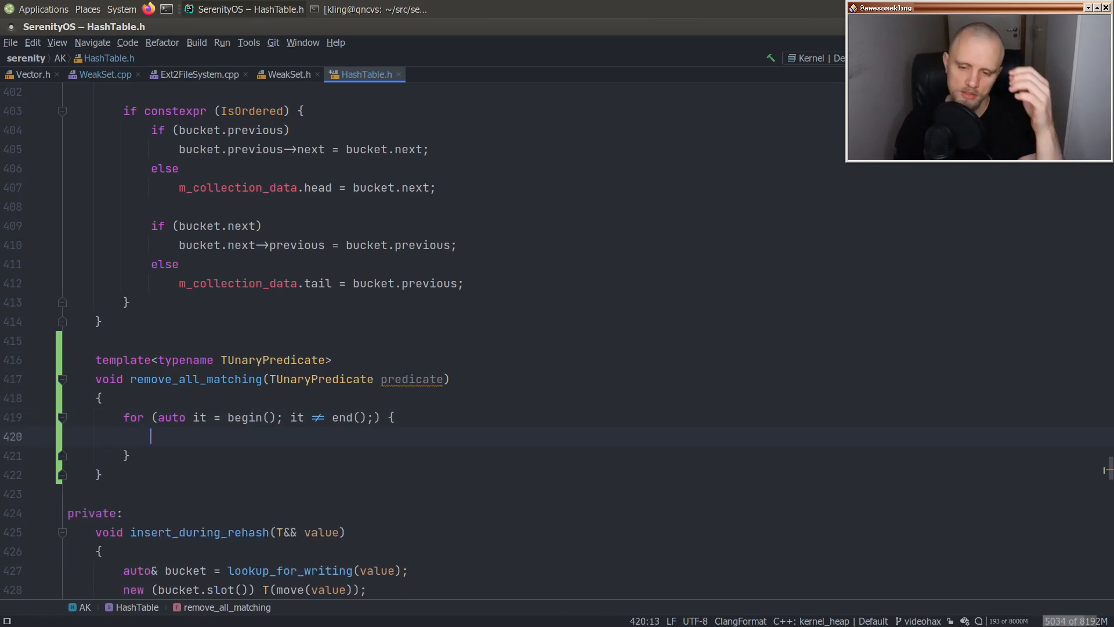
text(if (predicate(*)
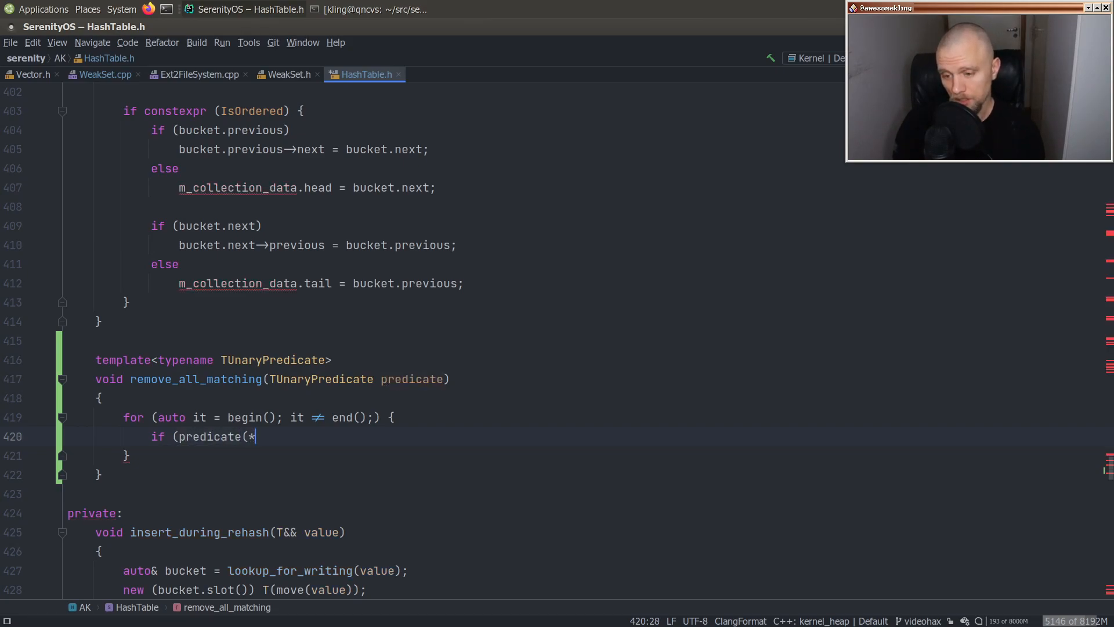
text(it)))
text(it =)
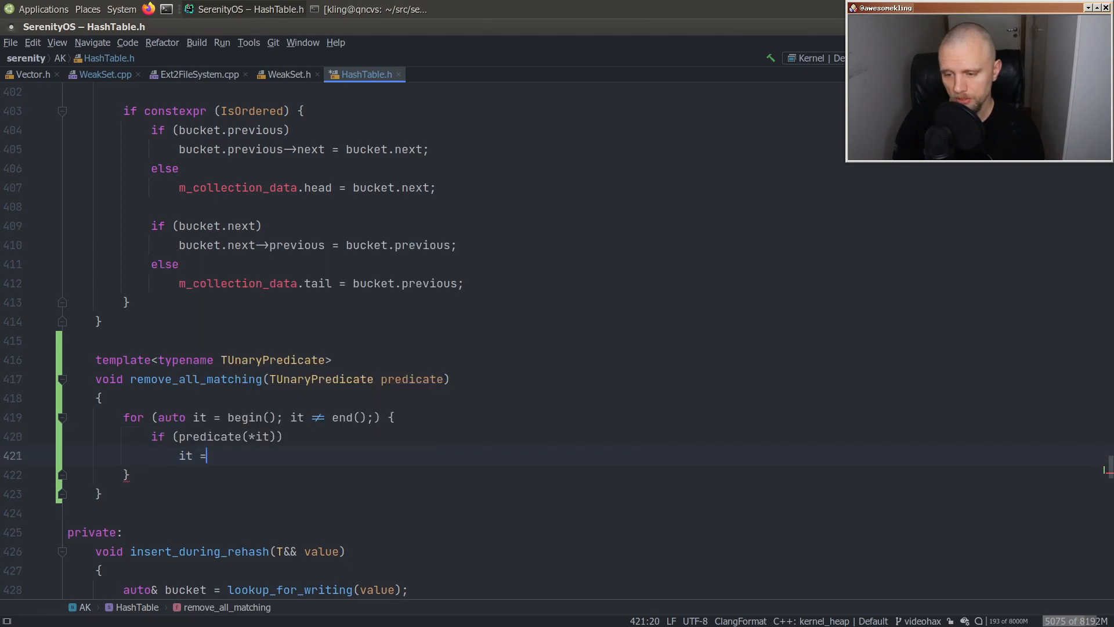
text(remove(it);)
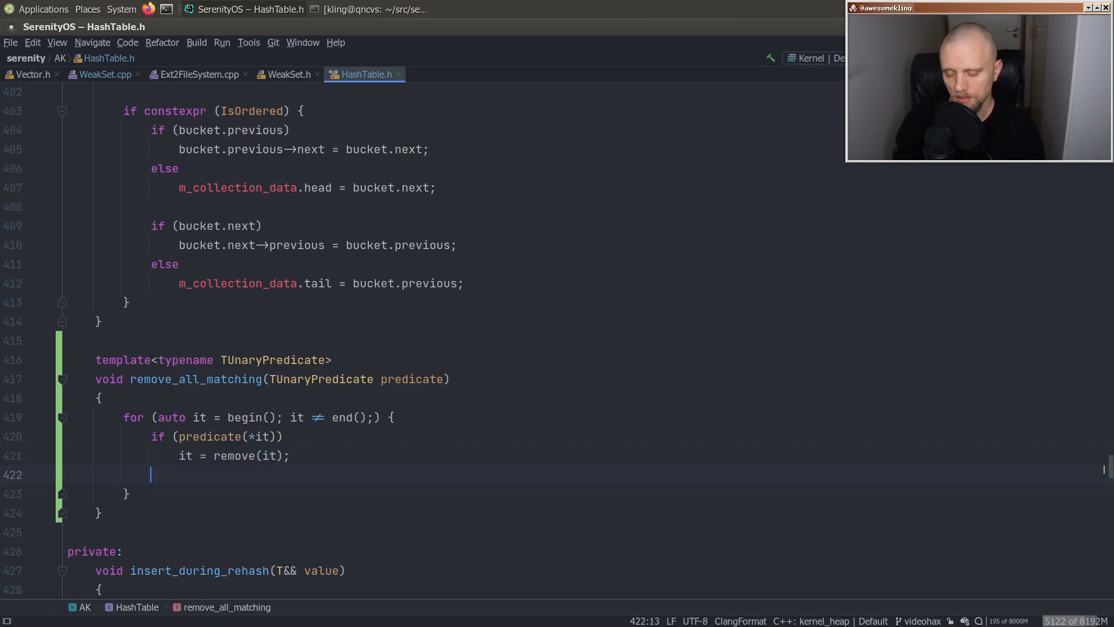
text(else)
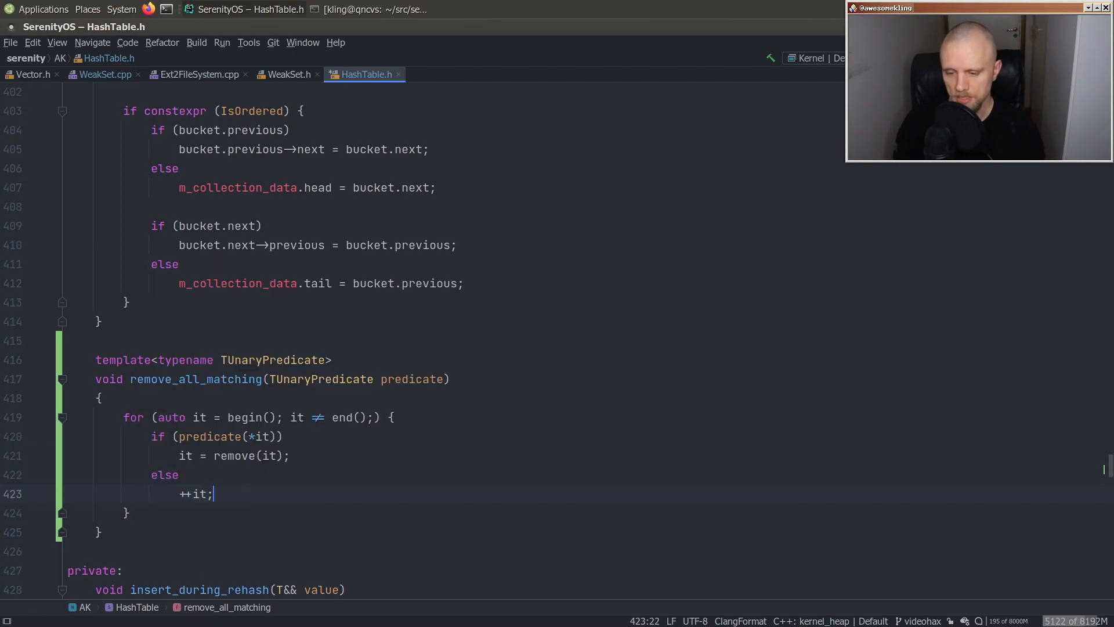
scroll(down, 3)
text(ninja)
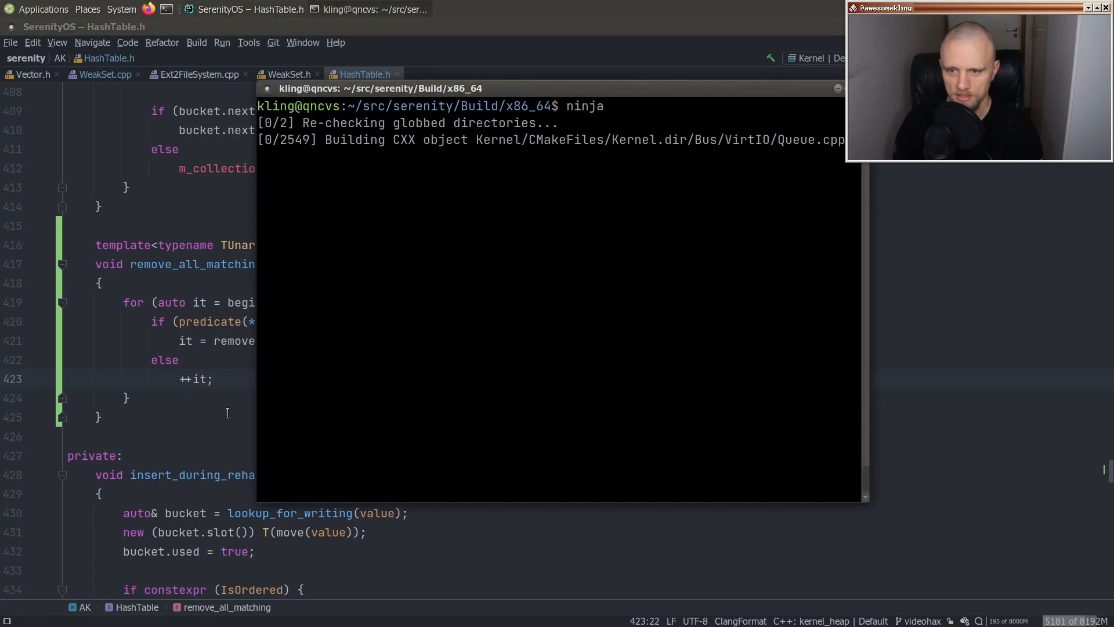
- Interrupt the running build and rerun ninja Kernel in the terminal
key(ctrl+c)
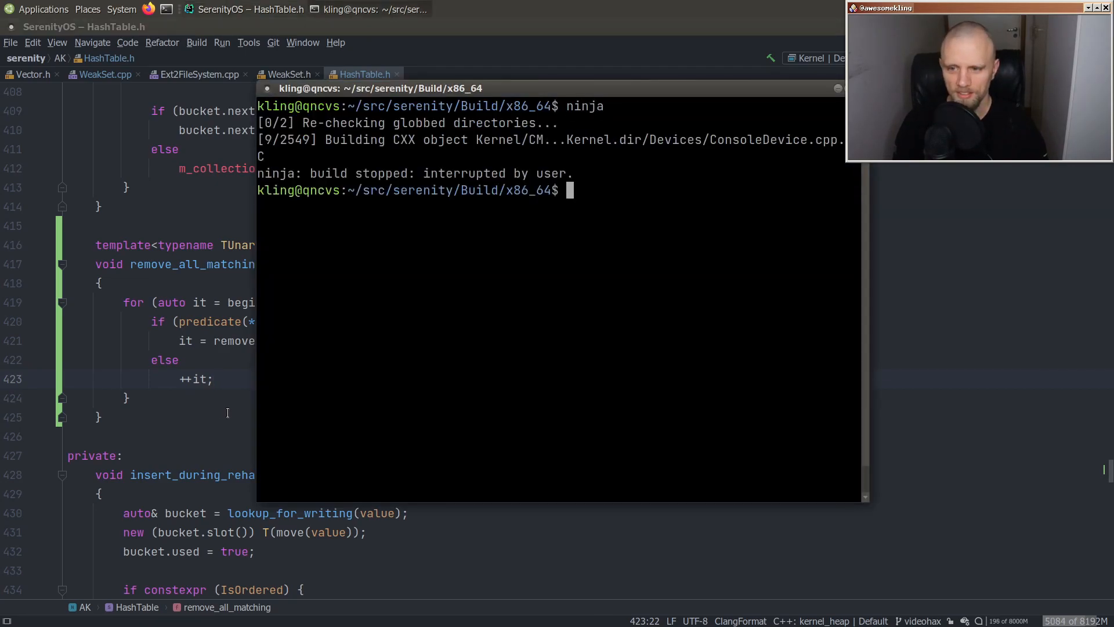
text(ninja Kernel)
text(testh)
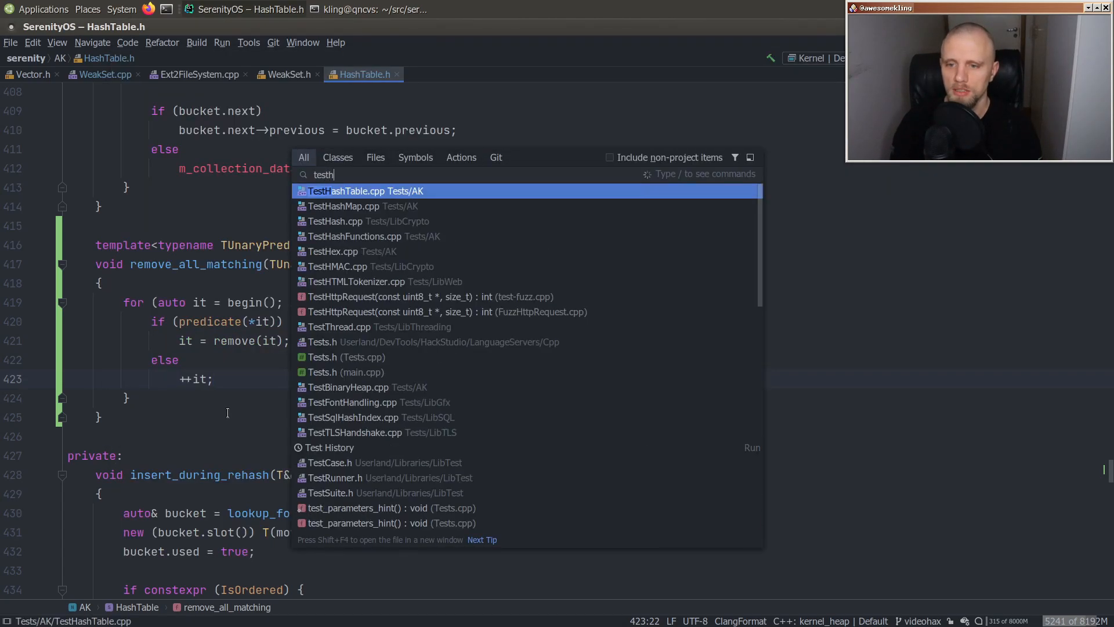
- In TestHashTable.cpp add TEST_CASE(table_remove_all_matching) filling a HashTable<int> with 1–4 and expecting size 4u
click(365, 191)
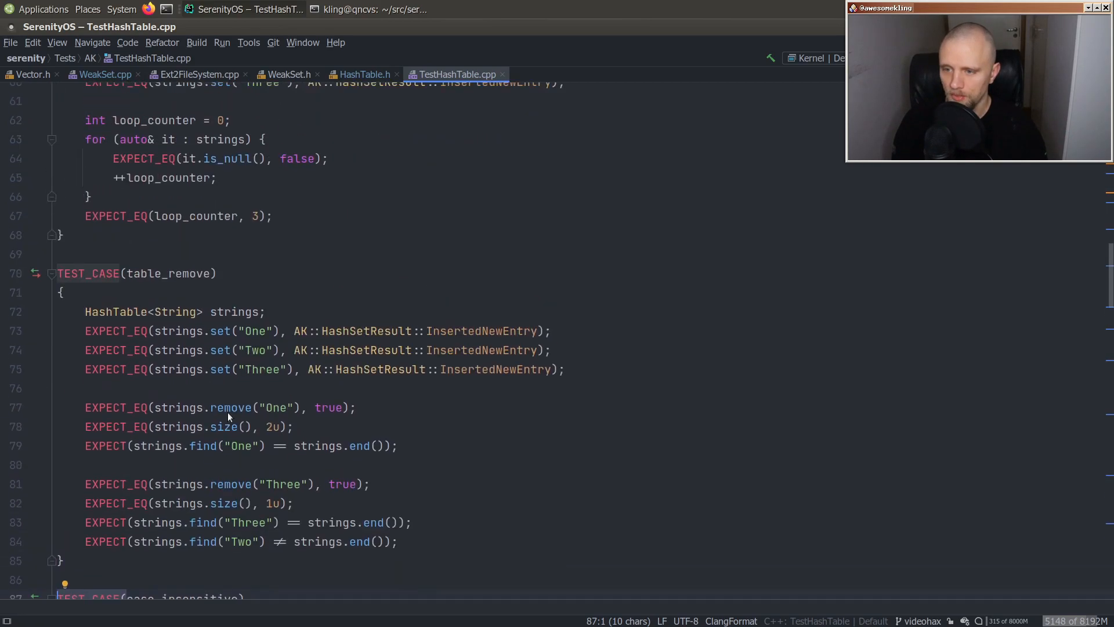
scroll(down, 3)
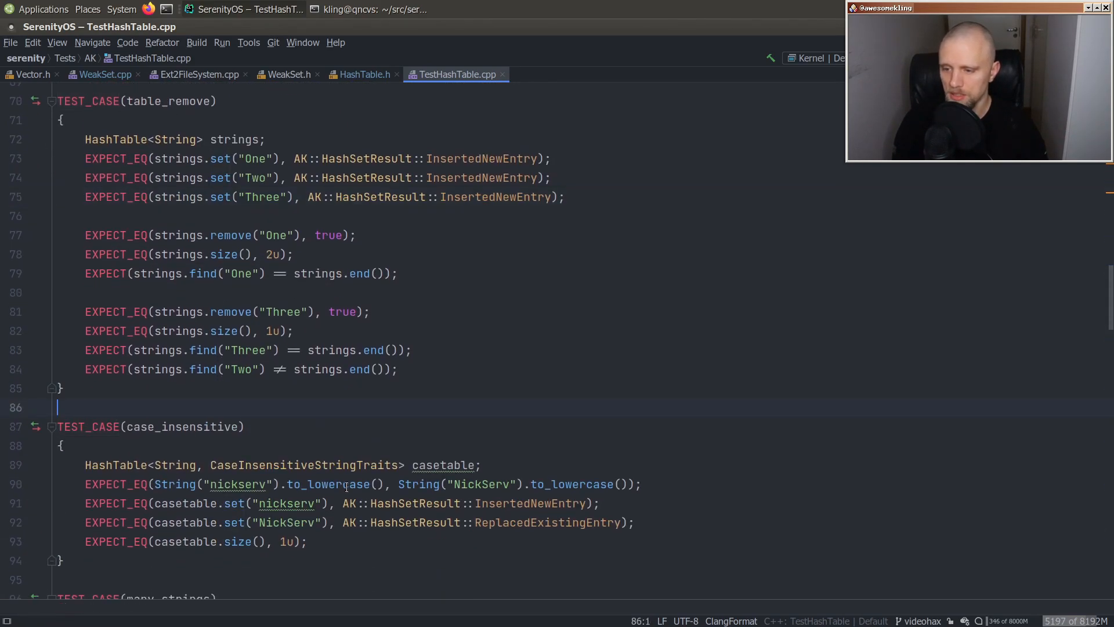
text(TEST_CASE(table_re)
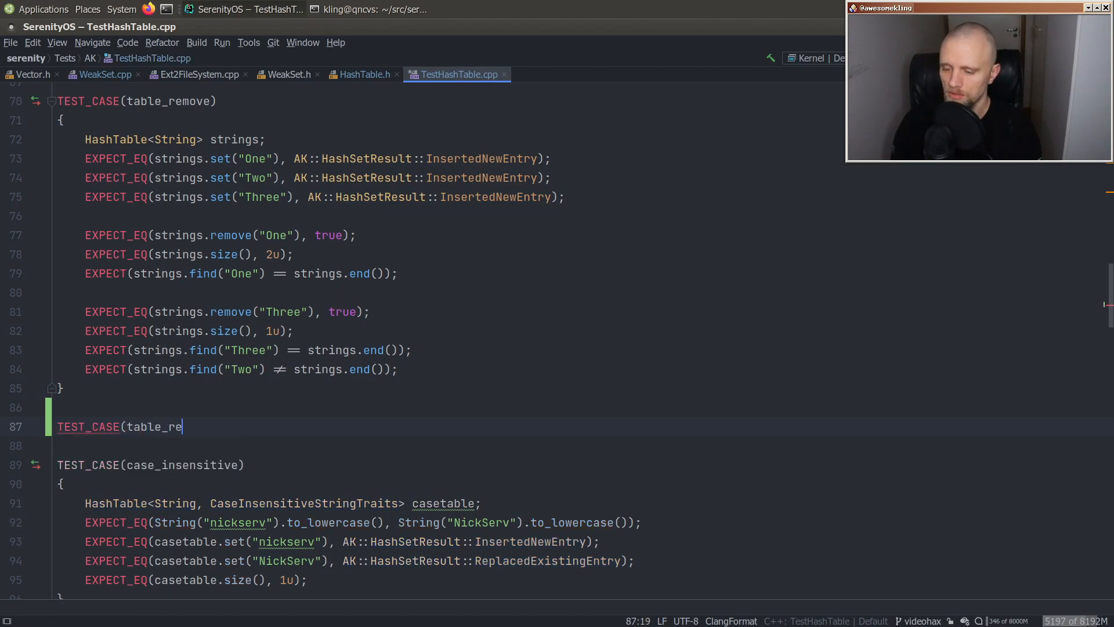
text(move_all_matching))
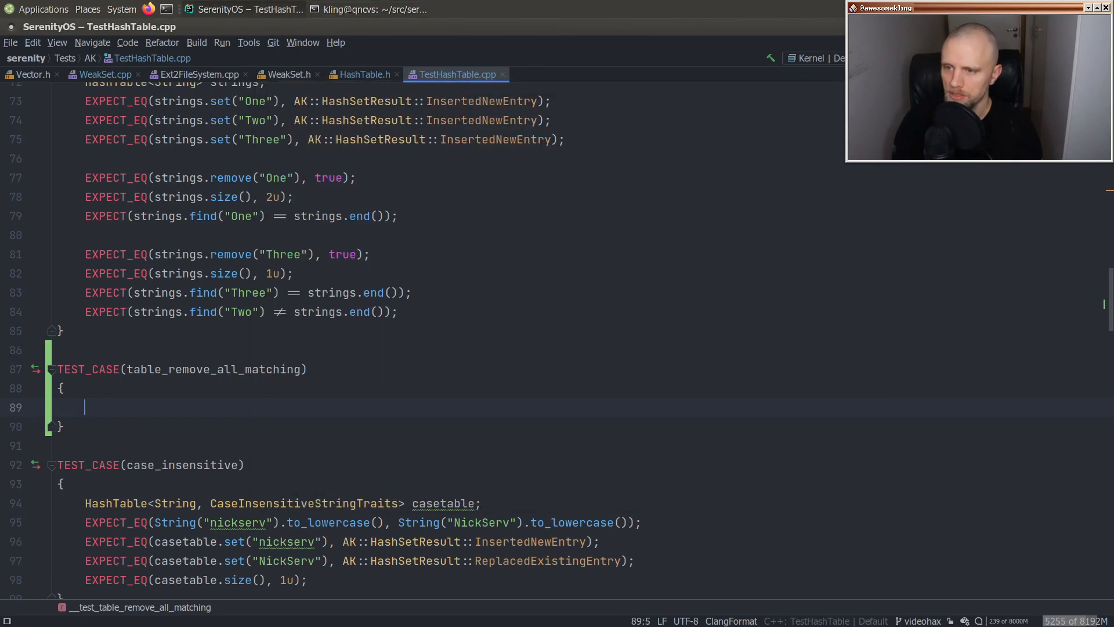
text(HashTable<)
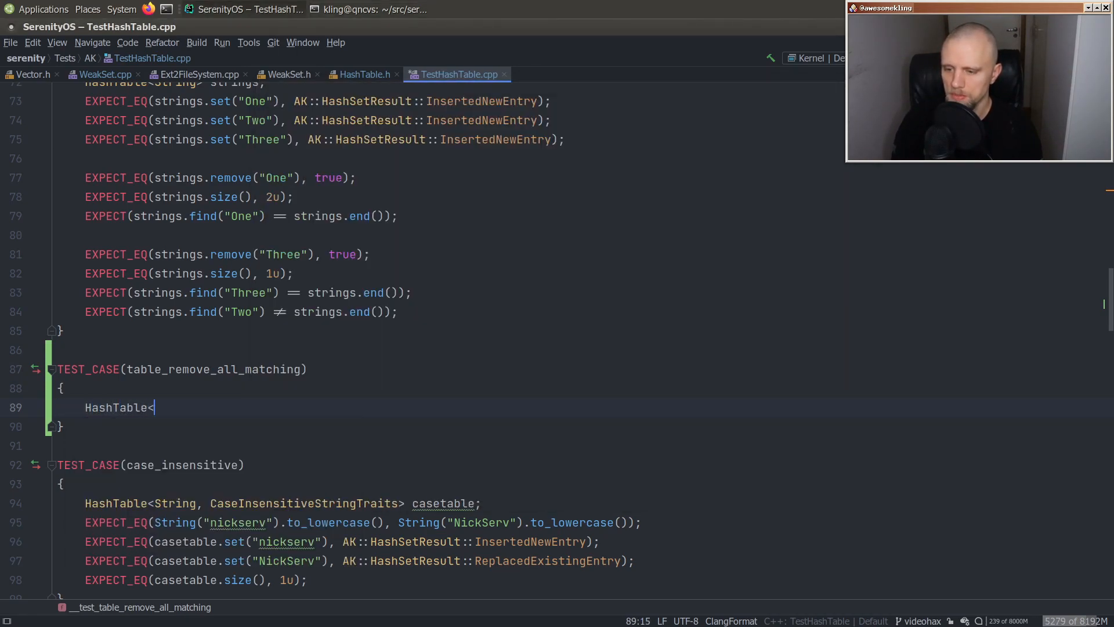
text(int>)
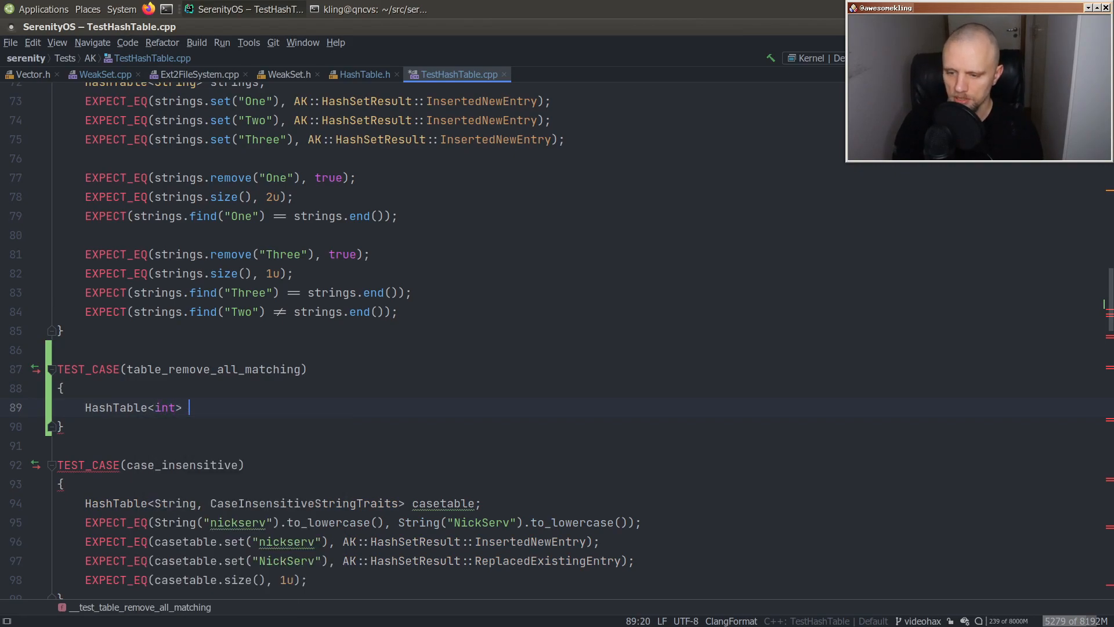
text(ints.ap)
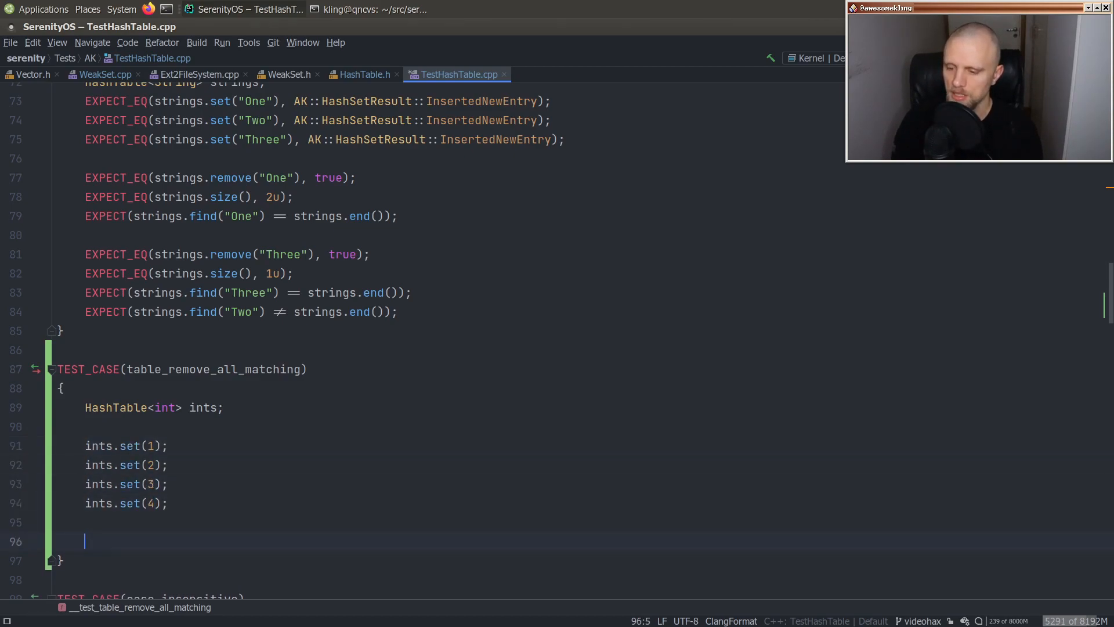
text(ints)
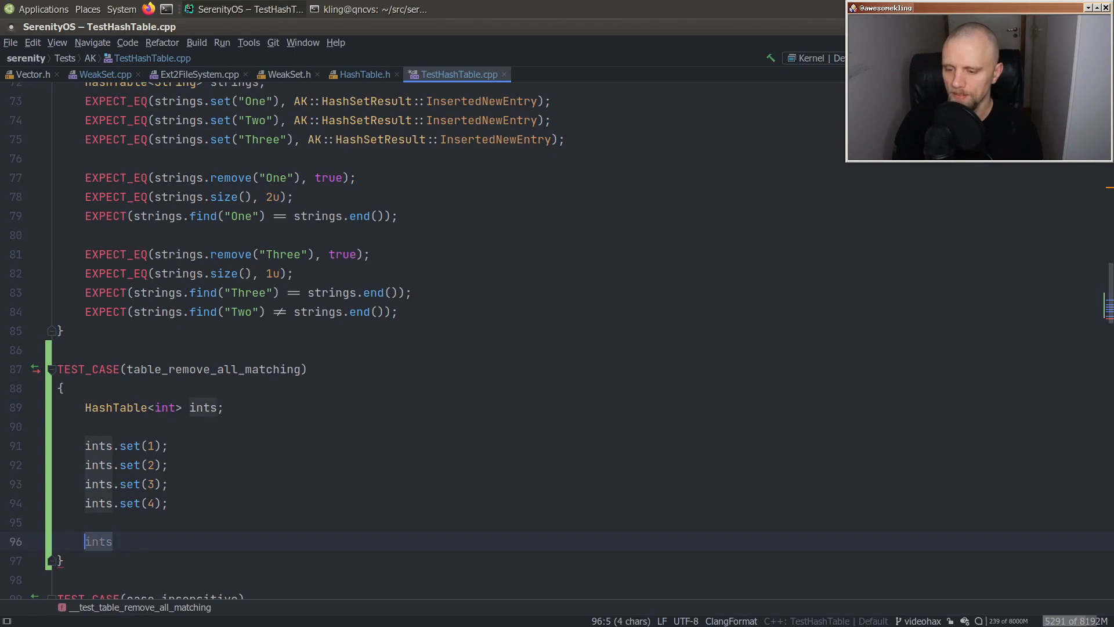
text(EXPECT_EQ()
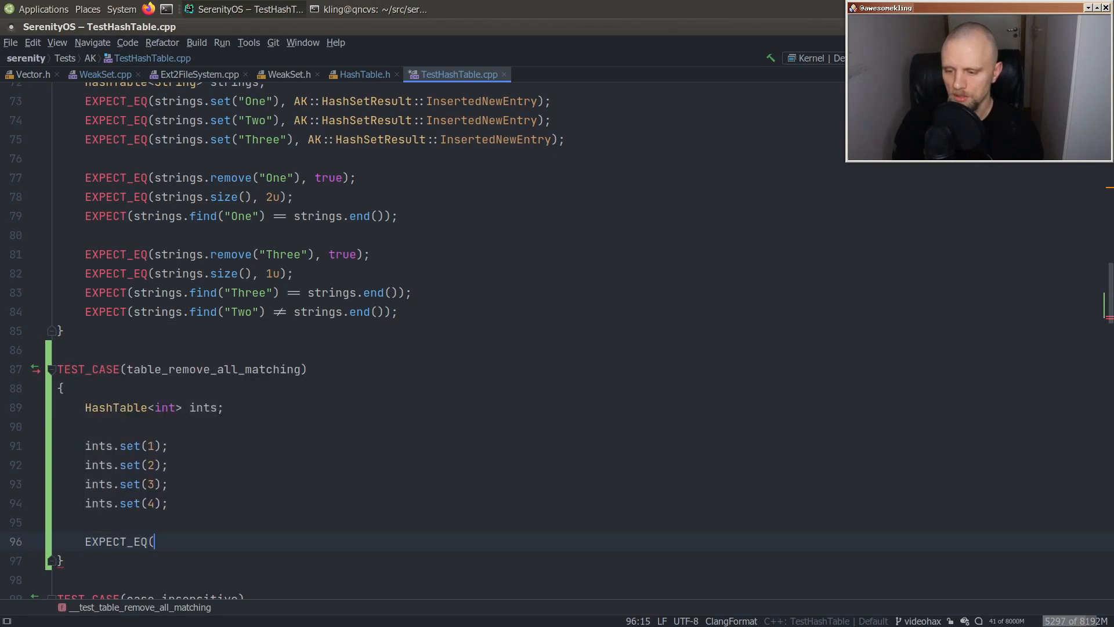
text(ints.size(), 4)
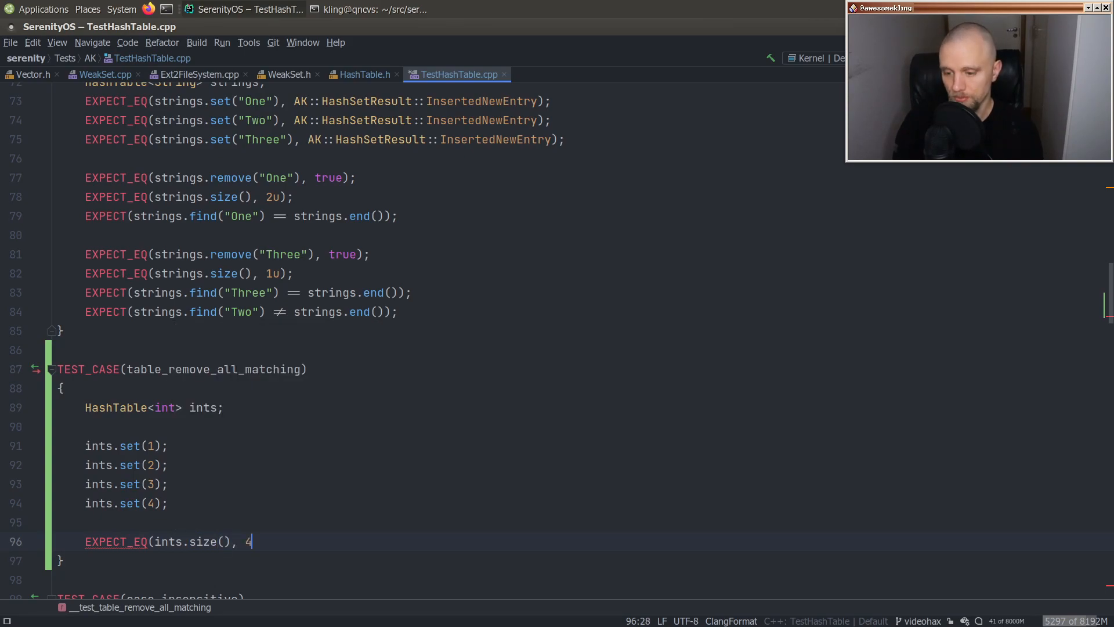
text(u);)
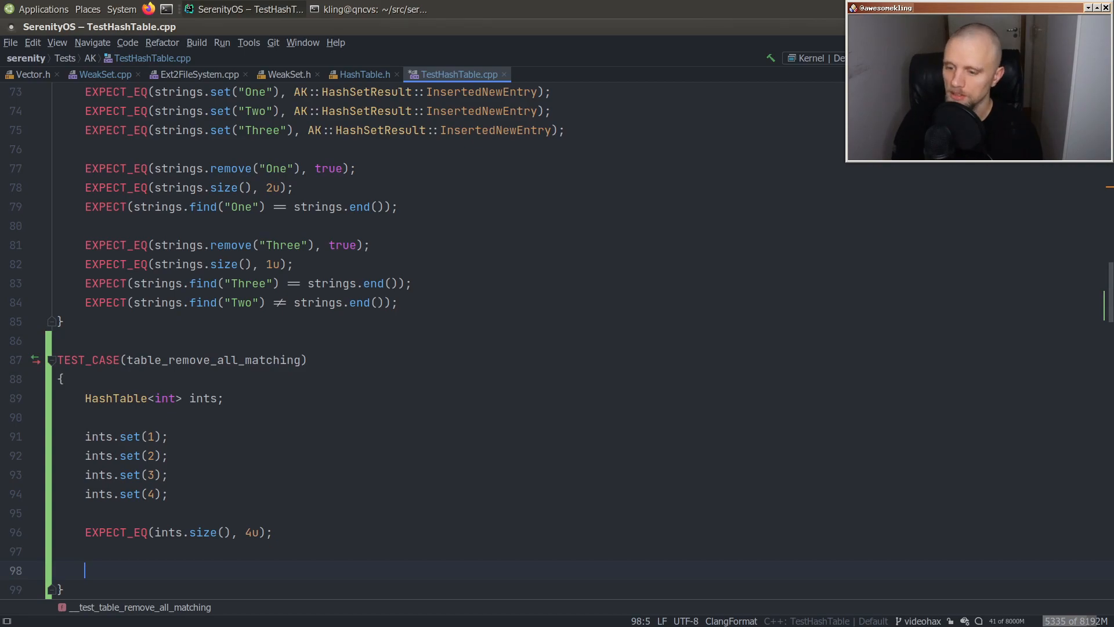
- Remove values above 2 with remove_all_matching and expect ints.size() to be 2u
text(ints.remove_all_matching())
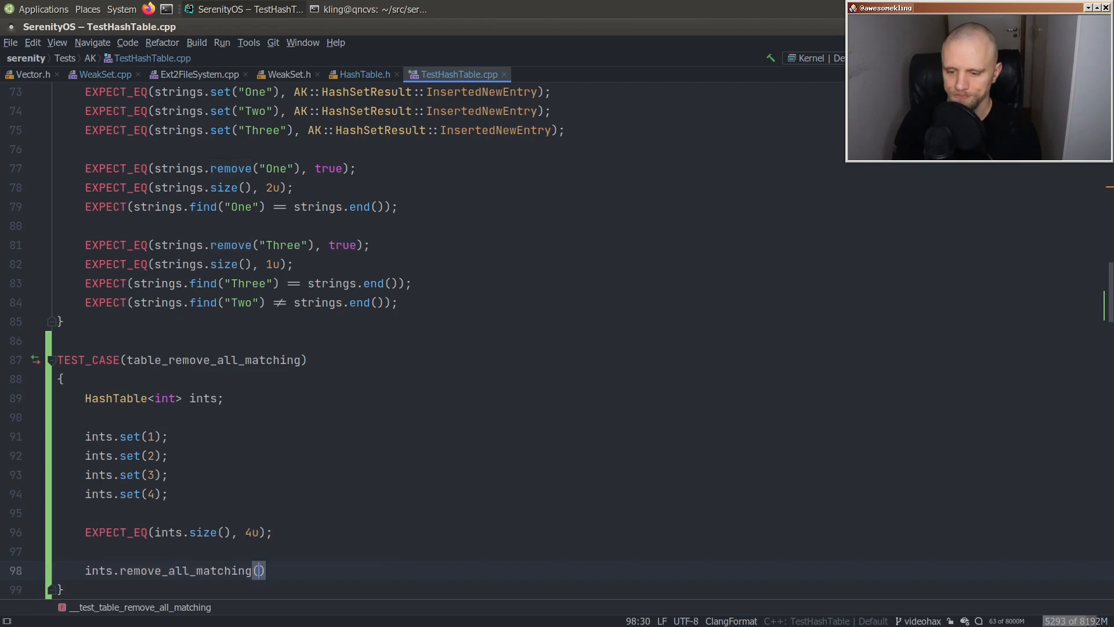
text([&])
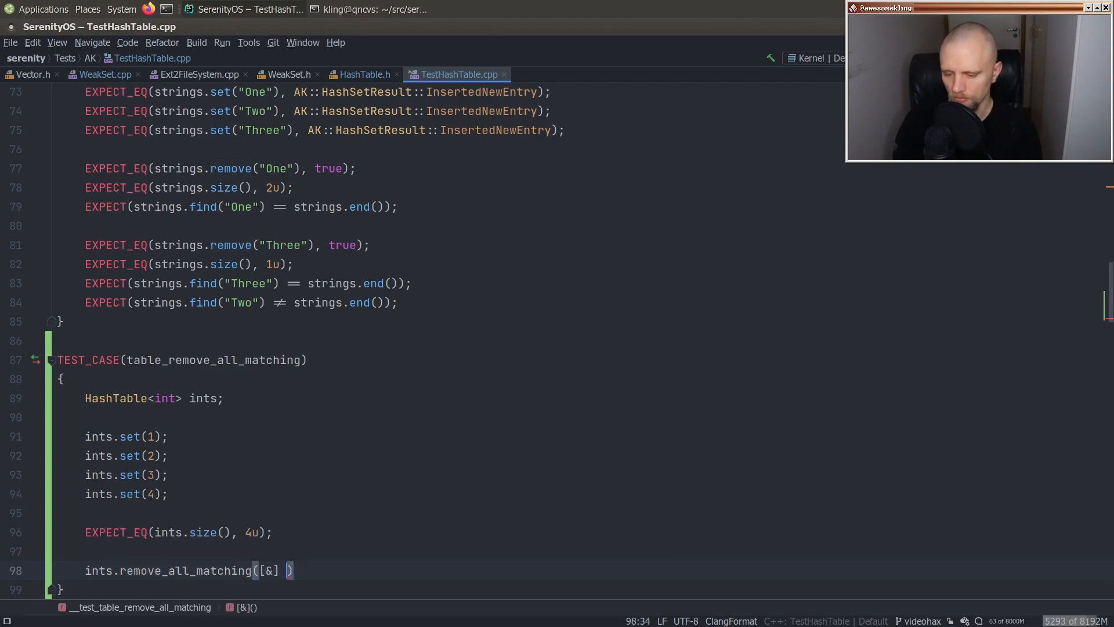
text((int value)
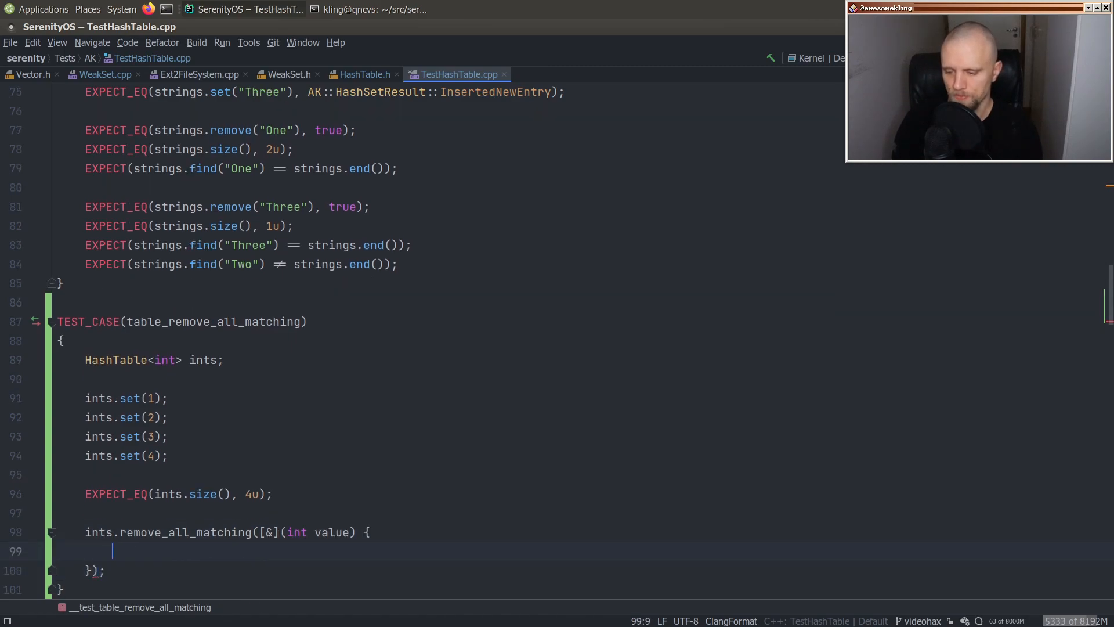
text(return value >)
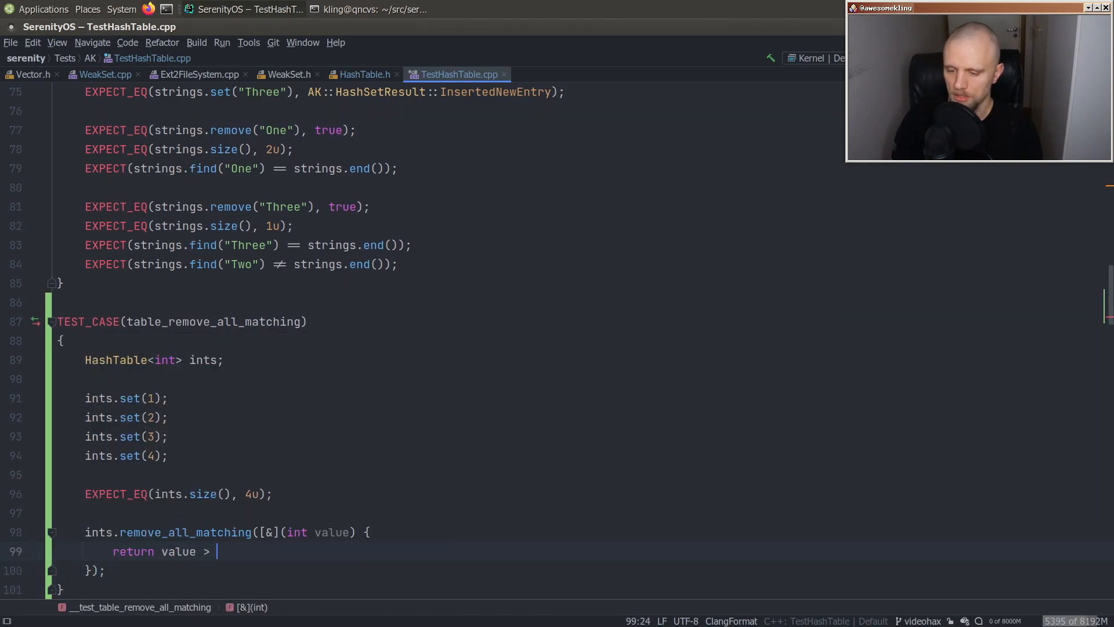
text(2;)
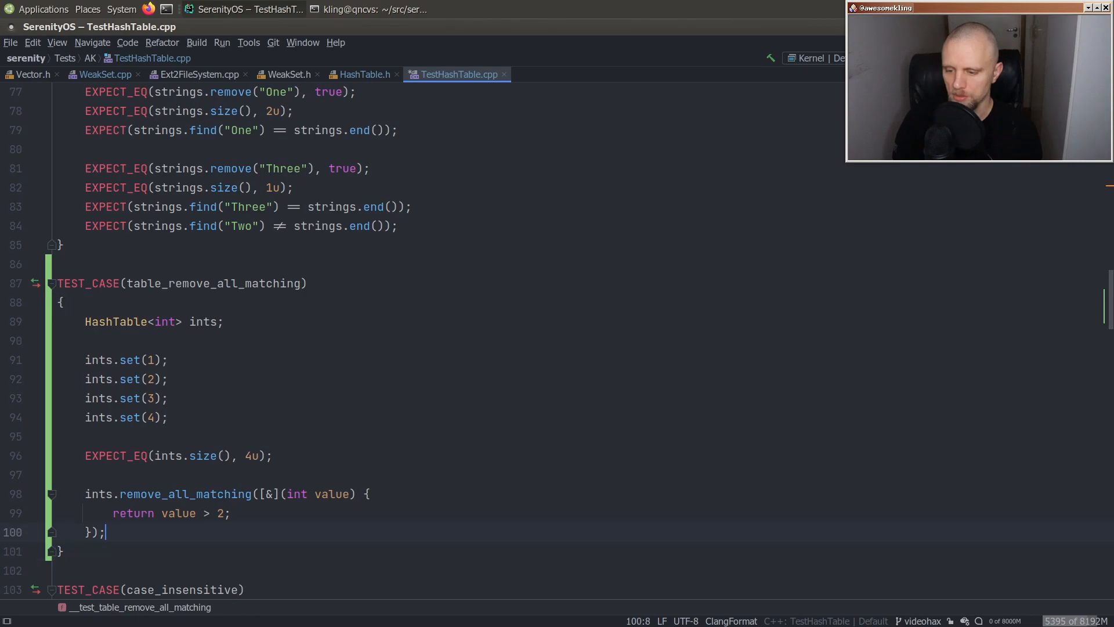
text(EXPECT_EQ(ints.e)
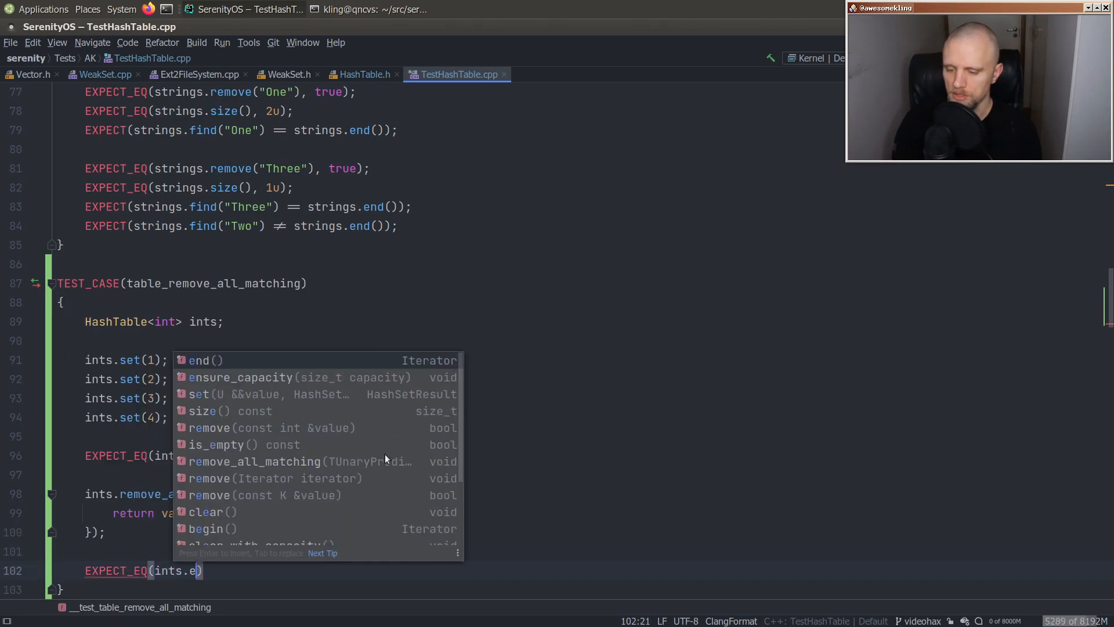
text(size)
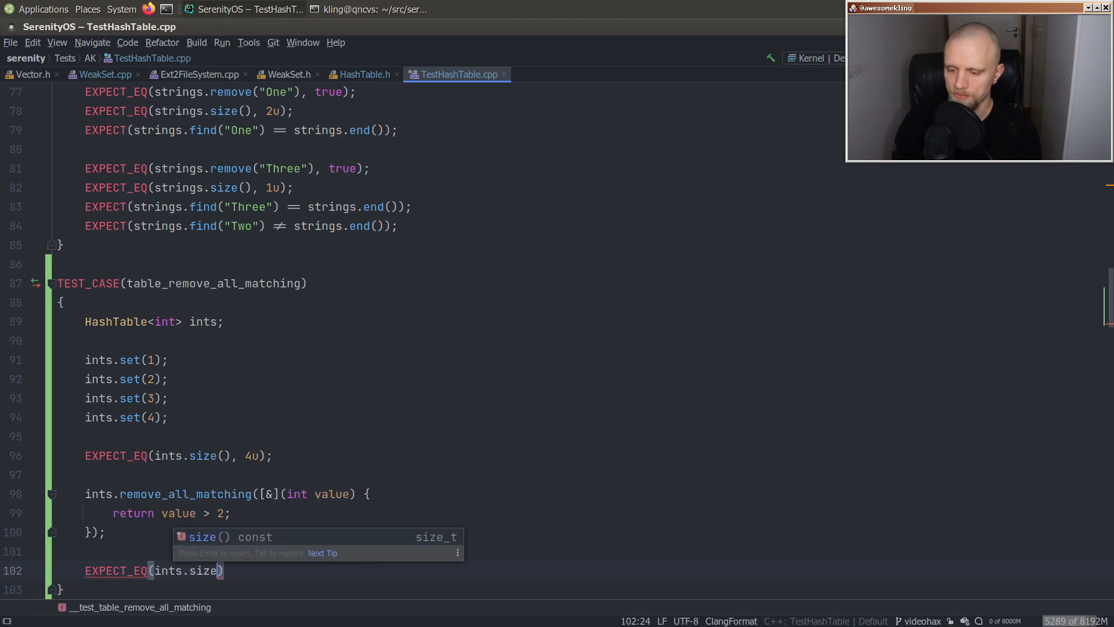
text((), 2u);)
click(217, 495)
text(c)
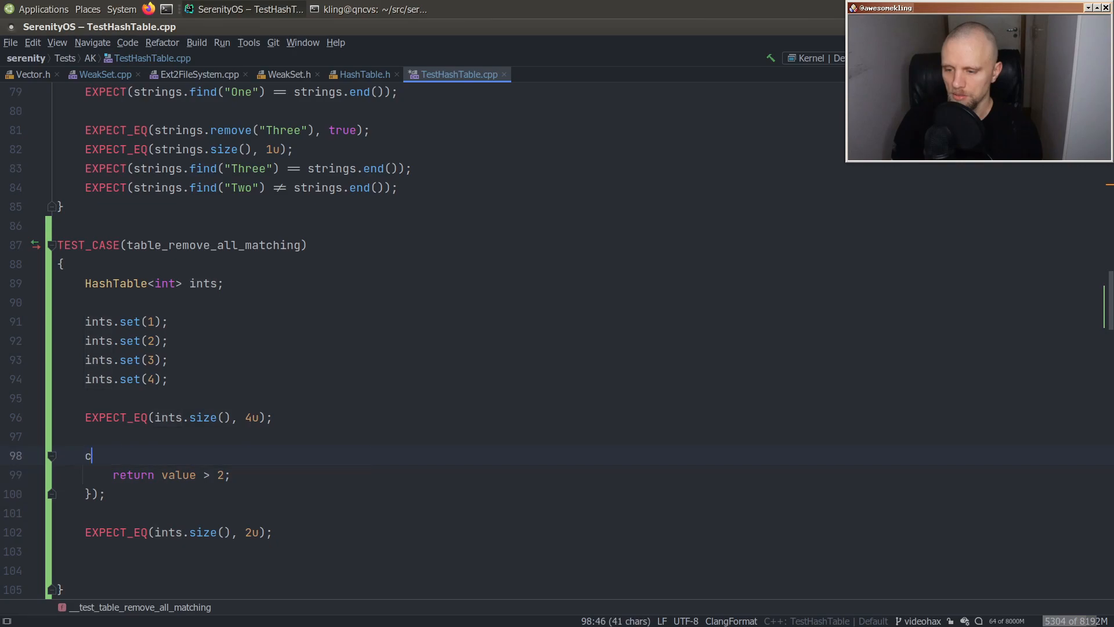
- Remove everything with an always-true predicate and expect ints.is_empty()
text(ints.remove_all_matching([&](int value) { return value > 2; });)
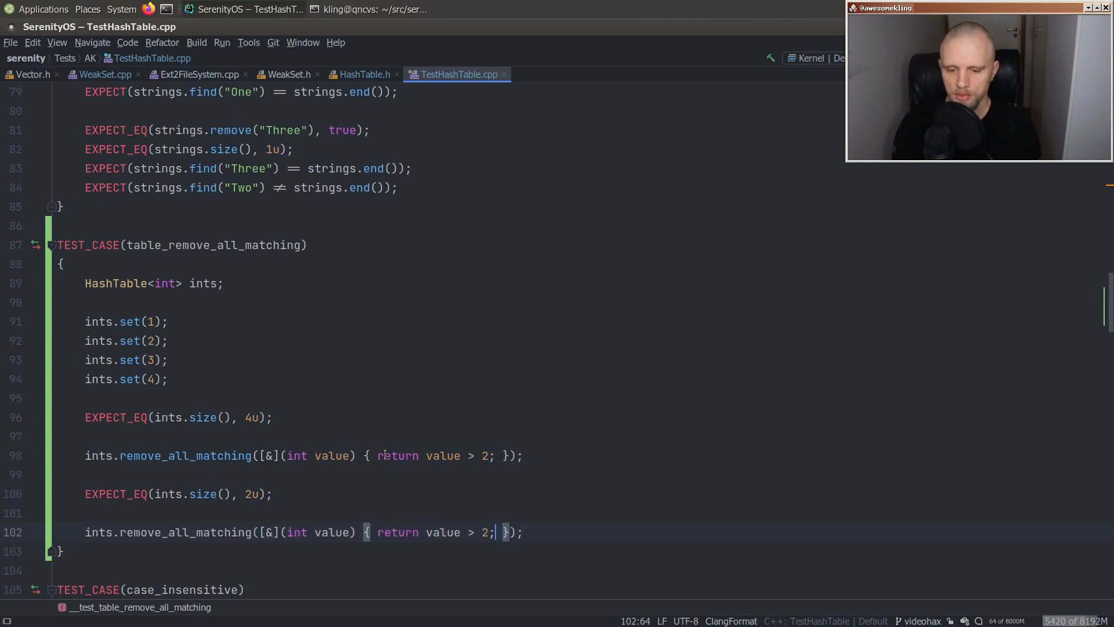
text(tr)
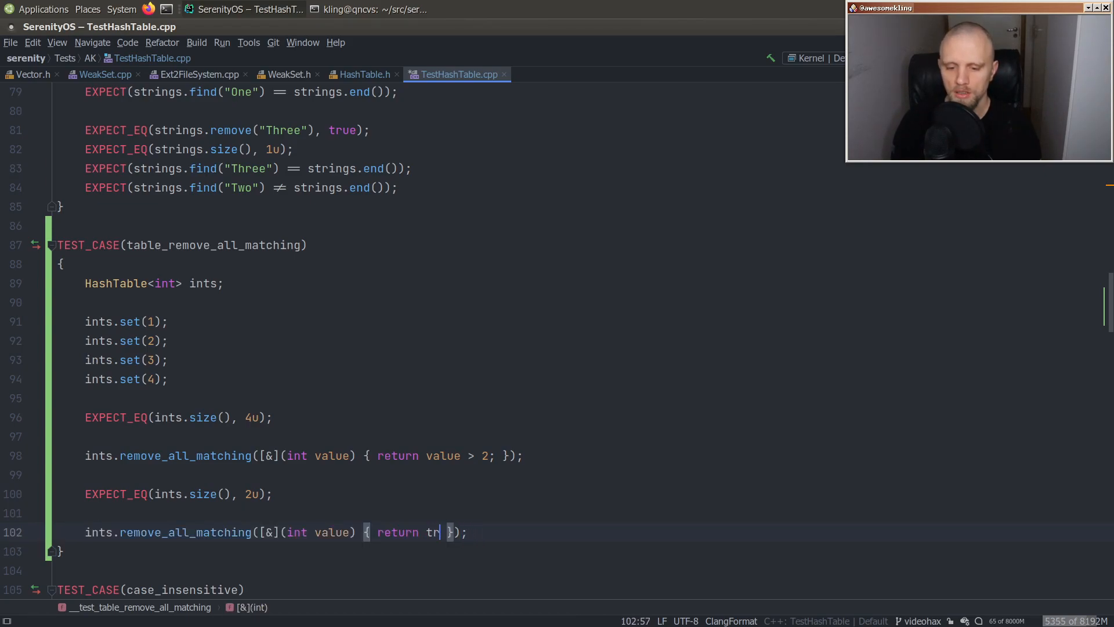
text(ue;)
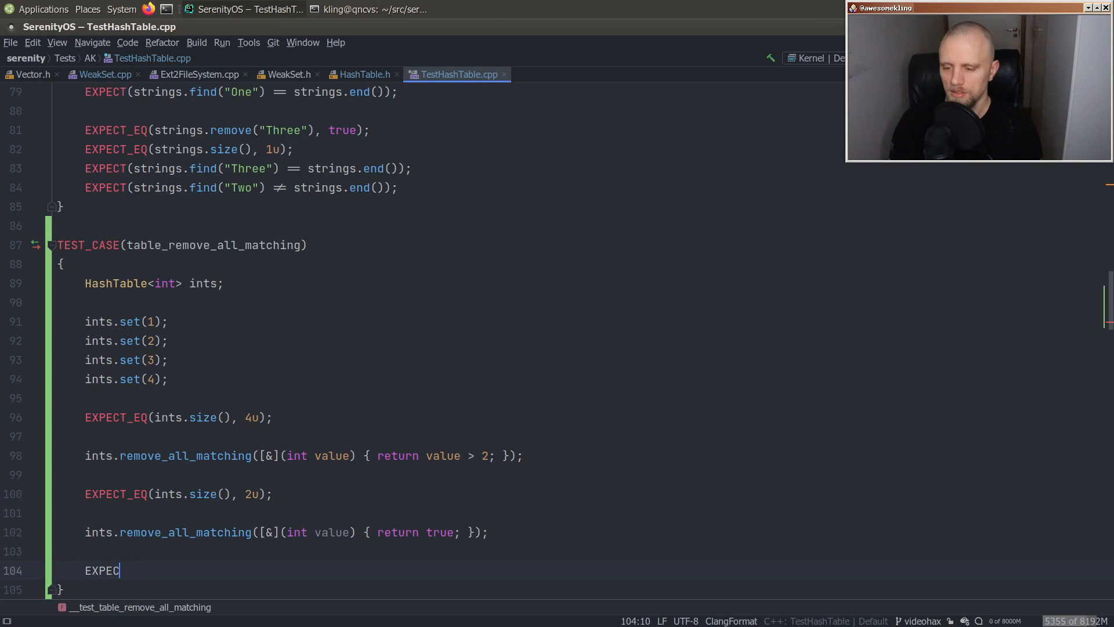
text((ints.)
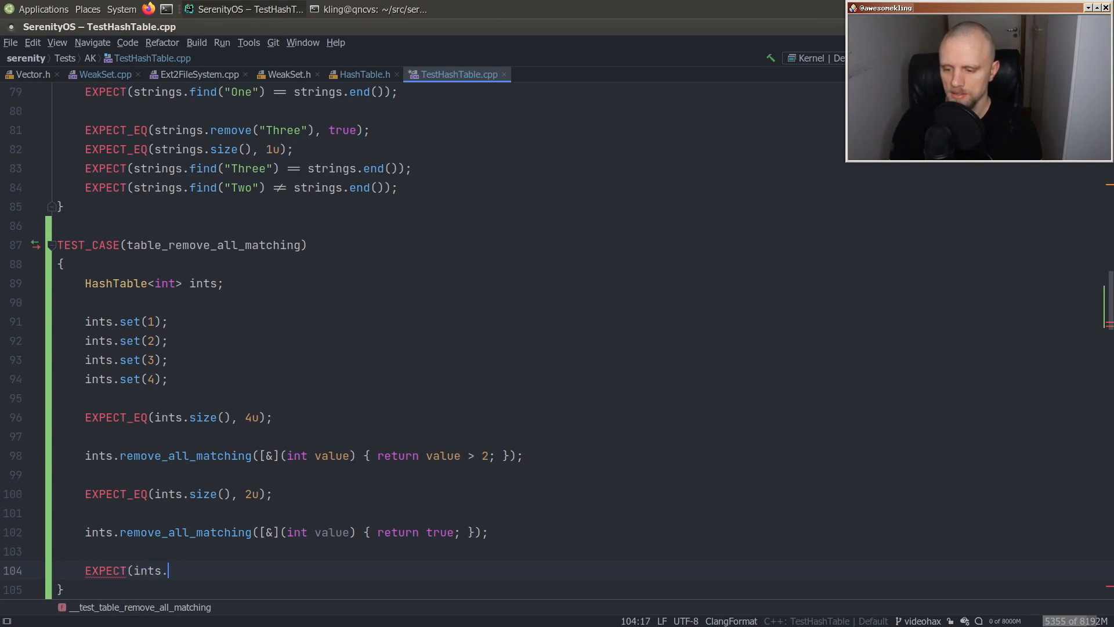
text(is_empty())
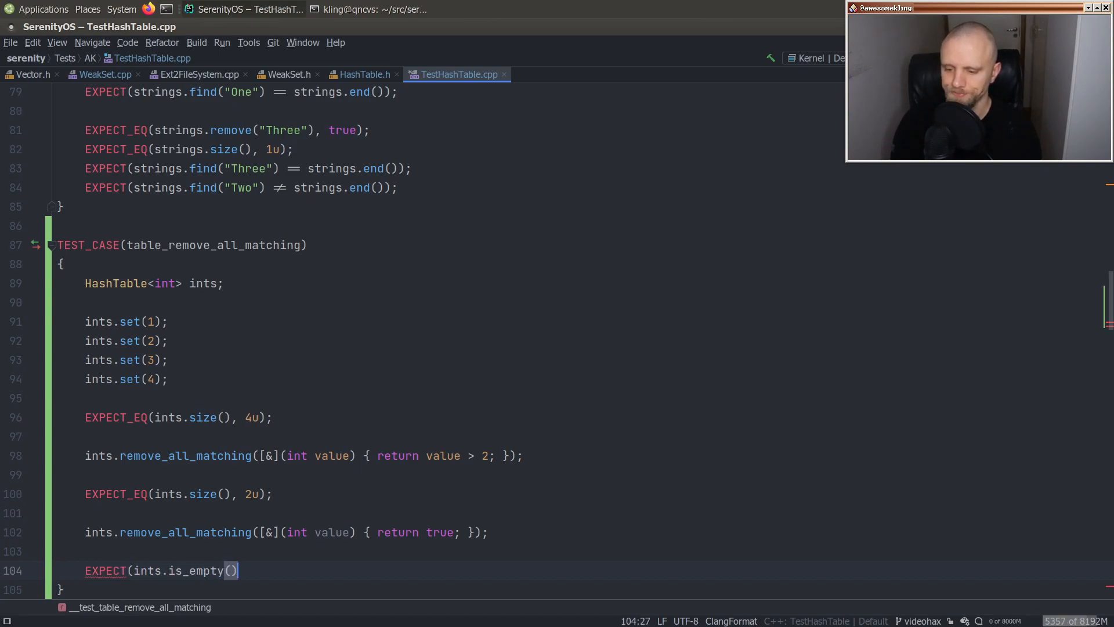
text(;)
text(ninja)
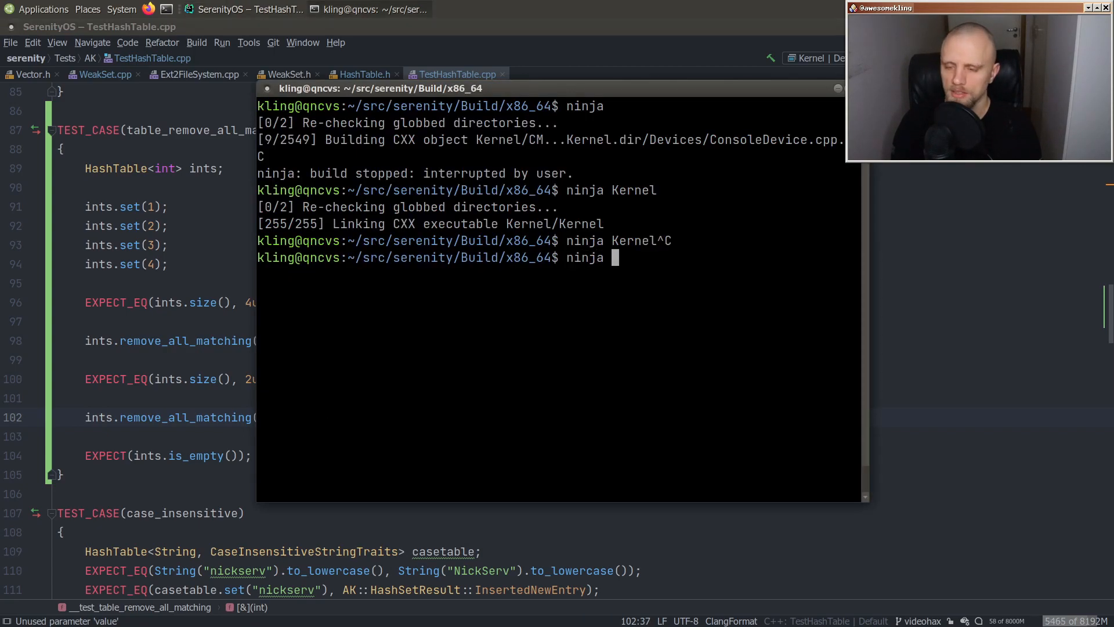
- Run ninja for the TestHashTable target in the drop-down terminal
text(TestHash)
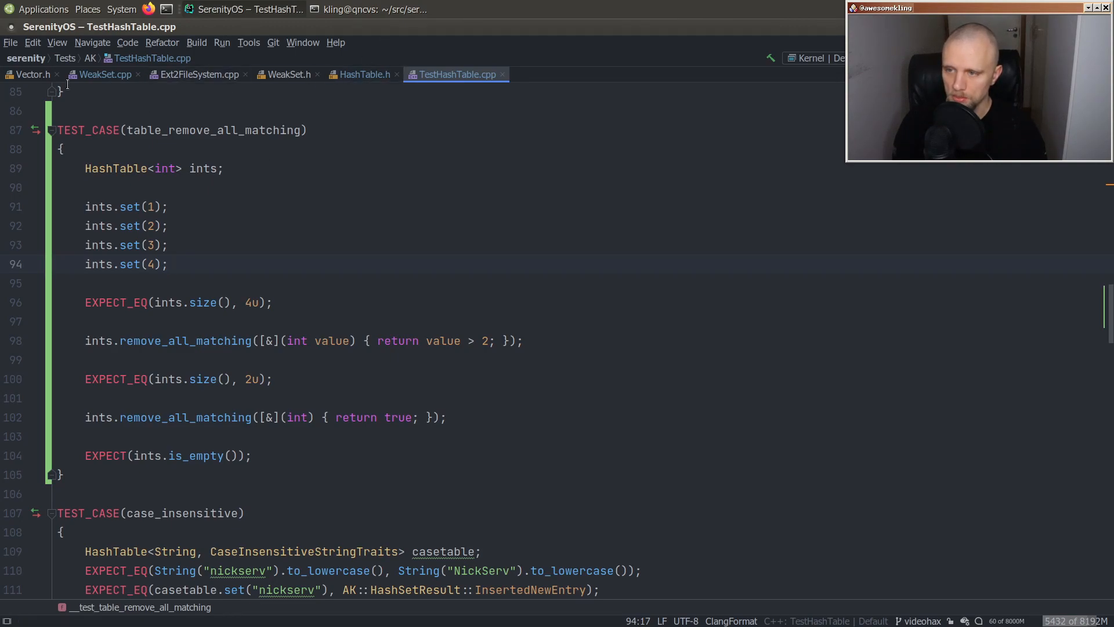
- Make HashTable::remove copy and advance next_iterator and return it, then run ninja TestHashTable
click(363, 74)
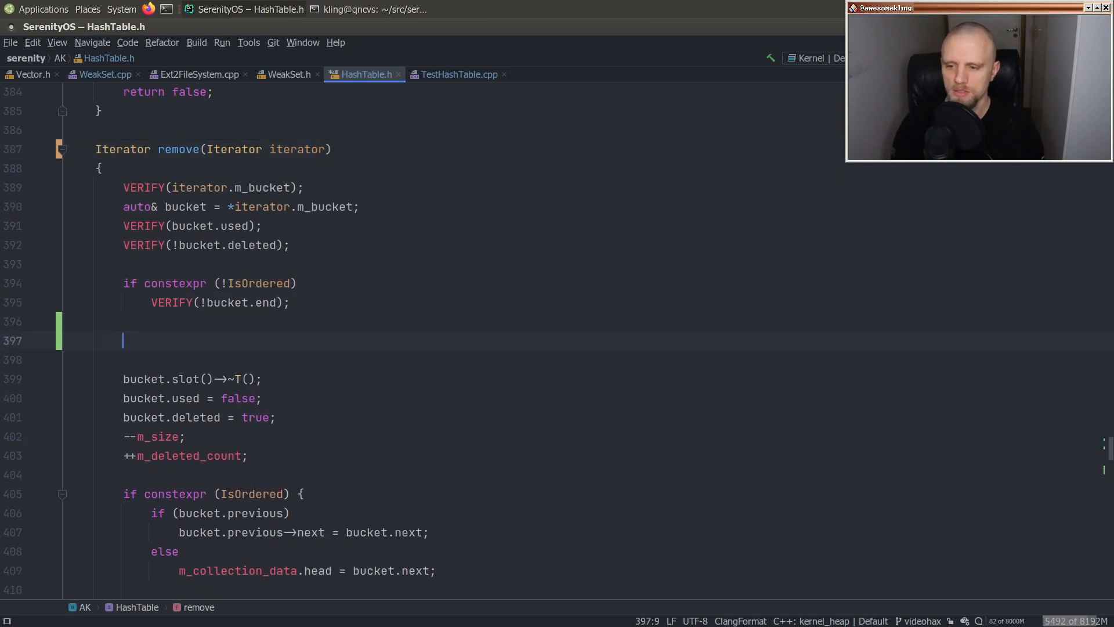
text(auto next_it =)
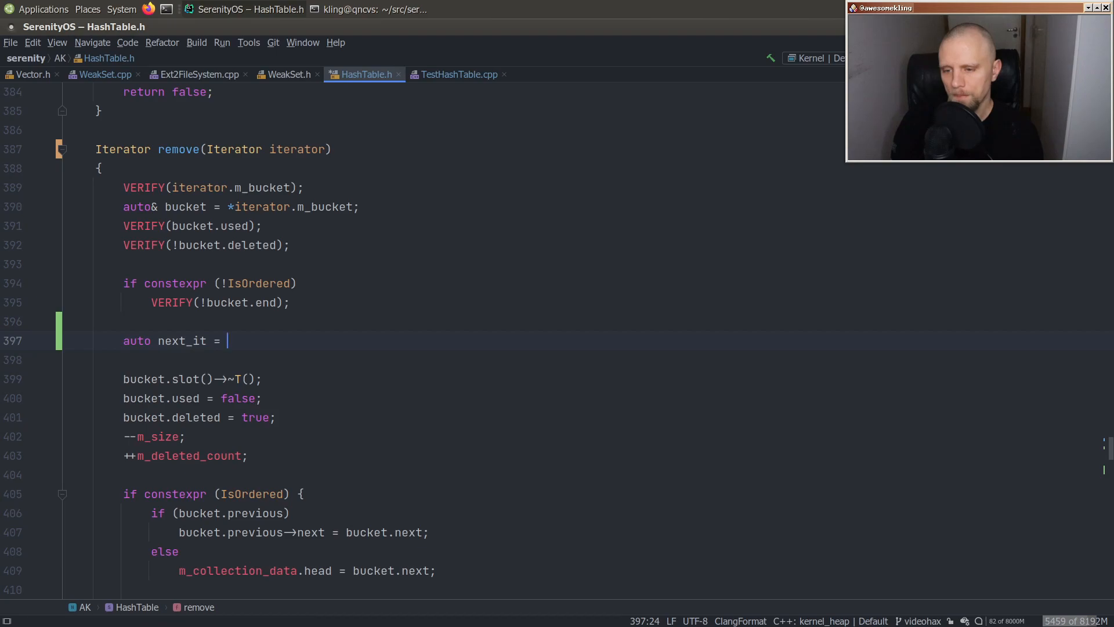
text(iterator;)
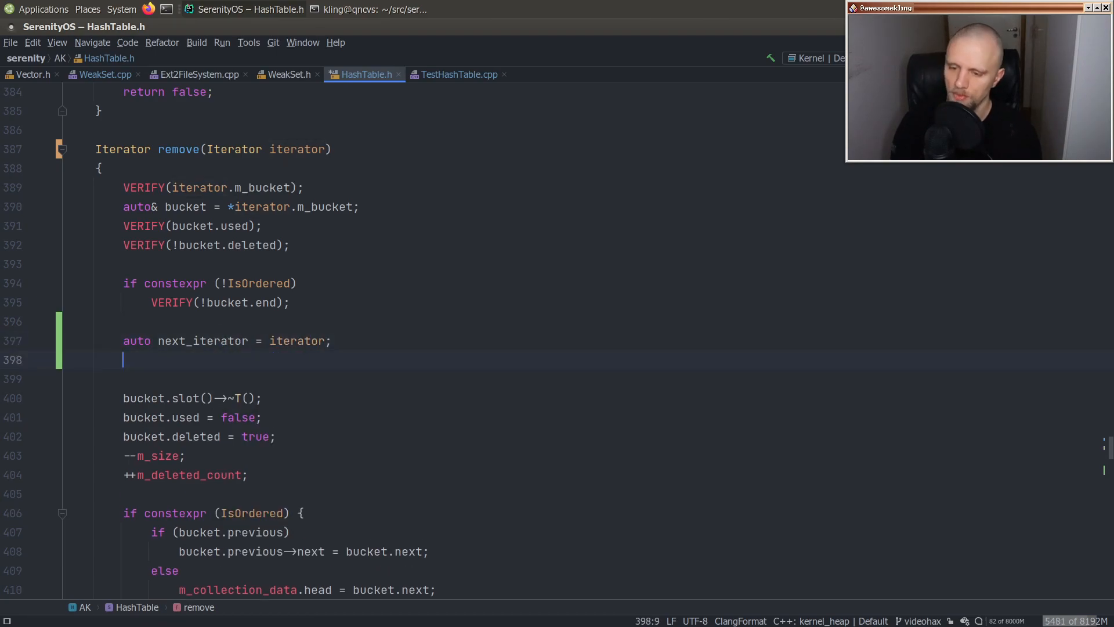
text(n)
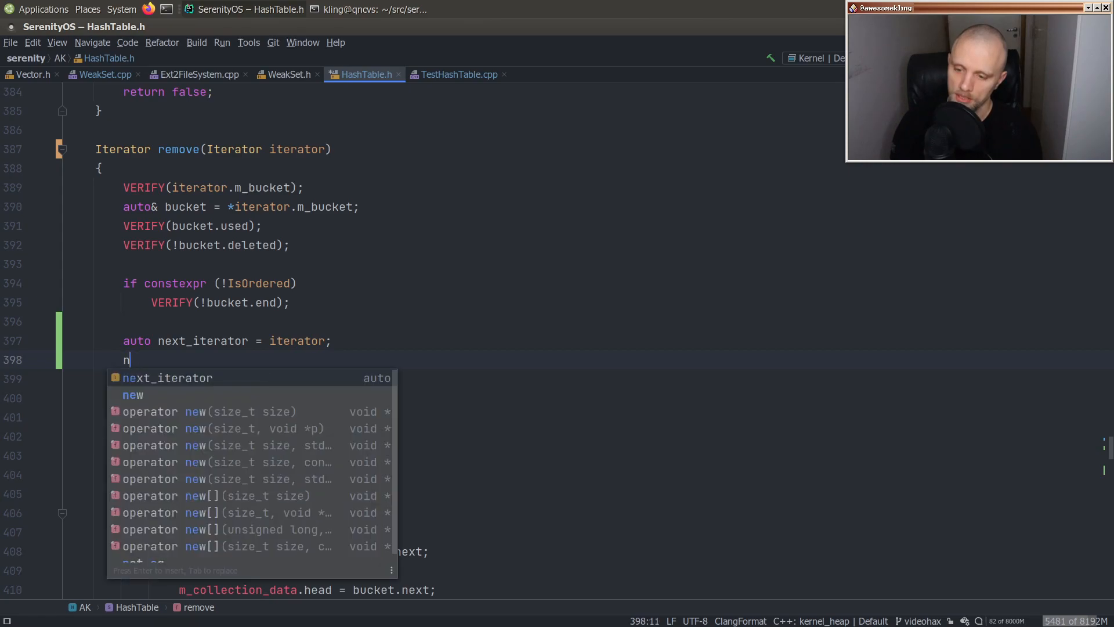
text(++next_iterator;)
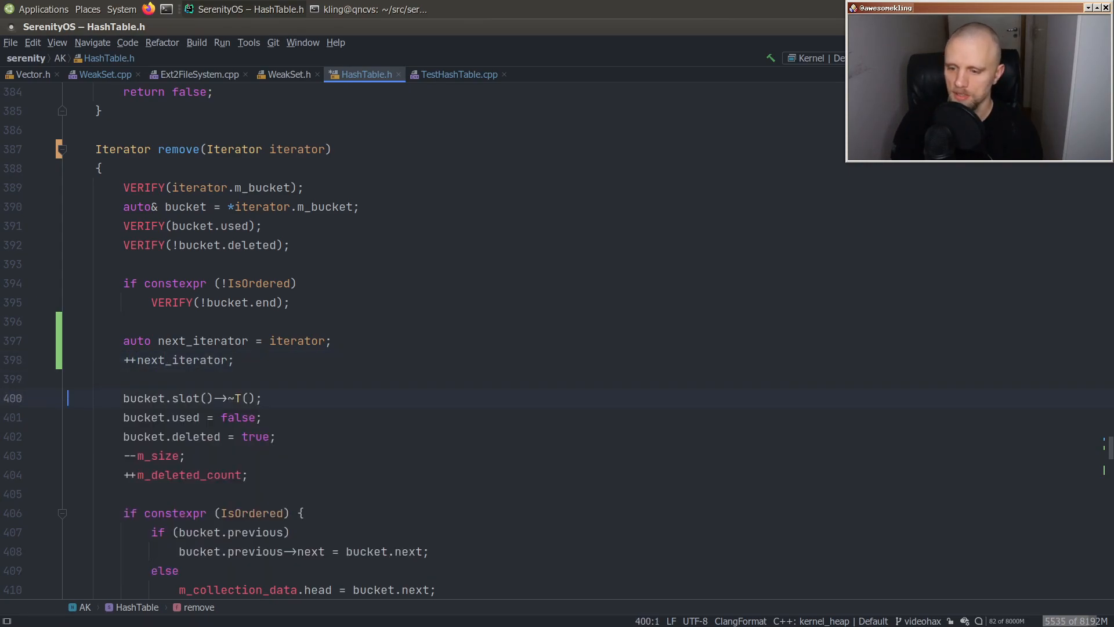
scroll(down, 3)
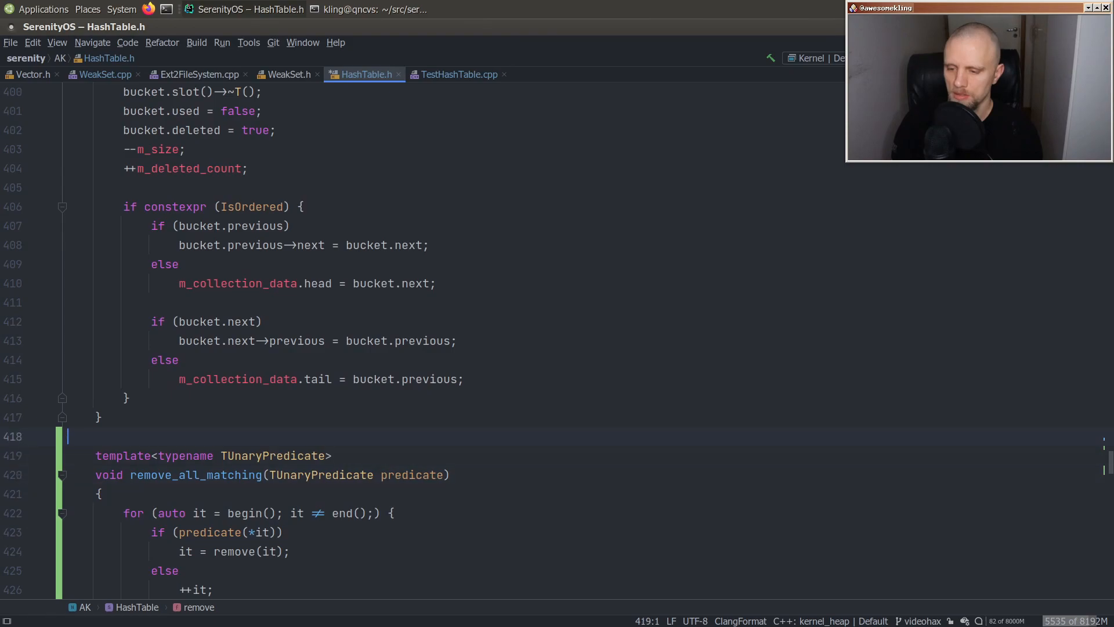
text(return next_)
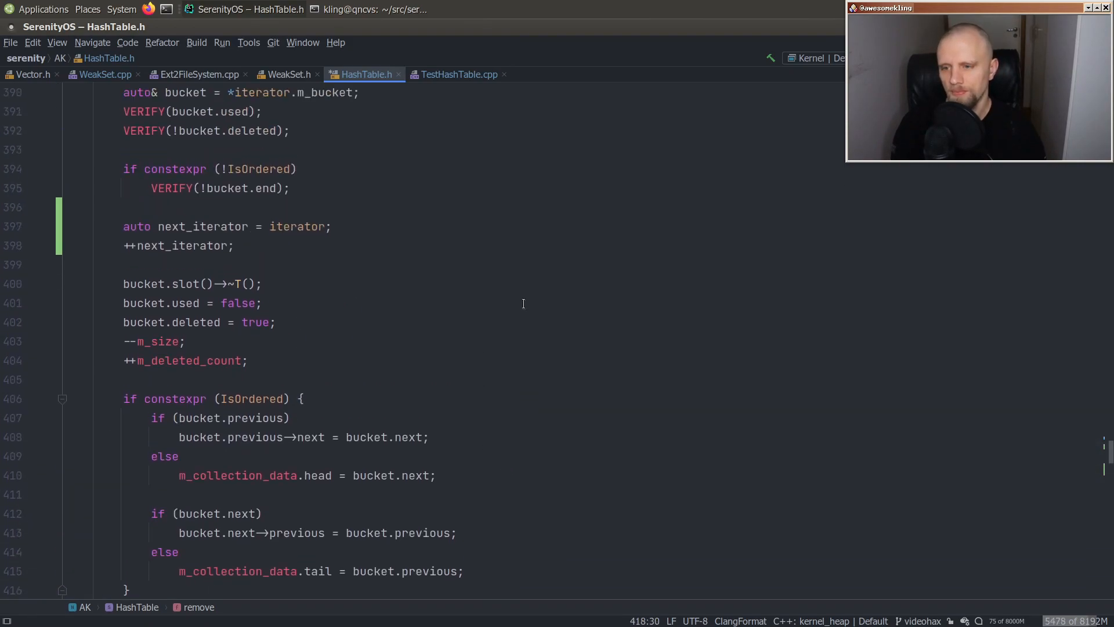
text(ninja TestHashTable)
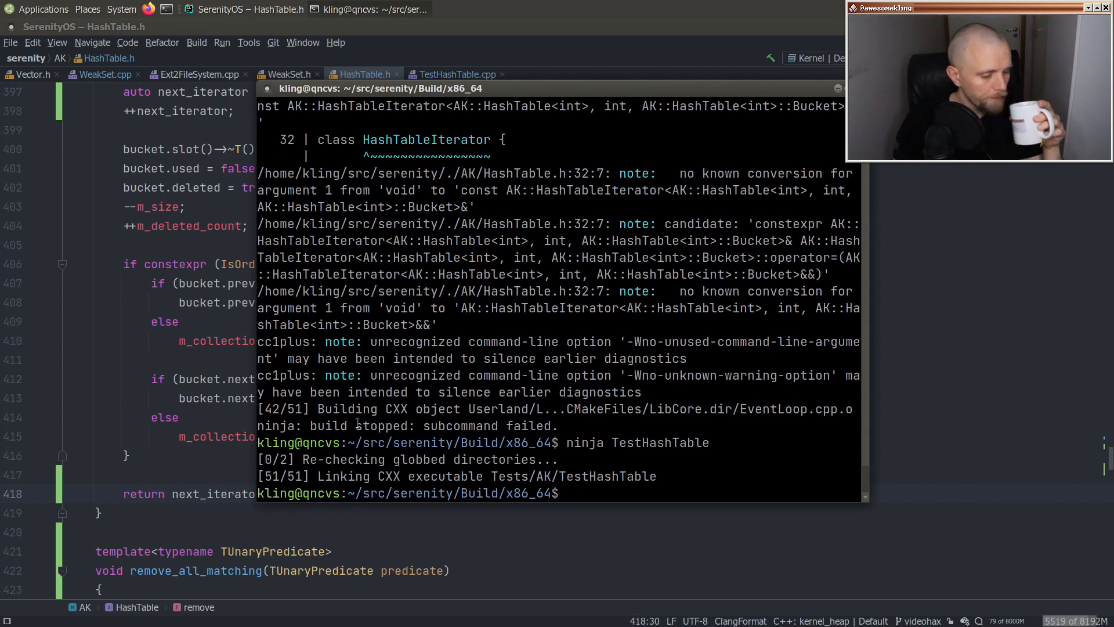
- Configure the Lagom host build with cmake -DBUILD_LAGOM=ON ../../Meta/Lagom/ and build it with ninja
text(cd ../lagom)
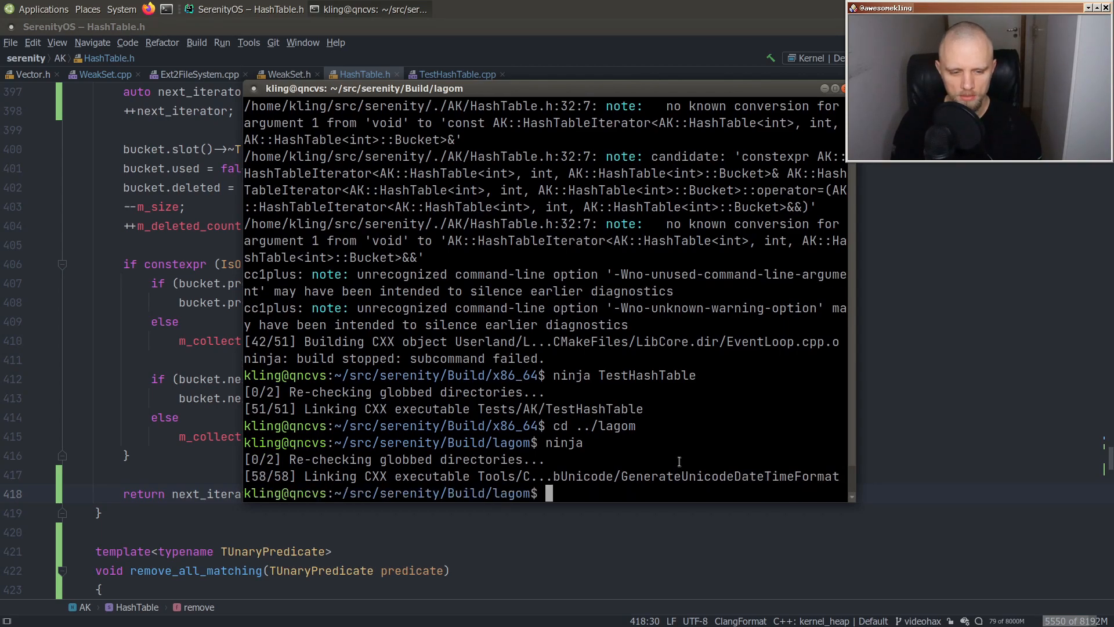
text(ninja Test)
text(f)
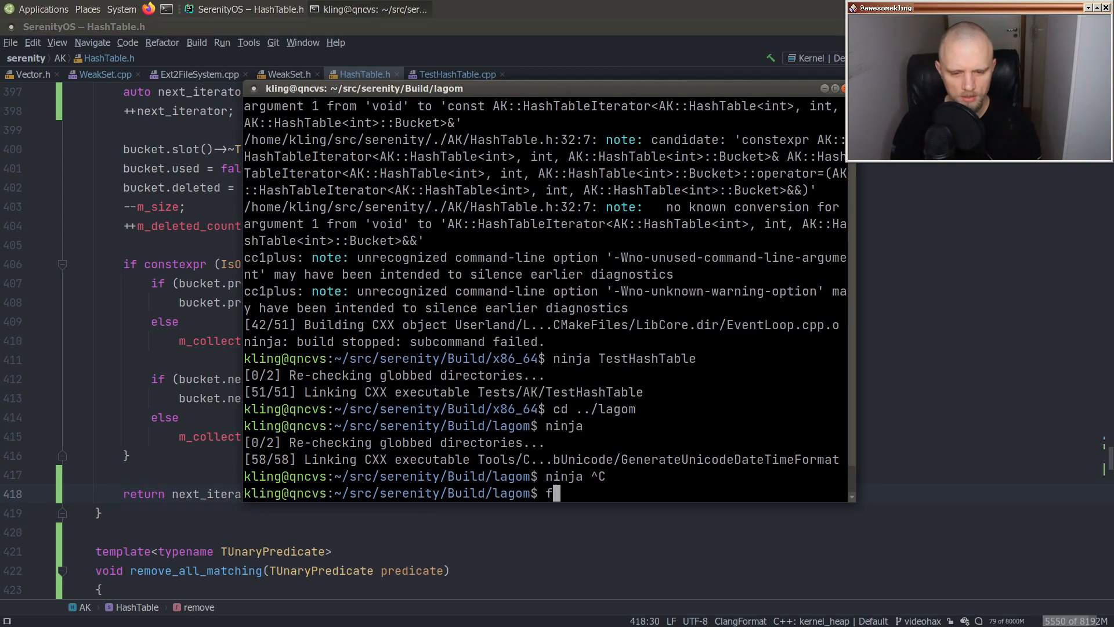
key(BackSpace)
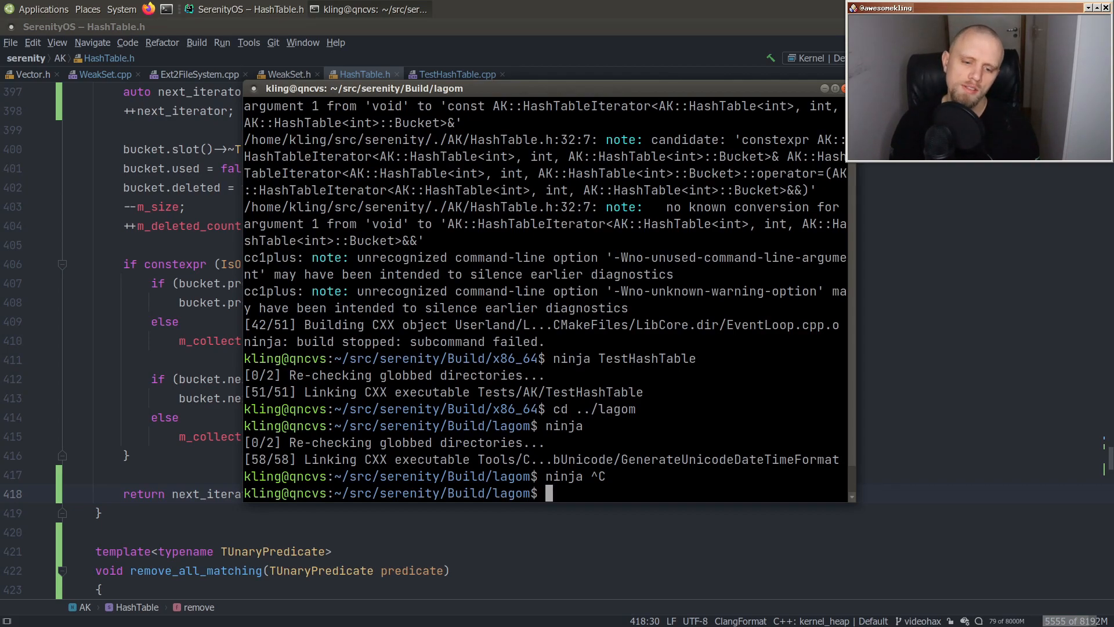
text(cmake -D)
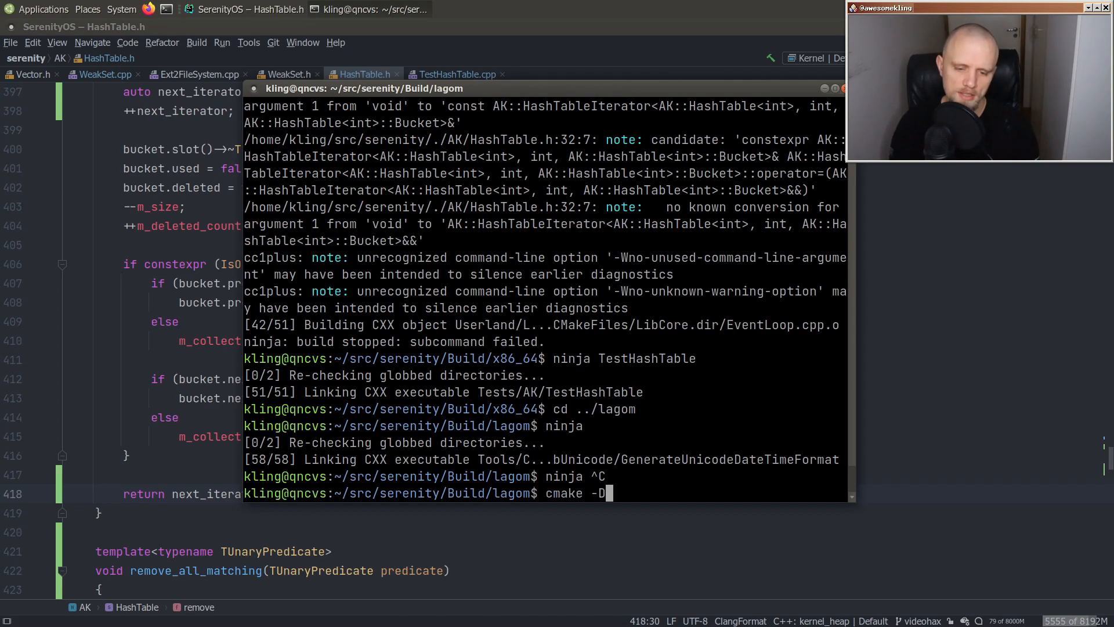
text(BUILD_LAGOM)
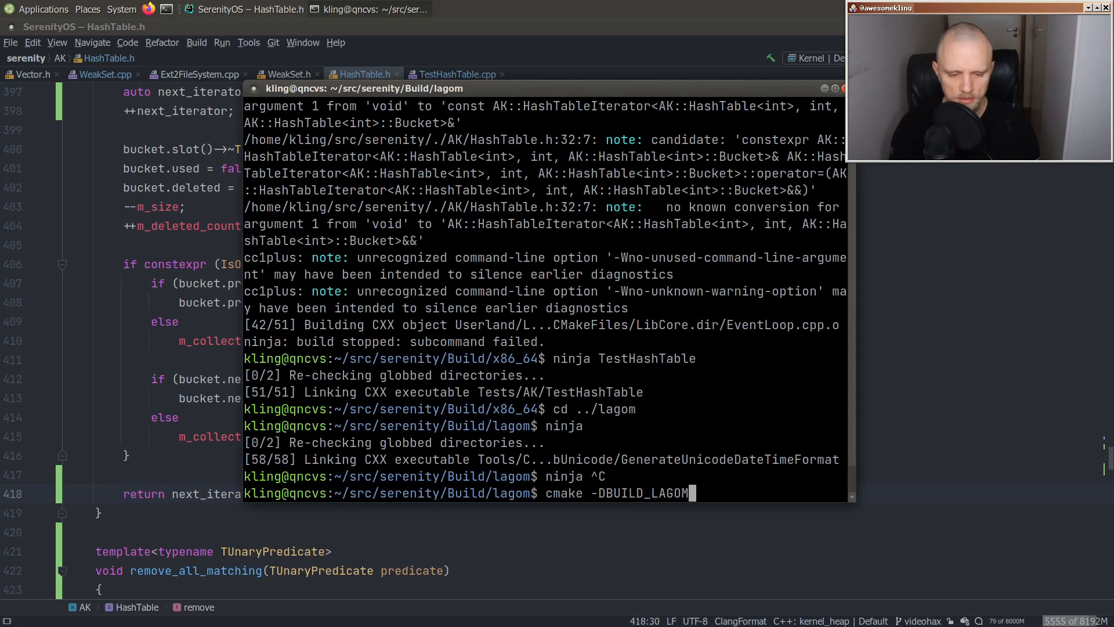
text(=ON ../../)
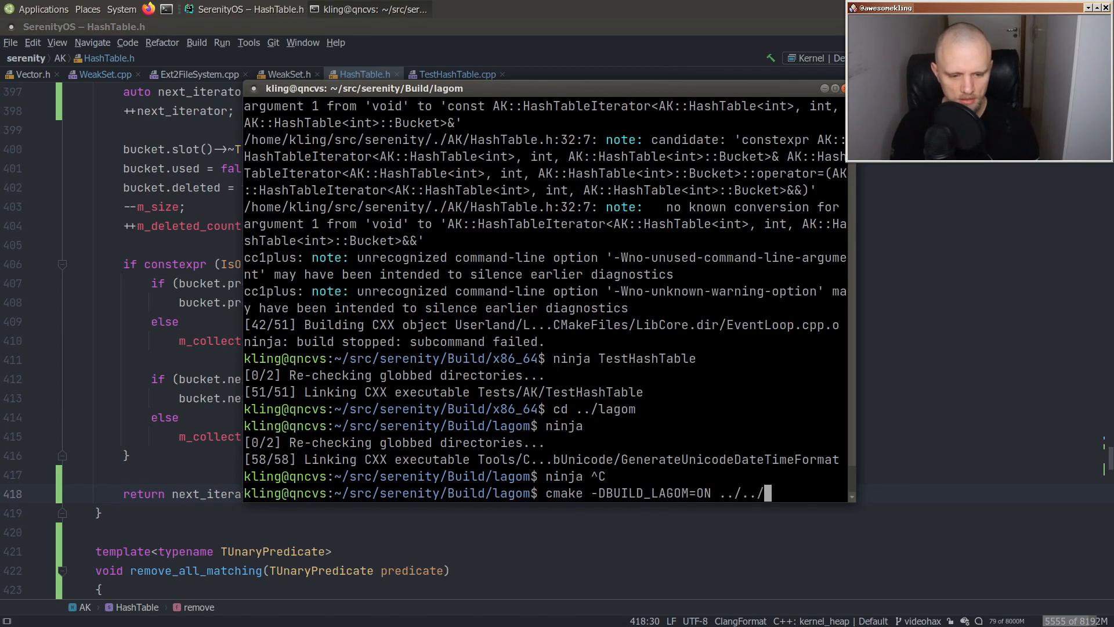
text(Meta/Lagom/)
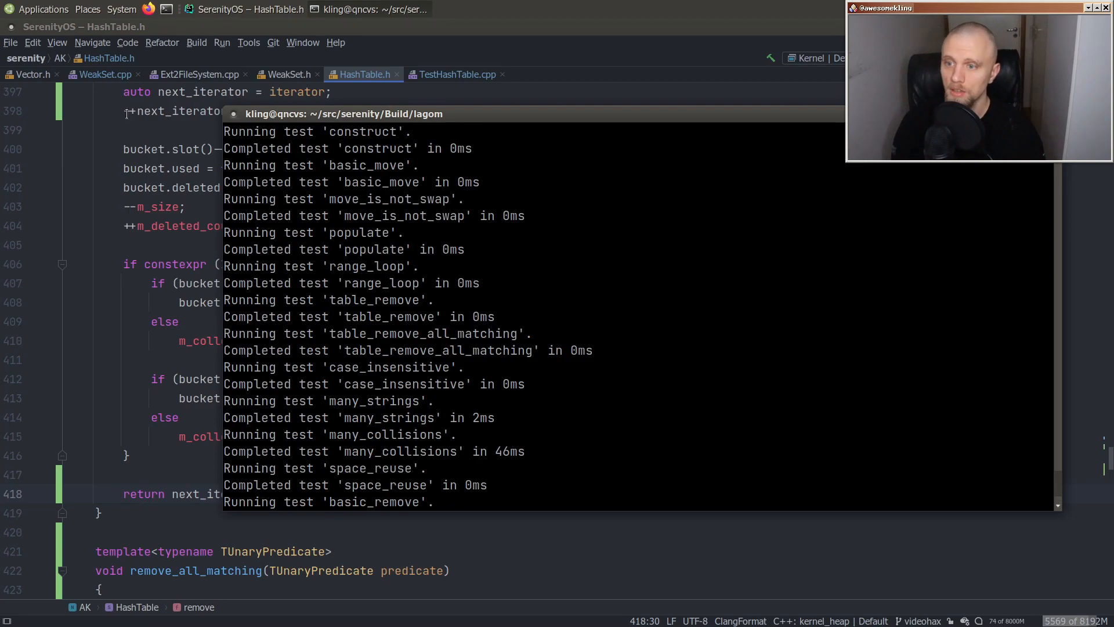
- Run ./TestHashTable on the host build, getting 12 of 13 passing, then check git status
click(457, 75)
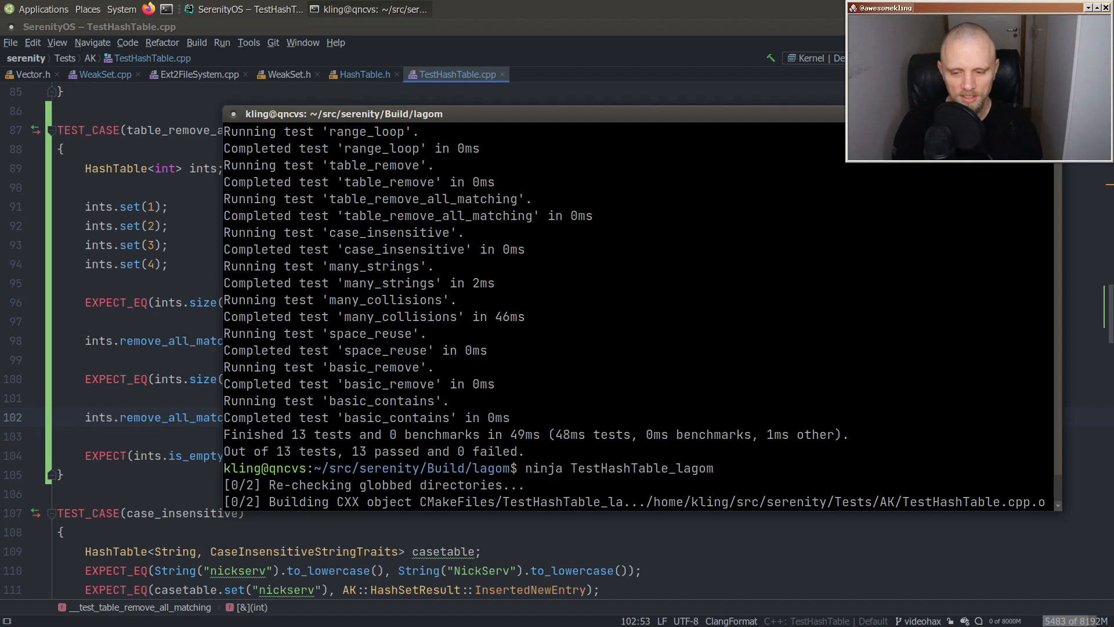
text(./TestHashTable)
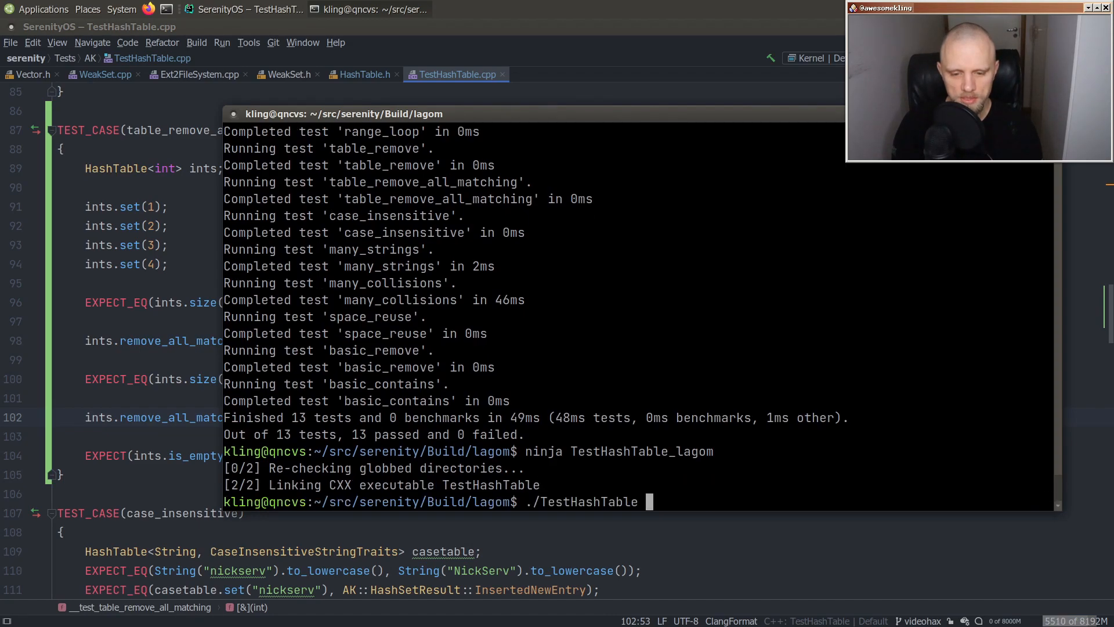
key(Return)
text(gap)
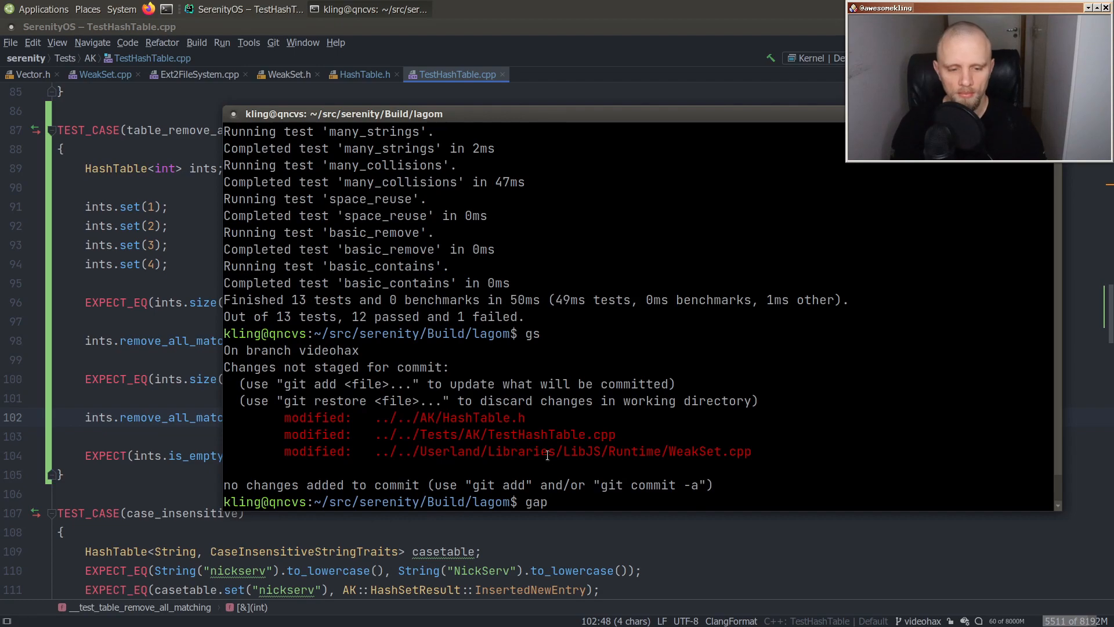
- Stage the AK/HashTable.h and test hunks with git add -p, answering y
text(../../AK/HashTable.h ../../Tests/AK/TestHashTable.cpp)
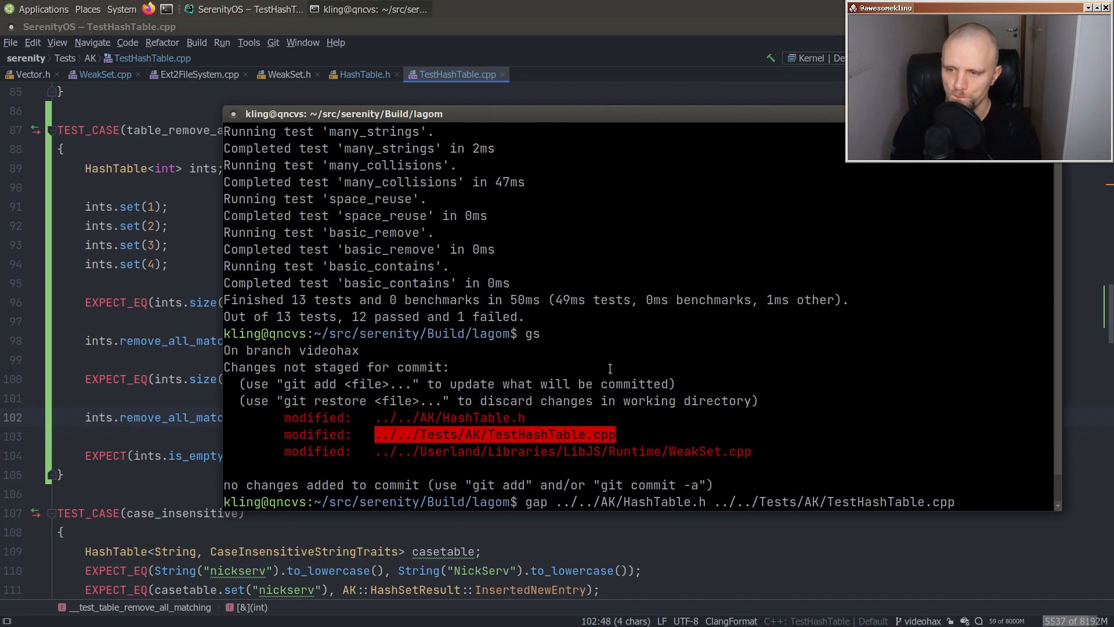
scroll(down, 3)
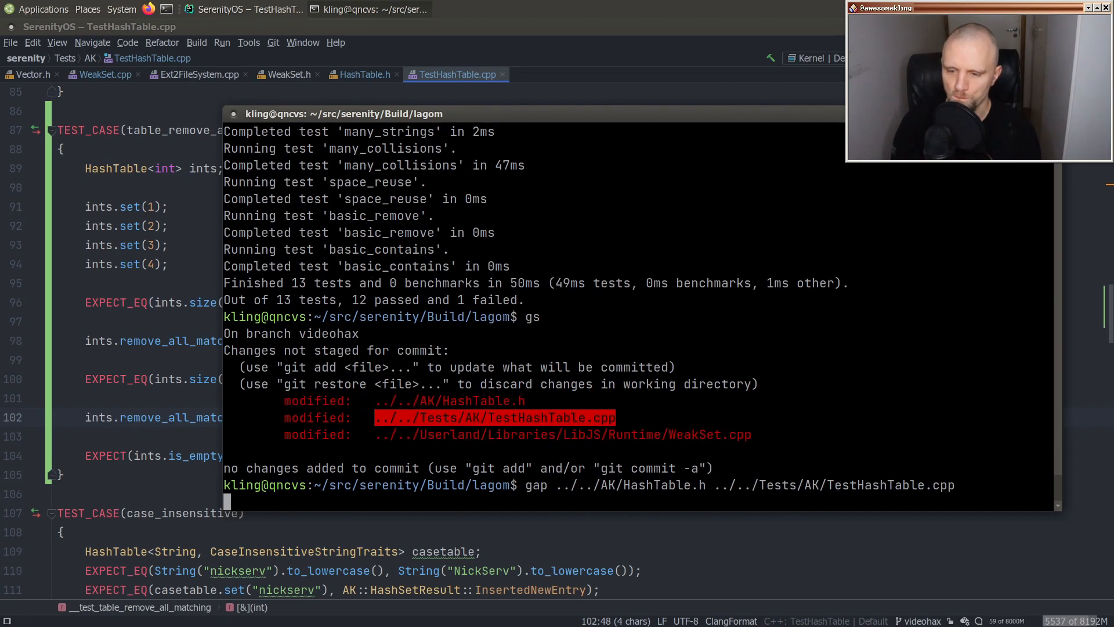
text(y)
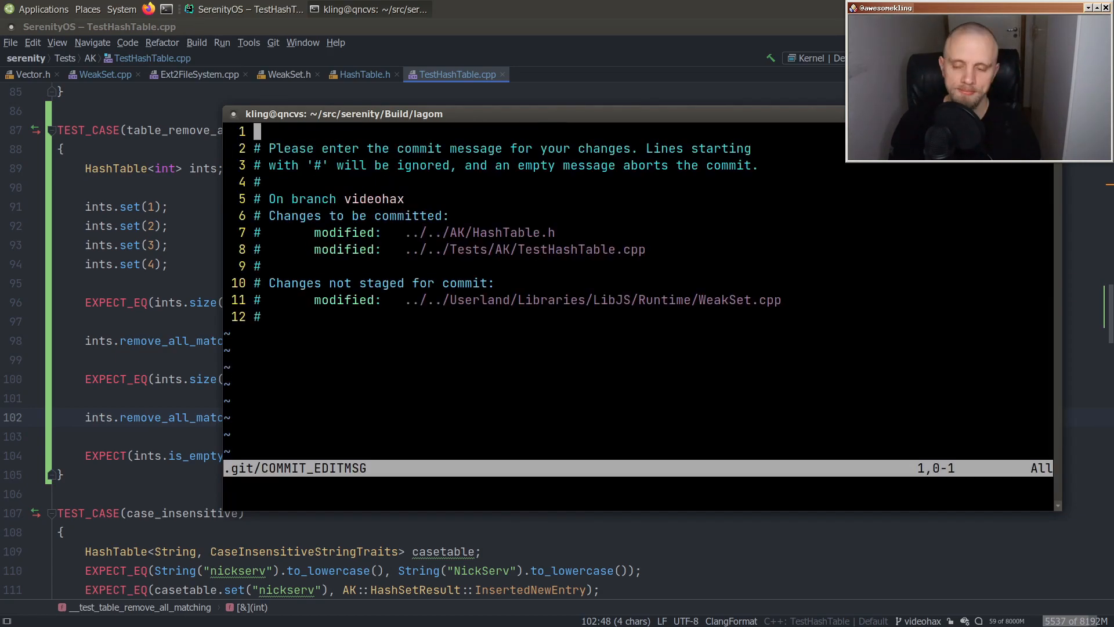
- Commit as "AK: Add HashTable::remove_all_matching(predicate)" with a body about removing in a single pass
text(AK: Add)
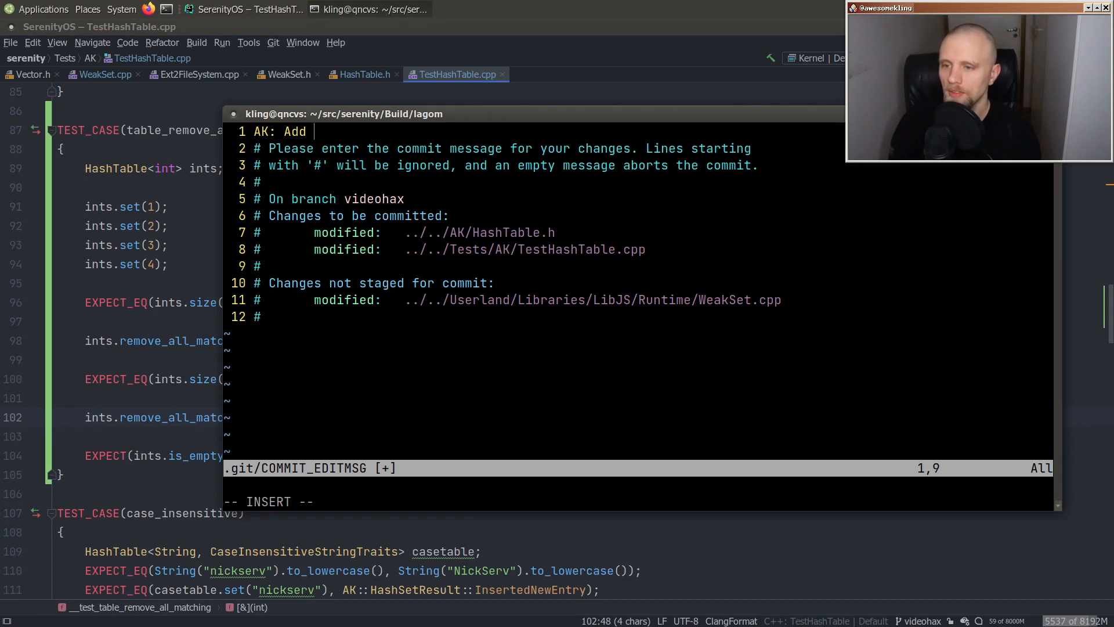
text(HashTable::t)
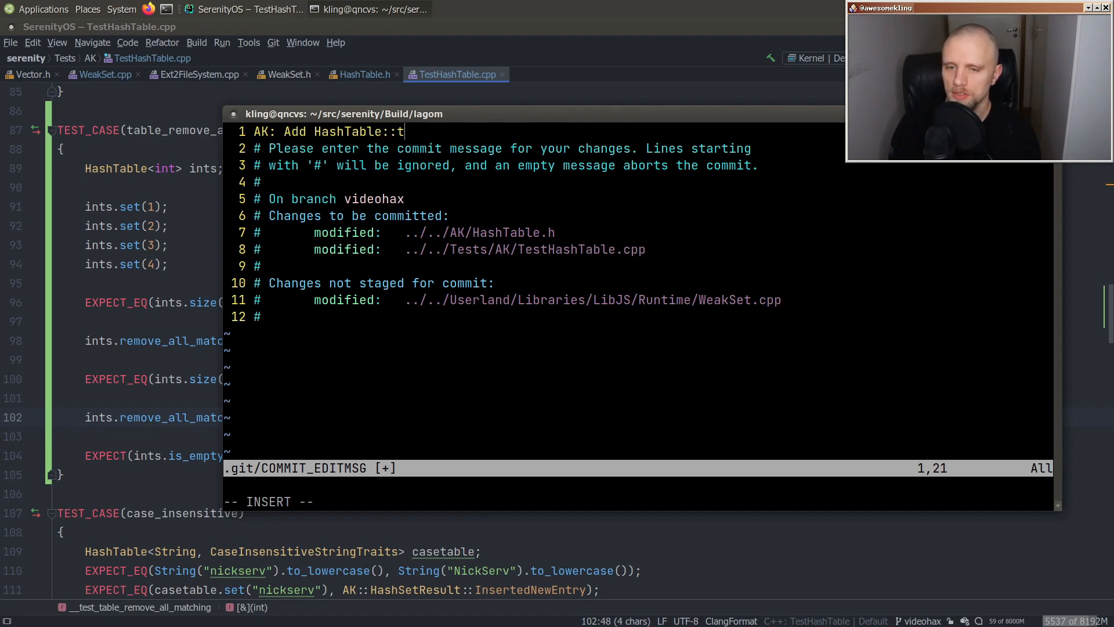
text(emove_all_matching())
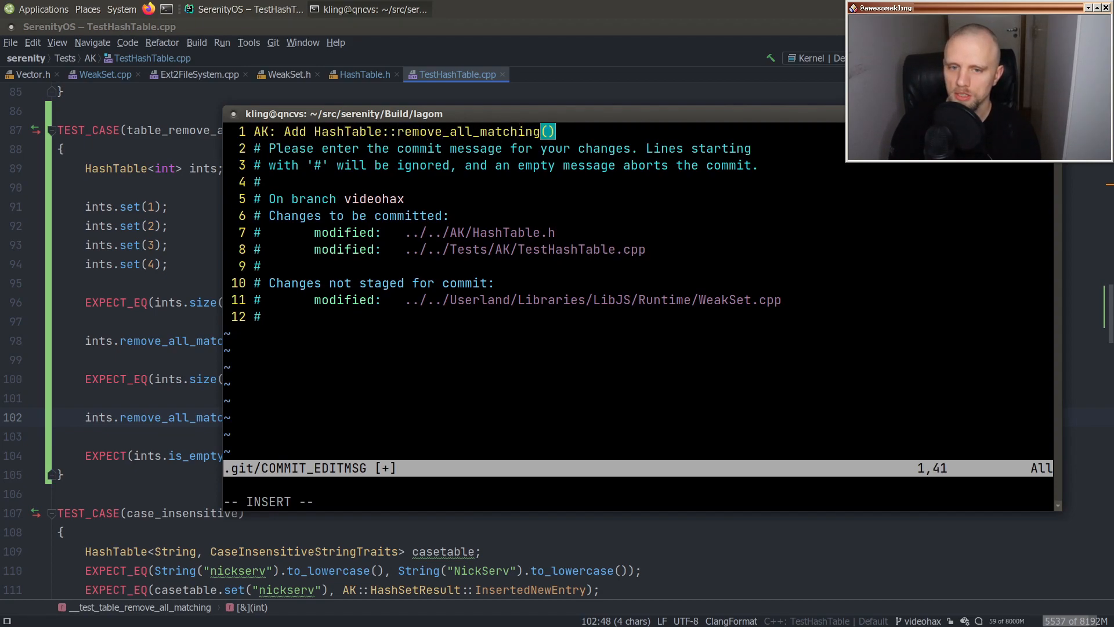
text(predicate)
text(This removes all matching entries from a)
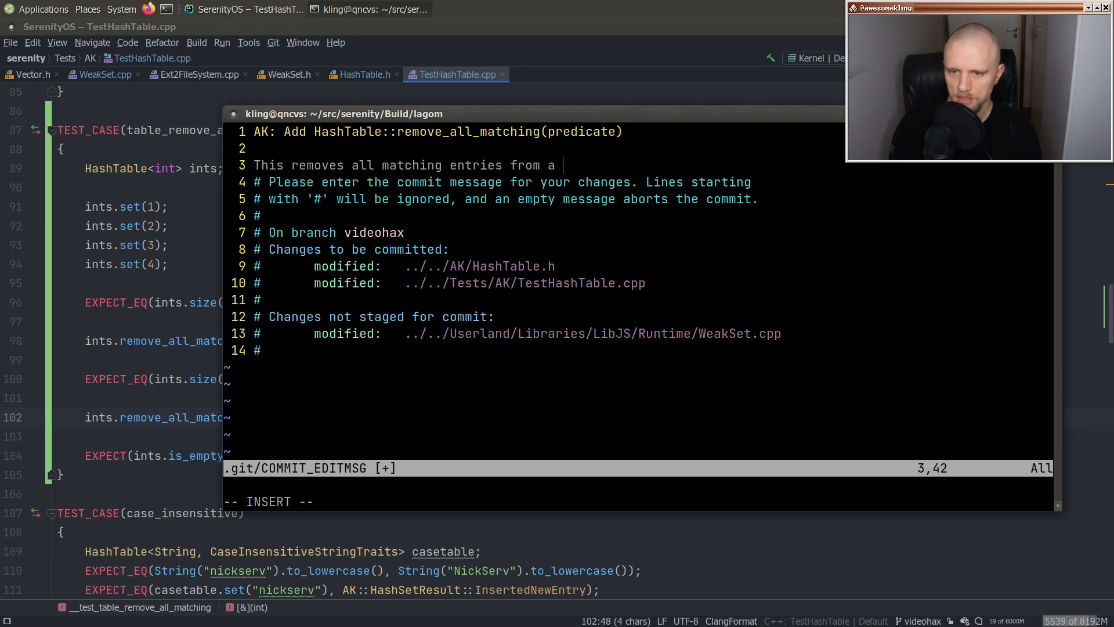
text(table)
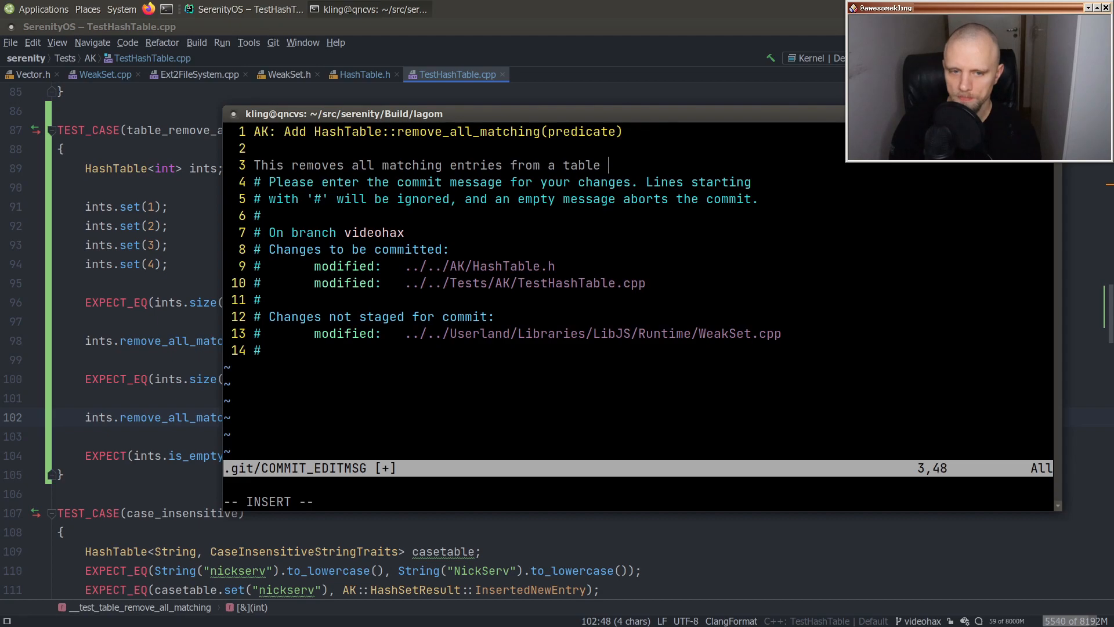
text(in a single pass.)
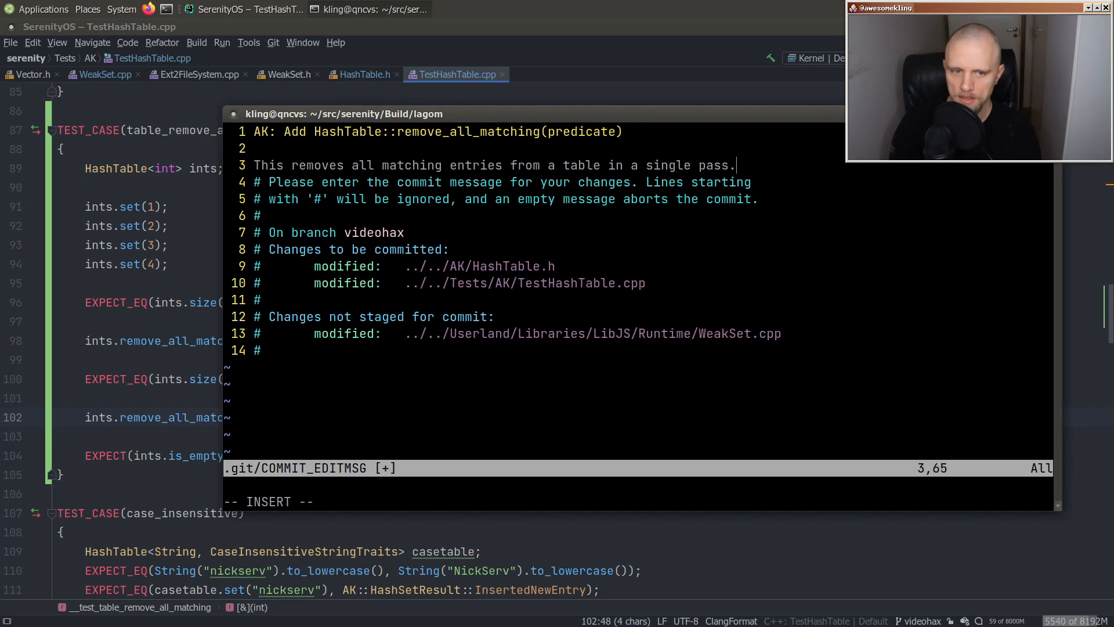
text(:wq)
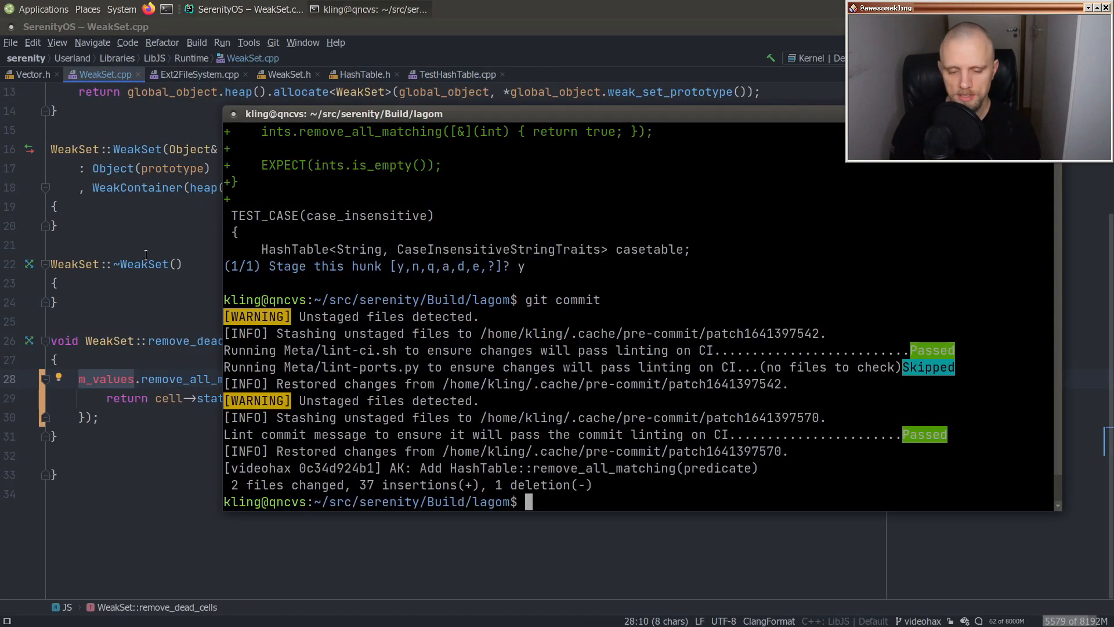
- Start ninja js, then browse to_remove matches in TreeBuilder and ModelSelection and inspect MergeBlocks.cpp's blocks_to_remove
text(ninja js)
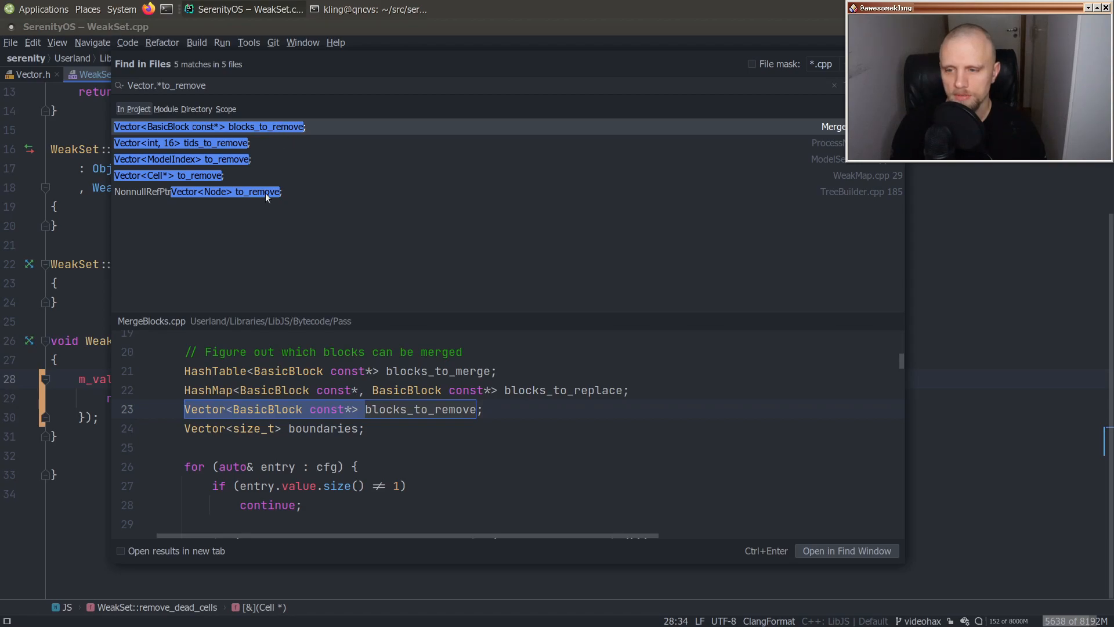
click(197, 192)
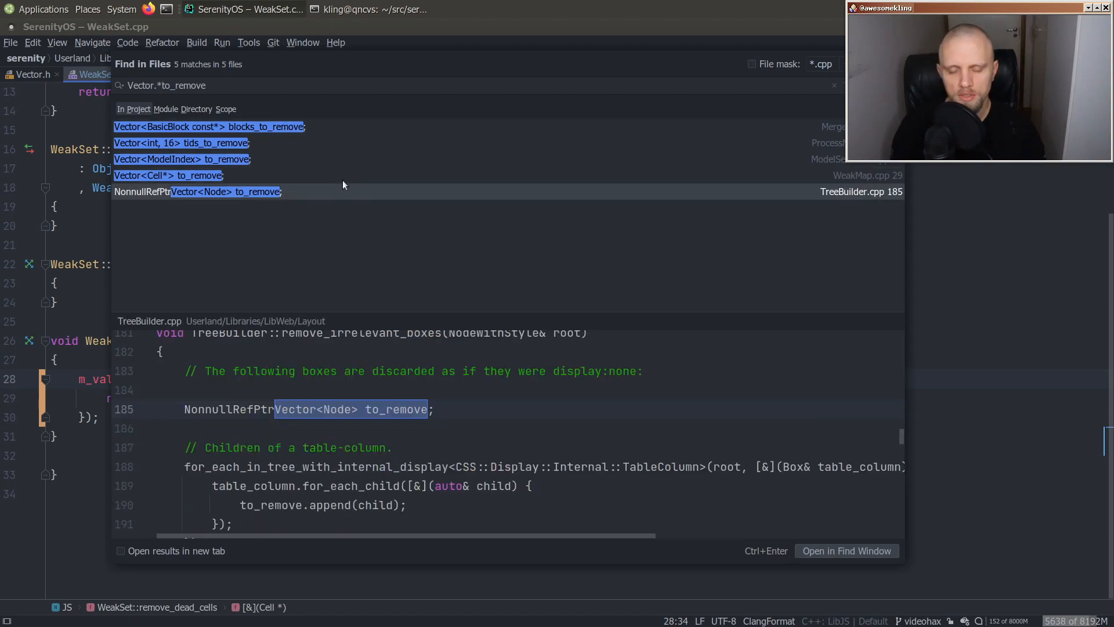
click(182, 159)
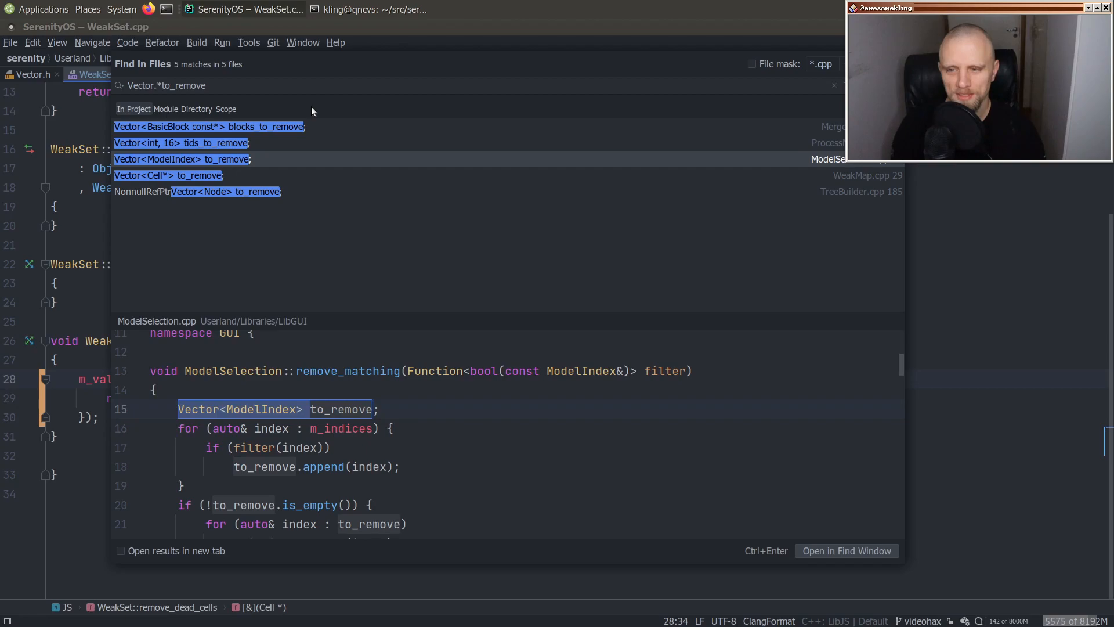
click(210, 127)
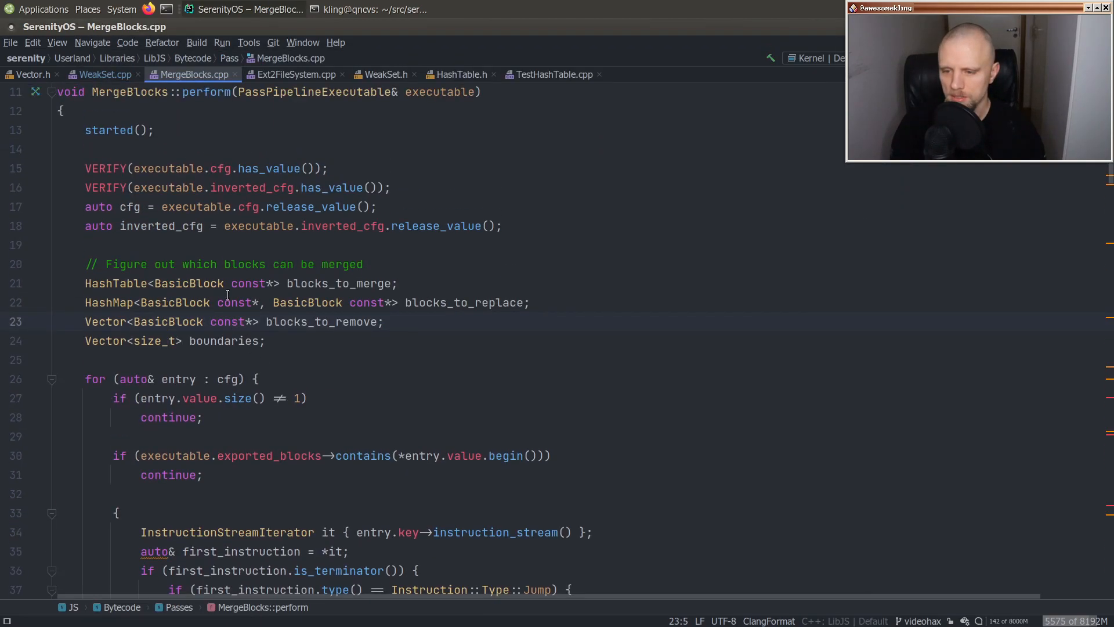
text(blocks_to_remove)
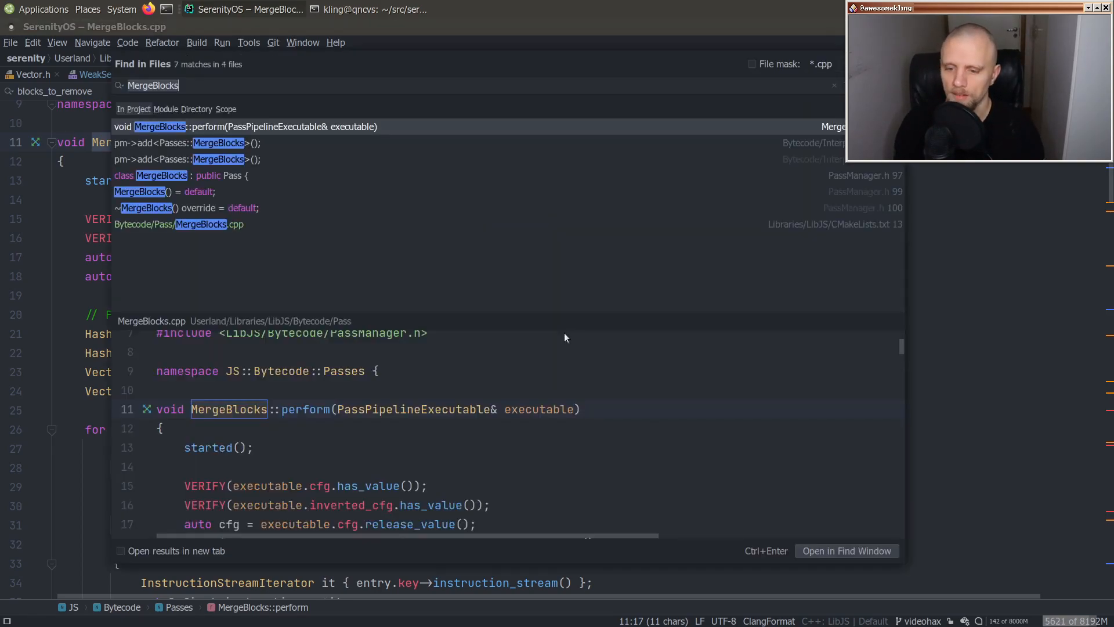
- Search for to_remove again and visit ProcessModel.cpp and WeakMap.cpp's to_remove vector
text(to_remo)
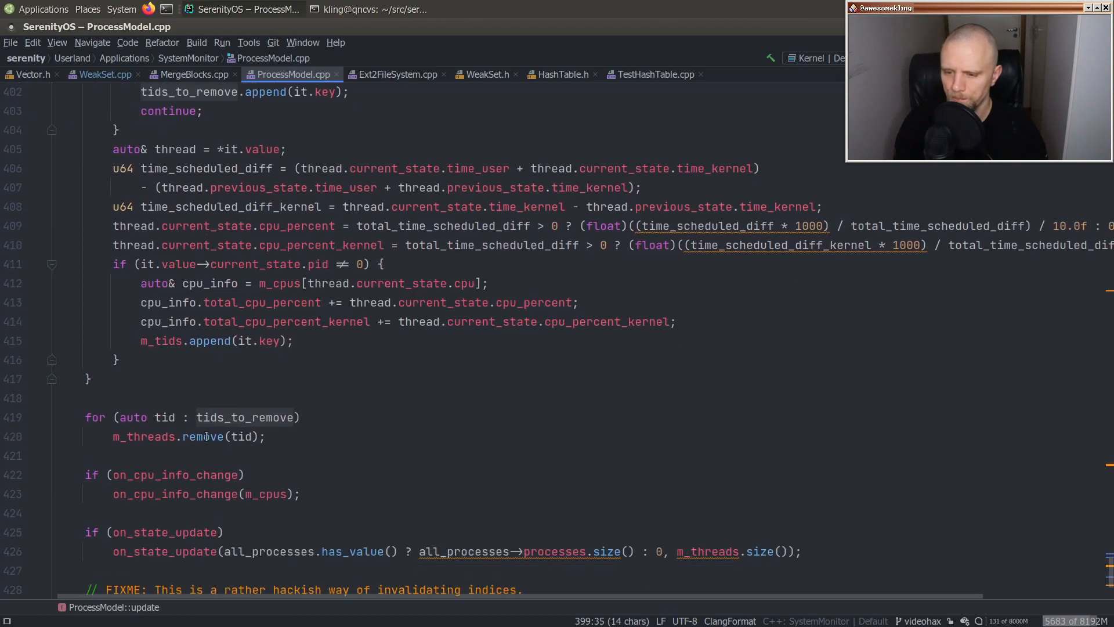
click(390, 74)
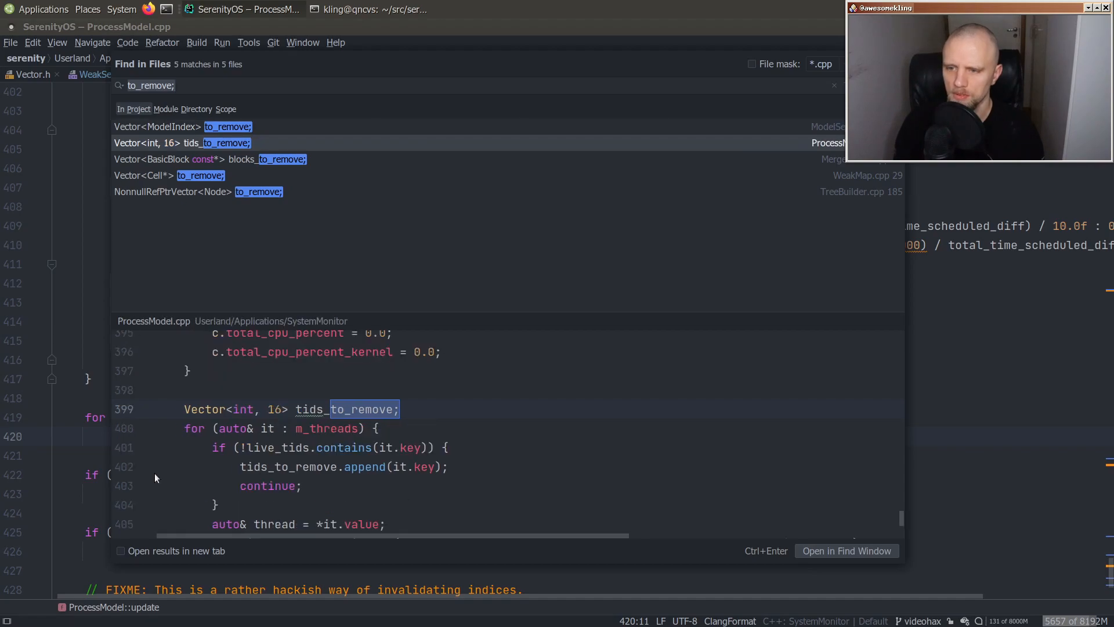
click(201, 175)
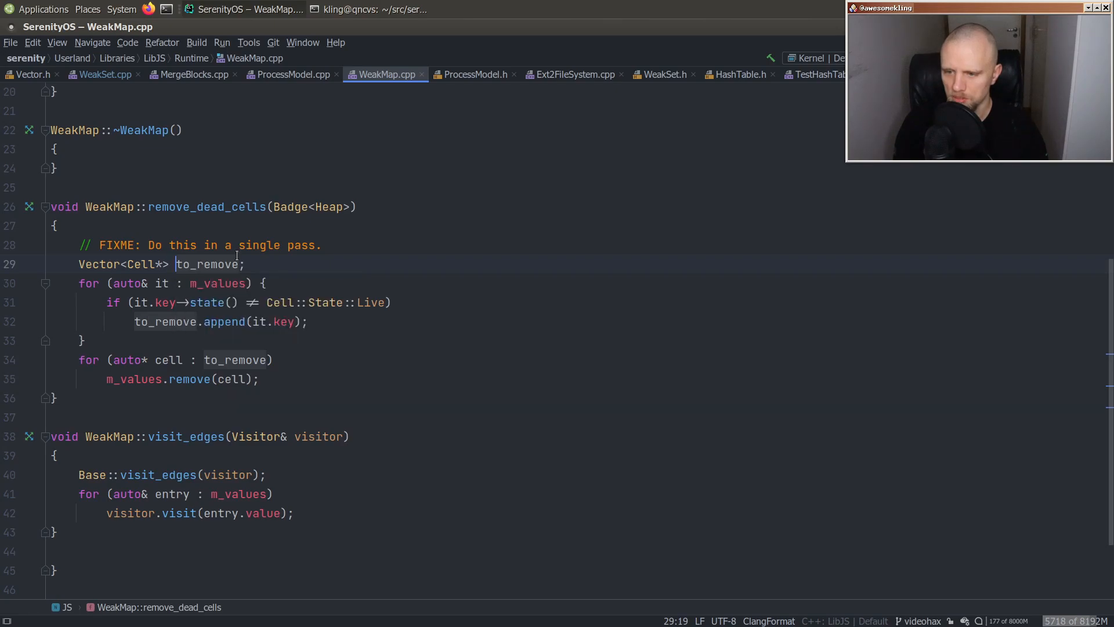
click(467, 75)
text(to_remove;)
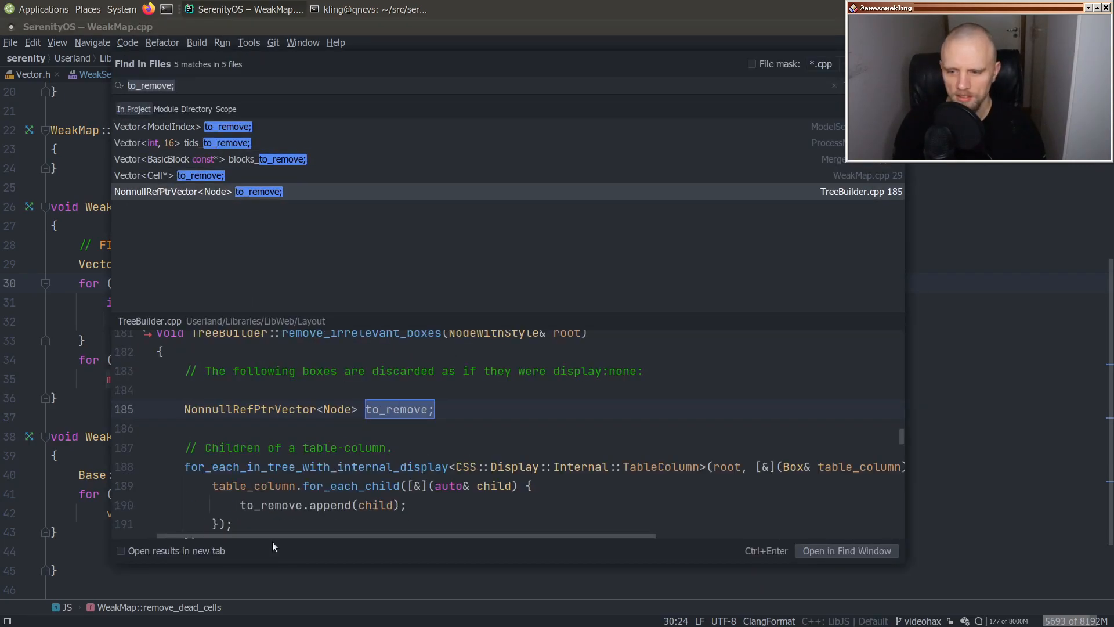
click(200, 175)
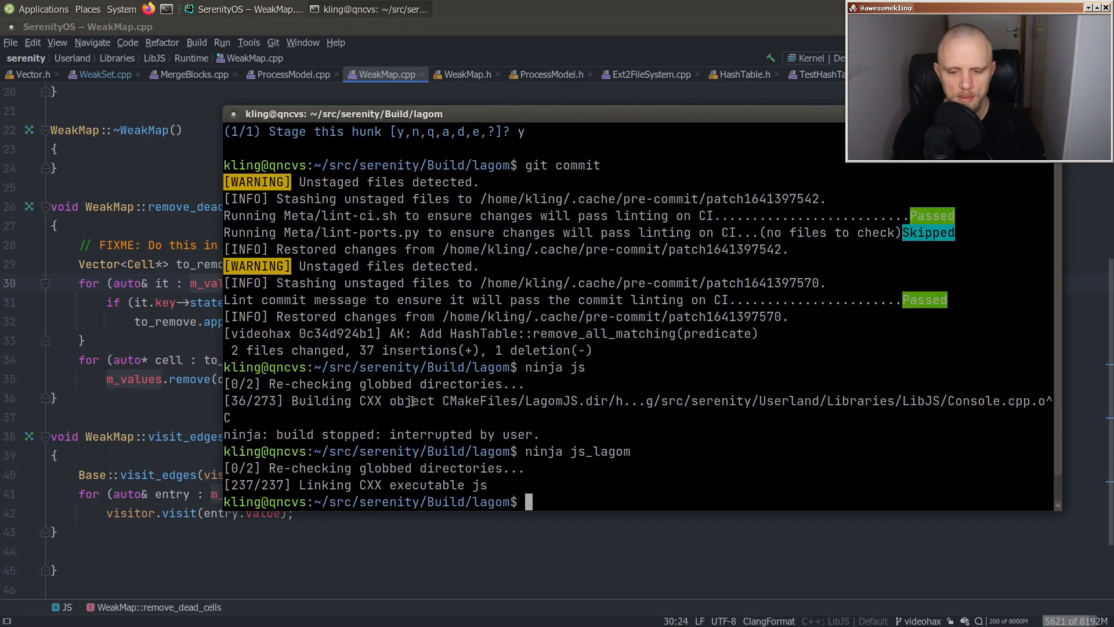
- Build and run the LibJS test suite with ninja test-js_lagom && ./test-js, then check git status
text(./)
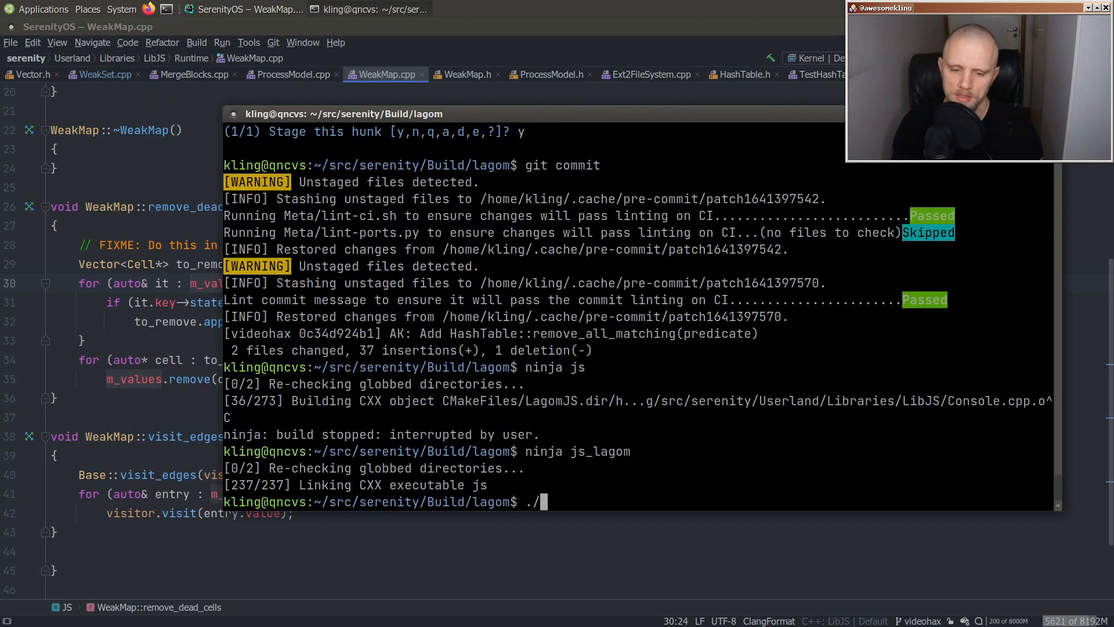
text(ninja test-js_lagom)
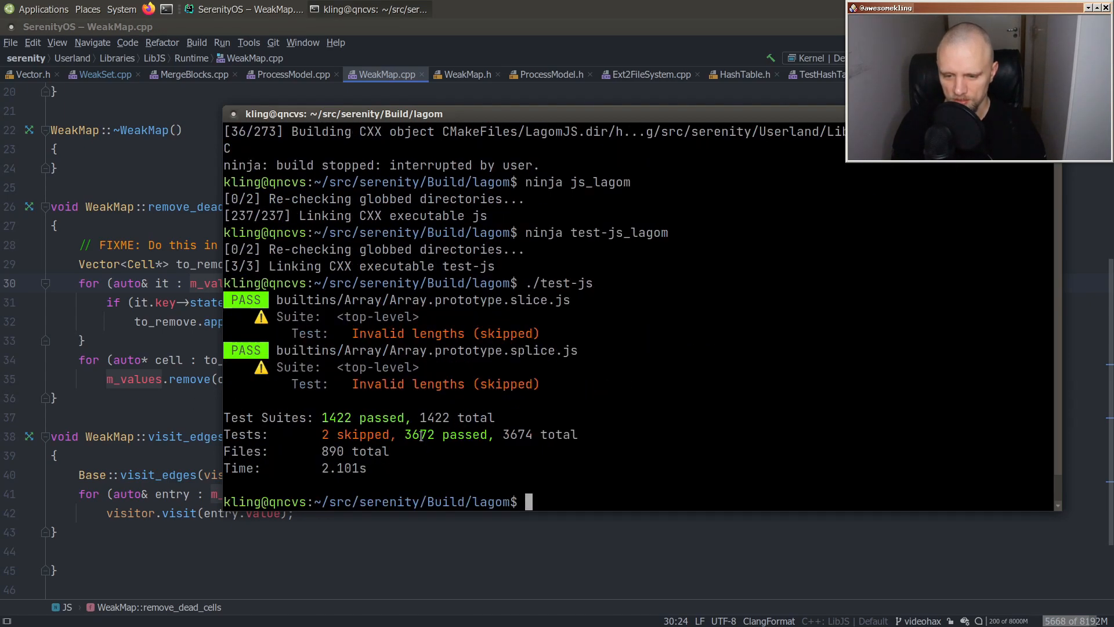
text(gs)
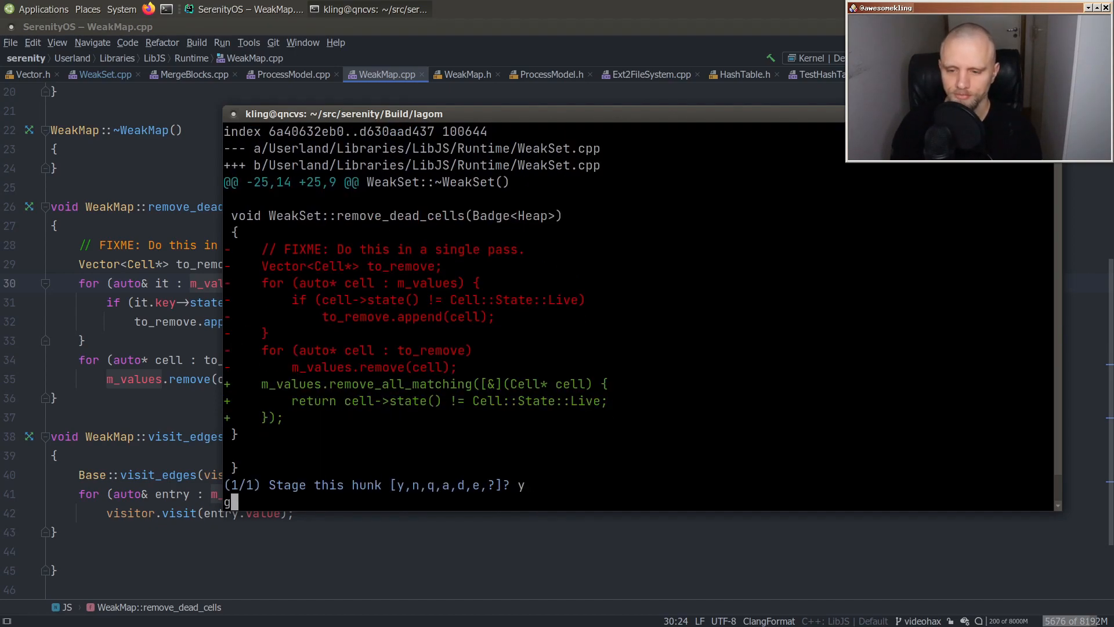
- Stage WeakSet.cpp and begin a LibJS commit message about using HashTable::remove_all_matching() in WeakSet
text(LibJS: Use H)
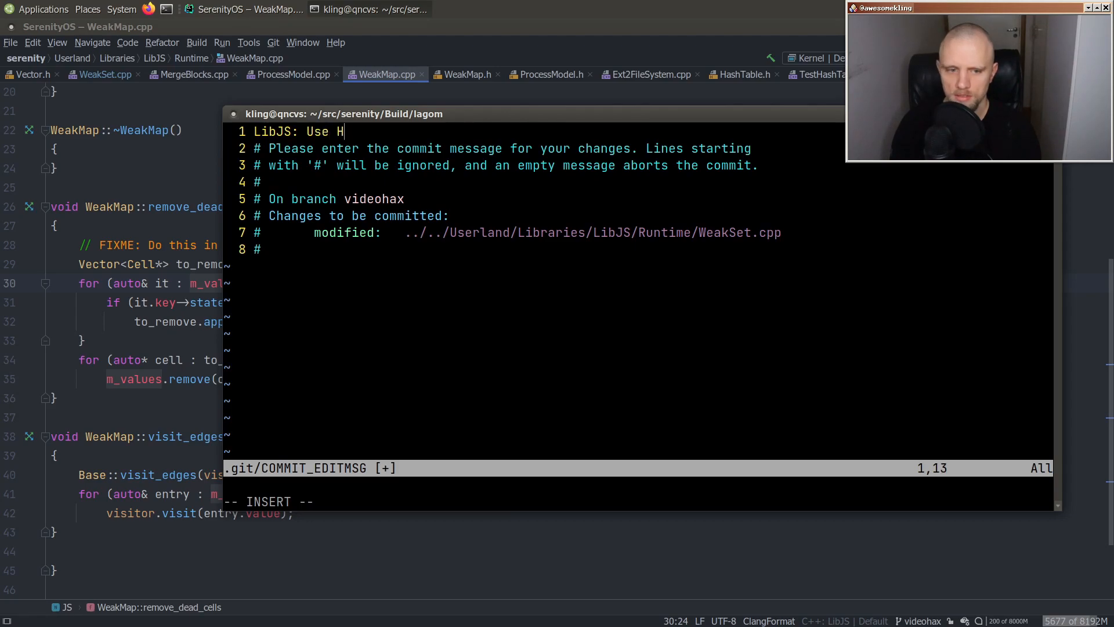
text(ashTable::remove_all_m)
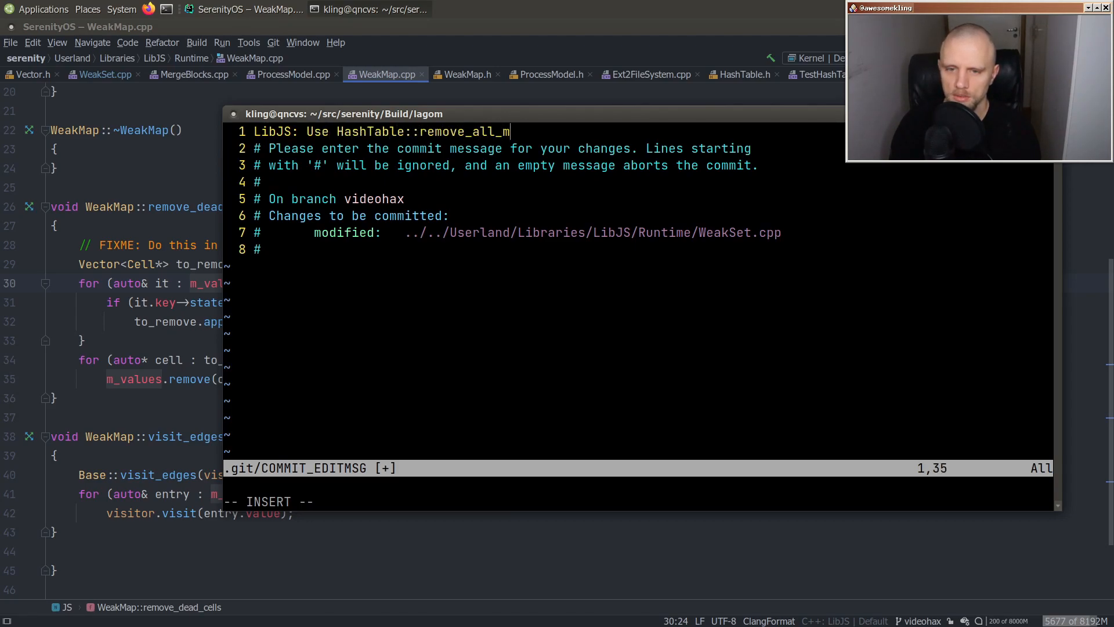
text(atching() in Weak)
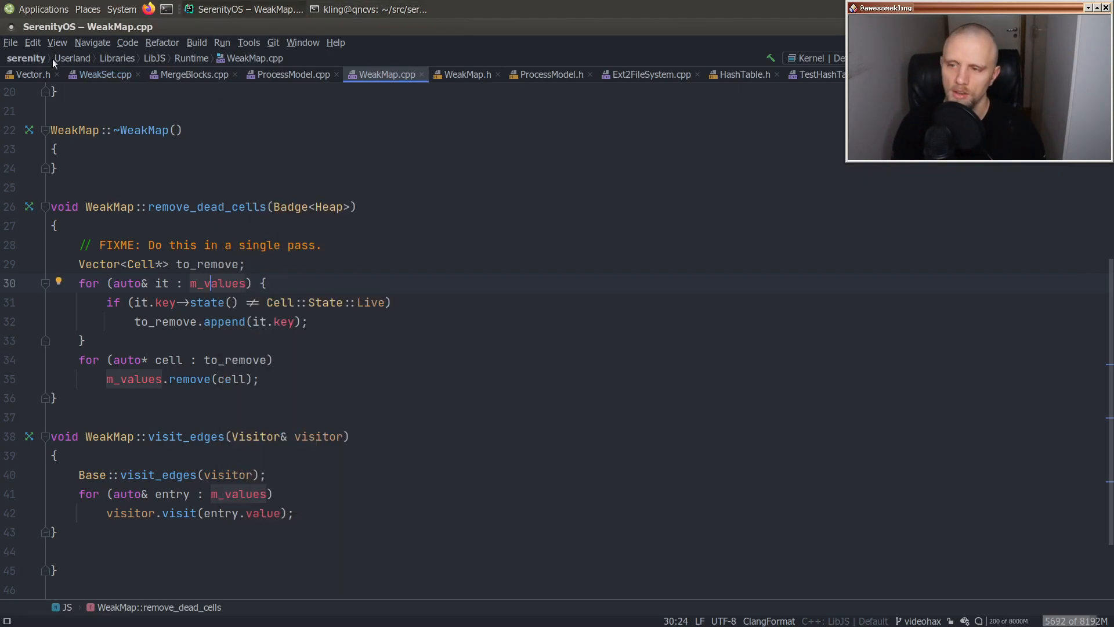
- Add remove_all_matching to HashMap.h with predicate(it->key, it->value) and make remove return IteratorType
click(744, 74)
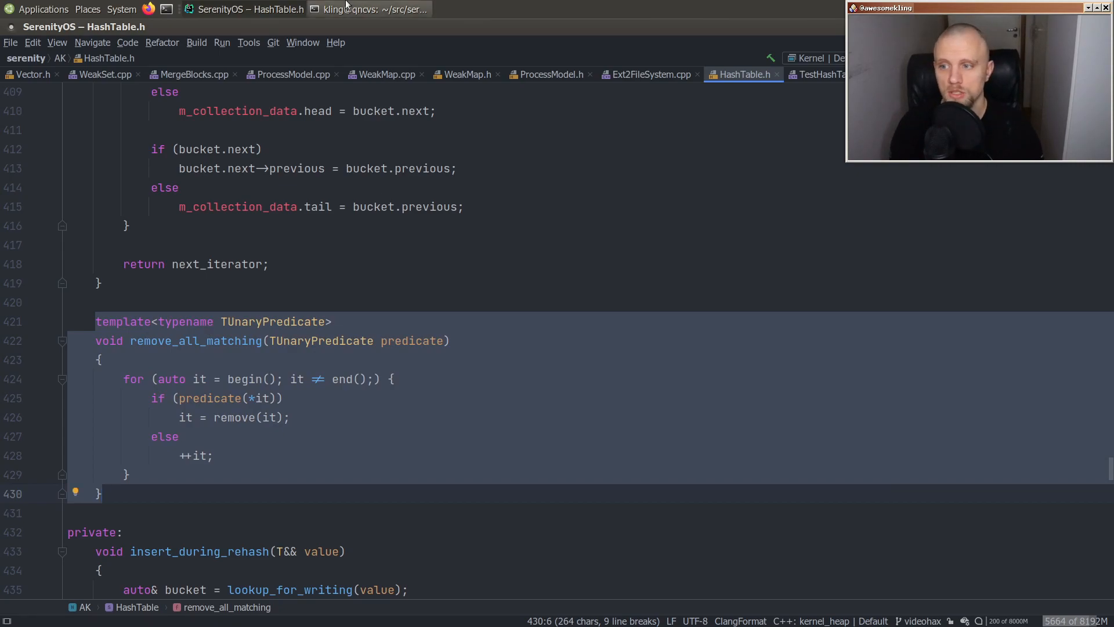
text(hashmap::remove)
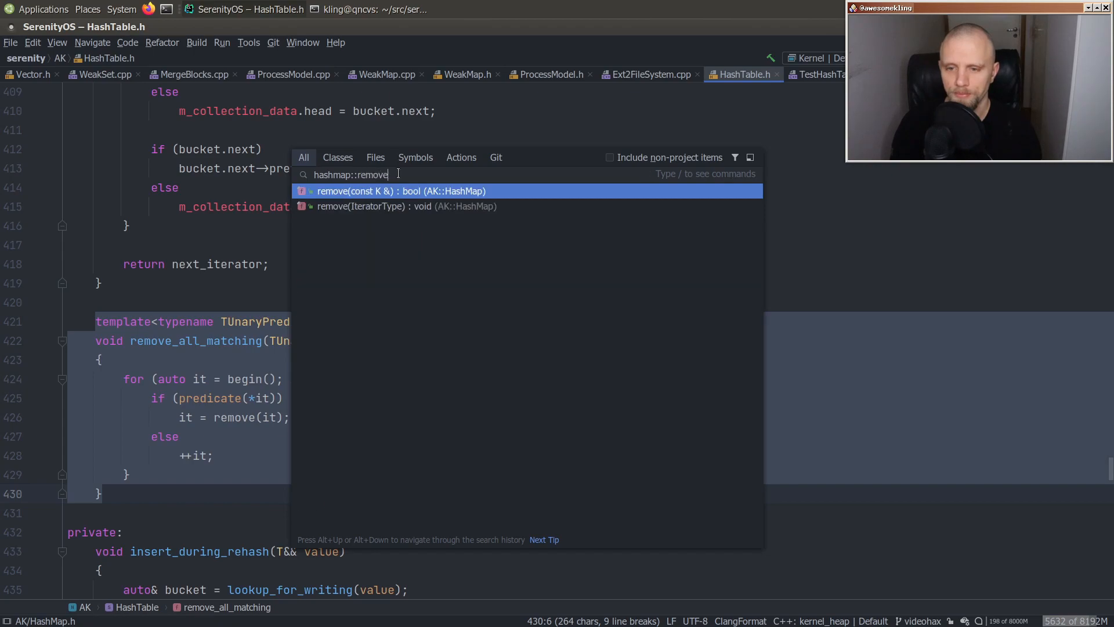
click(401, 191)
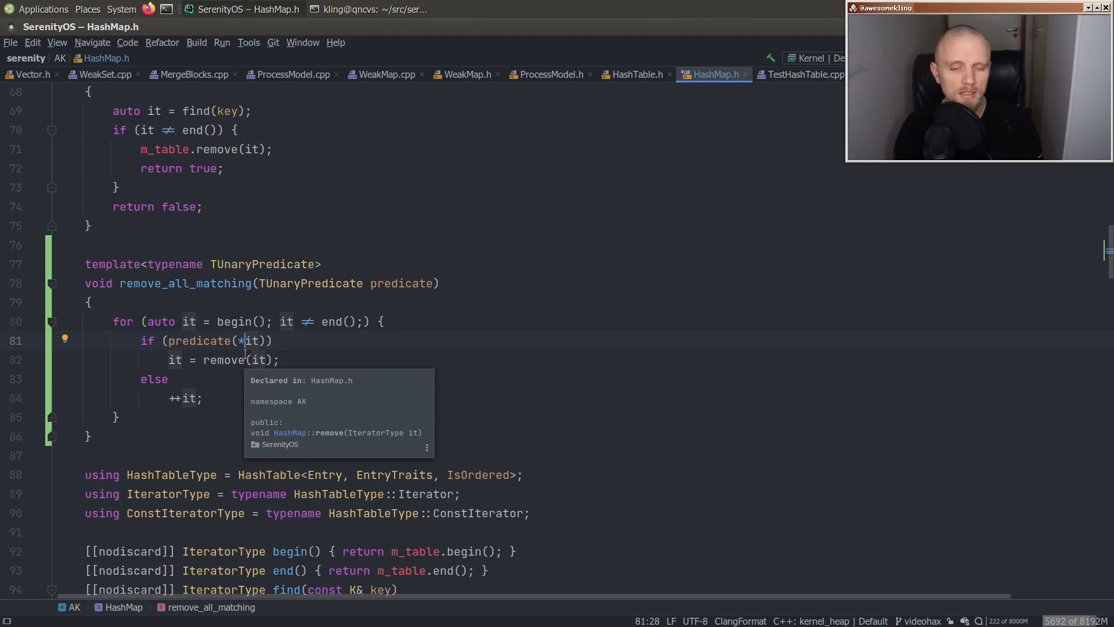
key(BackSpace)
text(->key, it->value)
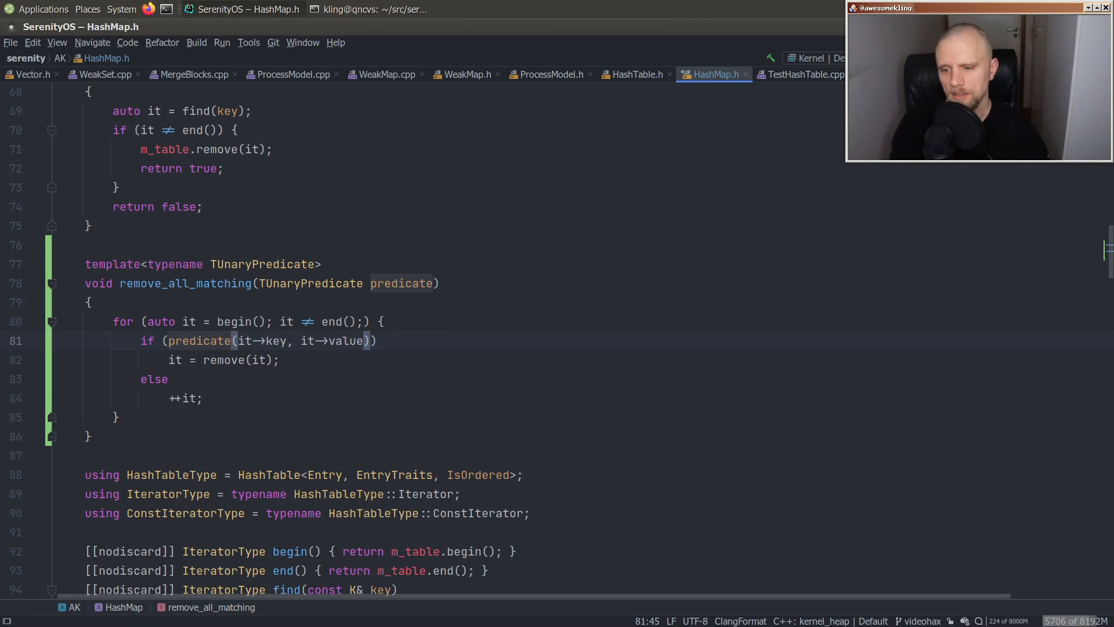
scroll(down, 3)
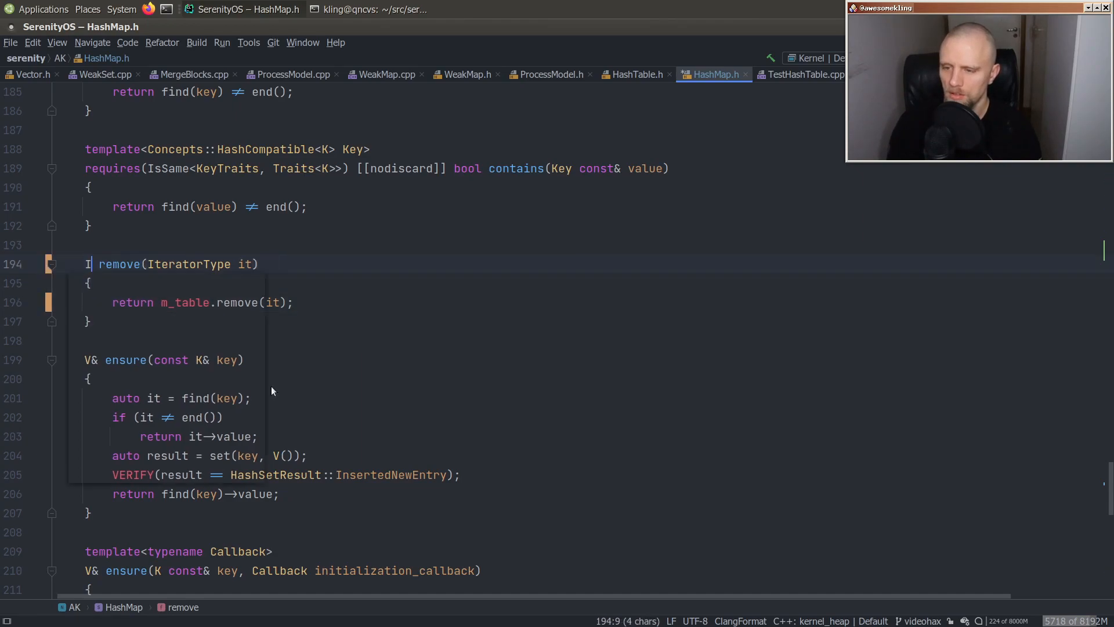
text(teratorType)
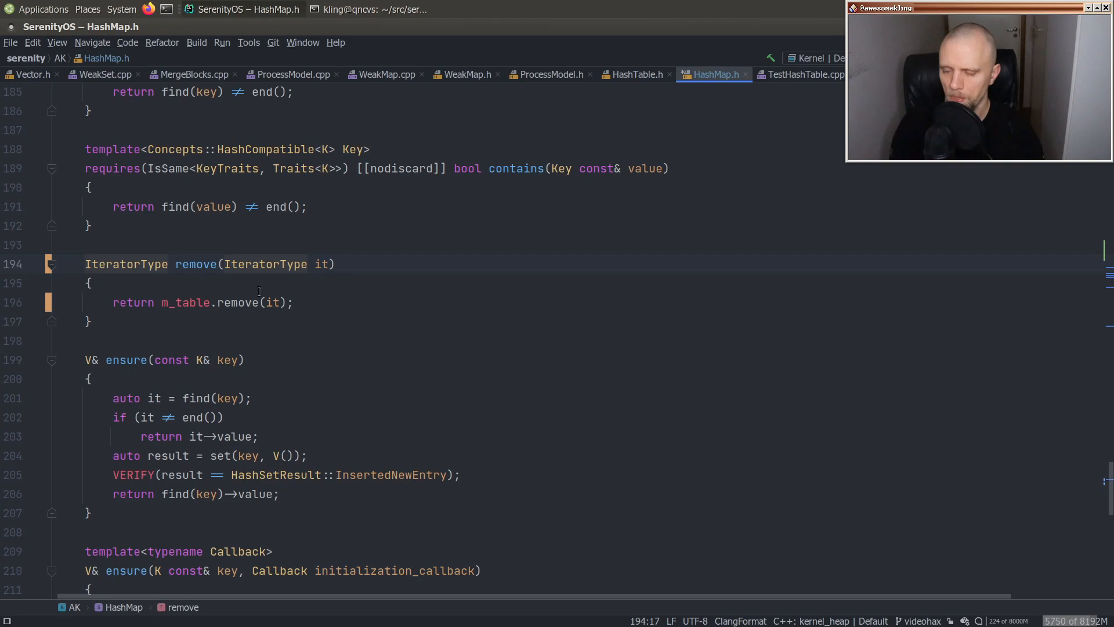
text(blocks_to_remove)
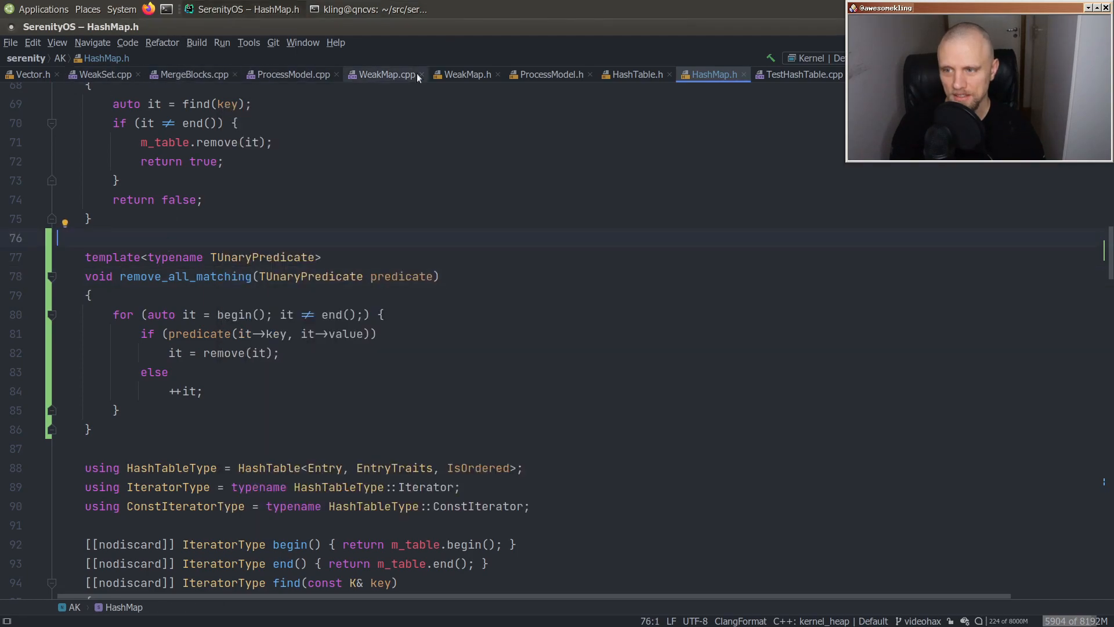
click(385, 74)
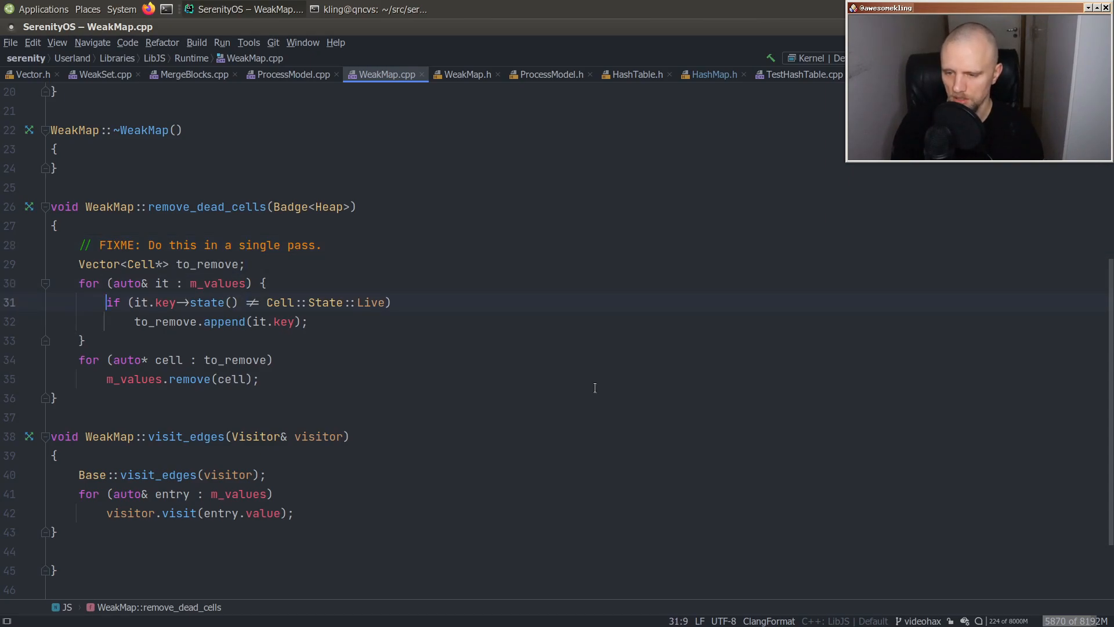
- Begin remove_dead_cells with m_values.remove_all_matching taking an empty lambda above the old loop
double_click(166, 302)
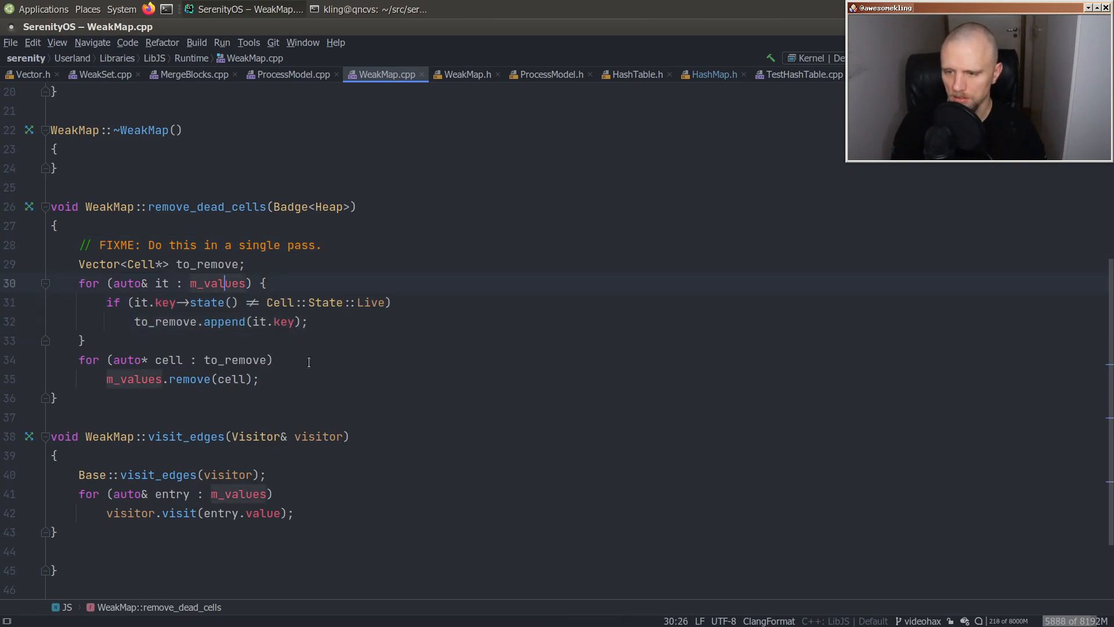
text(m_va)
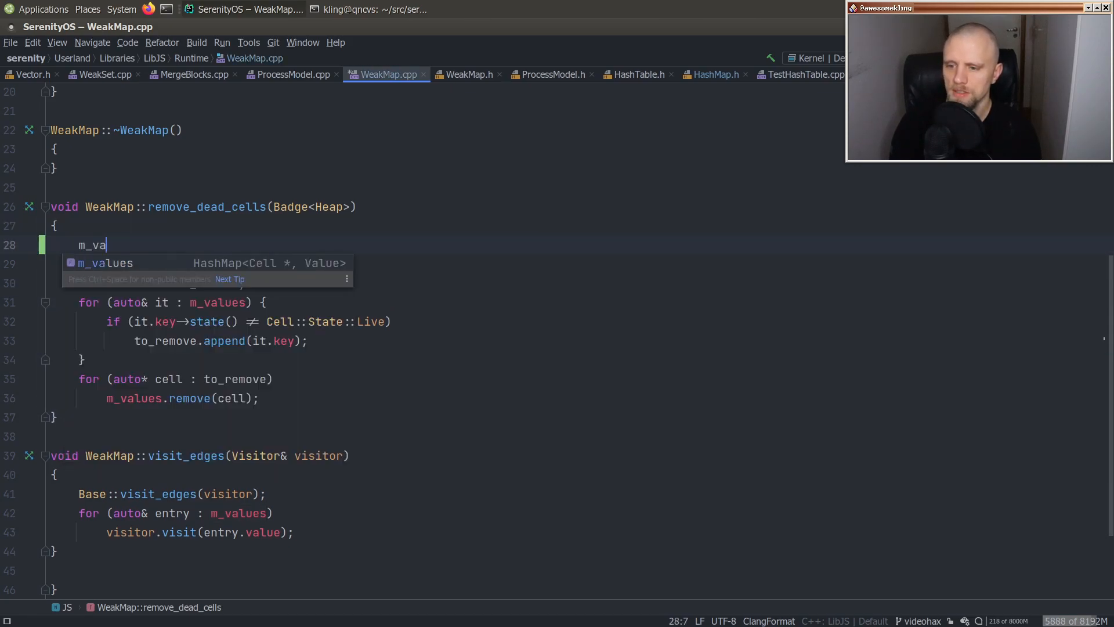
text(lues.remove_all_matching())
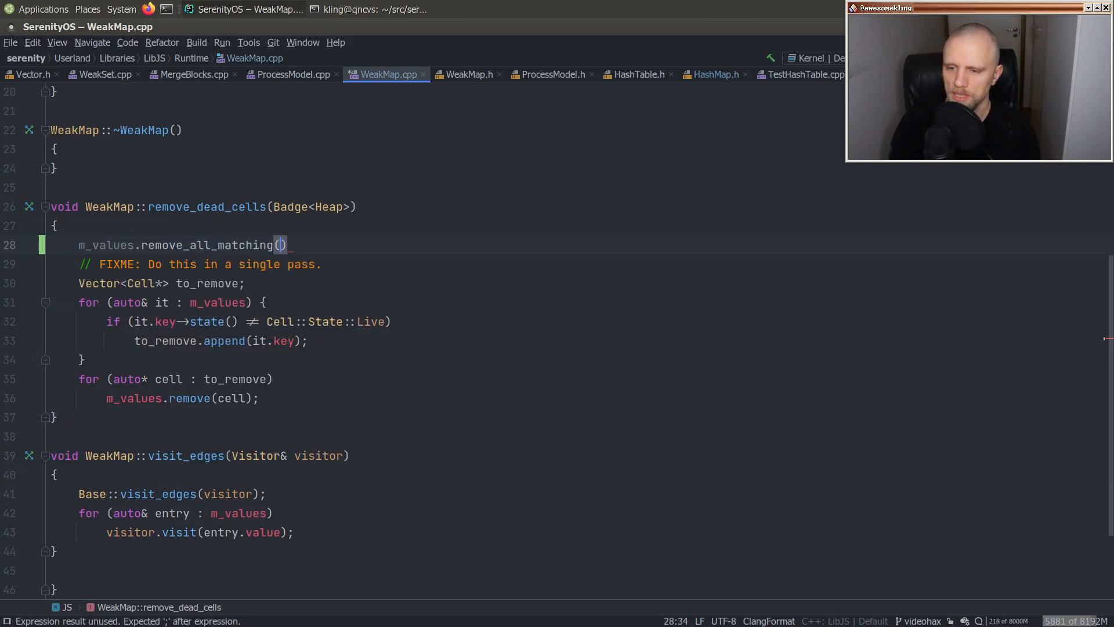
text([&]()
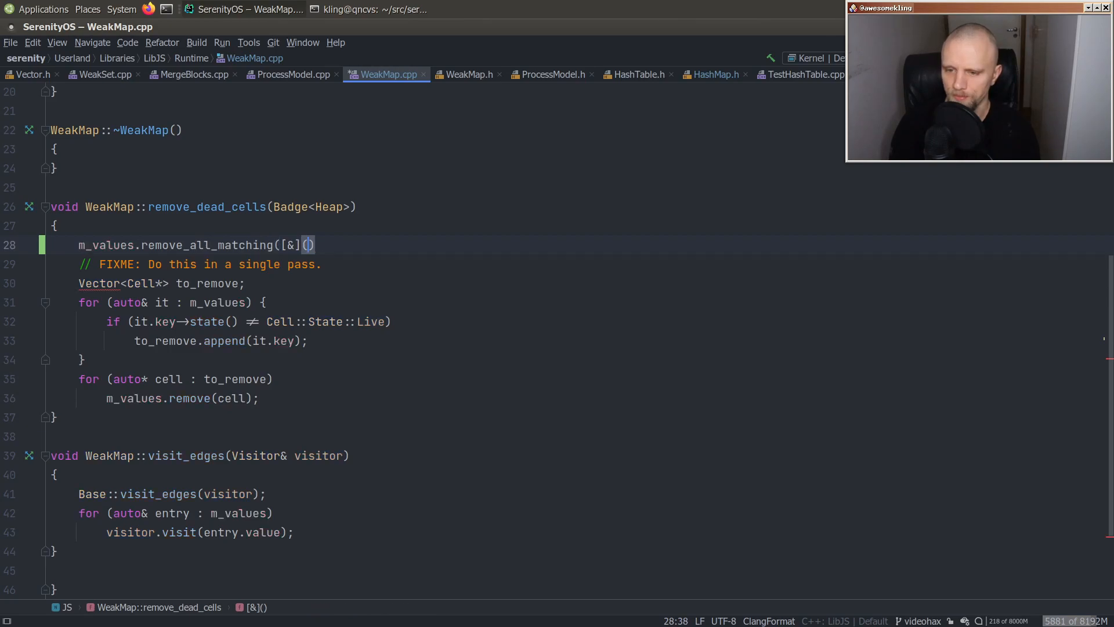
mouse_move(305, 245)
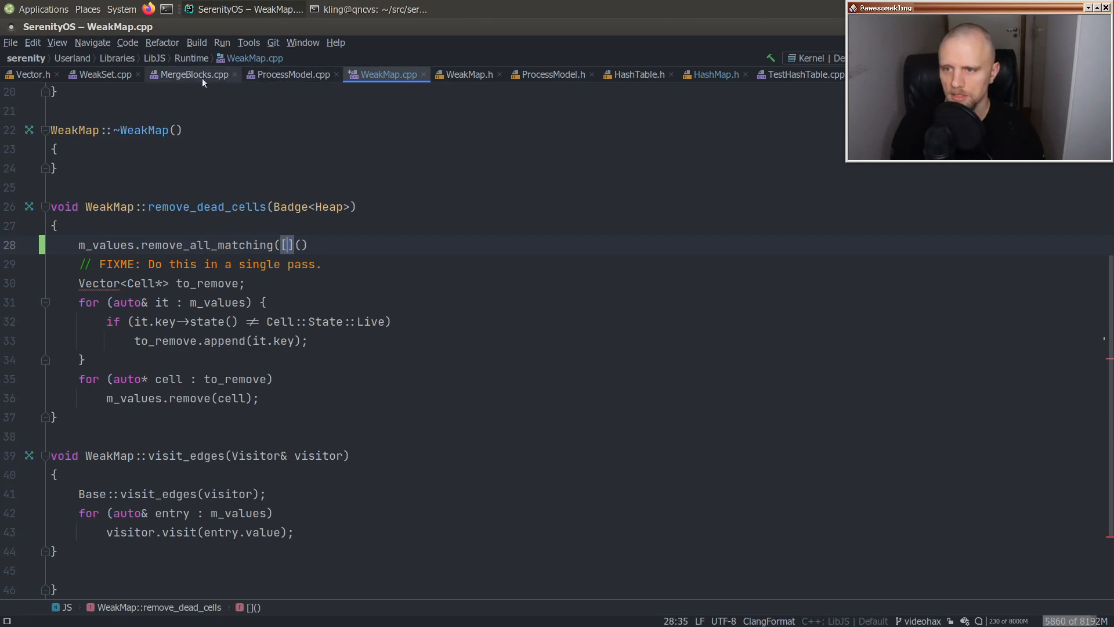
- Drop the & capture from WeakSet's lambda, stage and commit it, and see ninja fail on unfinished WeakMap.cpp
click(105, 75)
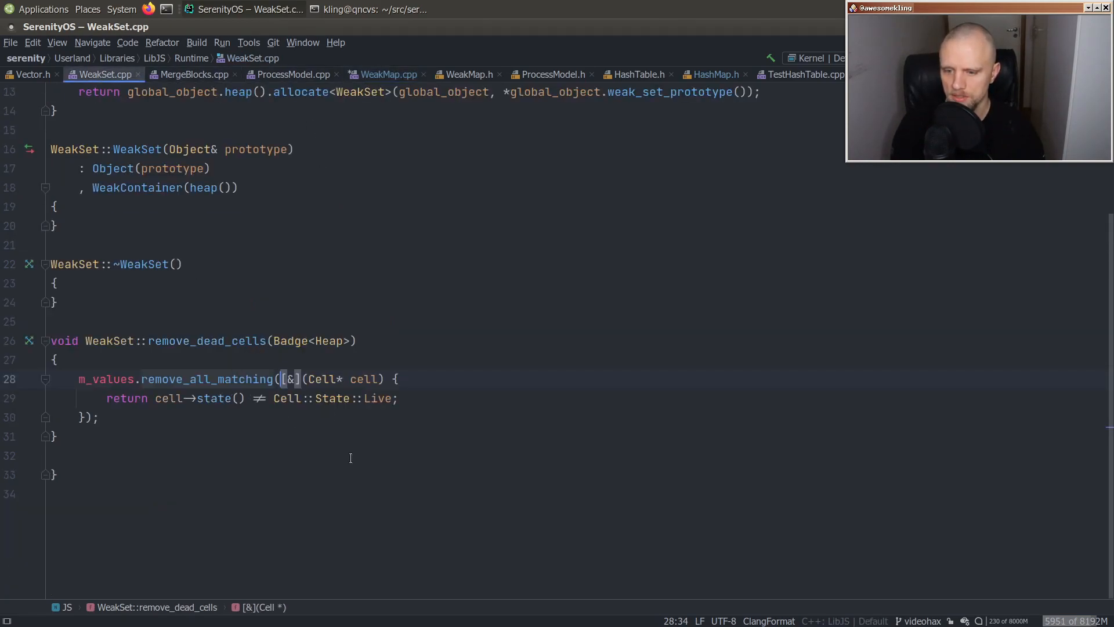
key(BackSpace)
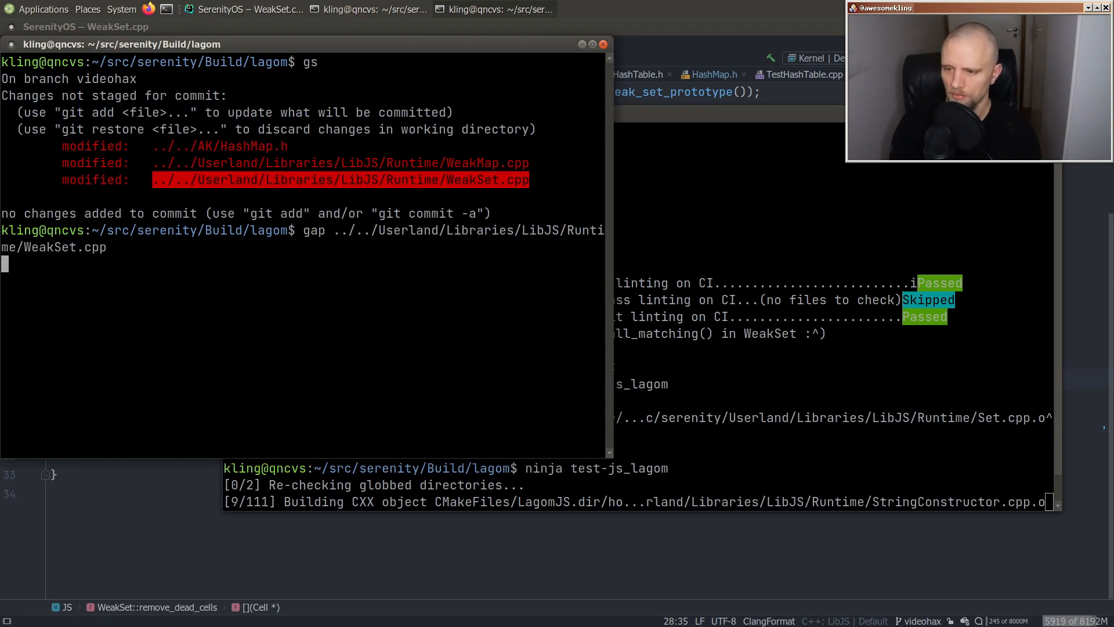
text(y,n,q,a,d,e,?]? y)
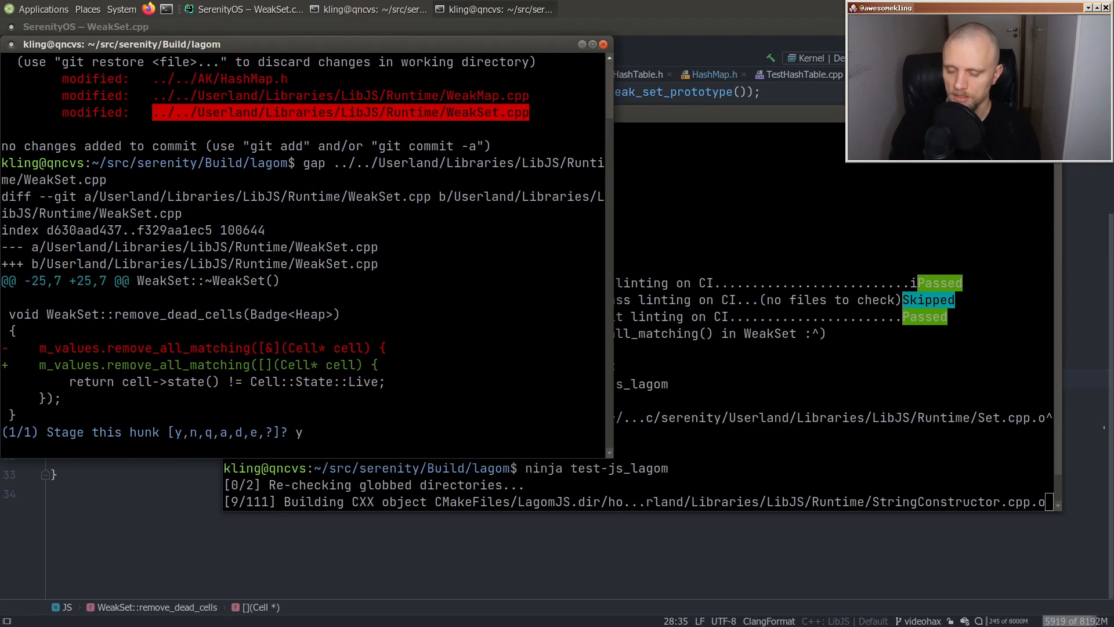
text(git commit)
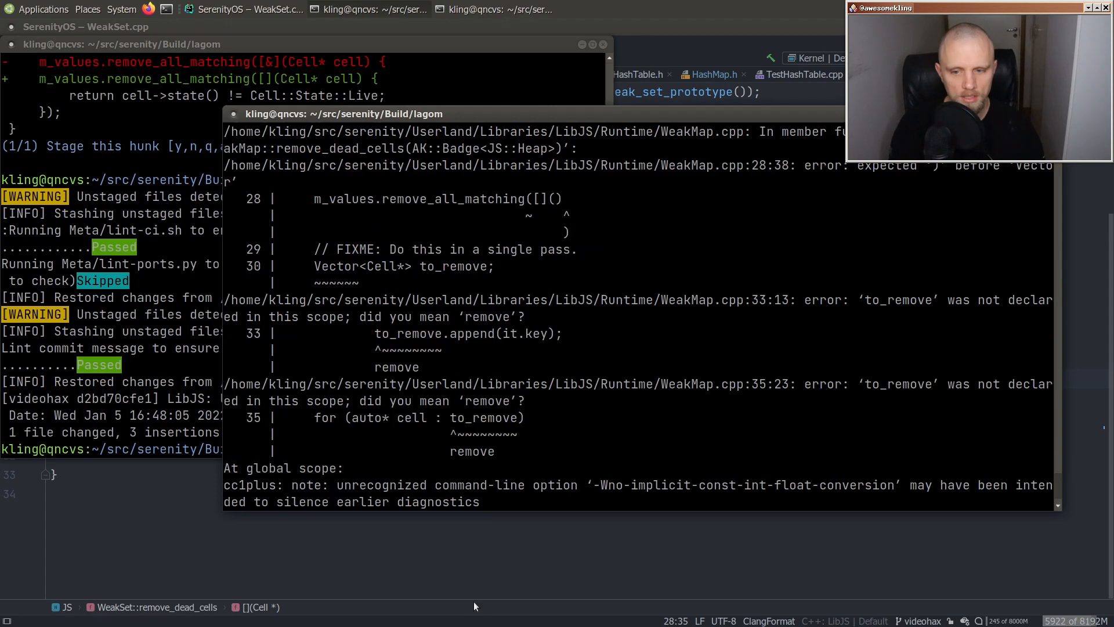
click(385, 74)
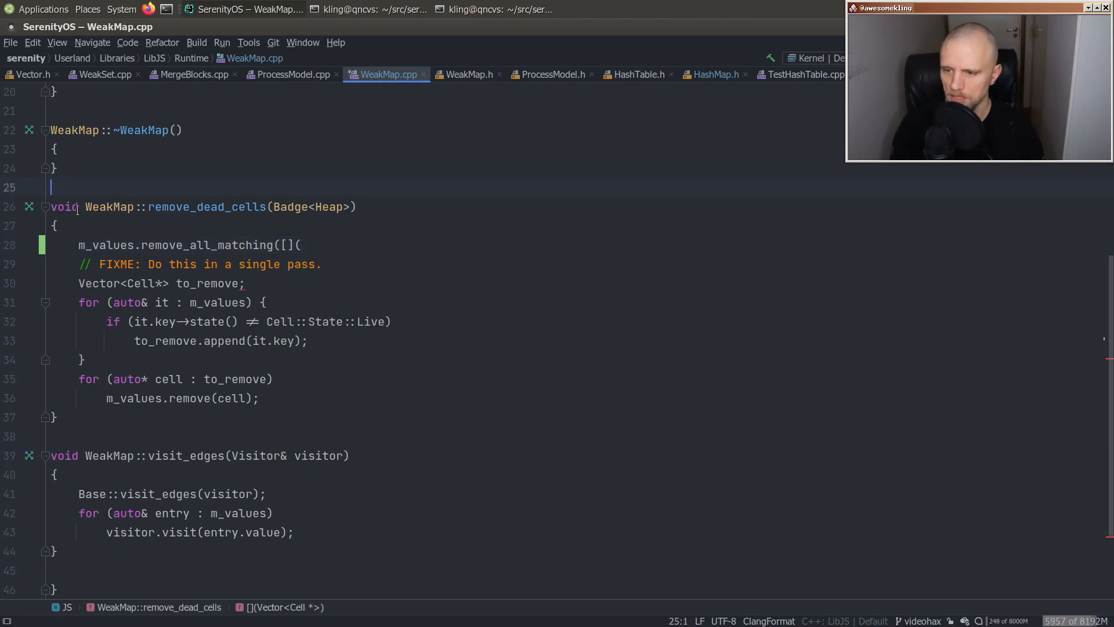
- Finish WeakMap's lambda with (Cell* key, Value) returning the key's Live state check, then rebuild test-js_lagom
click(467, 74)
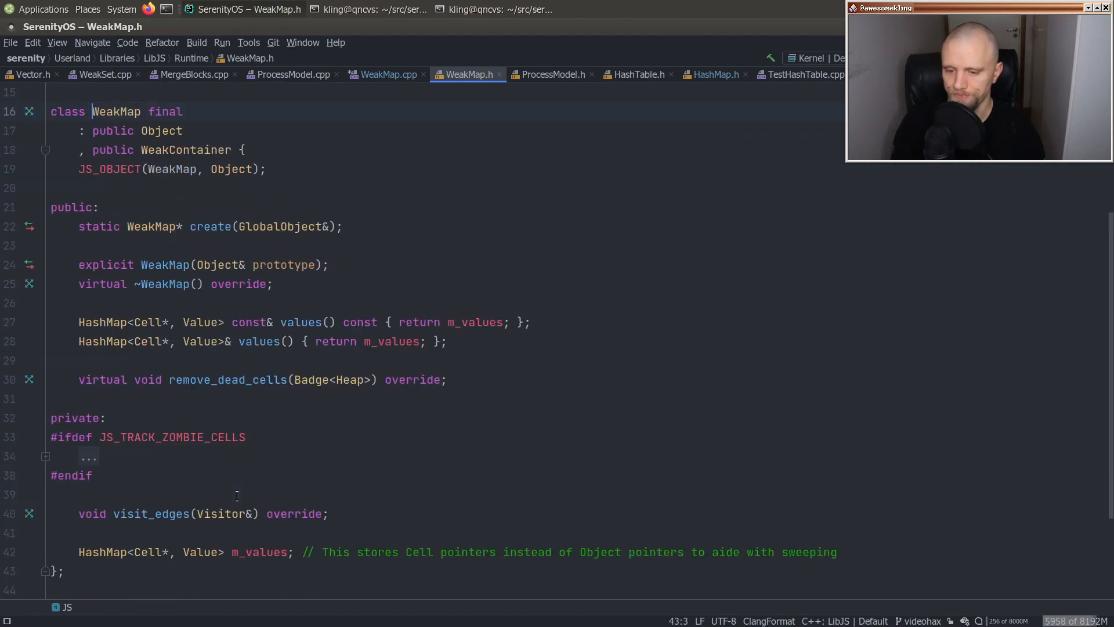
click(387, 74)
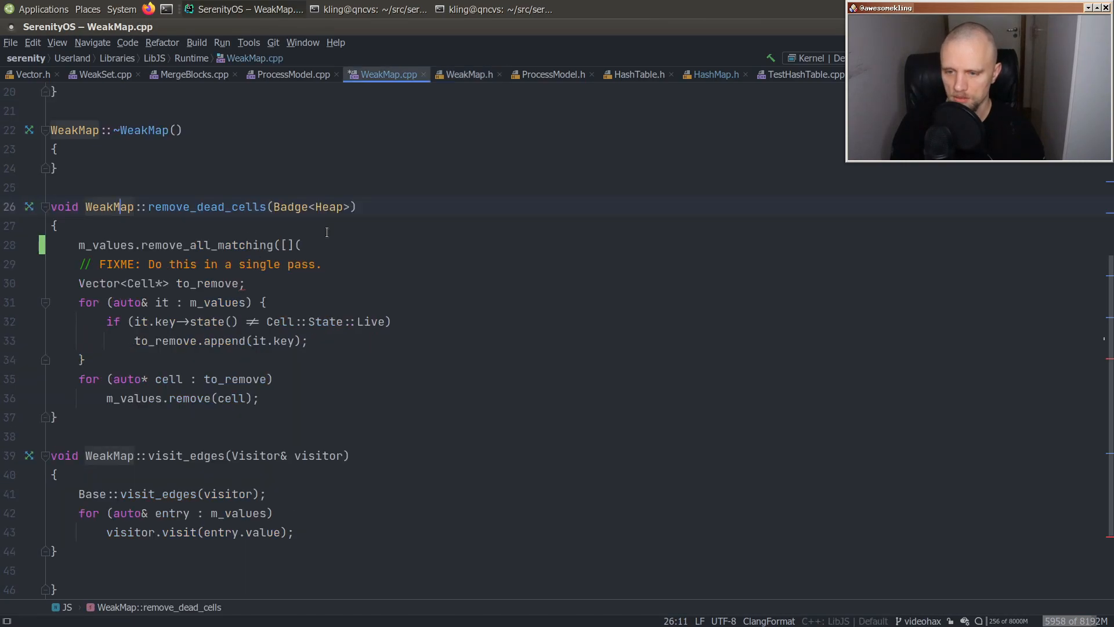
text(Cell*)
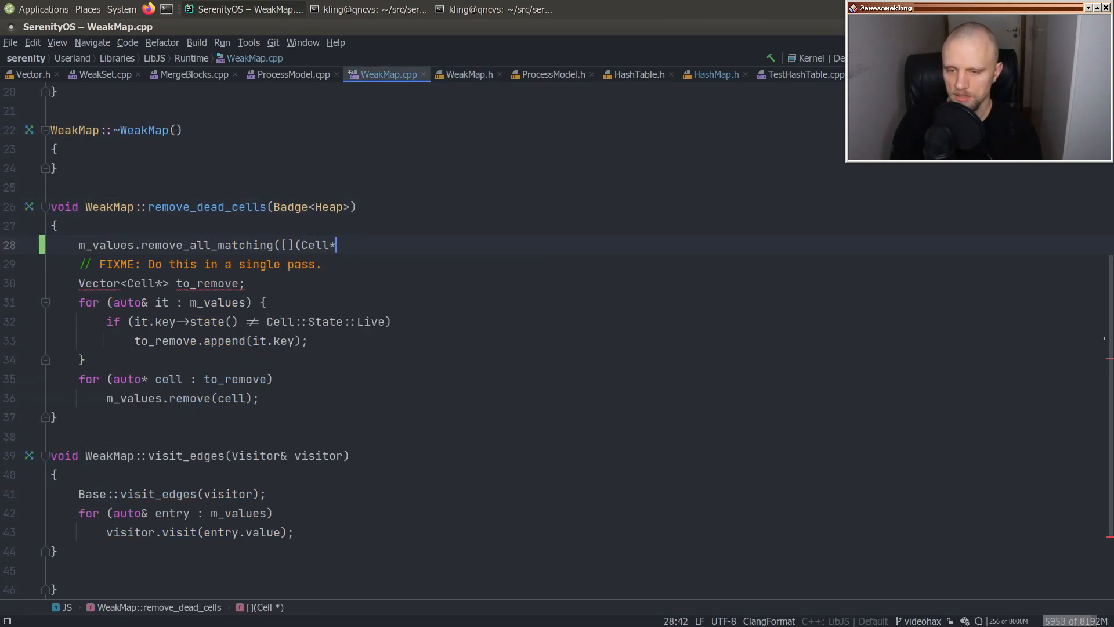
text(key)
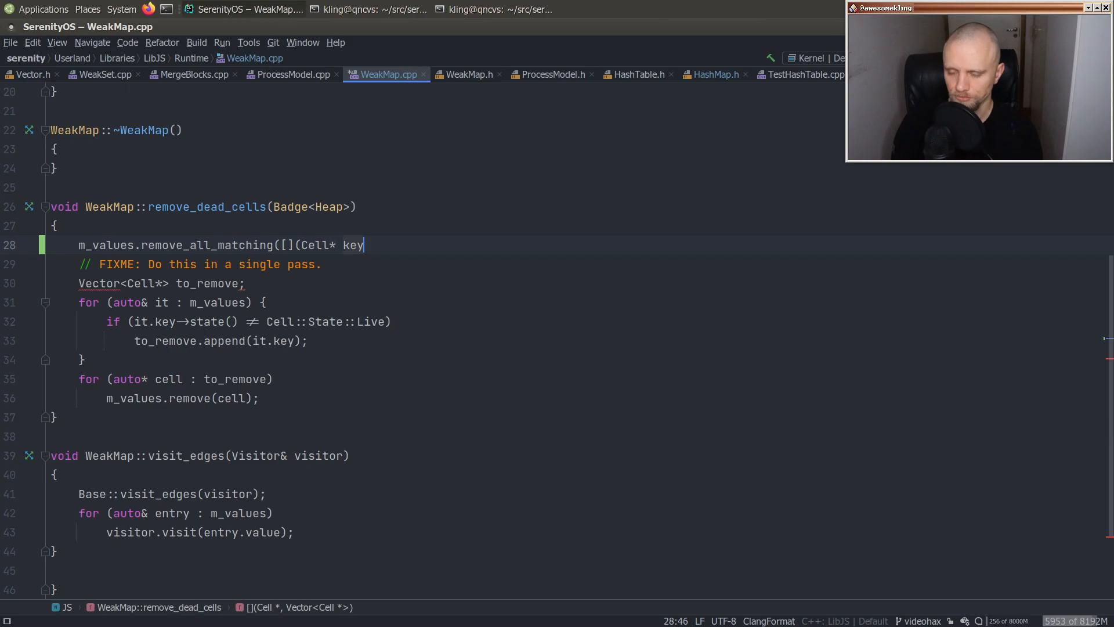
text(, Value) {)
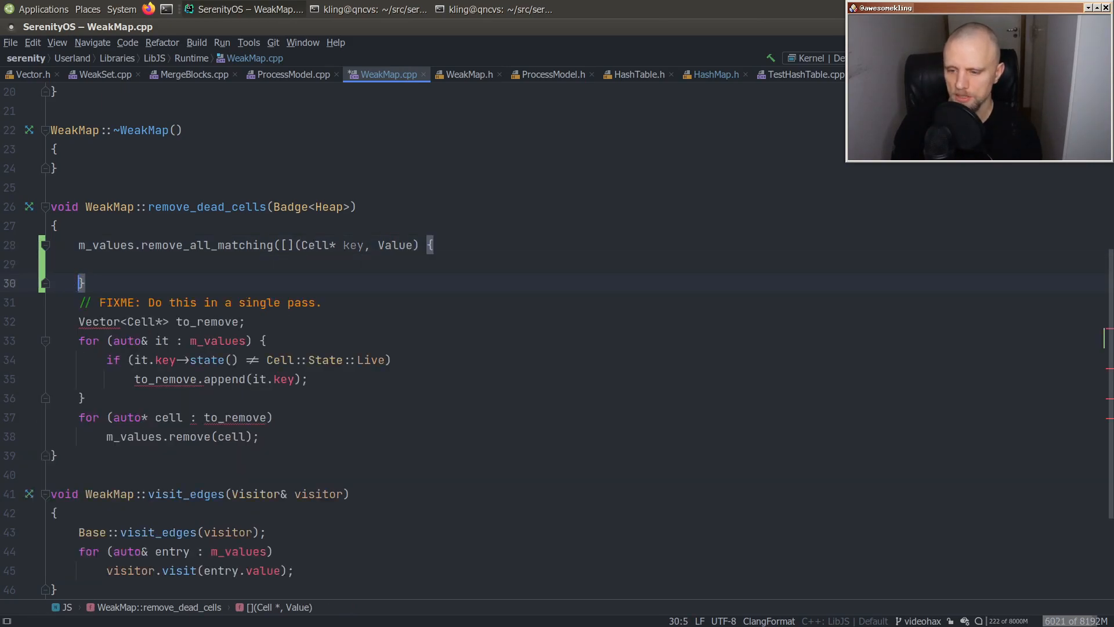
text(return key->state() != Cell::State:)
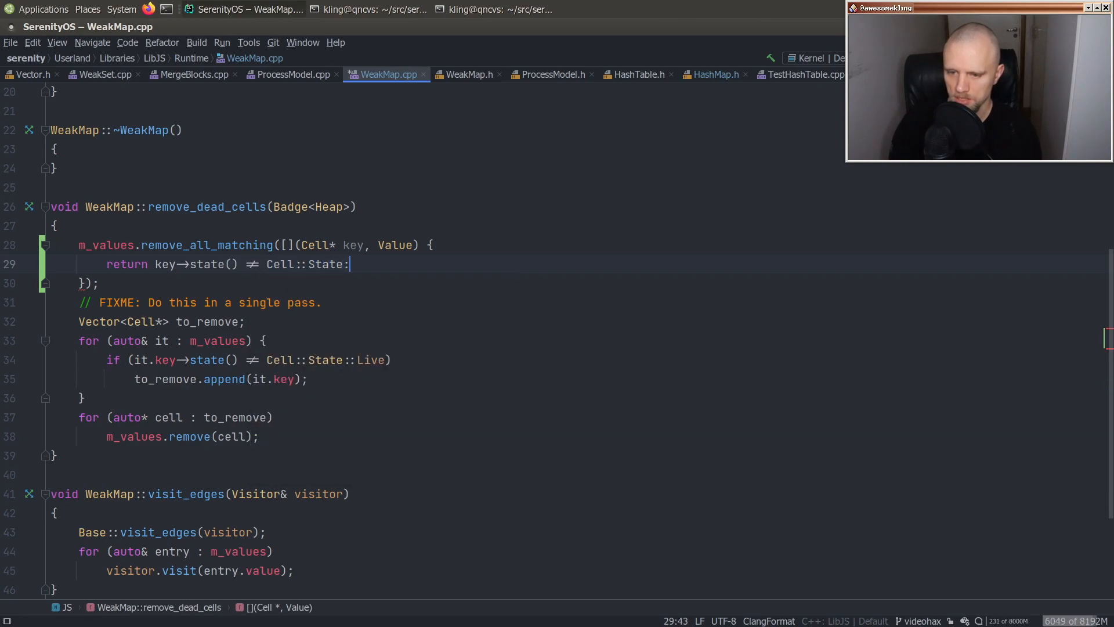
text(Live;)
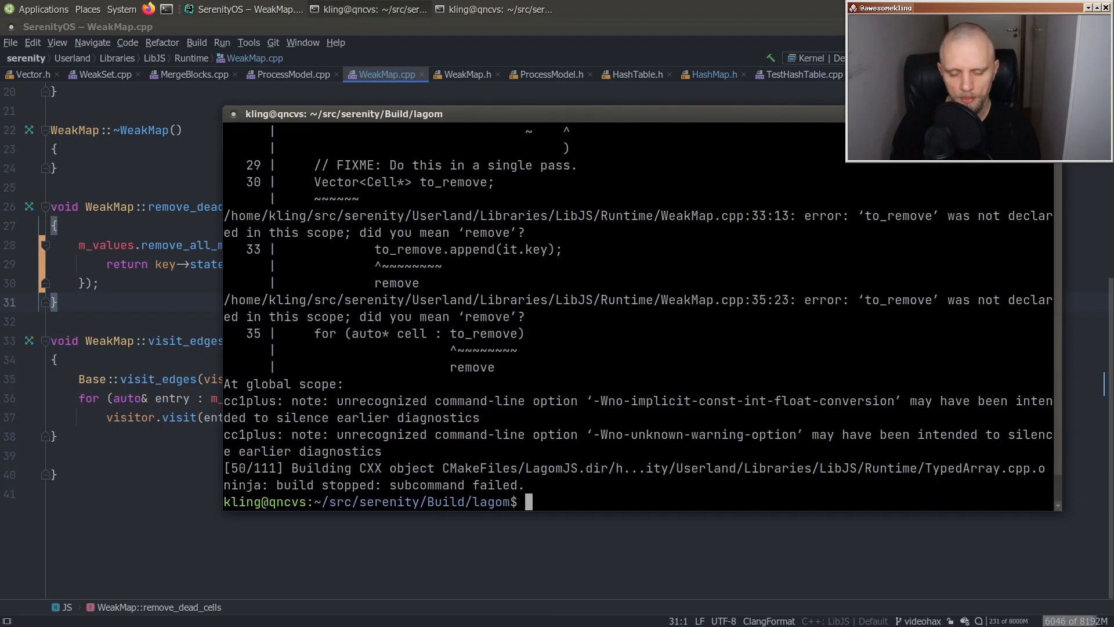
text(ninja test-js_lagom)
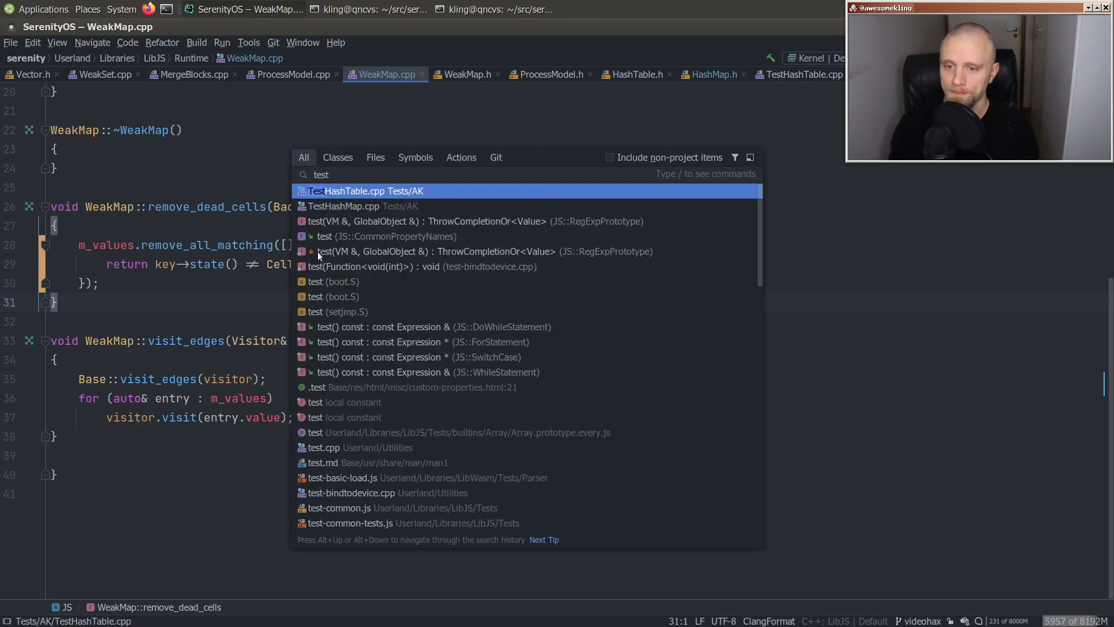
- Open TestHashMap.cpp and copy the remove_all_matching test over from TestHashTable.cpp
click(345, 207)
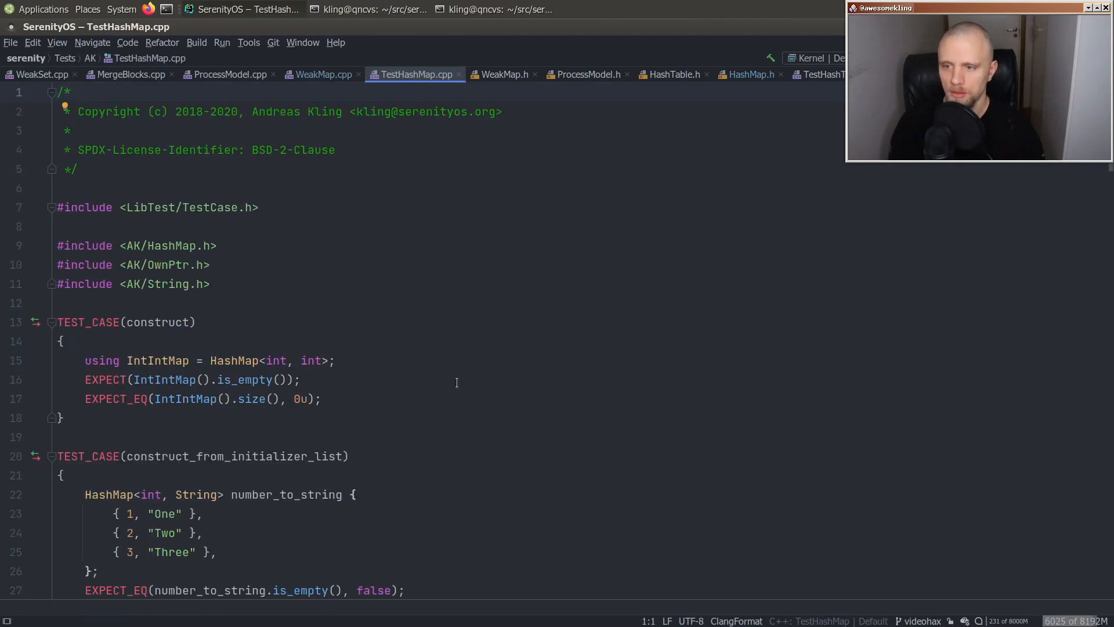
scroll(down, 3)
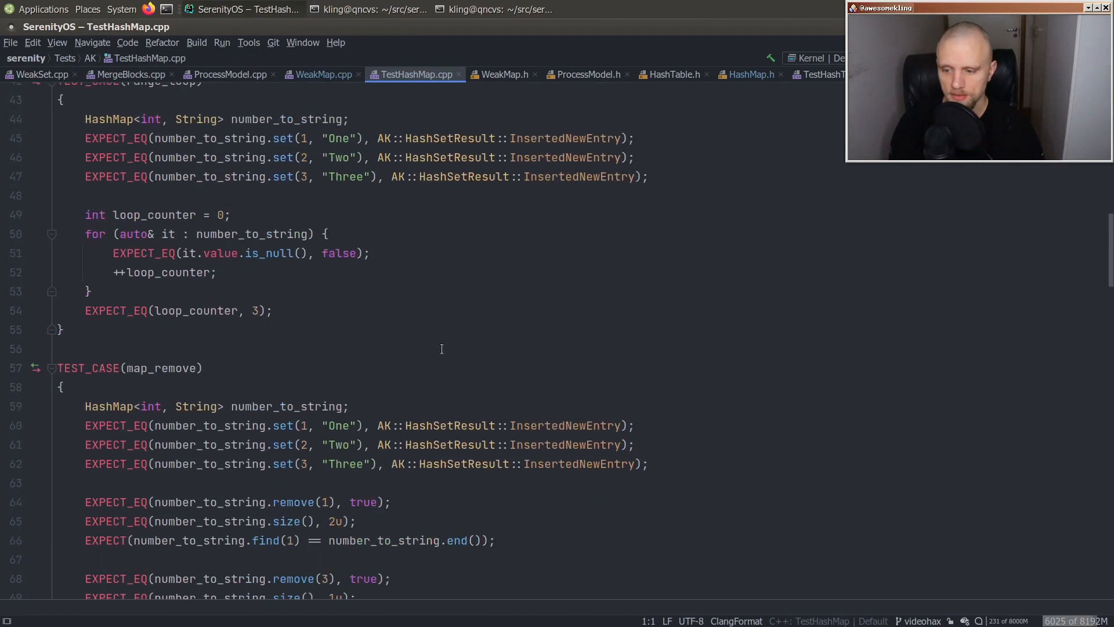
click(821, 74)
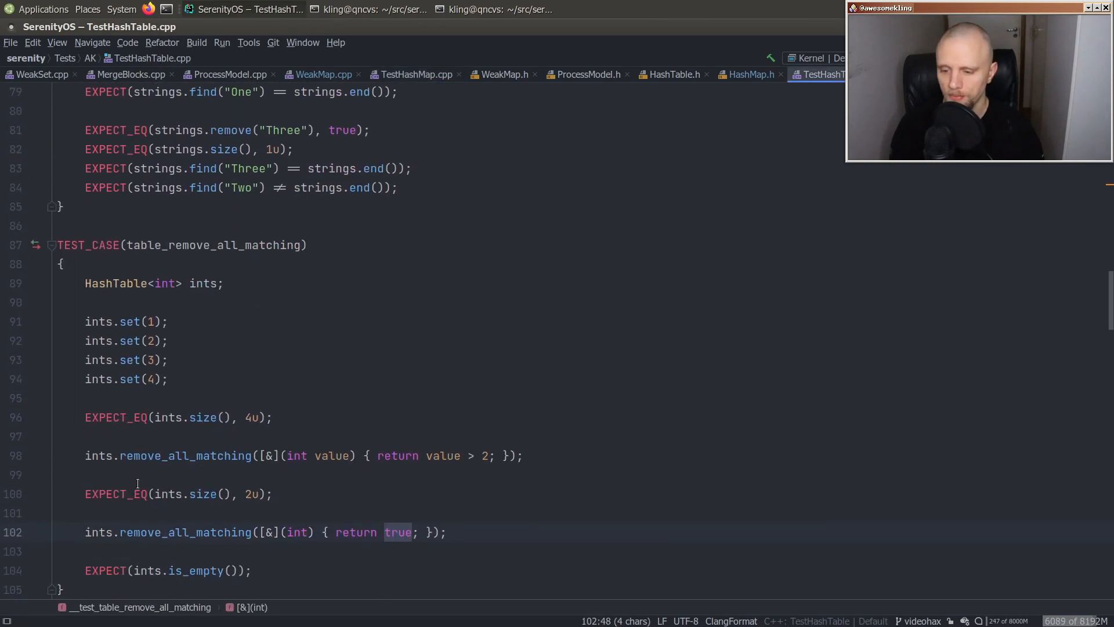
scroll(down, 3)
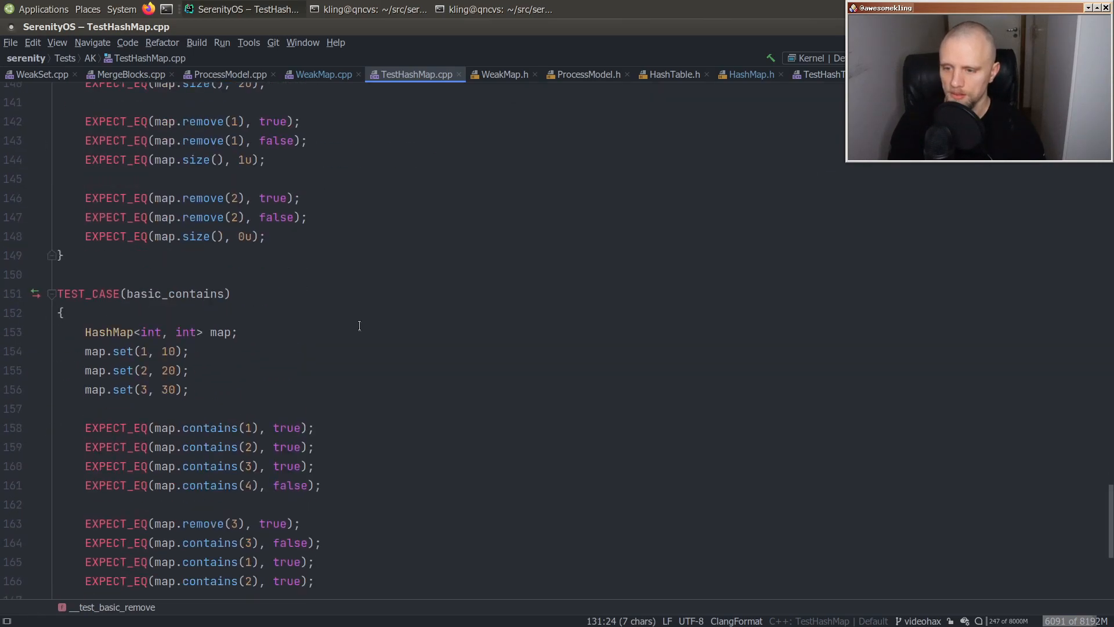
scroll(down, 3)
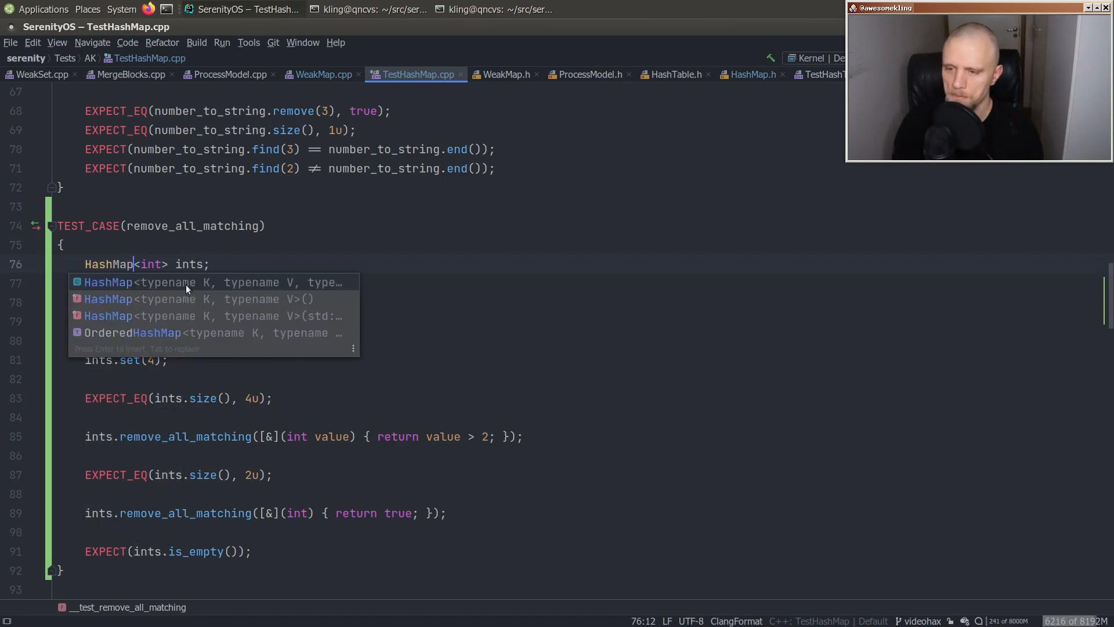
- Adapt the test to a HashMap<int, String> named map with entries up to "Four"
text(, String)
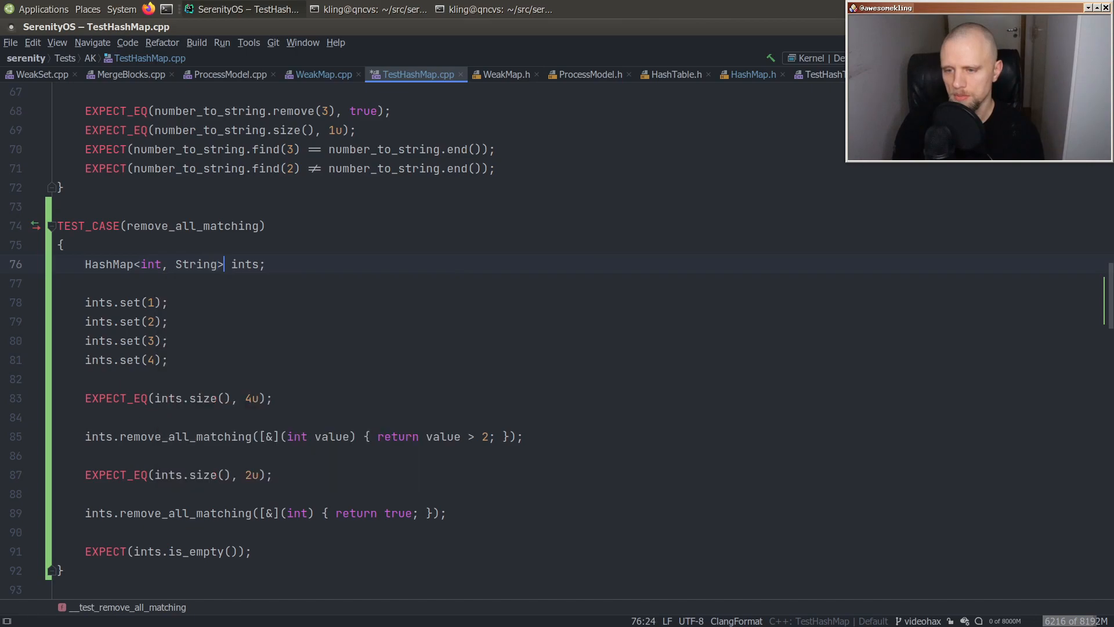
text(number)
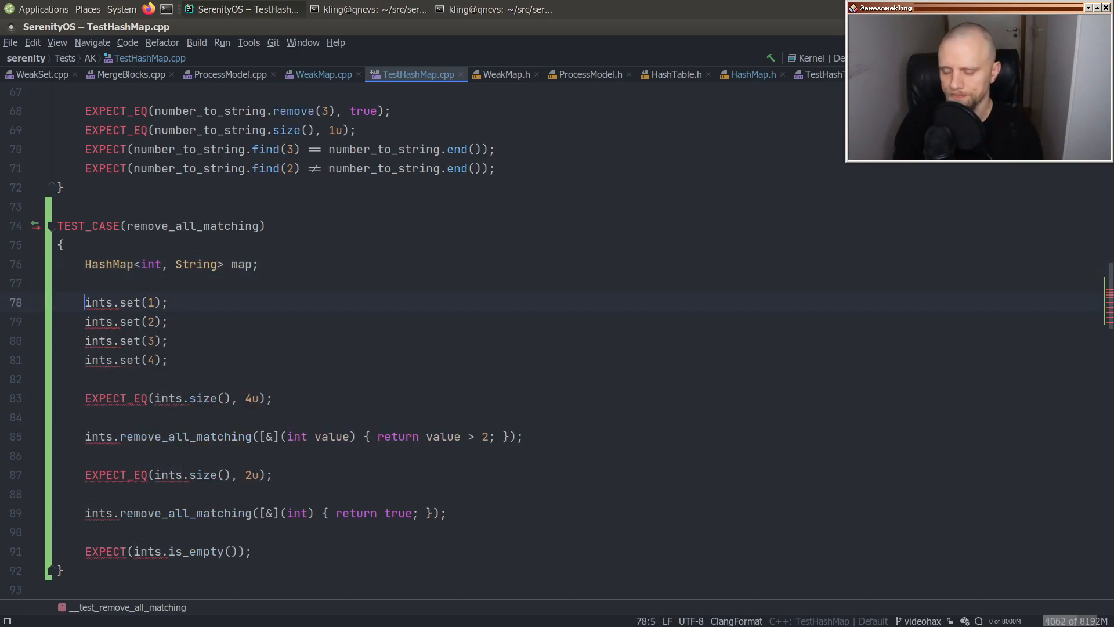
text(map)
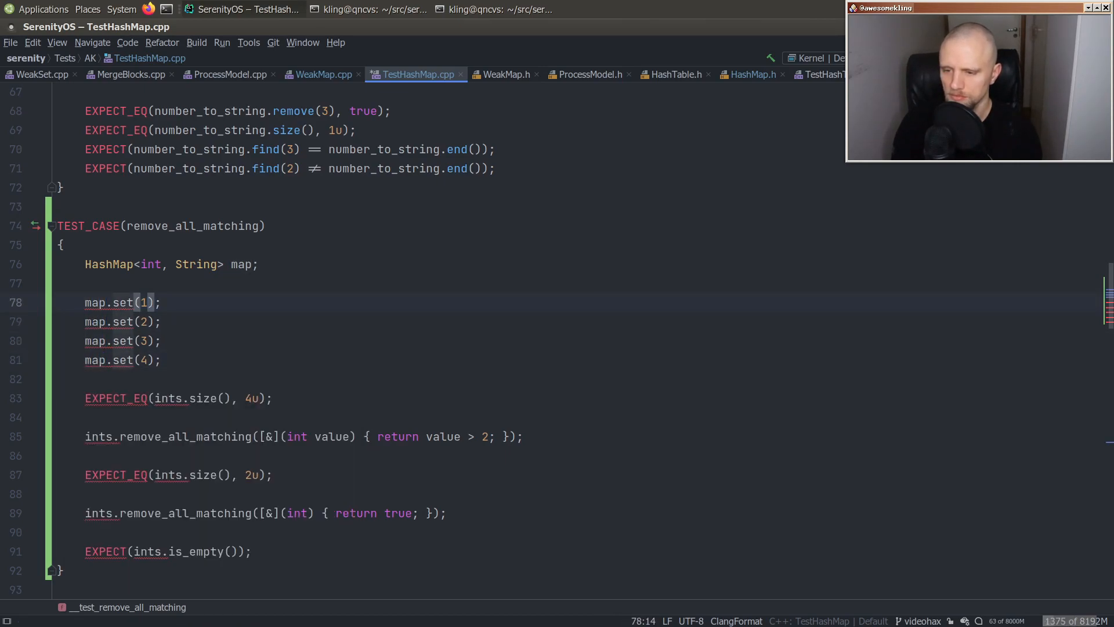
text(, "")
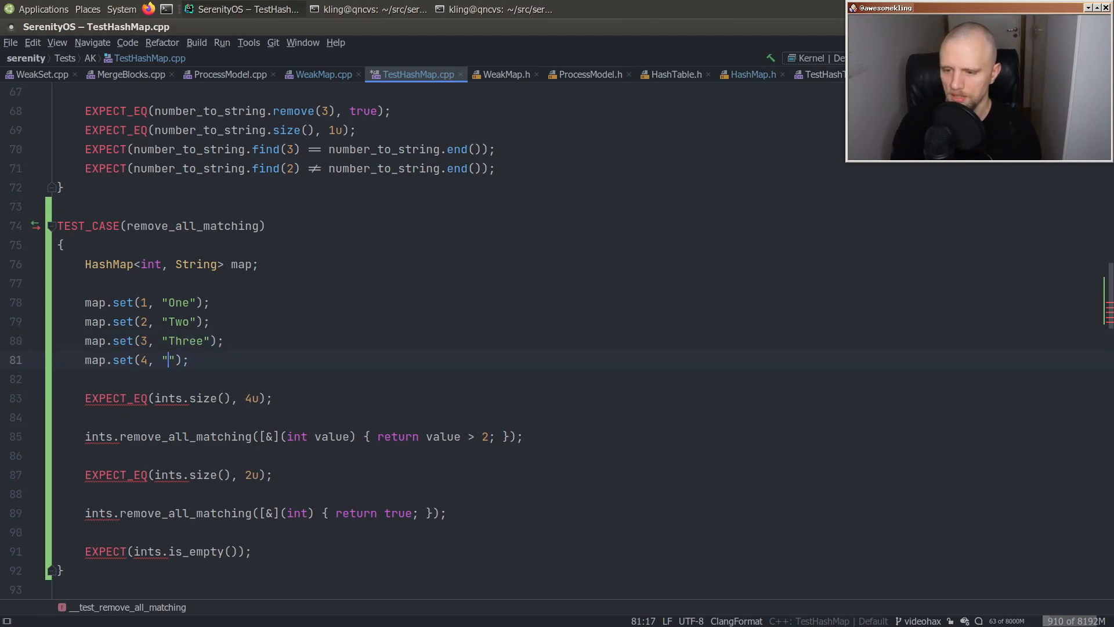
text(Four)
click(157, 551)
text(map)
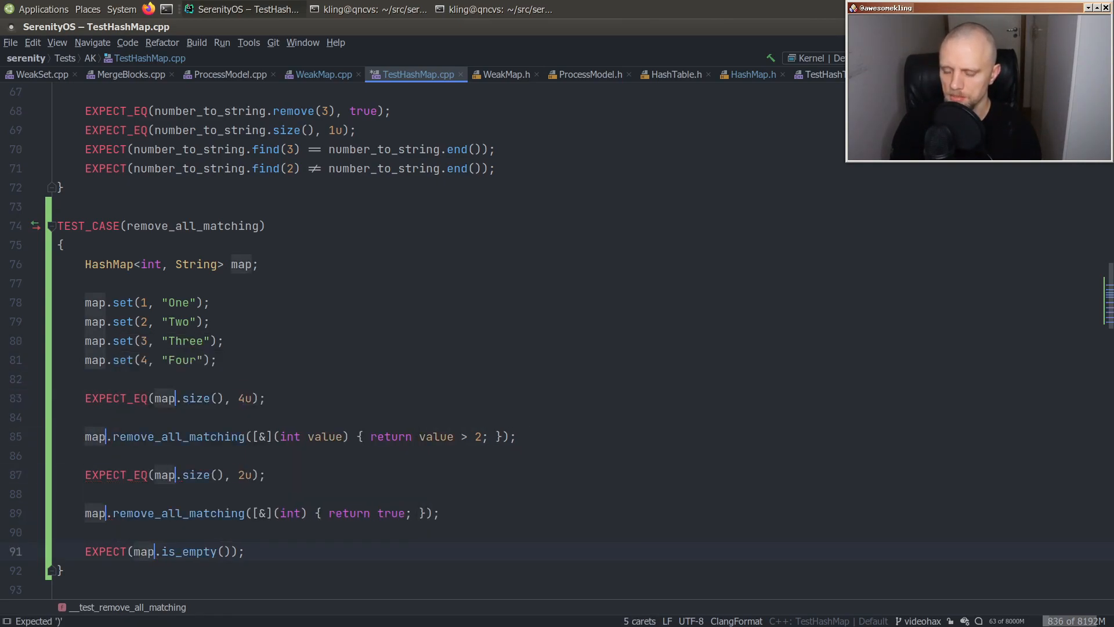
- Give the first lambda (int key, String const& value) and the predicate key == 1 || value == "Two"
click(311, 436)
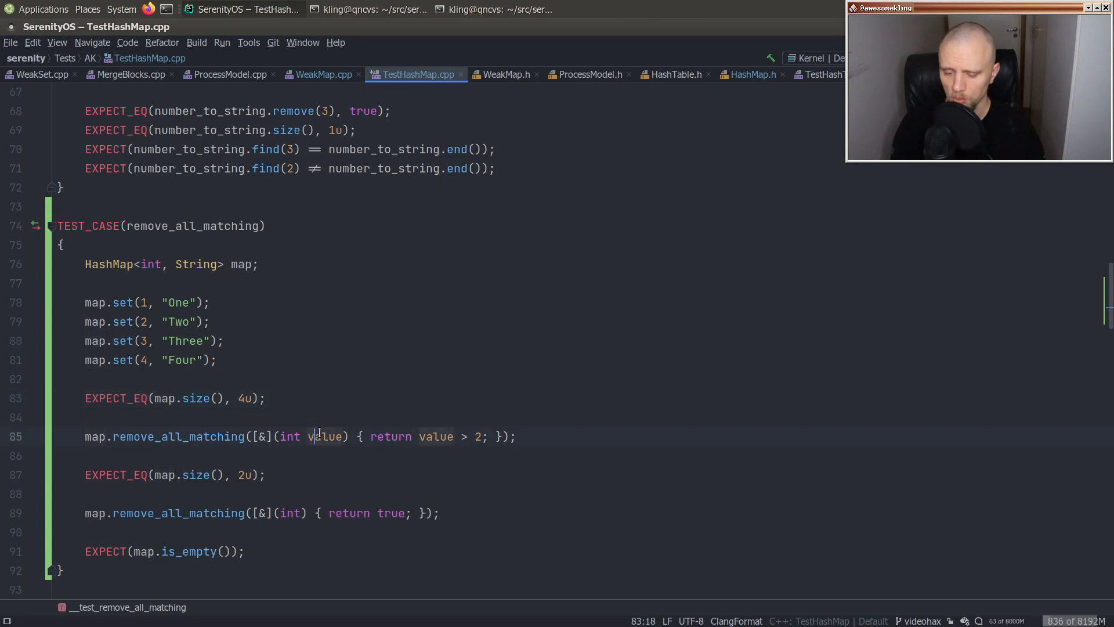
text(,)
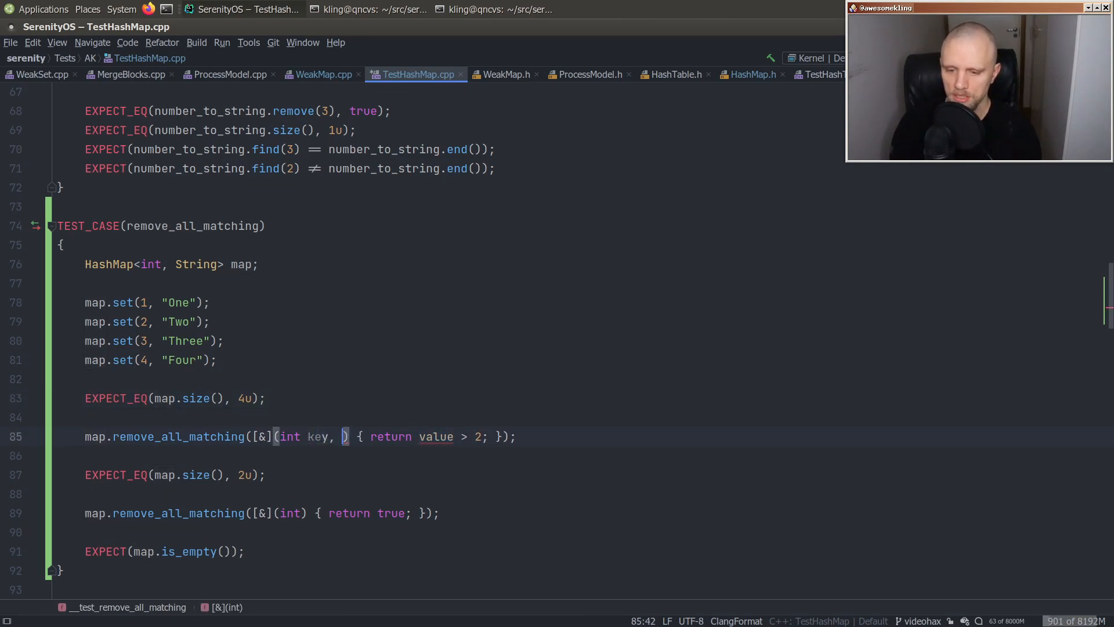
text(String const&)
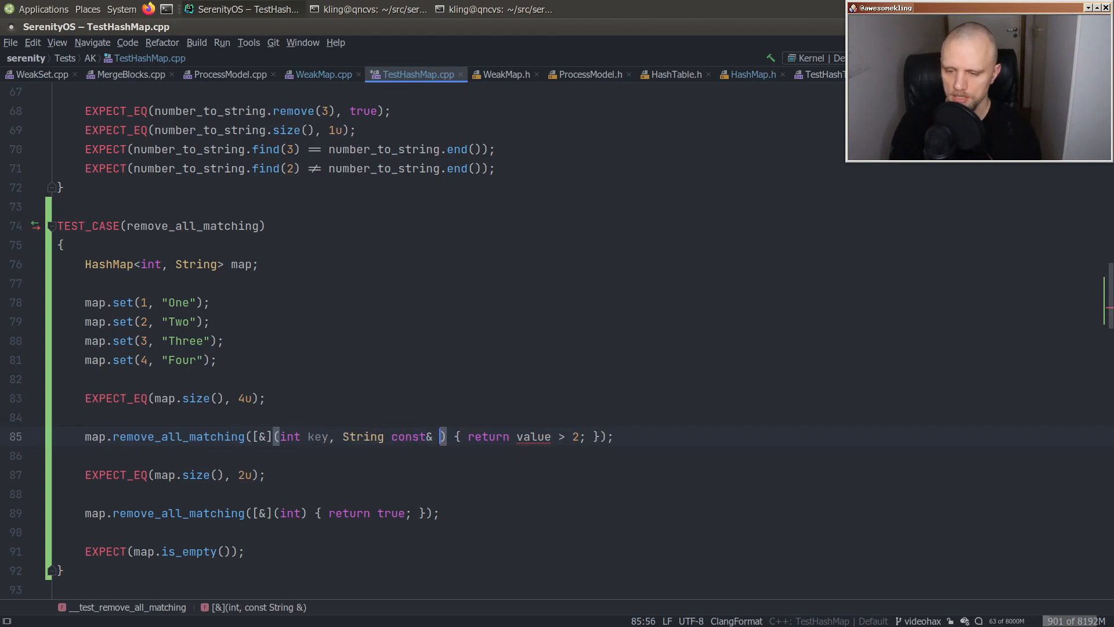
text(value)
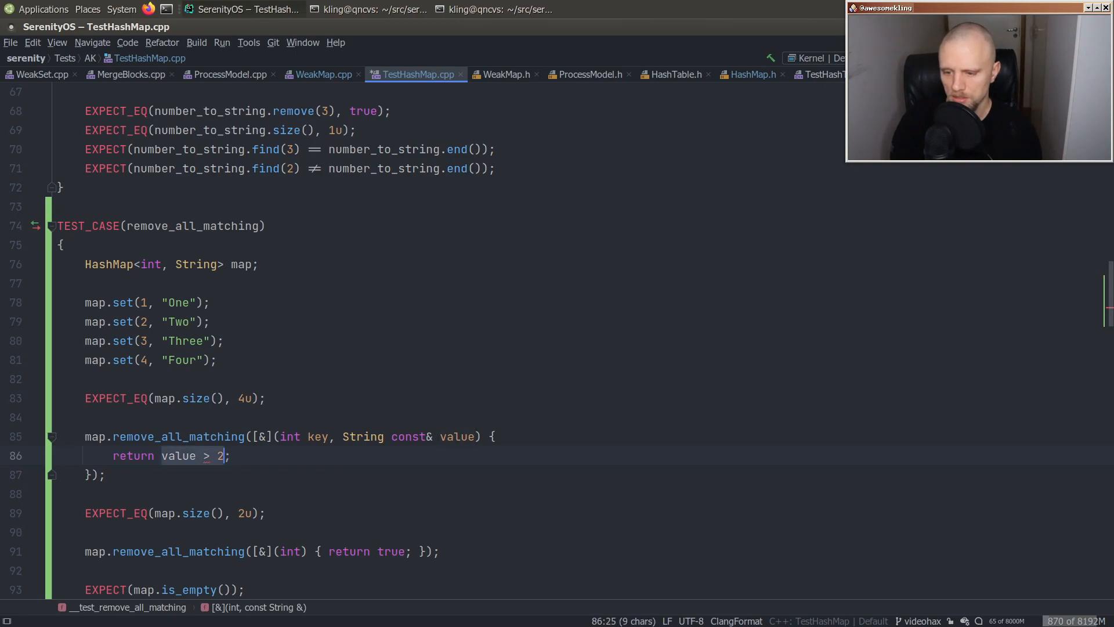
key(Delete)
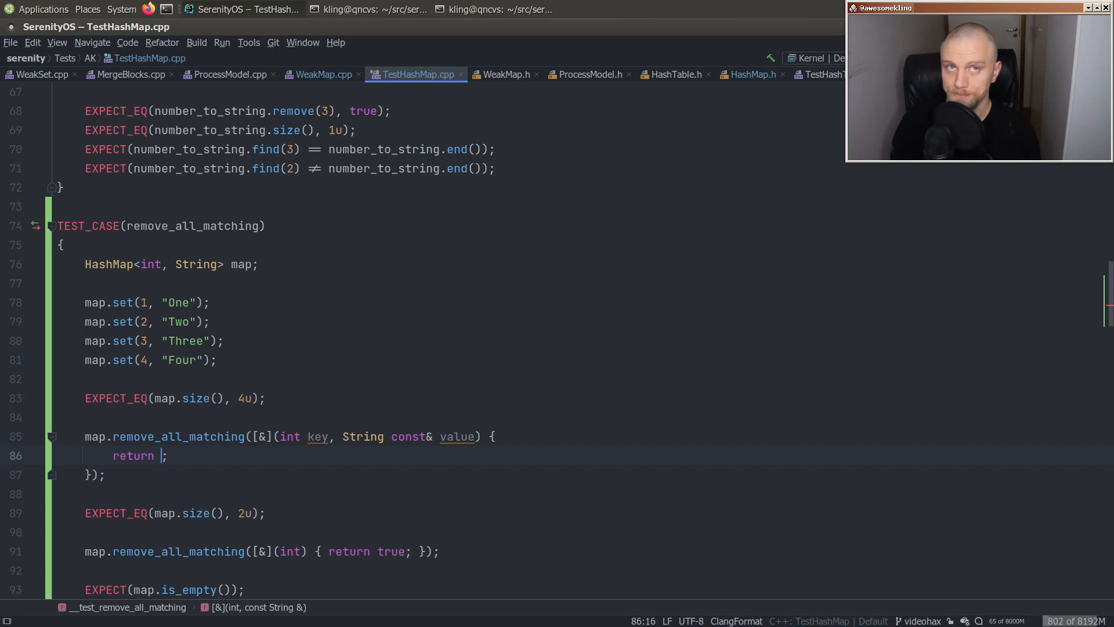
text(key)
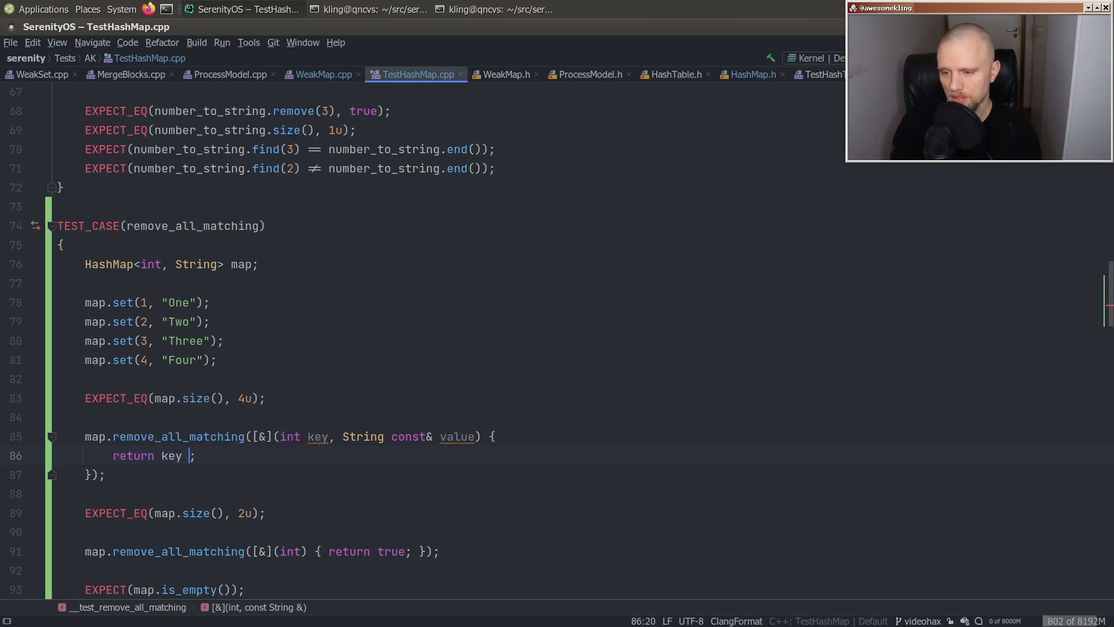
text(== 1 || value)
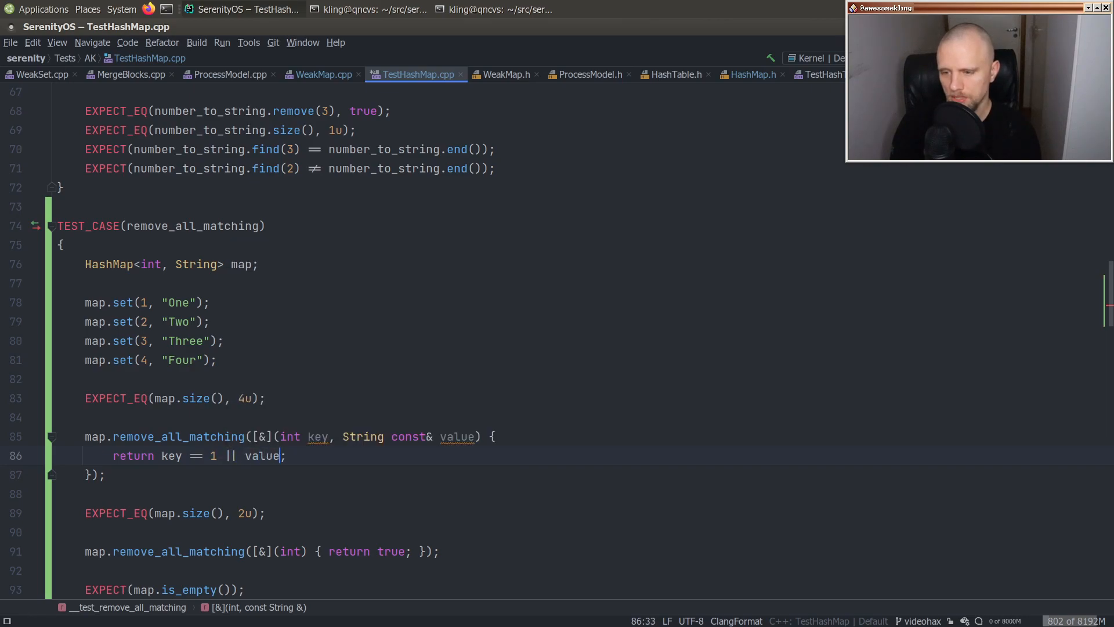
text(== "Two")
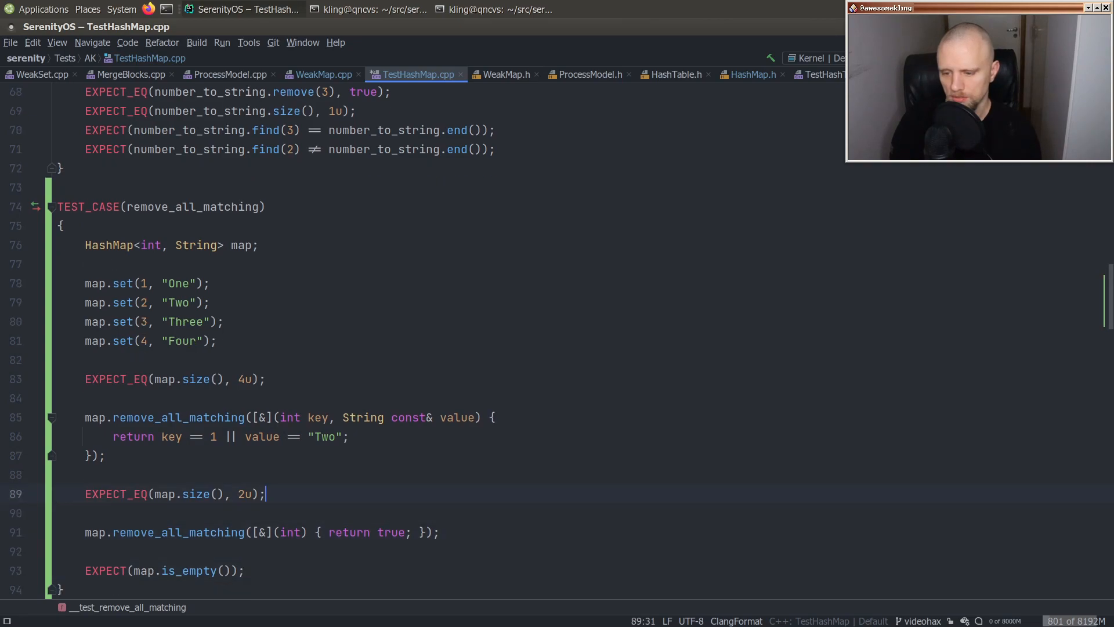
- Add EXPECT(map.contains(3)) and EXPECT(map.contains(4)) and give the emptying lambda a String const& parameter
text(EXPECT()
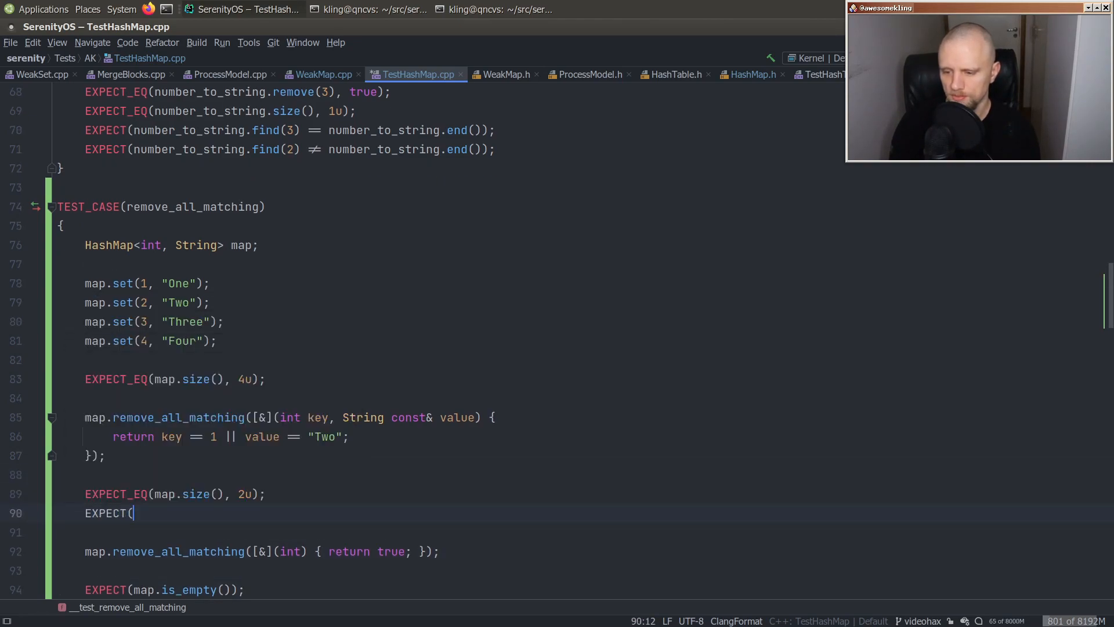
text(map.contains()
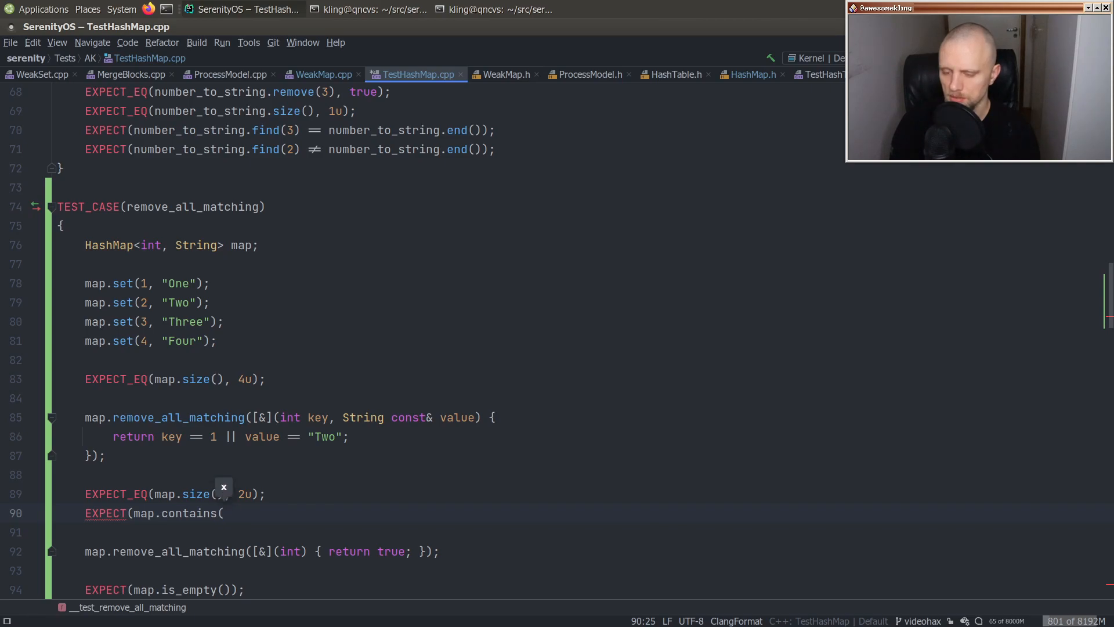
text(3));)
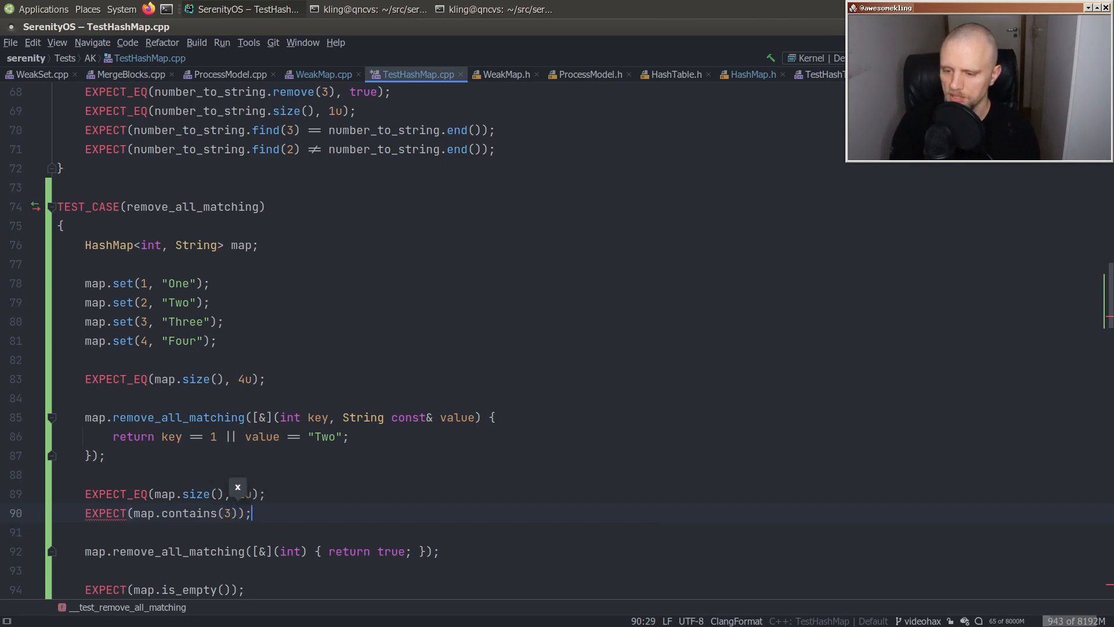
text(EXPECT(map.contains(4));)
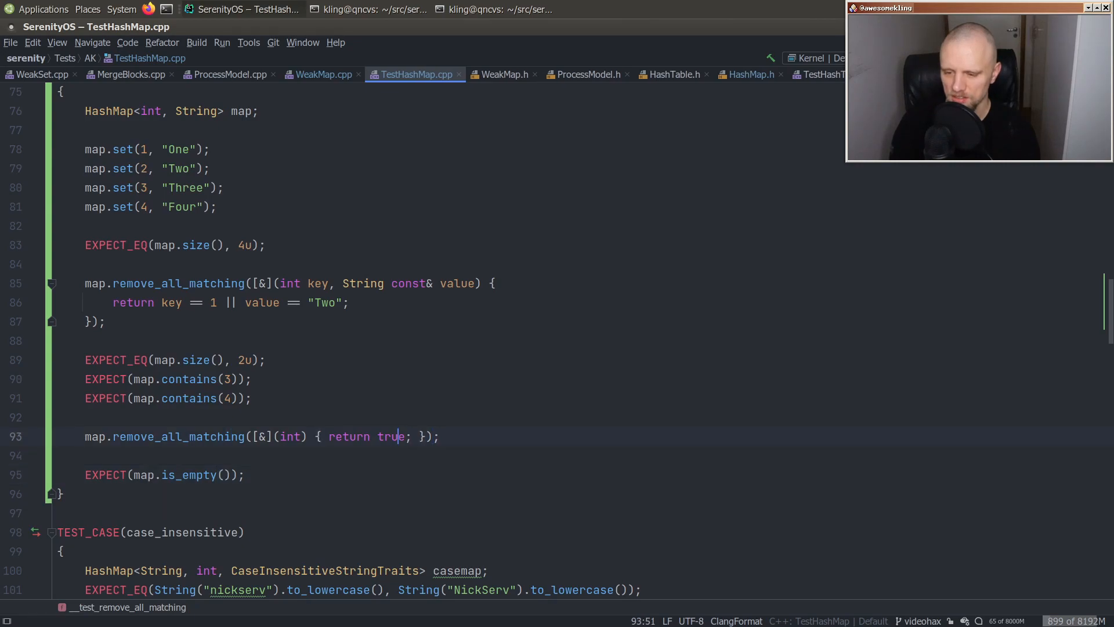
text(, S)
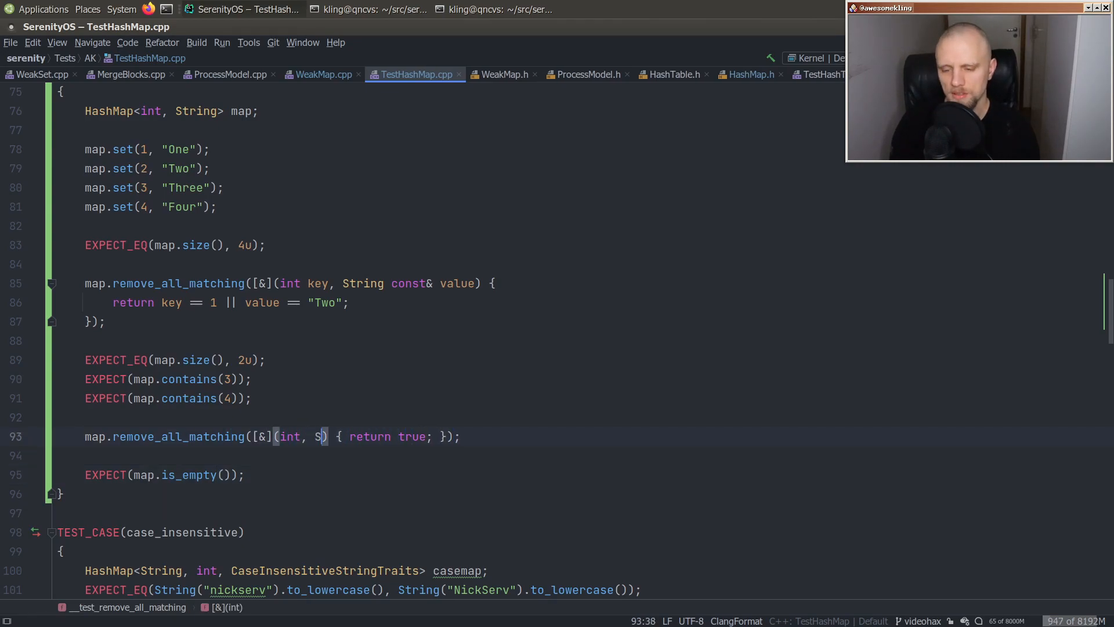
text(tring const&)
text(ninja TestHashMap_l)
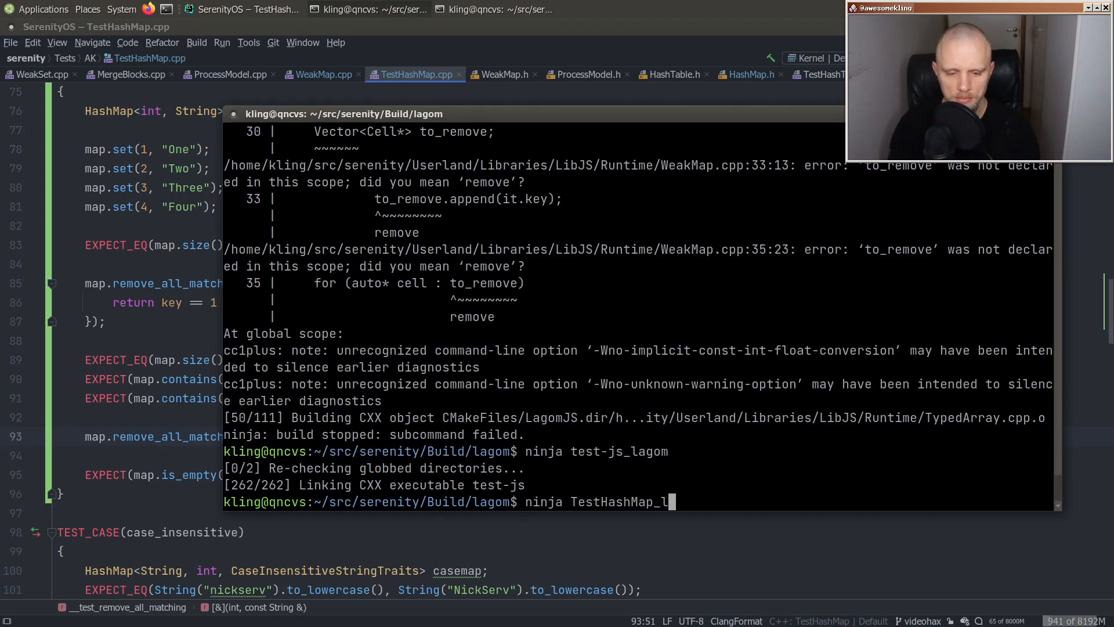
- Build and run the HashMap tests, then write the commit "AK: Add HashMap::remove_all_matching(predicate)"
key(Return)
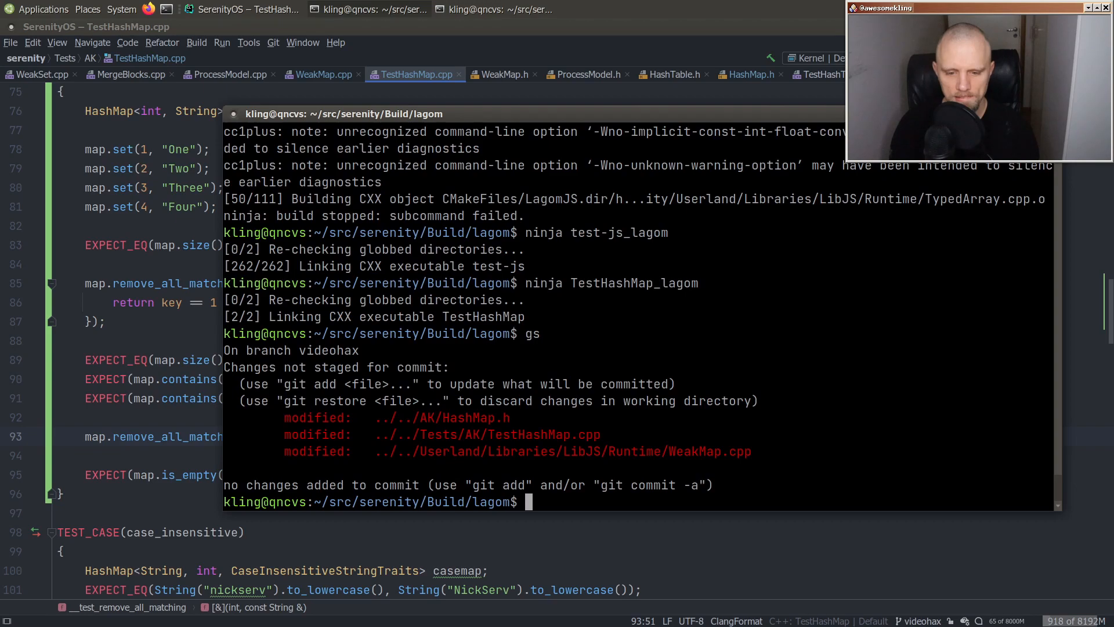
text(./T)
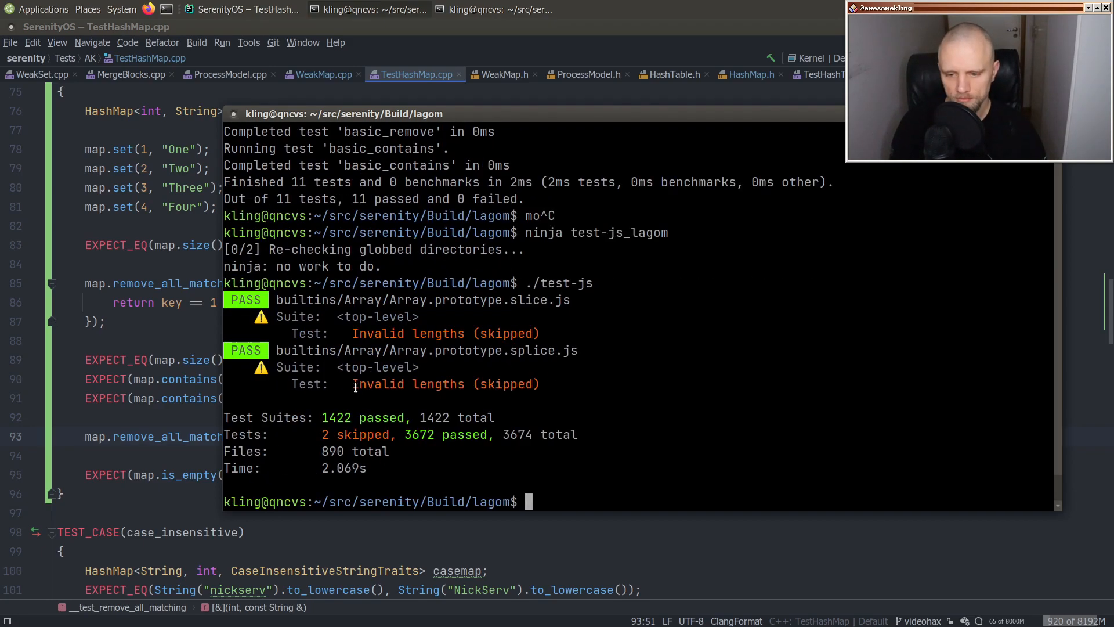
mouse_move(676, 423)
text(AK: A)
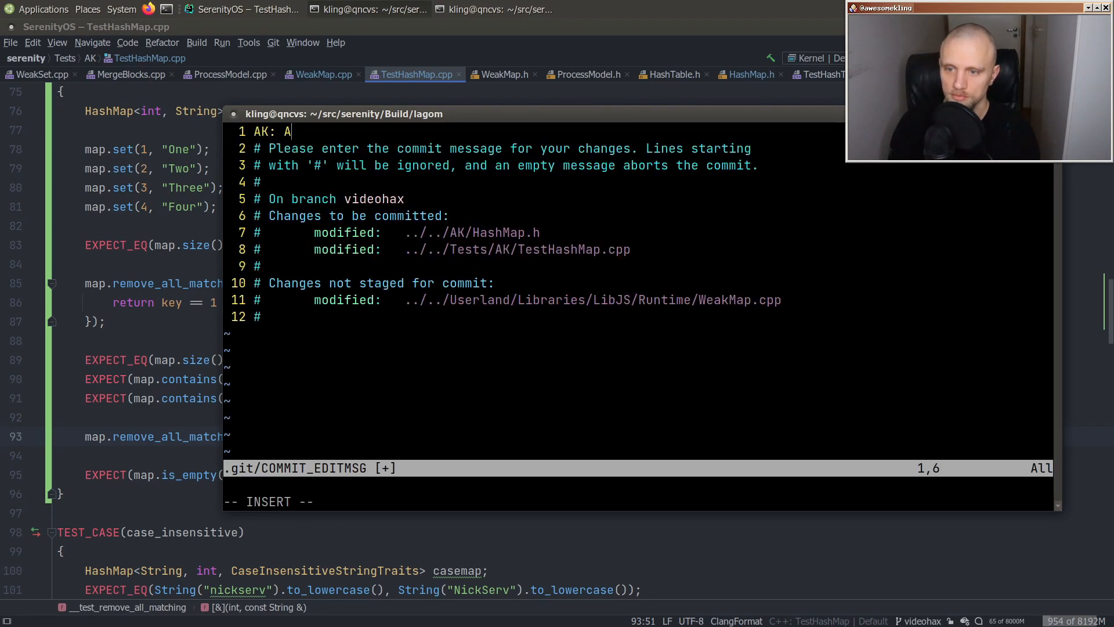
text(dd HashMap::remo)
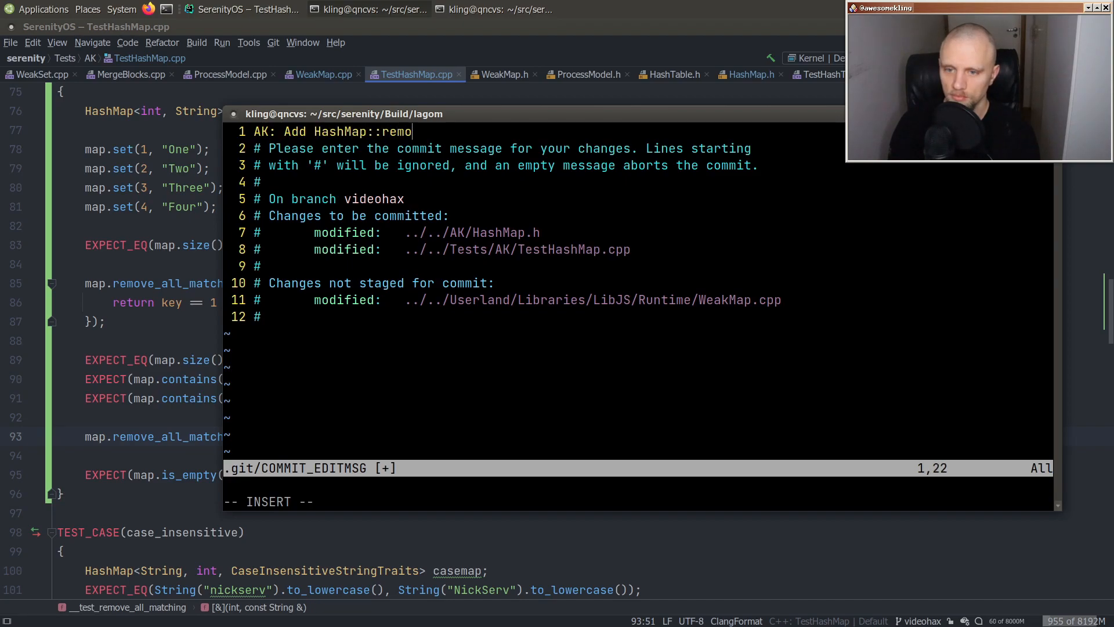
text(ve_all_matching(predicate)
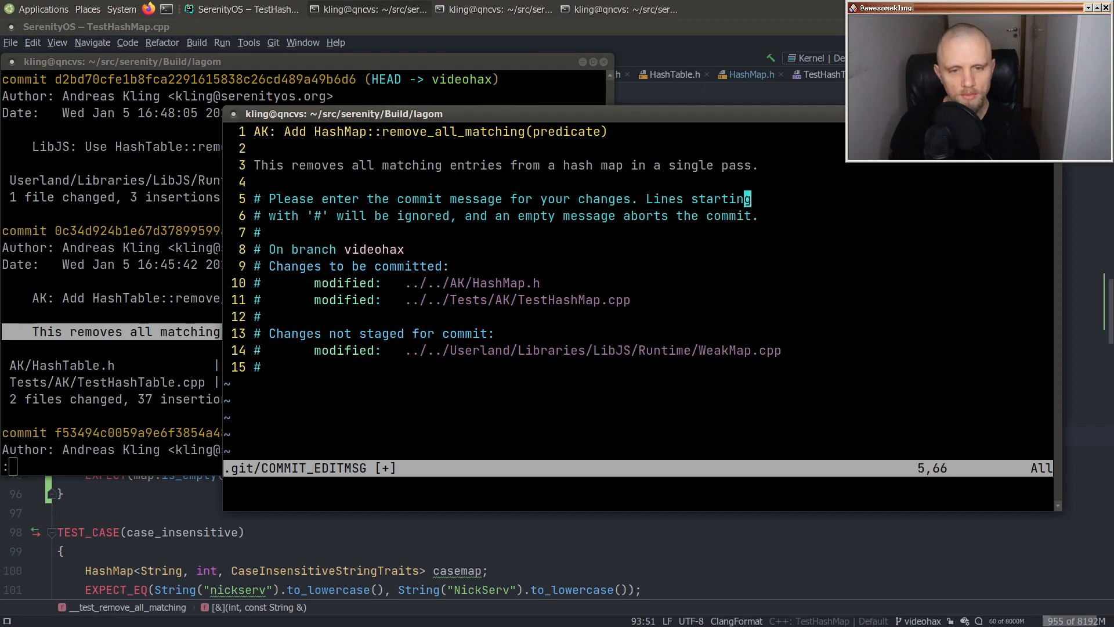
text(:q)
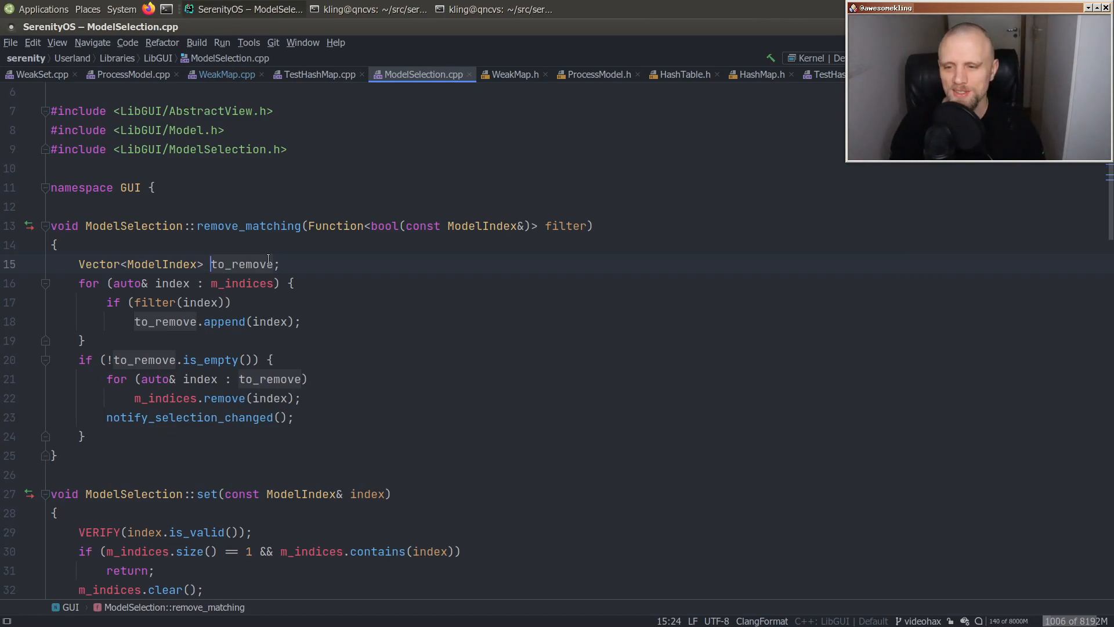
- Negate the is_empty condition in remove_matching with '!' and return to HashTable.h
click(331, 302)
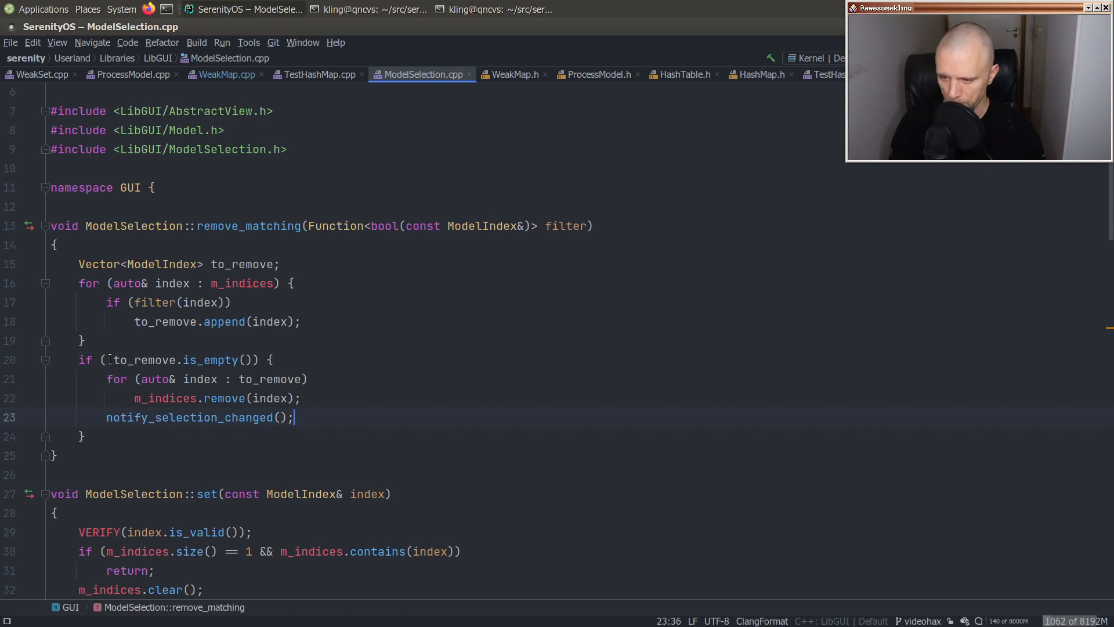
text(!)
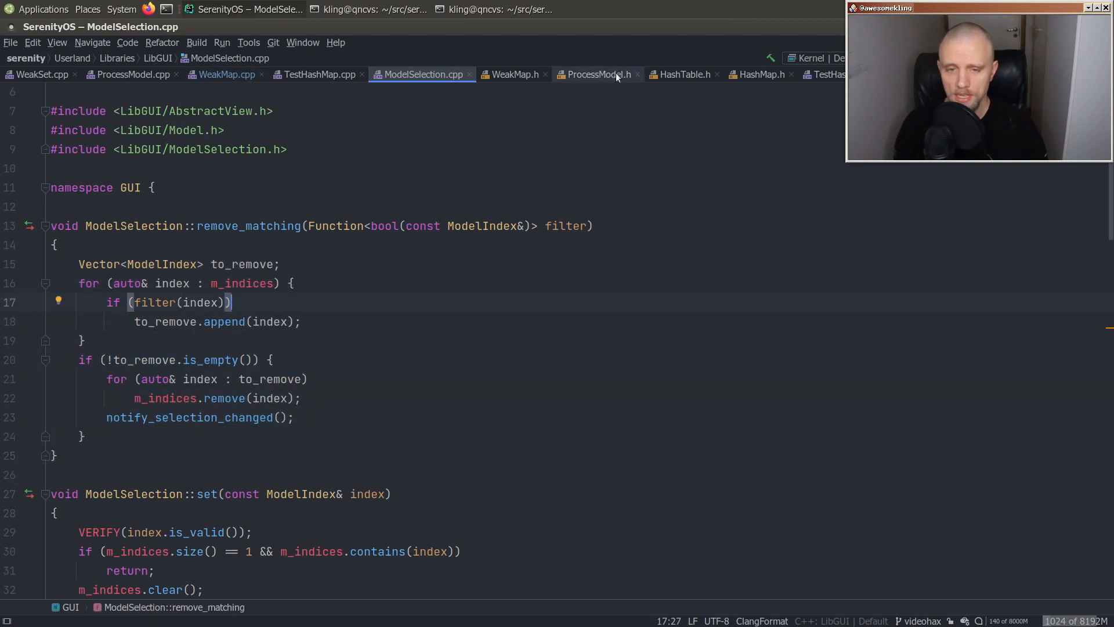
click(682, 74)
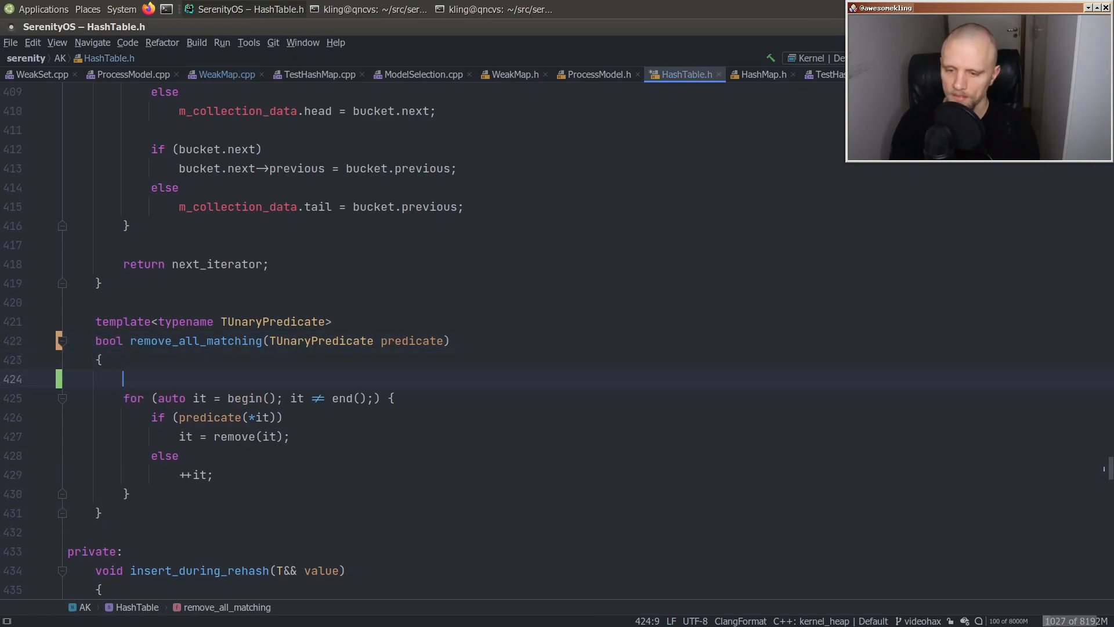
- In HashTable.h declare bool something_was_removed = false, set it true on removal and return it
text(bool removed_)
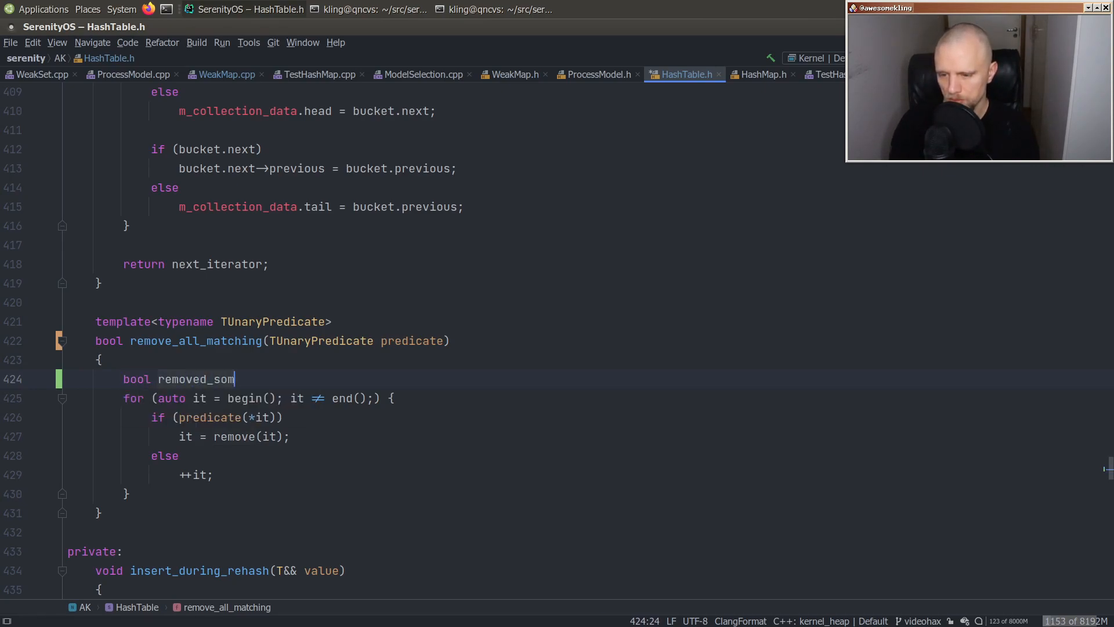
text(something_was_re)
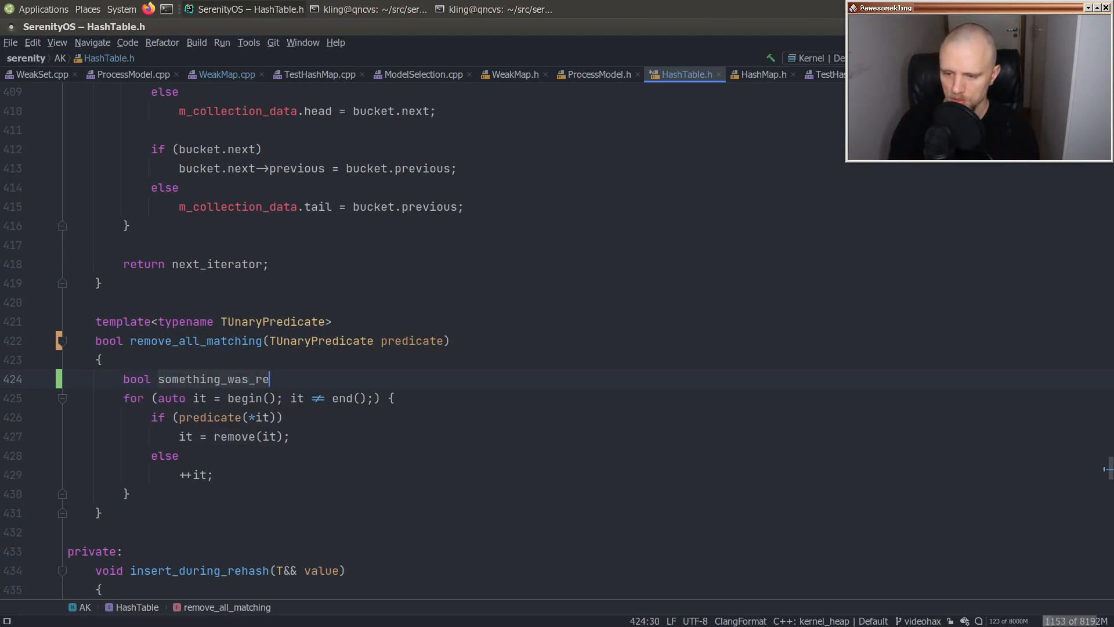
text(moved = false;)
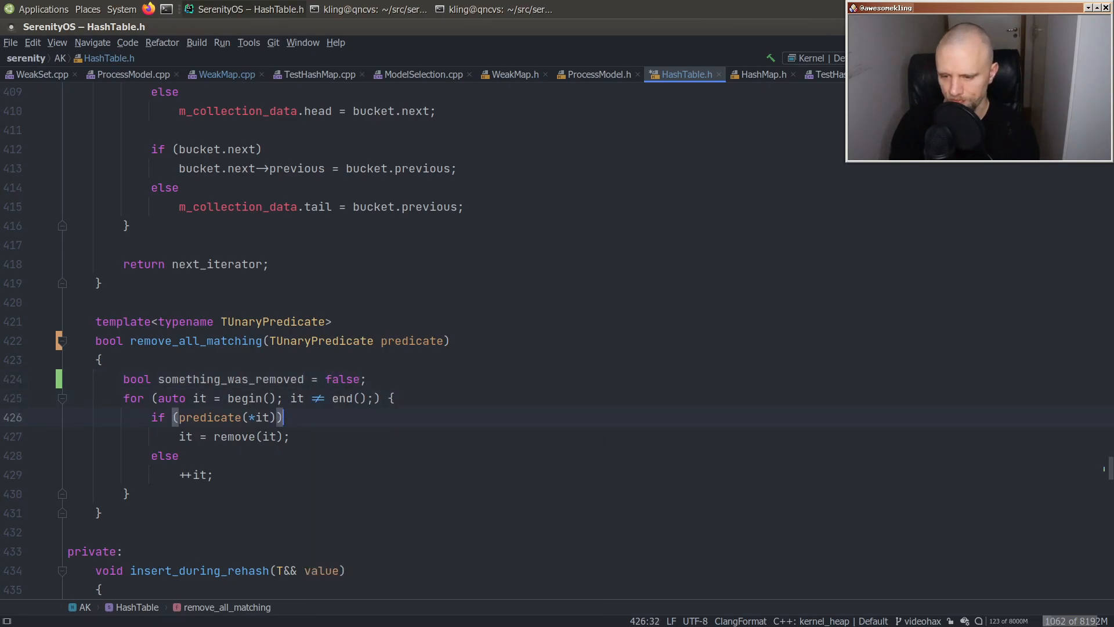
text(some)
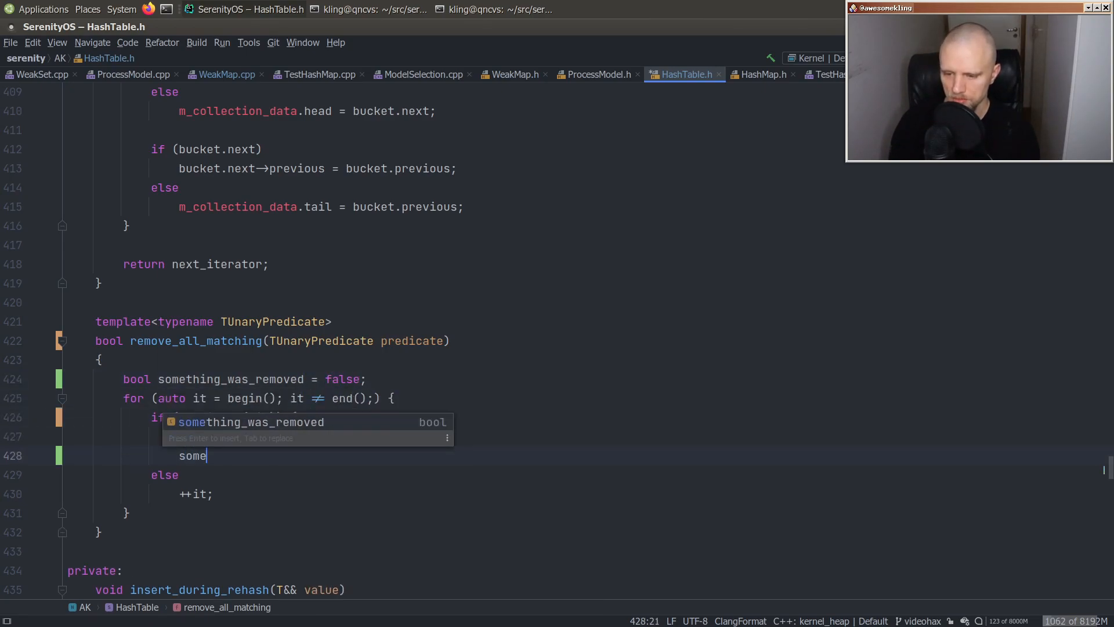
key(Tab)
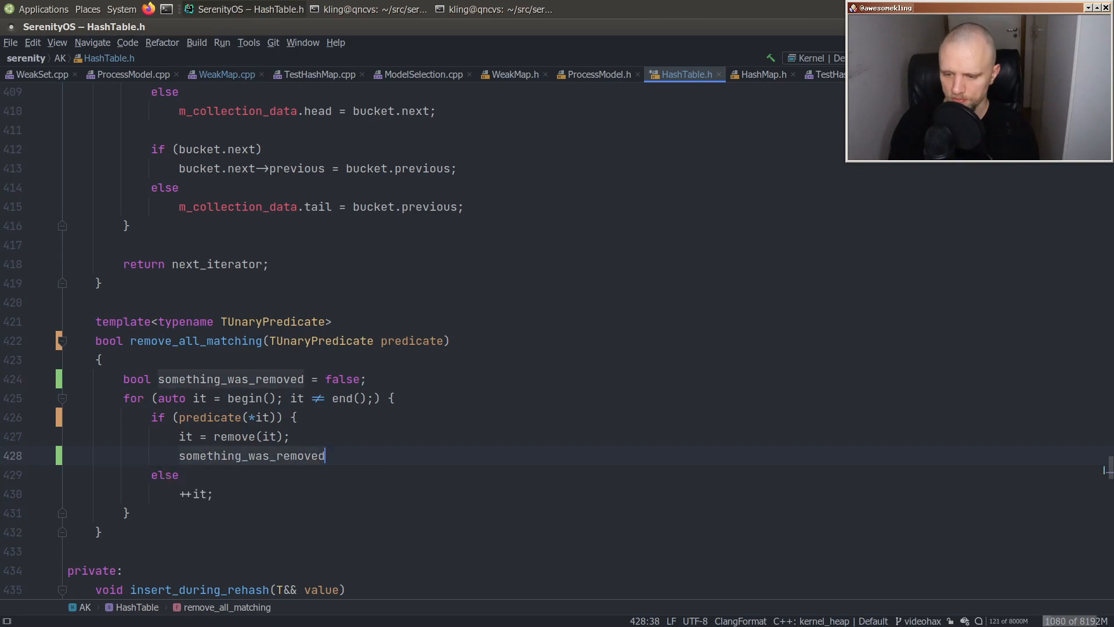
text(= true;)
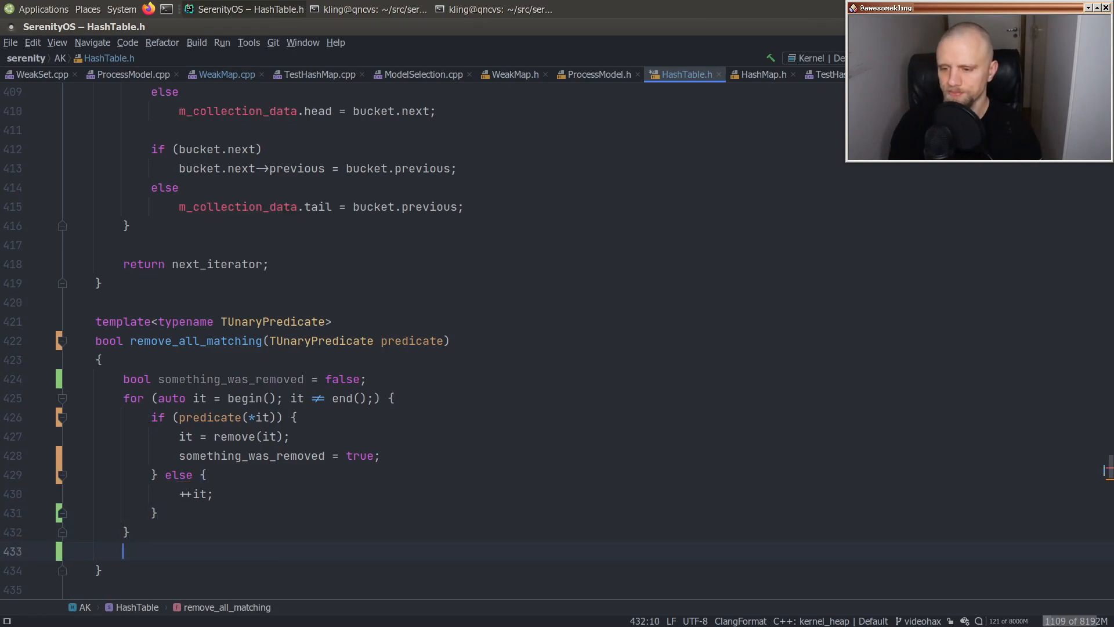
text(return something_was_removed;)
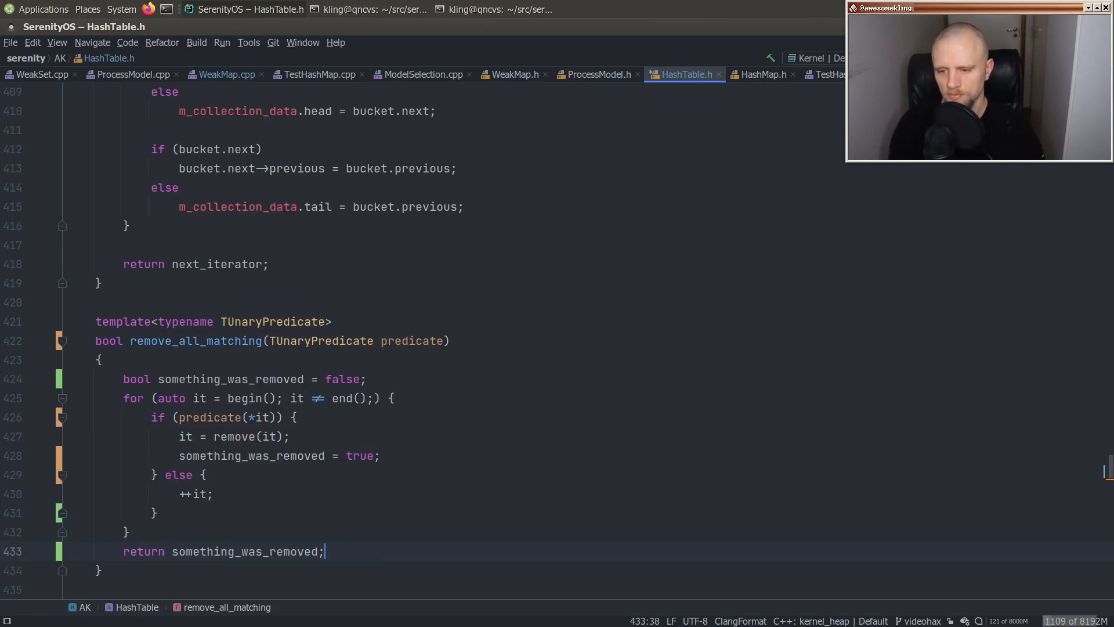
- Mirror the something_was_removed flag and its return in HashMap.h's remove_all_matching
click(757, 74)
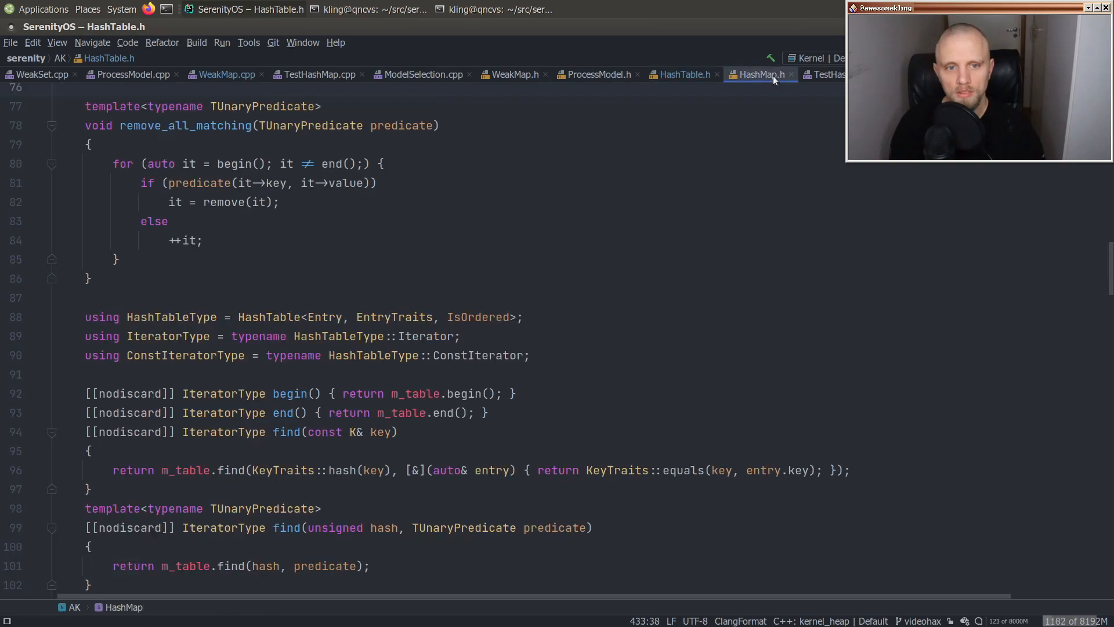
click(682, 74)
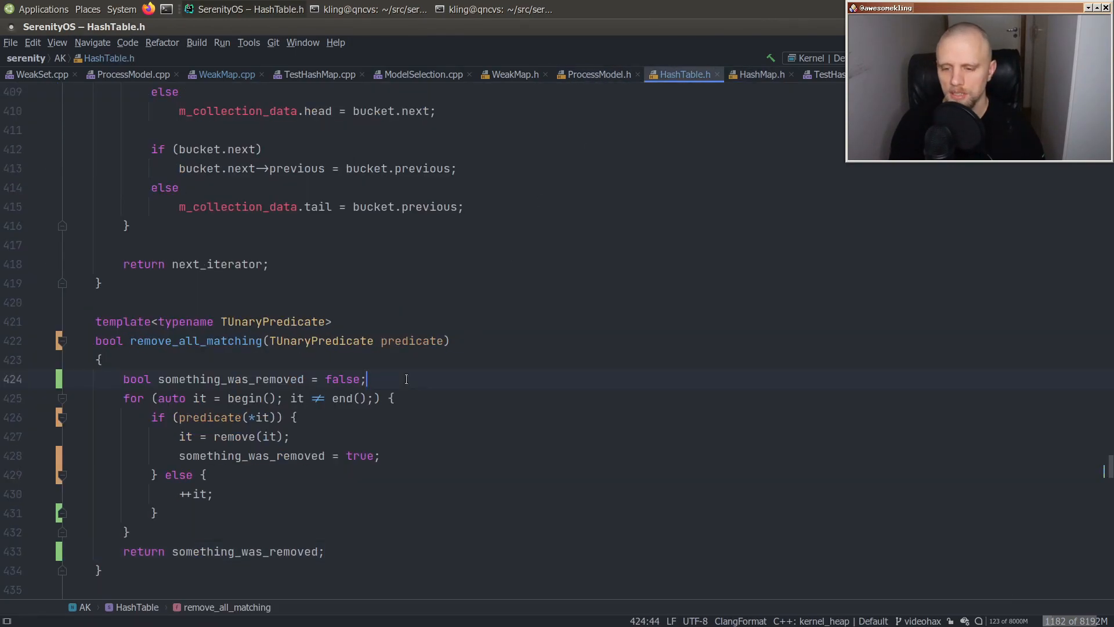
click(759, 74)
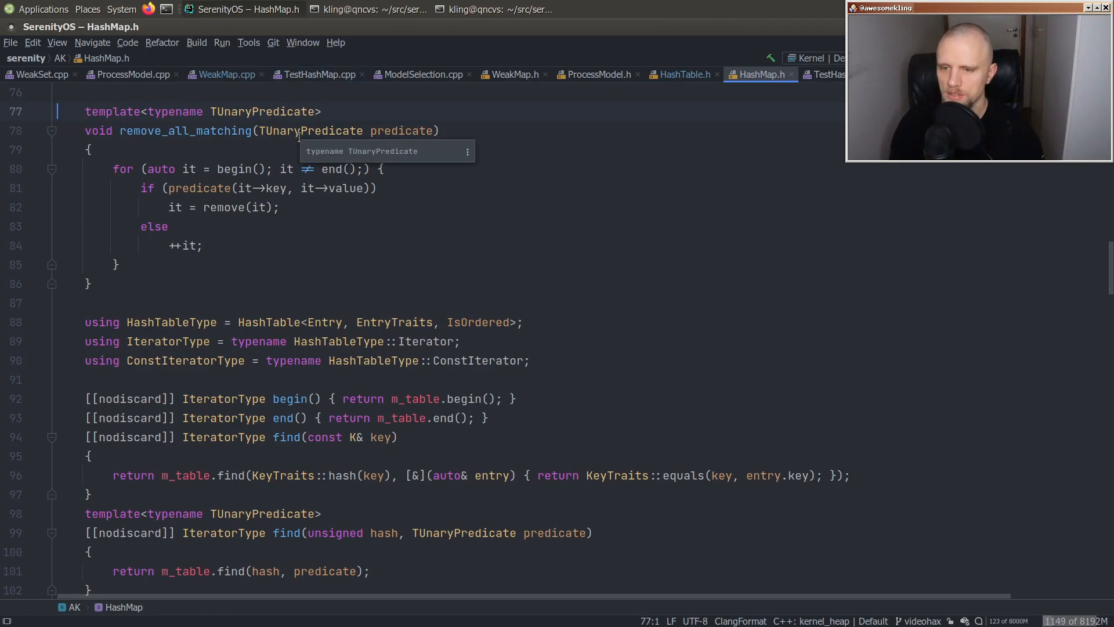
text(bool something_was_removed = false;)
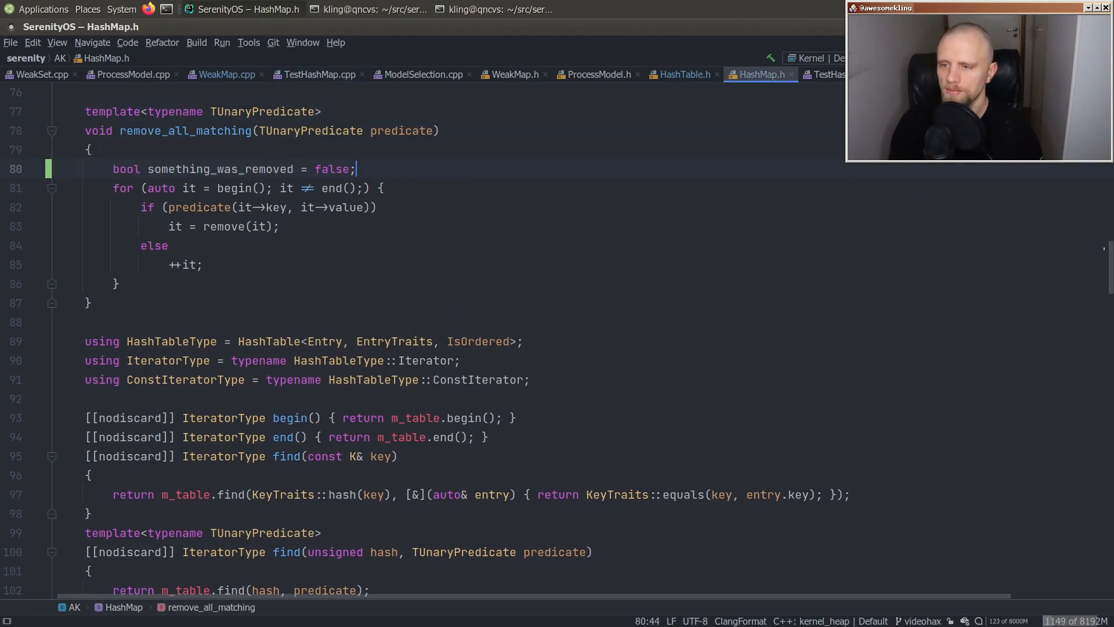
key(Return)
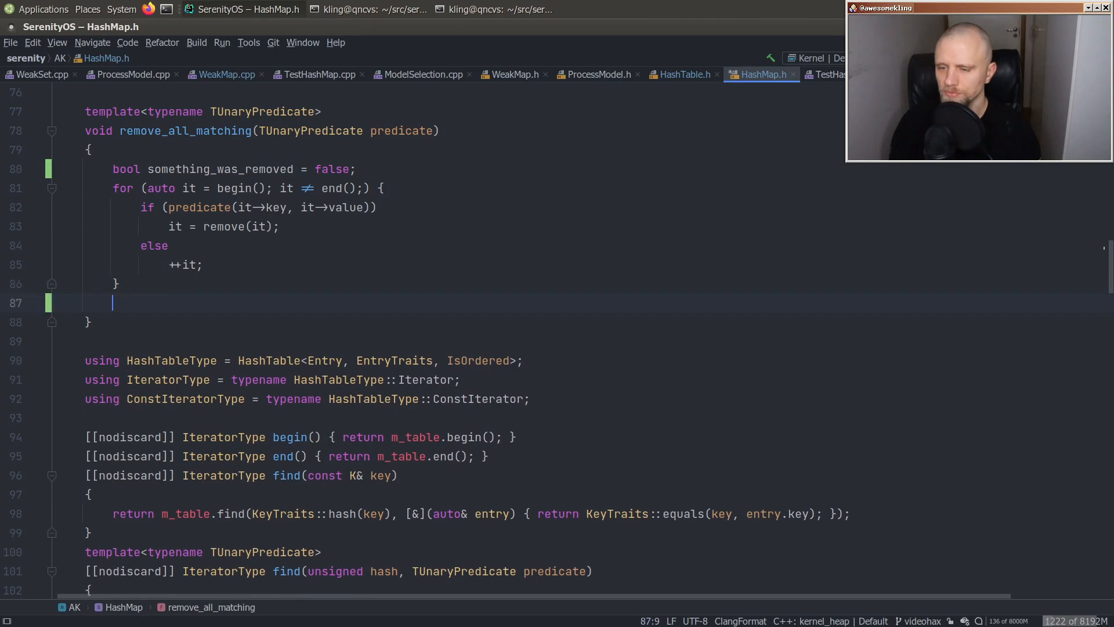
text(return something_was_removed;)
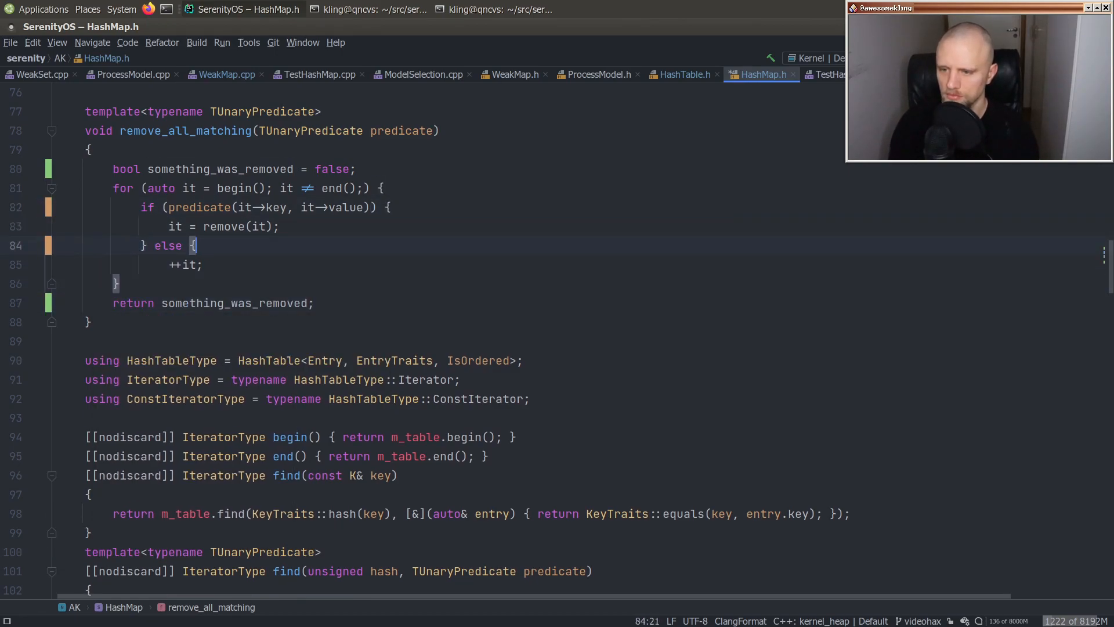
text(some)
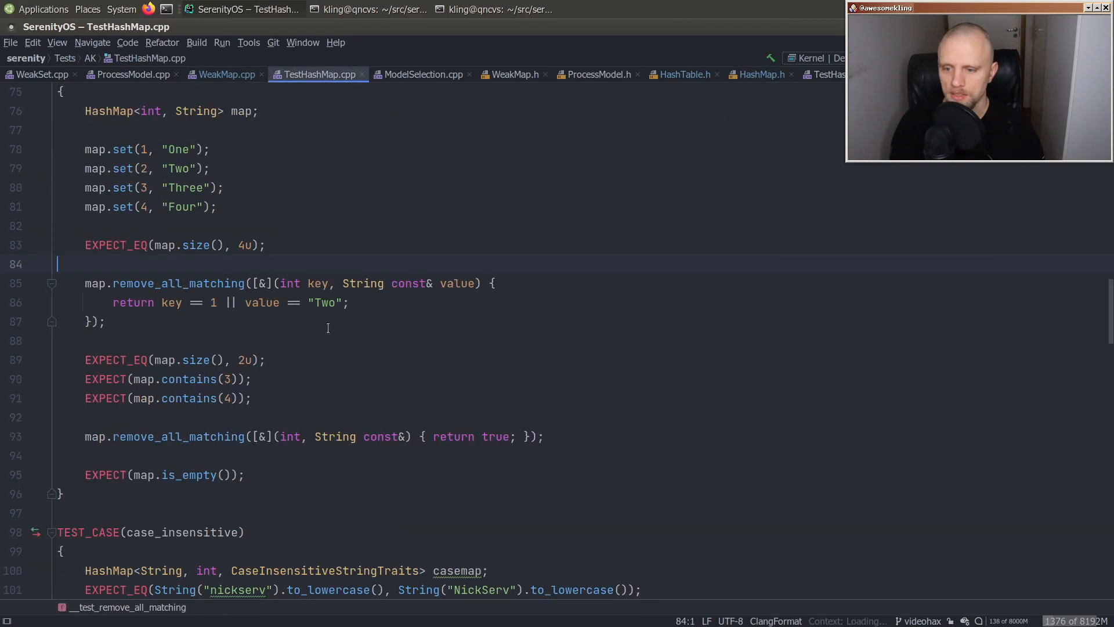
- In TestHashMap.cpp assert remove_all_matching returns true, then false for a no-match case
scroll(down, 3)
text(EXPECT_EQ()
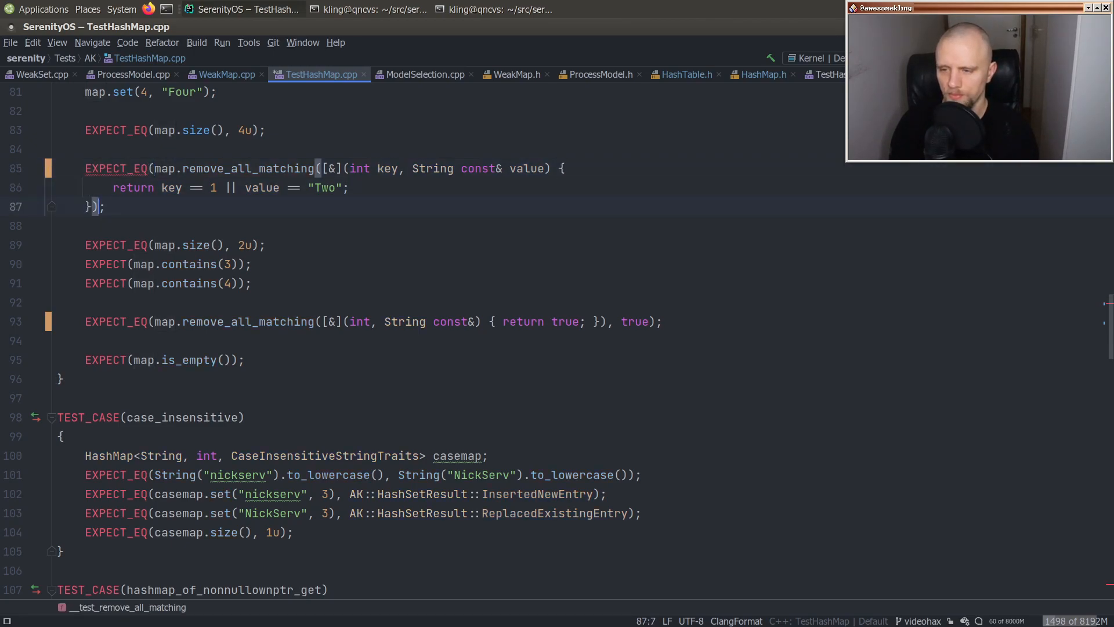
text(, true))
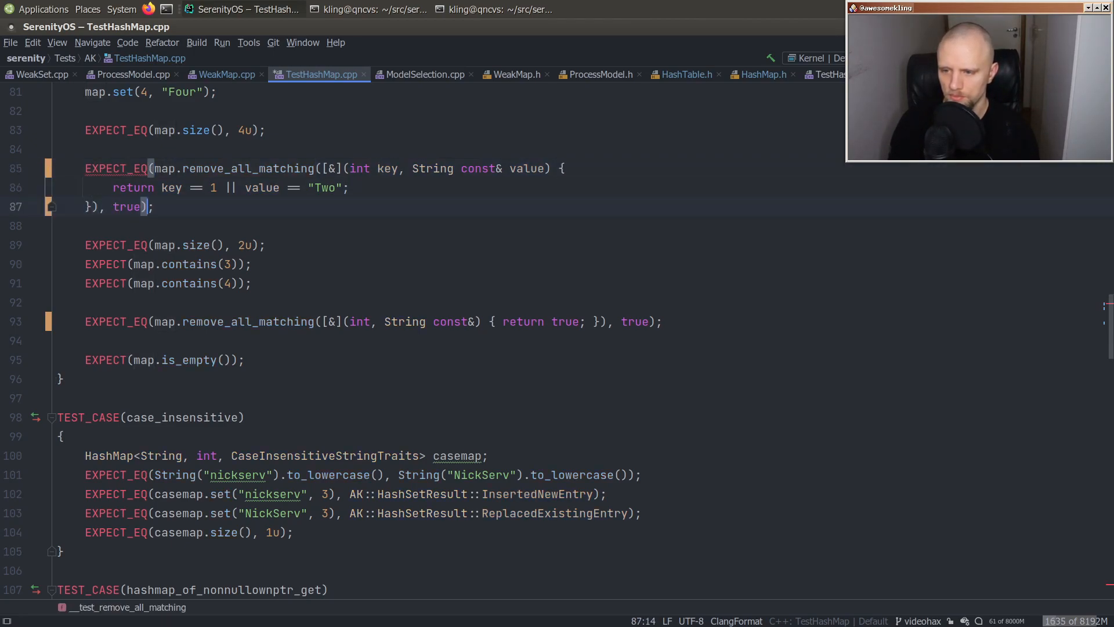
click(245, 360)
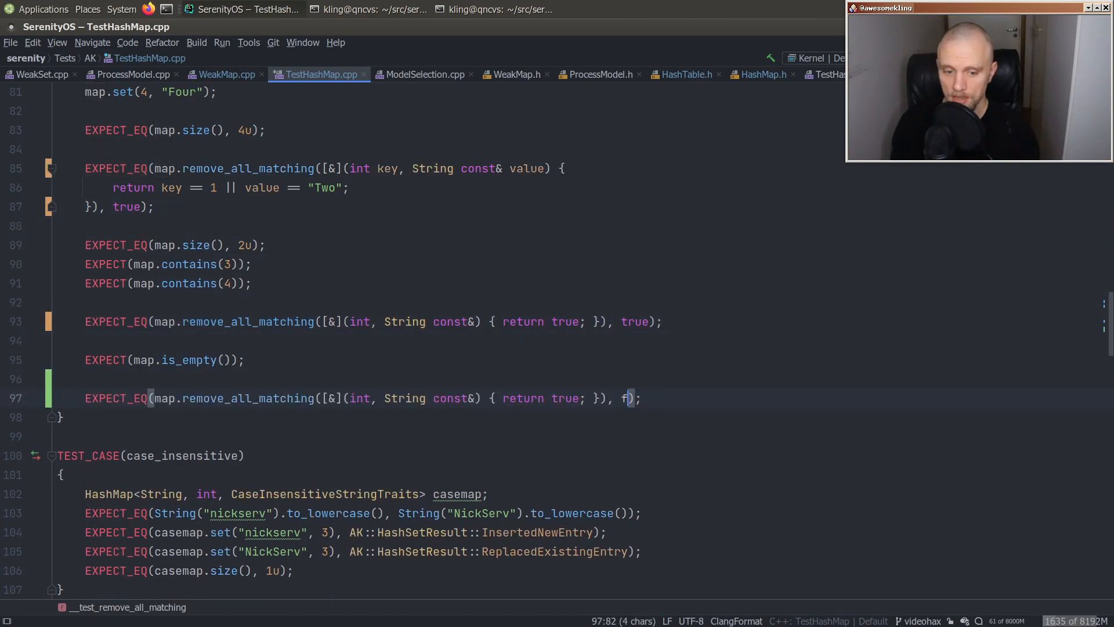
text(alse)
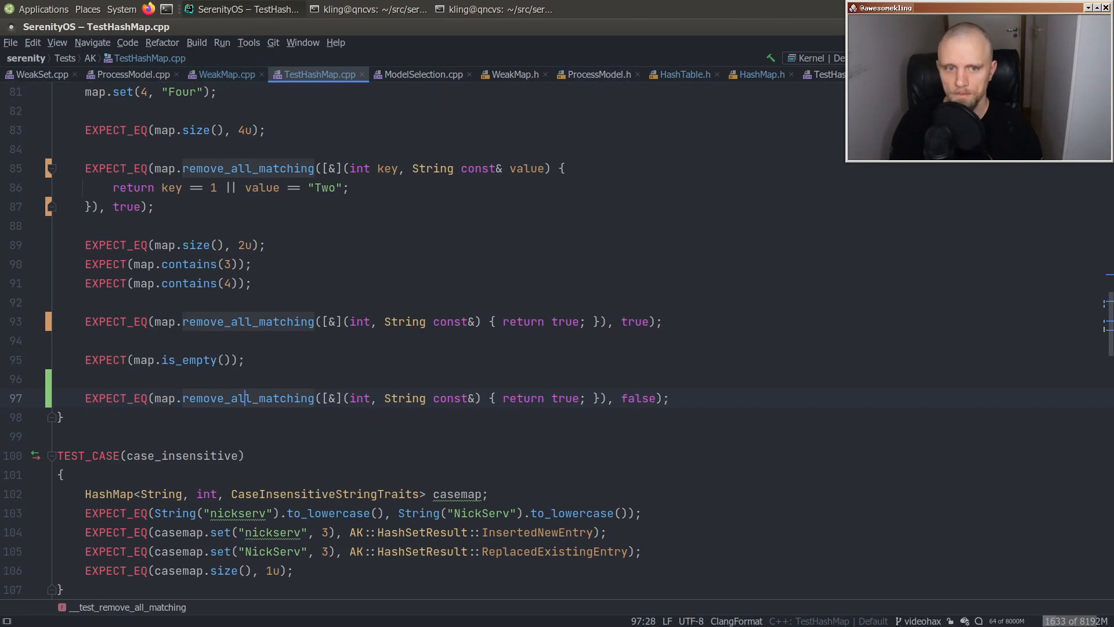
- In TestHashTable.cpp wrap the calls in EXPECT_EQ with true/false and add an empty-container false case
click(821, 74)
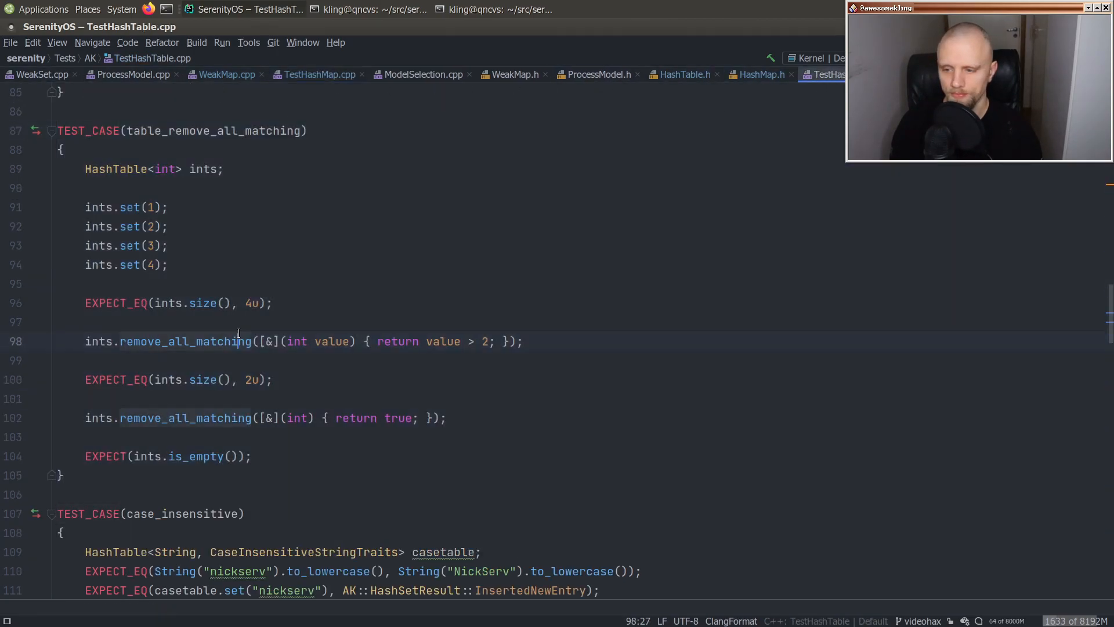
text(EXPECT_EQ)
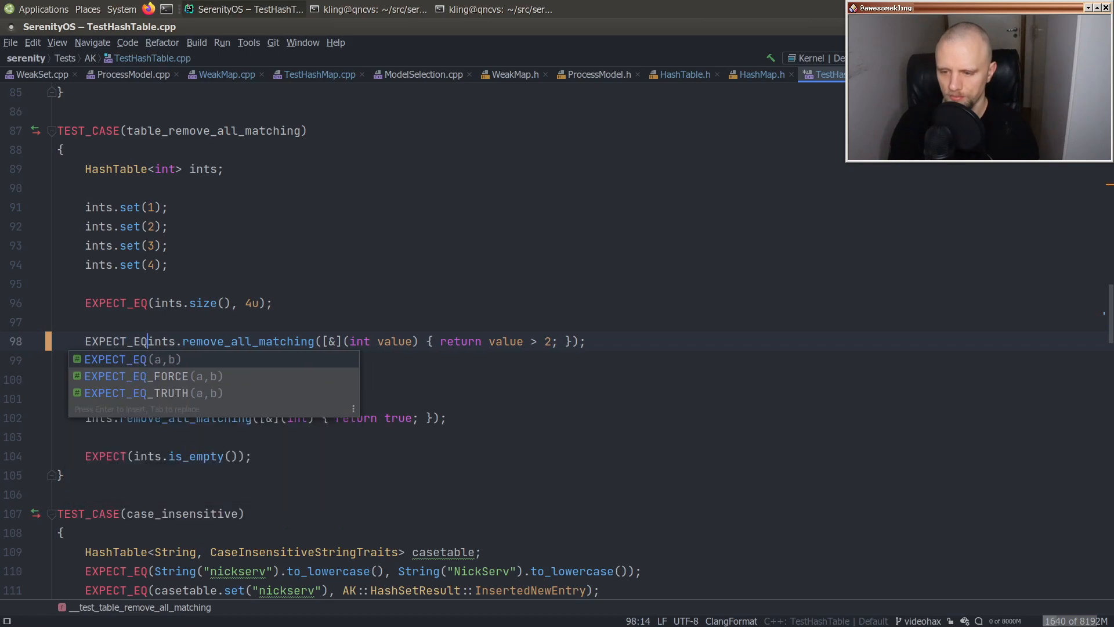
text(, true))
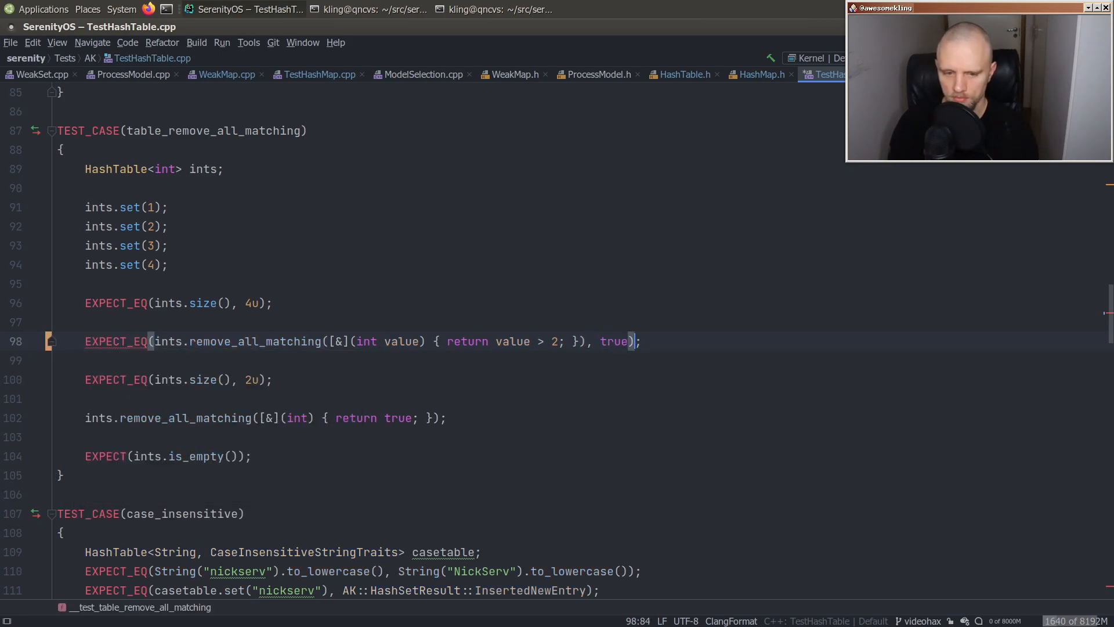
text(EX)
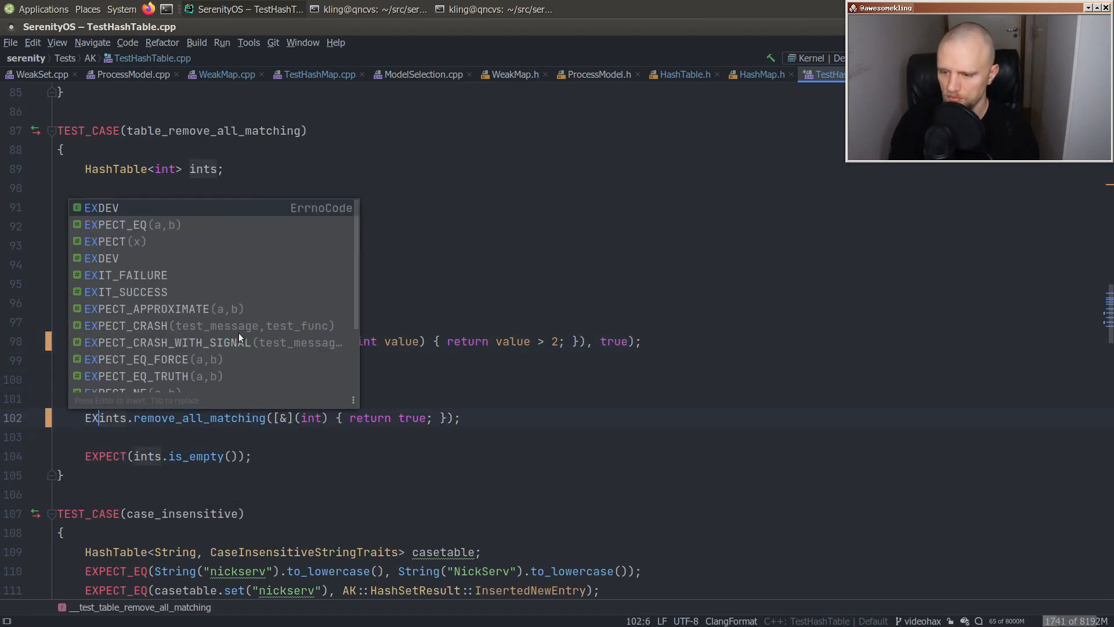
text(true))
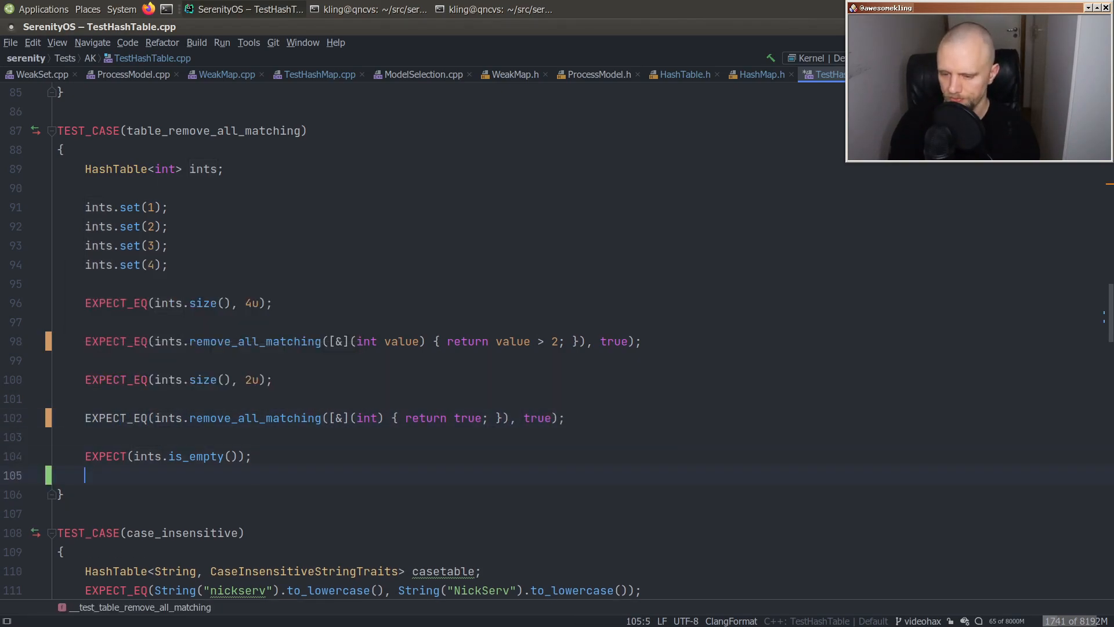
text(EXPECT_EQ(ints.remove_all_matching([&](int) { return true; }), false);)
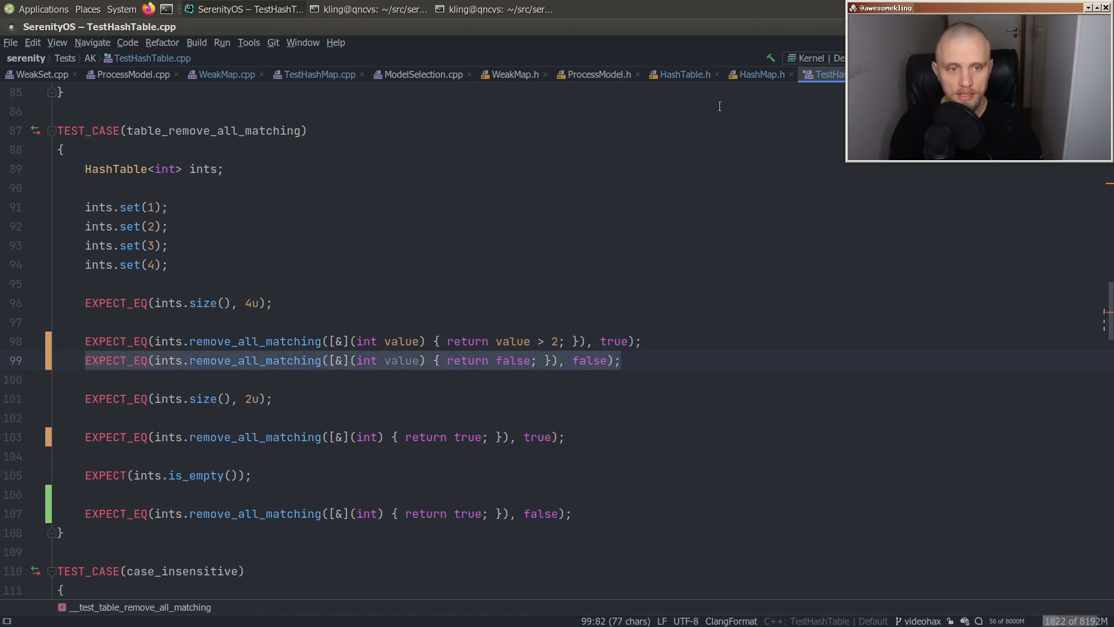
key(BackSpace)
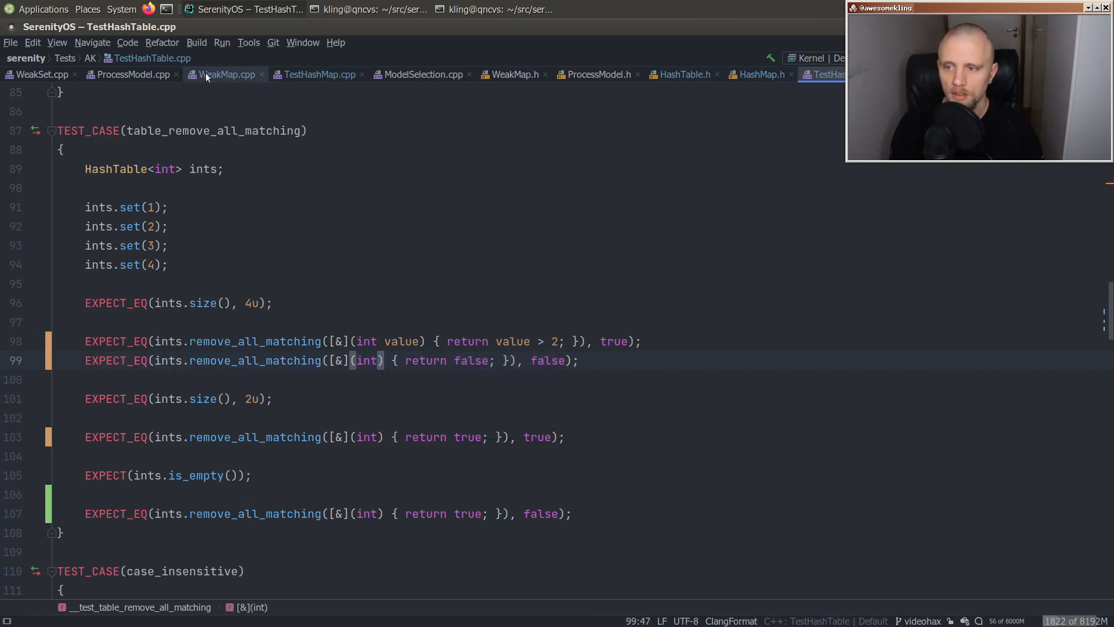
- Back in TestHashMap.cpp adjust the first remove_all_matching assertion to match
click(318, 74)
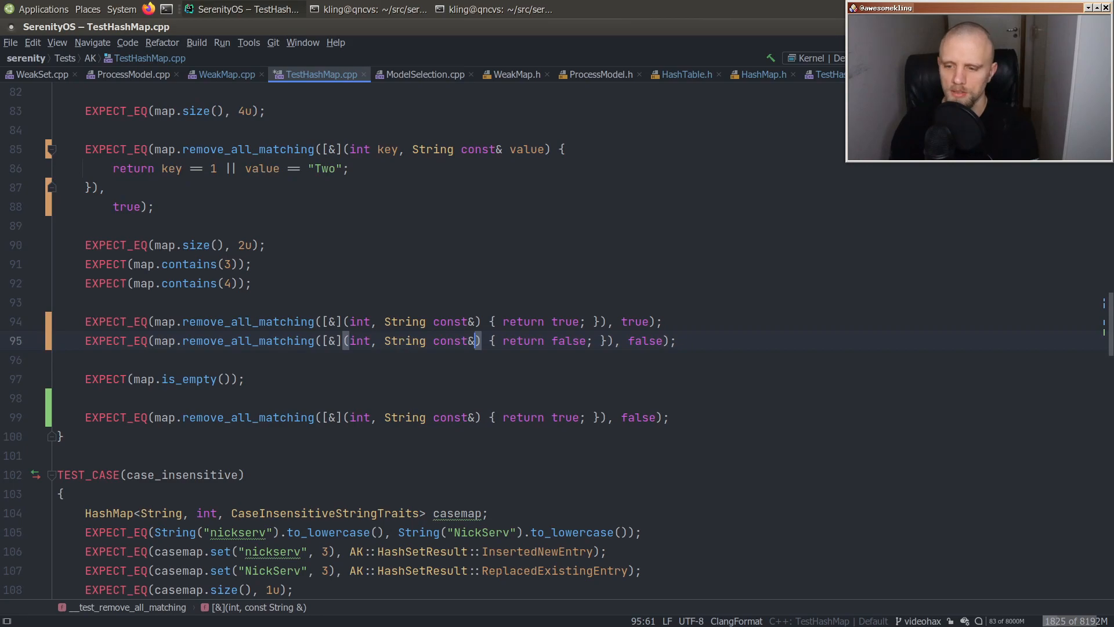
click(252, 264)
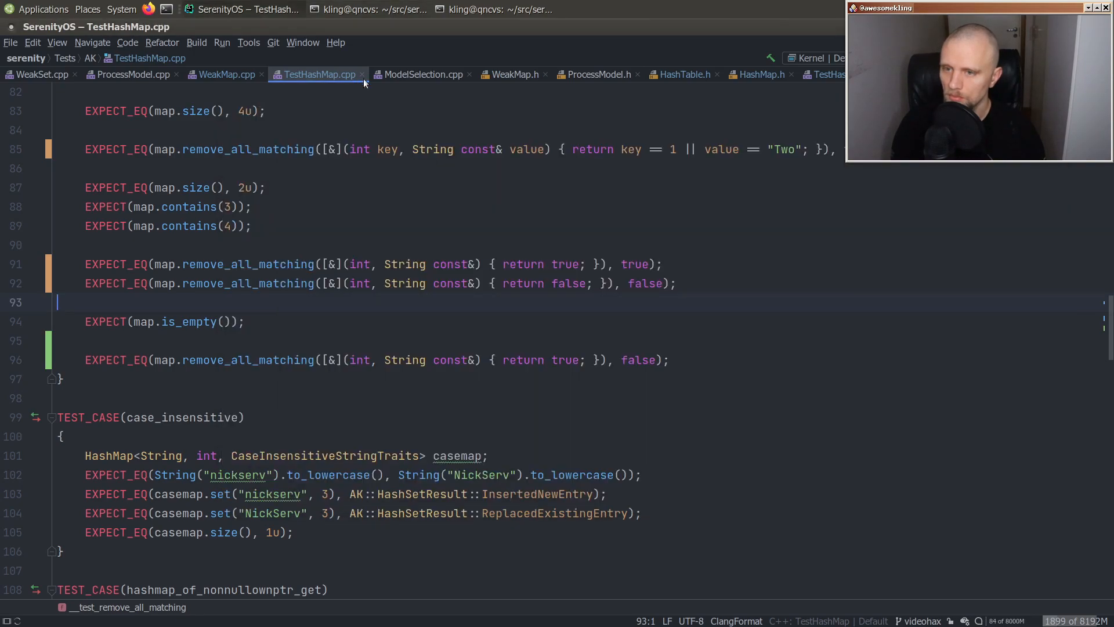
- Commit "LibJS: Use HashMap::remove_all_matching() in WeakMap" and stage the HashTable hunk via git add -p
click(227, 74)
text(LibJS)
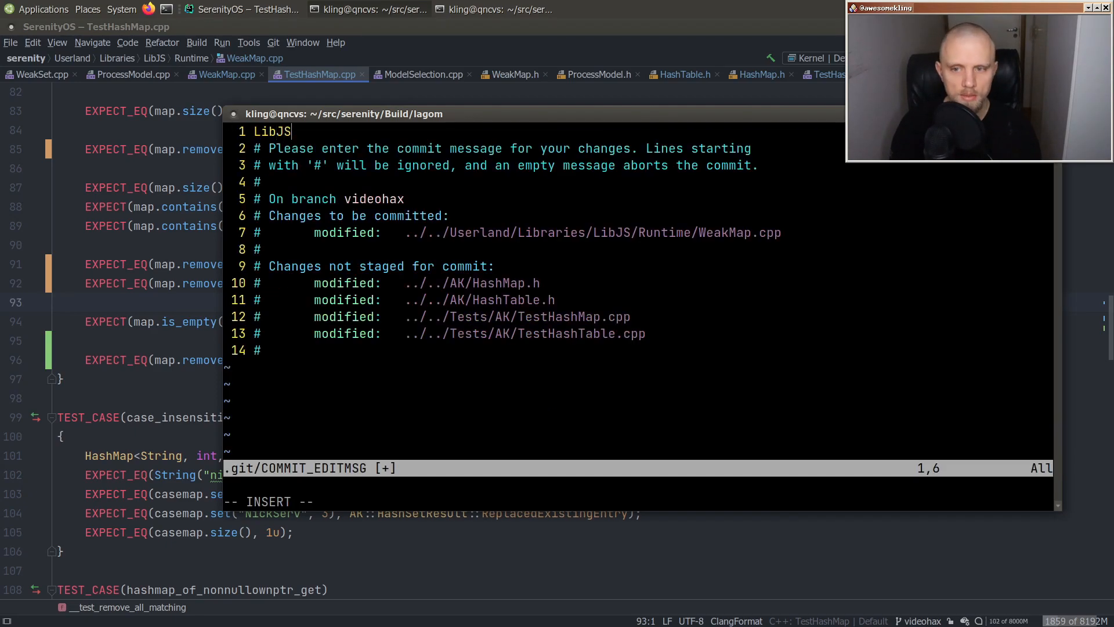
text(: Use HashMap::remove)
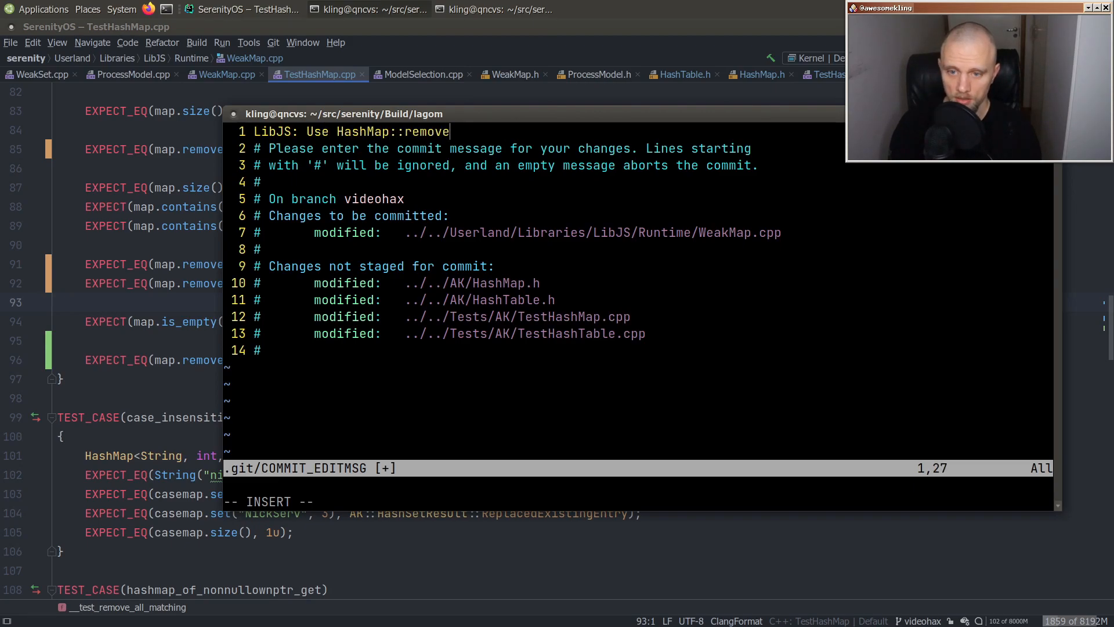
text(_all_matching() in W)
text(./Test)
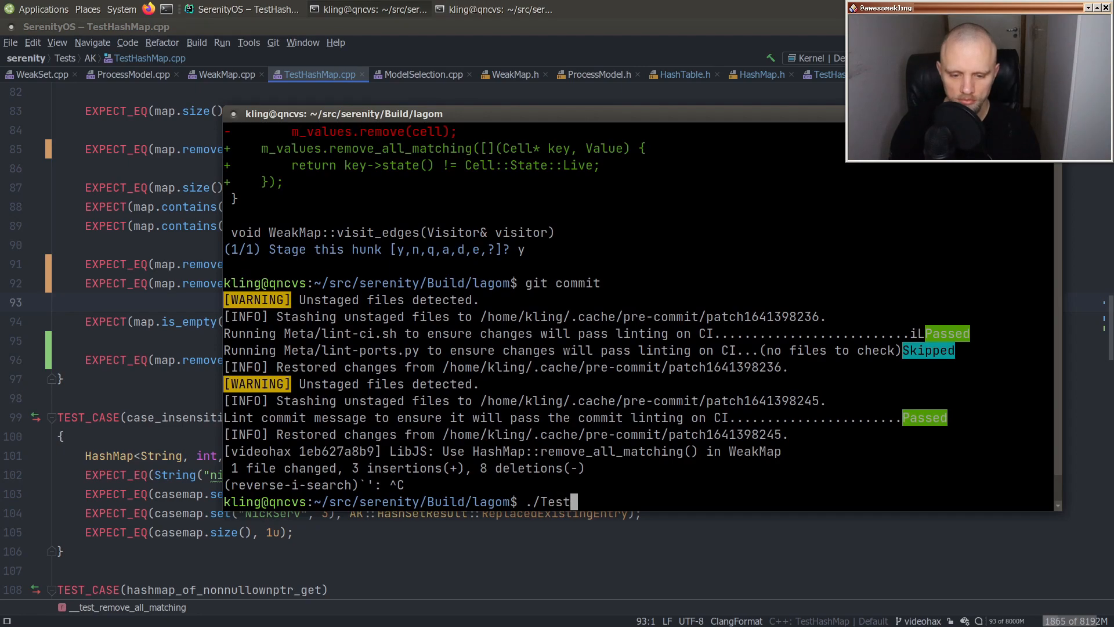
text(Hash)
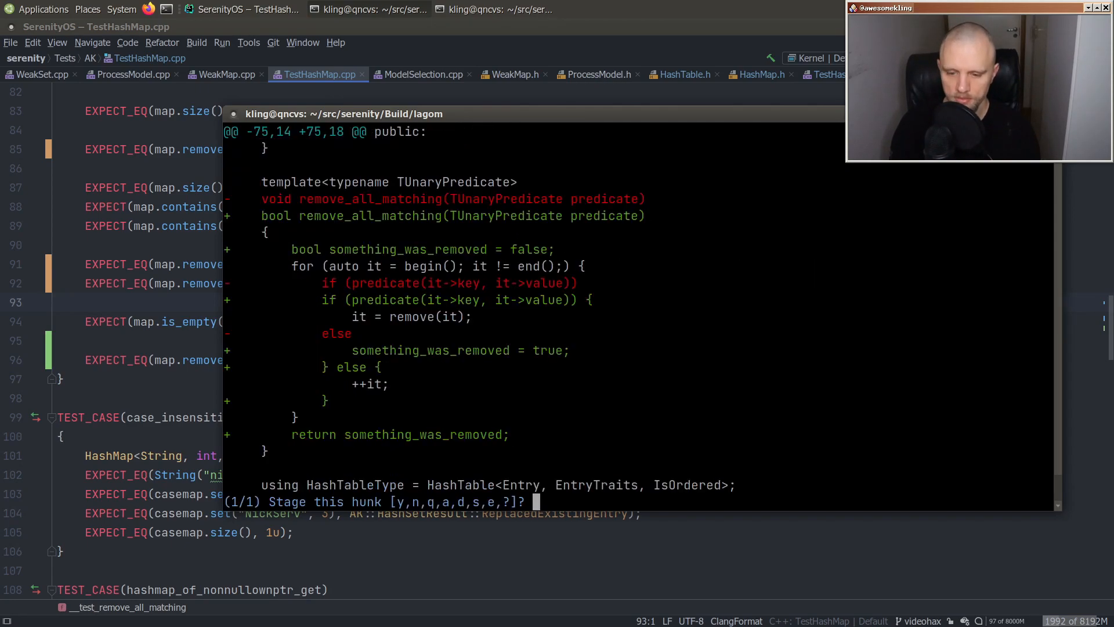
text(y)
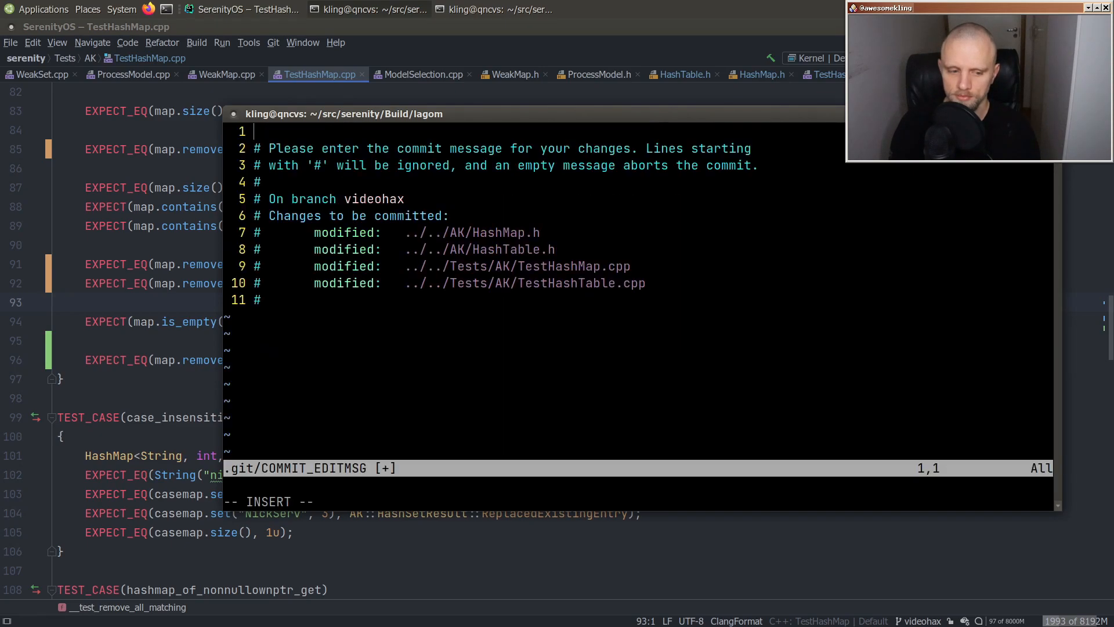
- Write the title "AK: Make Hash{Map,Table}::remove_all_matching() return removal success"
text(AK: Make Hash)
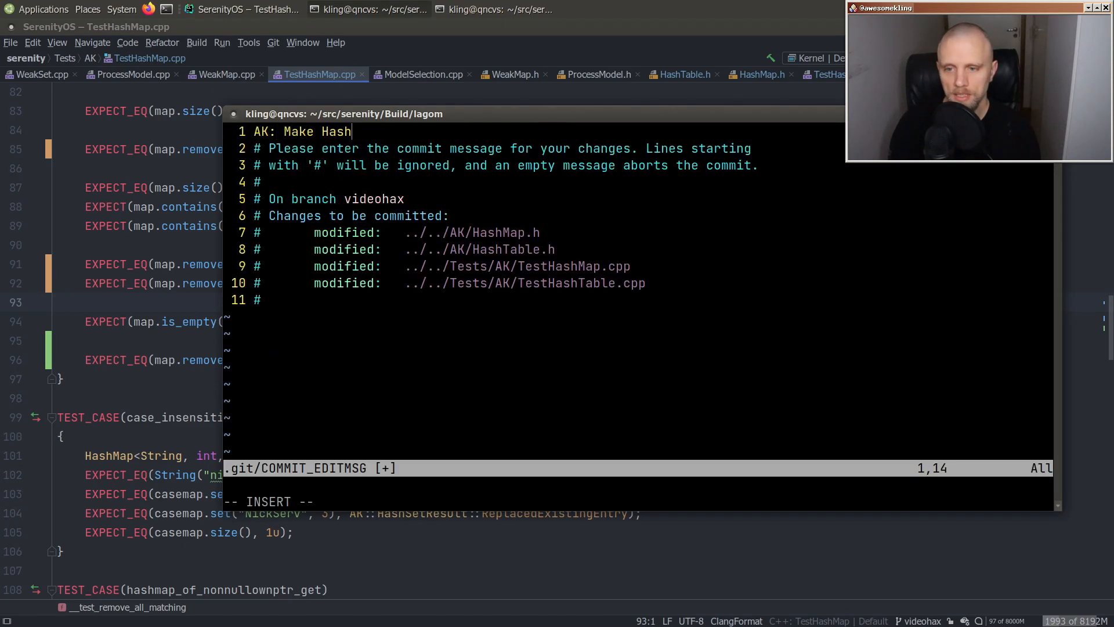
text({Map,Table}::remove_all_matching() return)
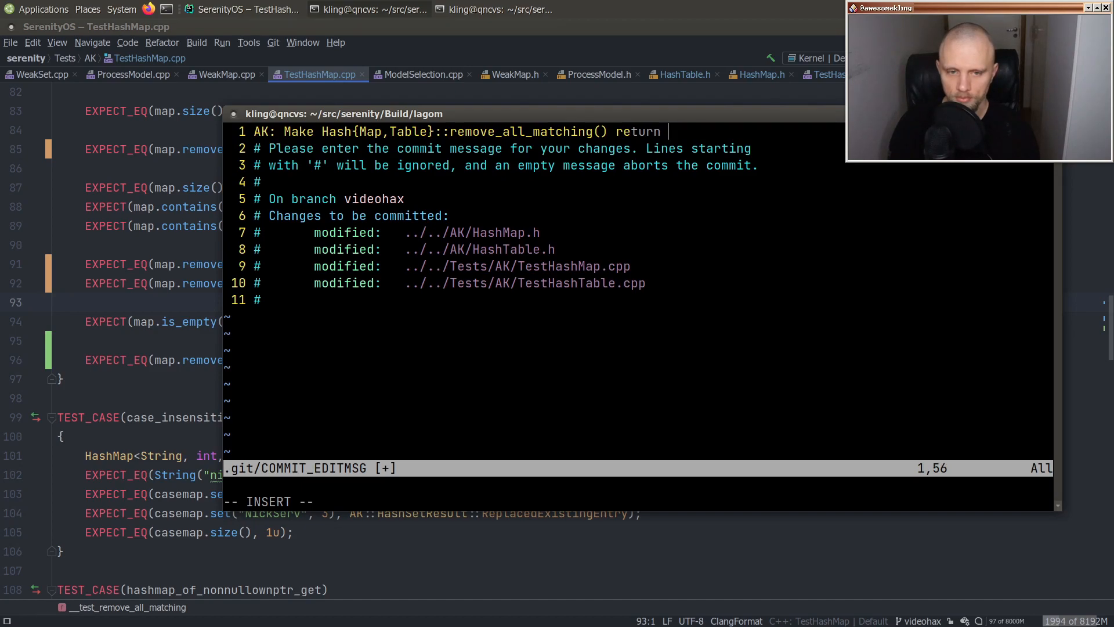
text(boolea)
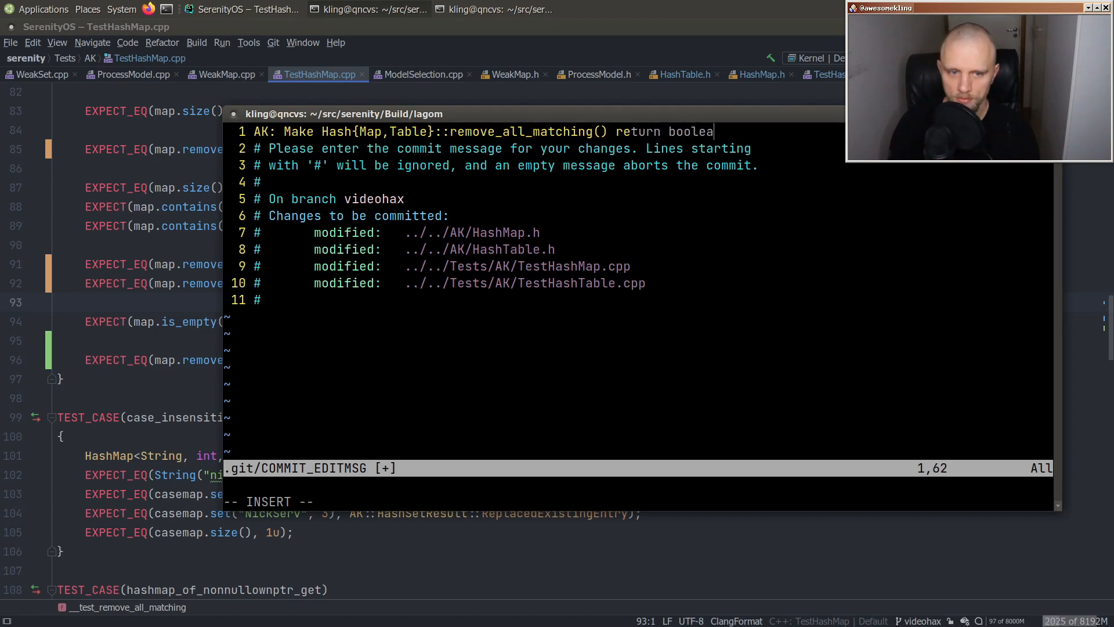
key(BackSpace)
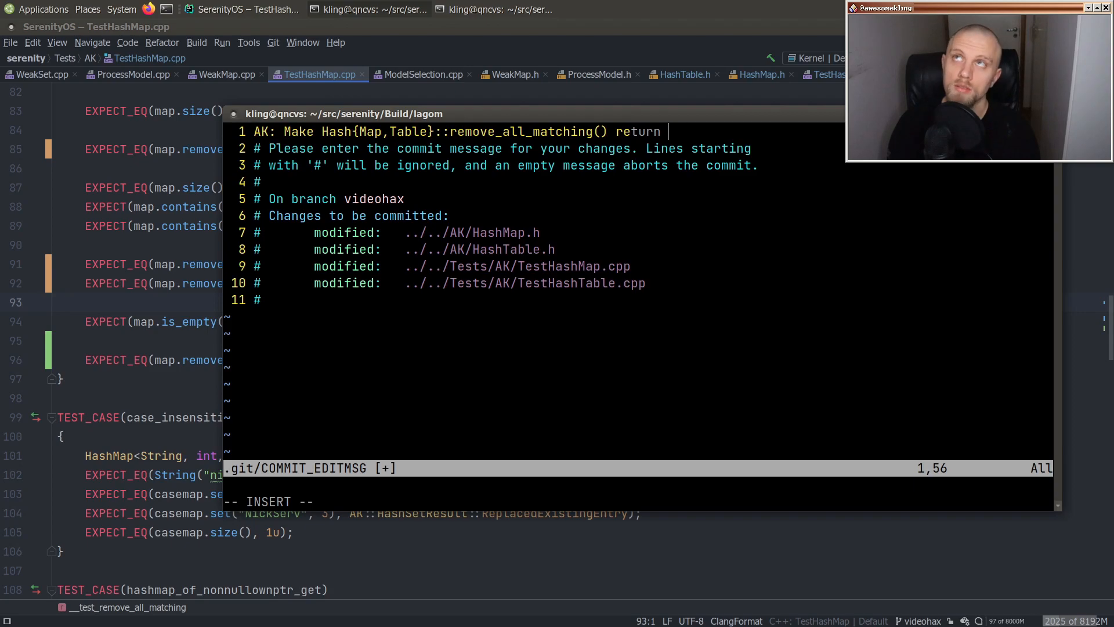
text(removal success)
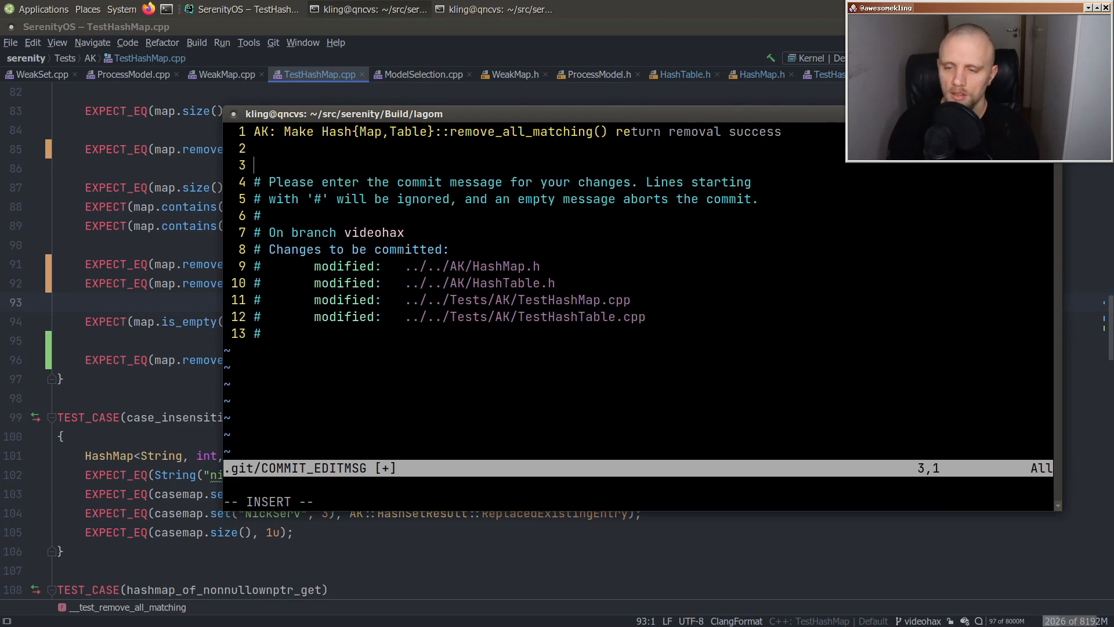
- Add a body explaining these functions now return whether one or more things were removed
text(These functions now return tt)
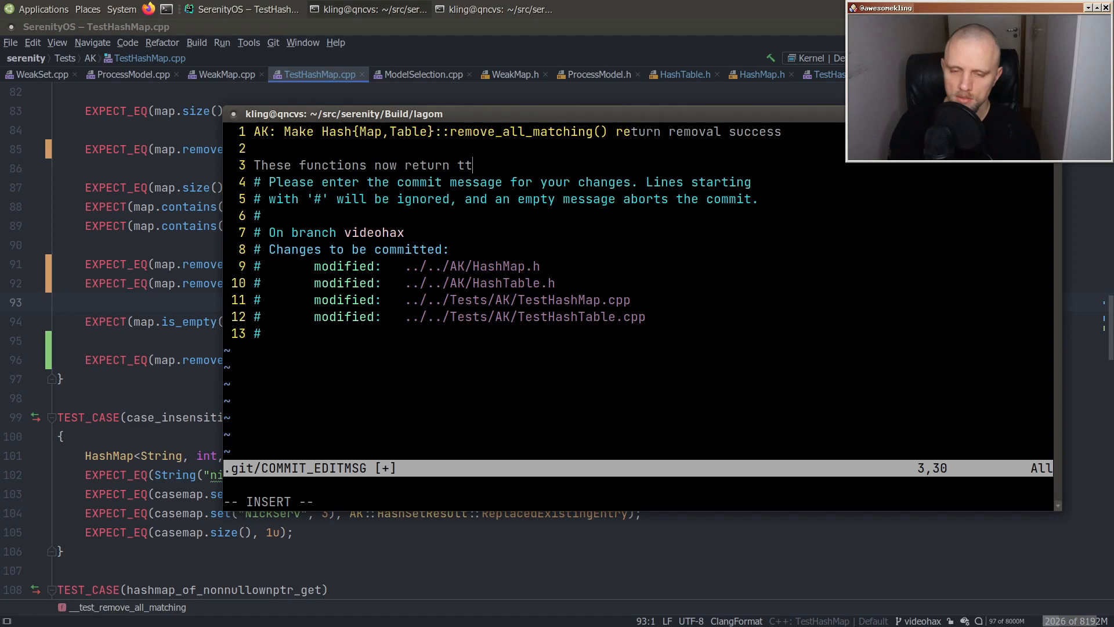
text(hether)
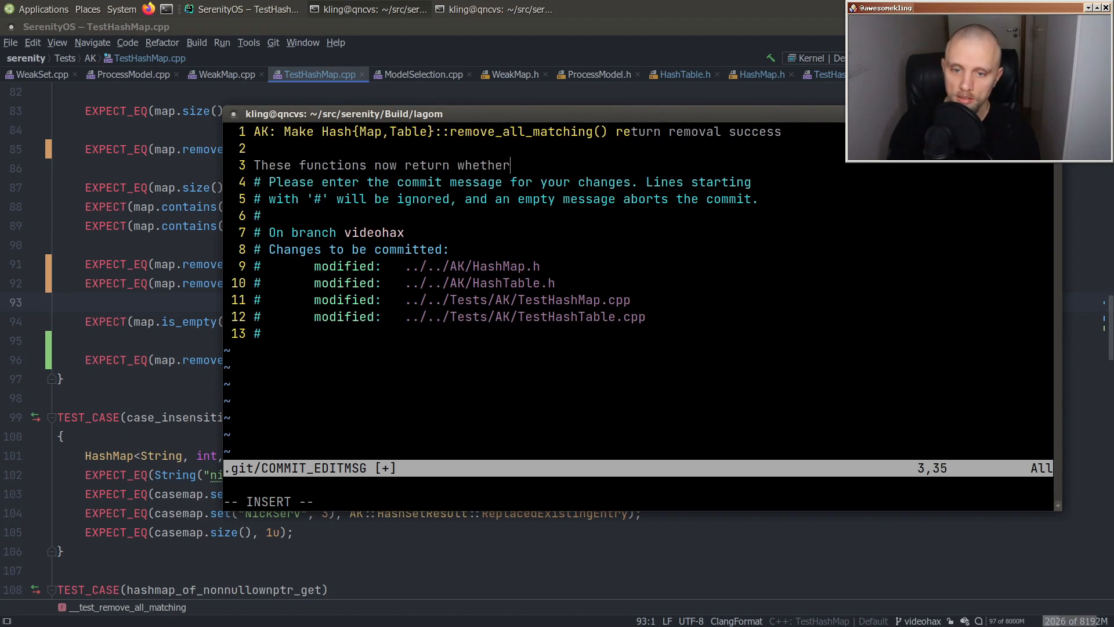
text(something was removedf)
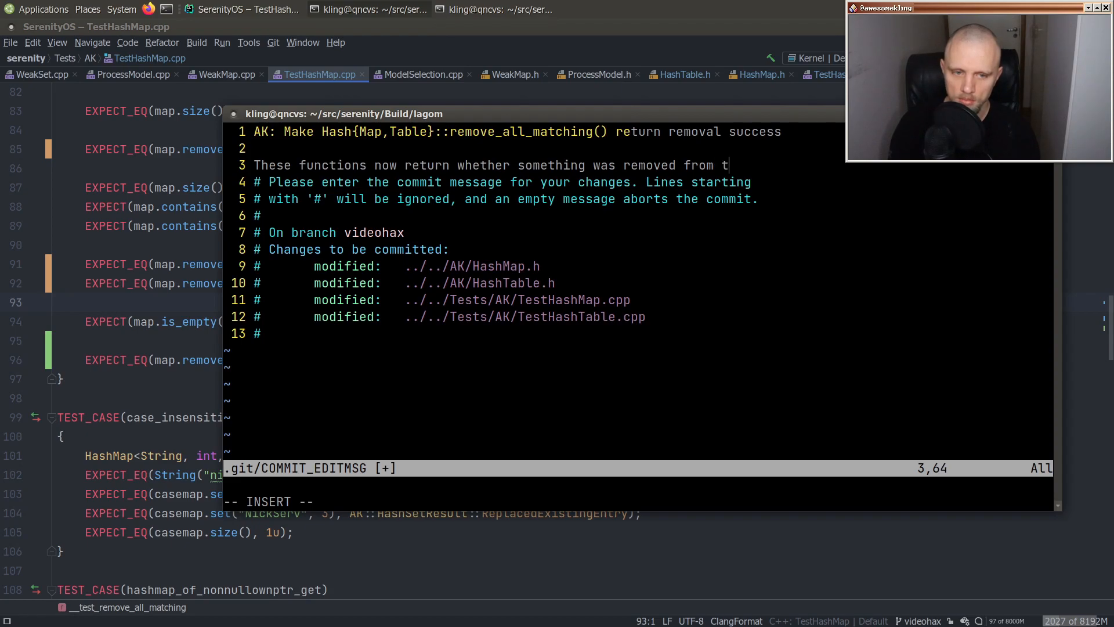
text(one or)
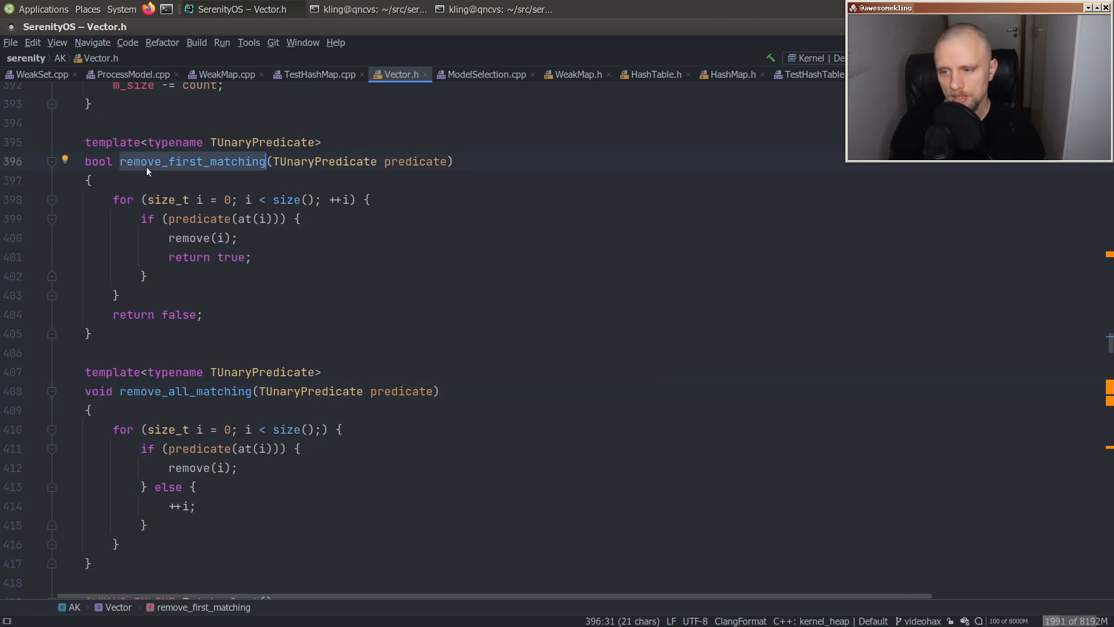
mouse_move(138, 264)
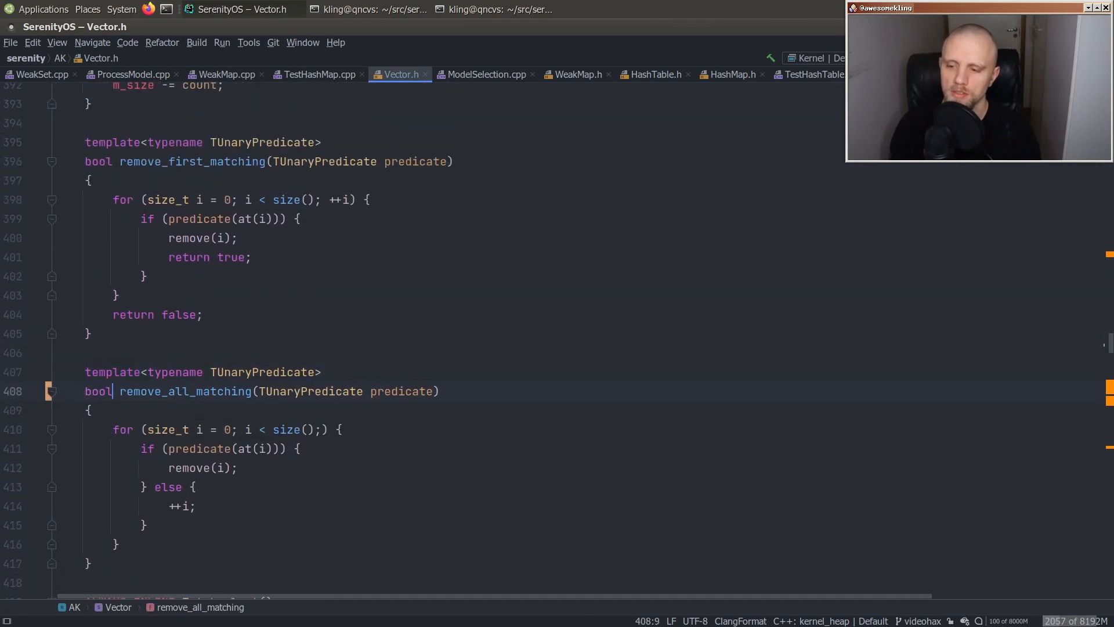
- In Vector.h add bool something_was_removed = false, set it true on removal and return it
text(bool something_as_removed)
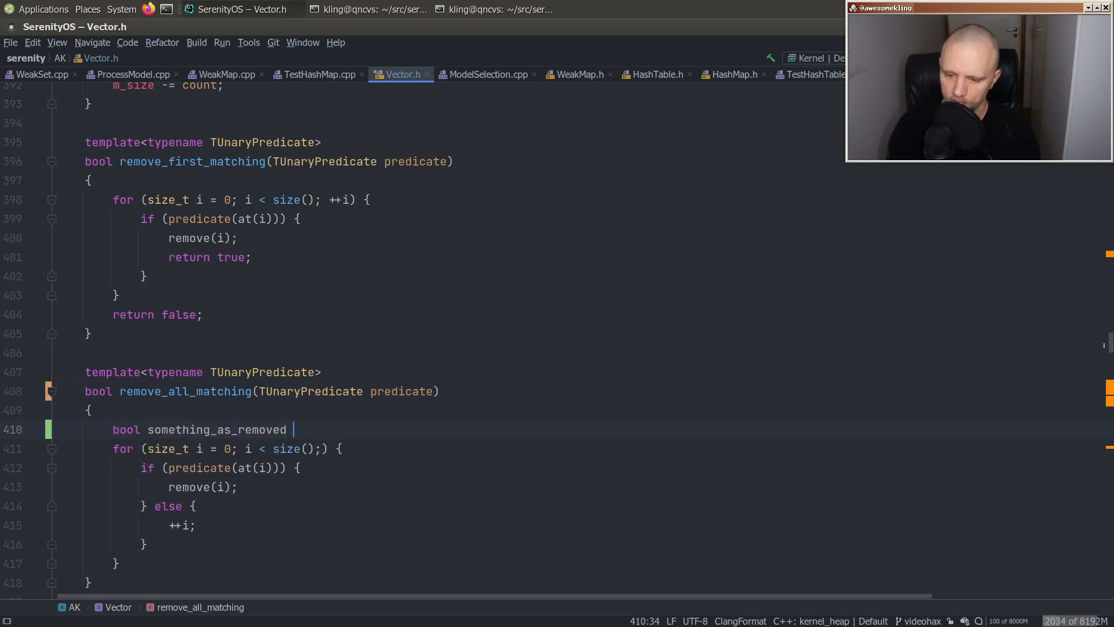
text(= false;)
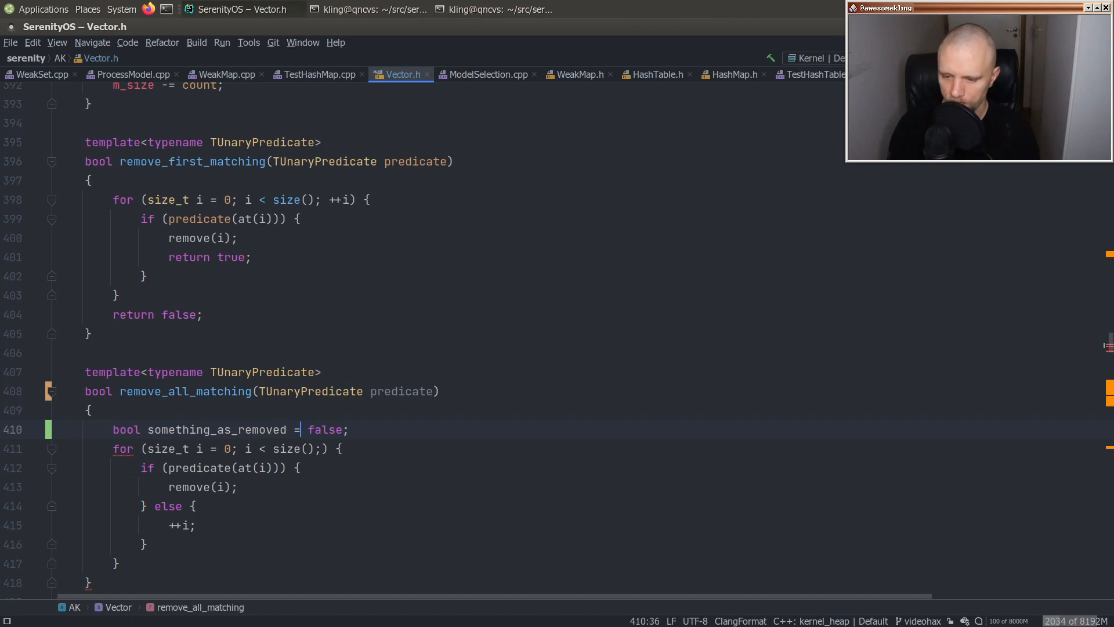
text(something_was_removed)
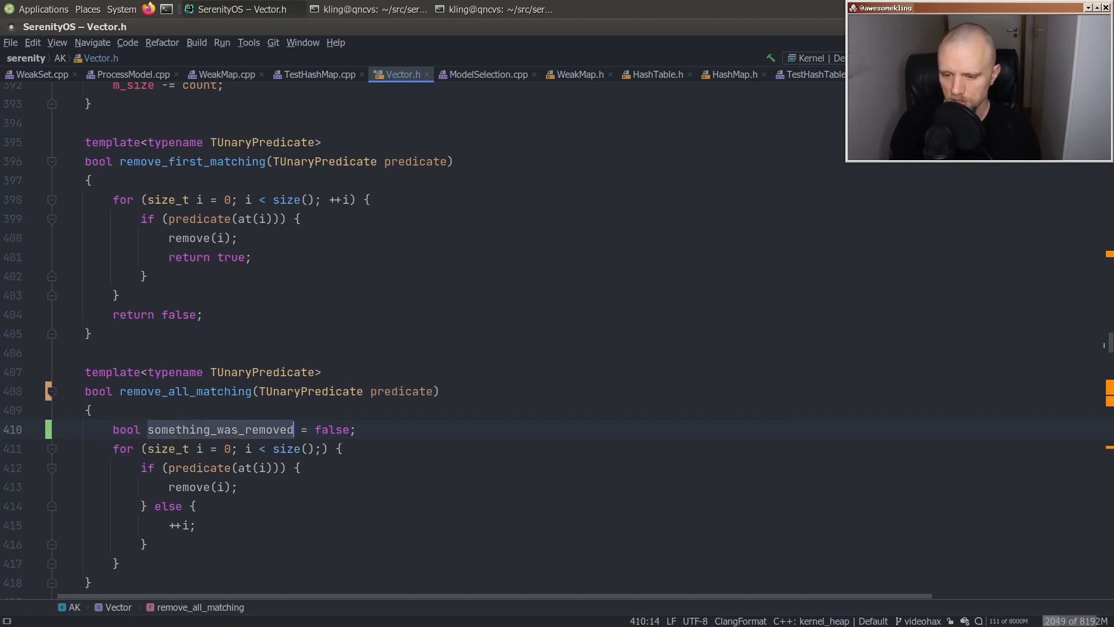
text(return something_was_removed;)
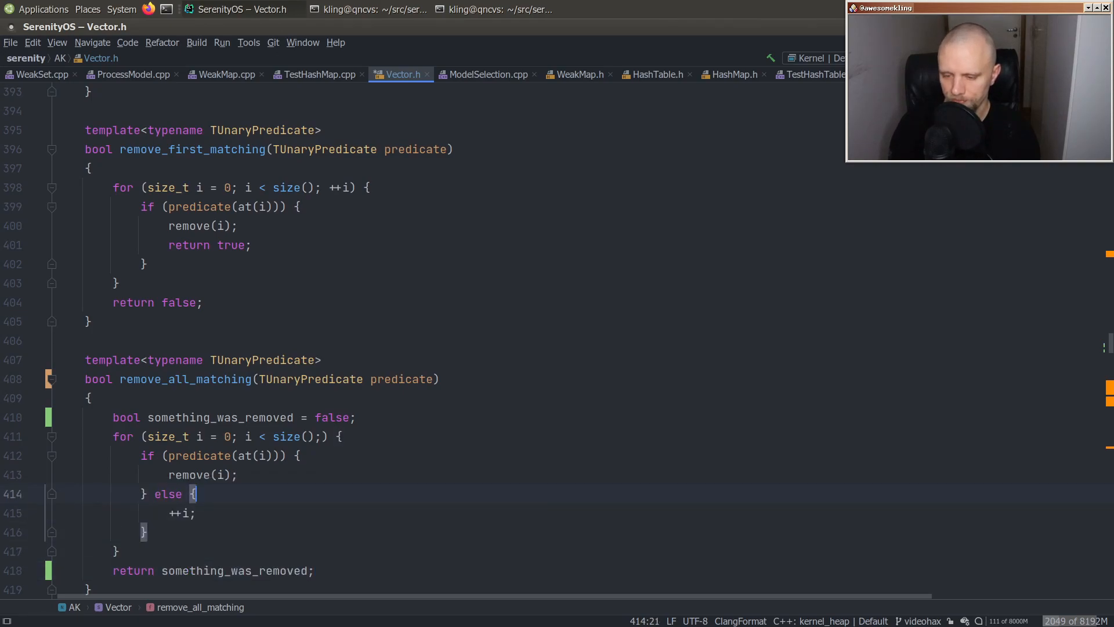
text(something_was_removed = true;)
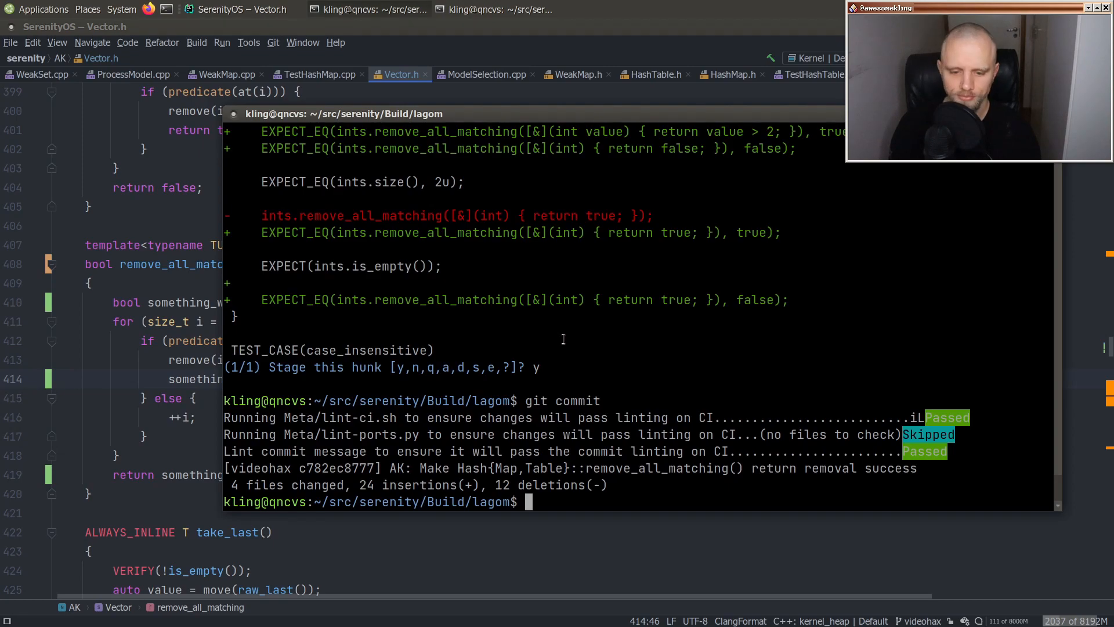
- Paste the hash table test into TestVector.cpp and adapt it to Vector<int> with append calls
text(ga)
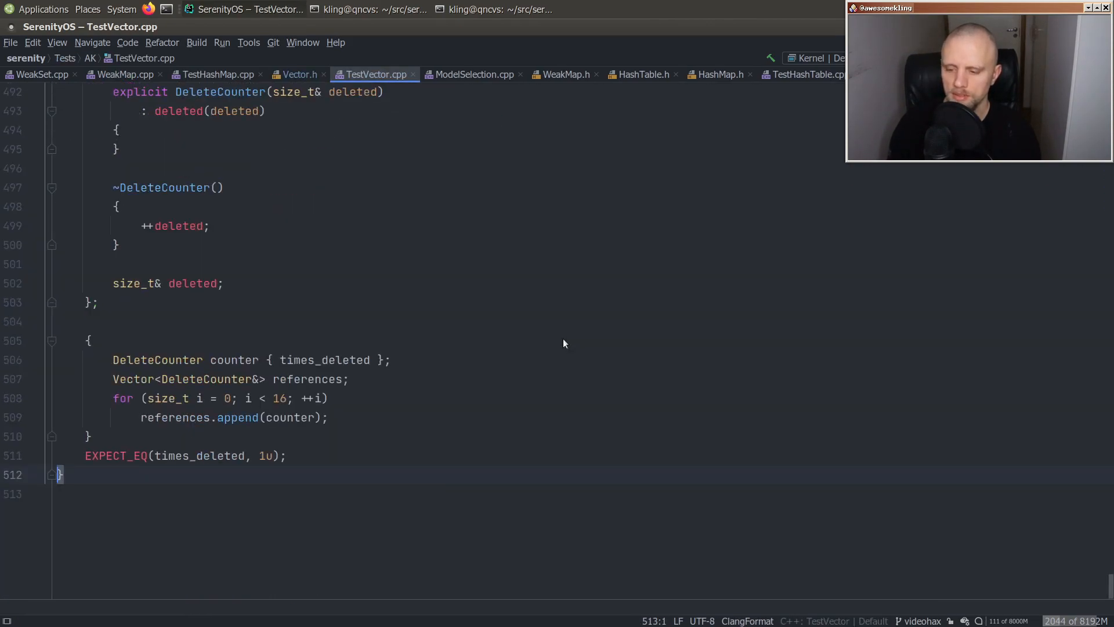
click(298, 74)
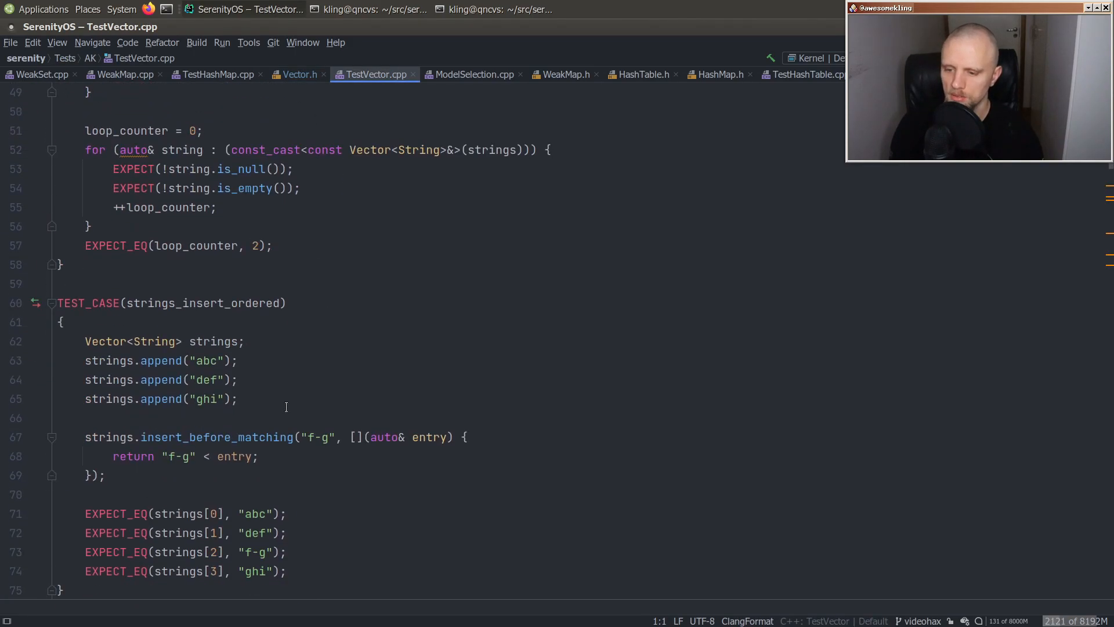
text(remove)
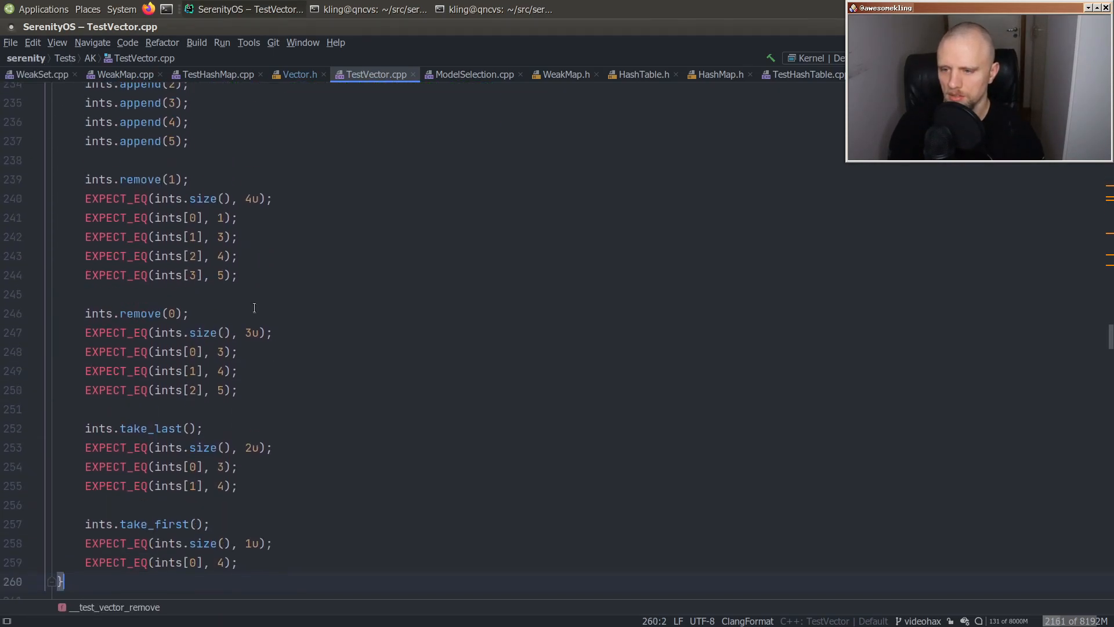
scroll(down, 3)
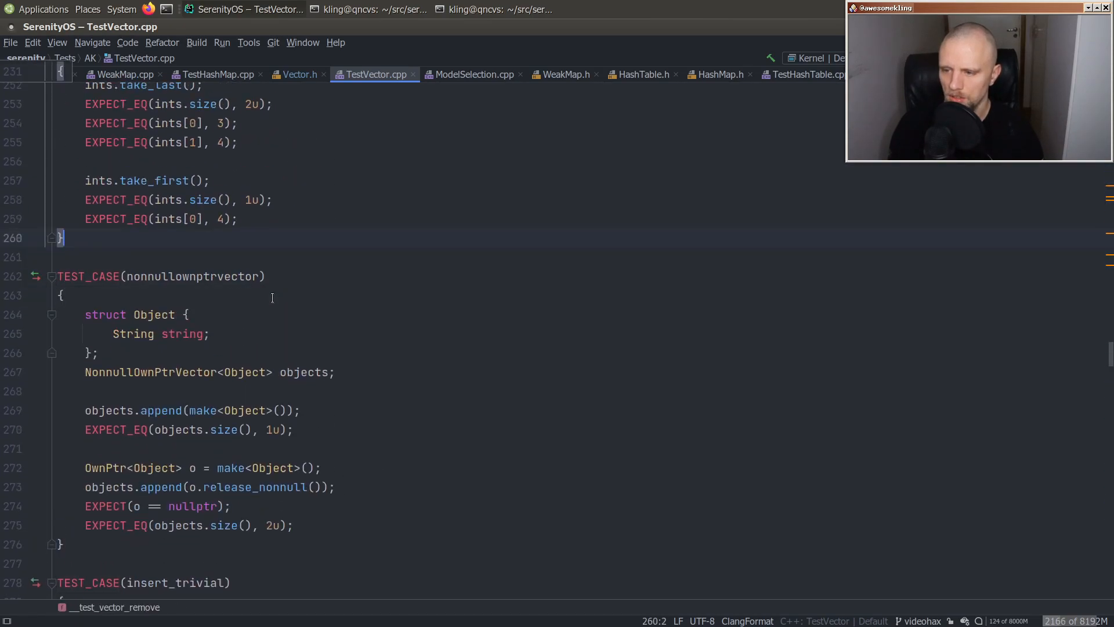
click(641, 74)
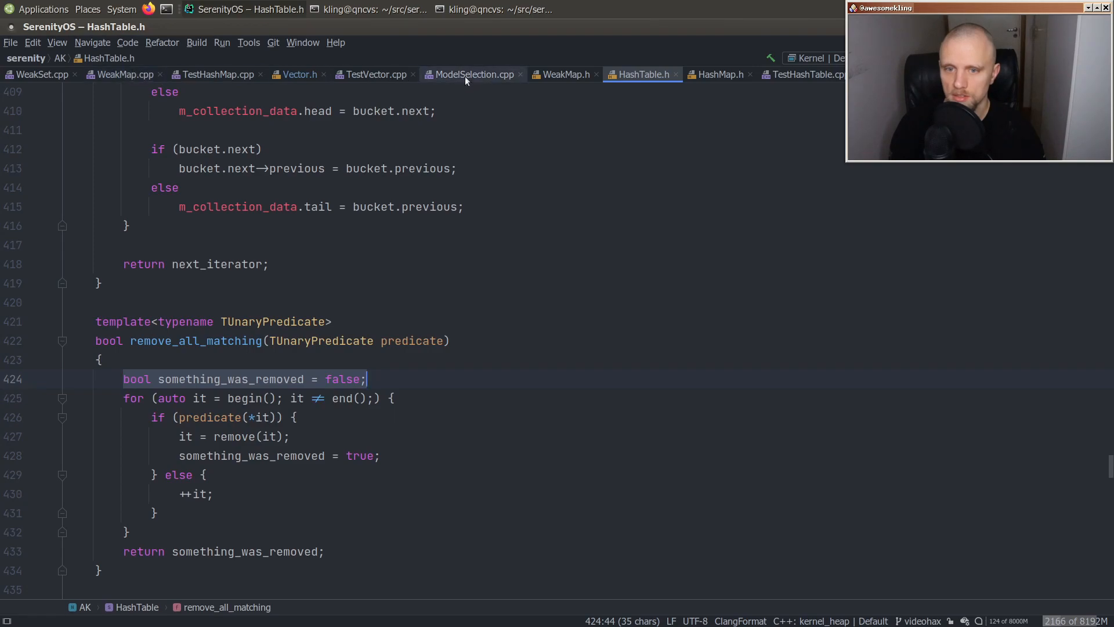
click(806, 75)
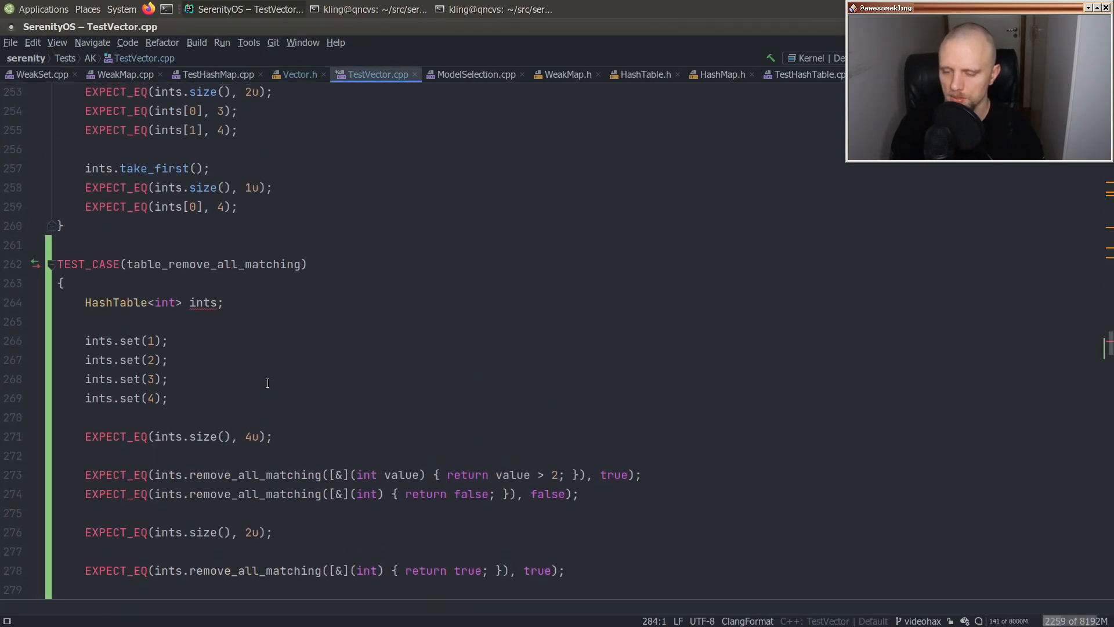
text(Vector)
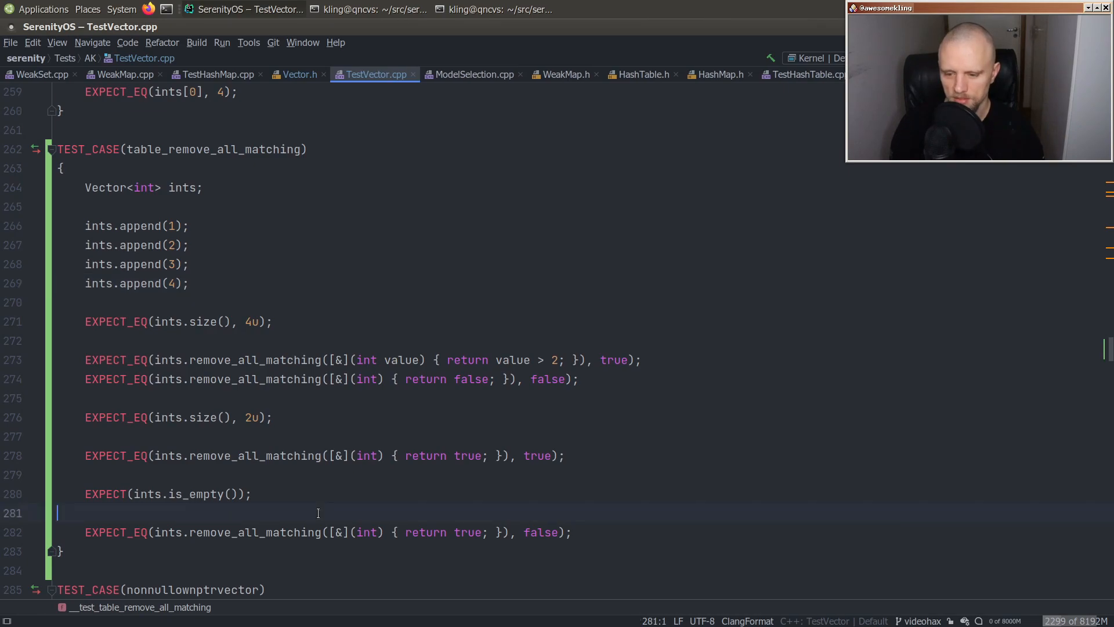
- Build and run TestVector with ninja, then begin staging the remove_all_matching hunk
text(ninja TestVector)
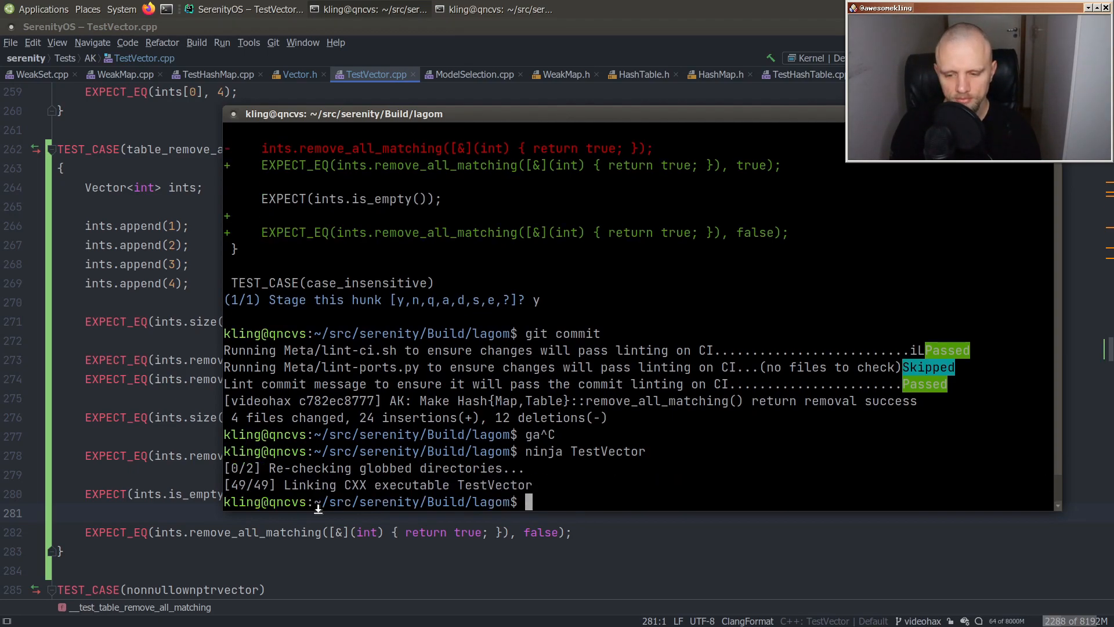
text(./TestVe)
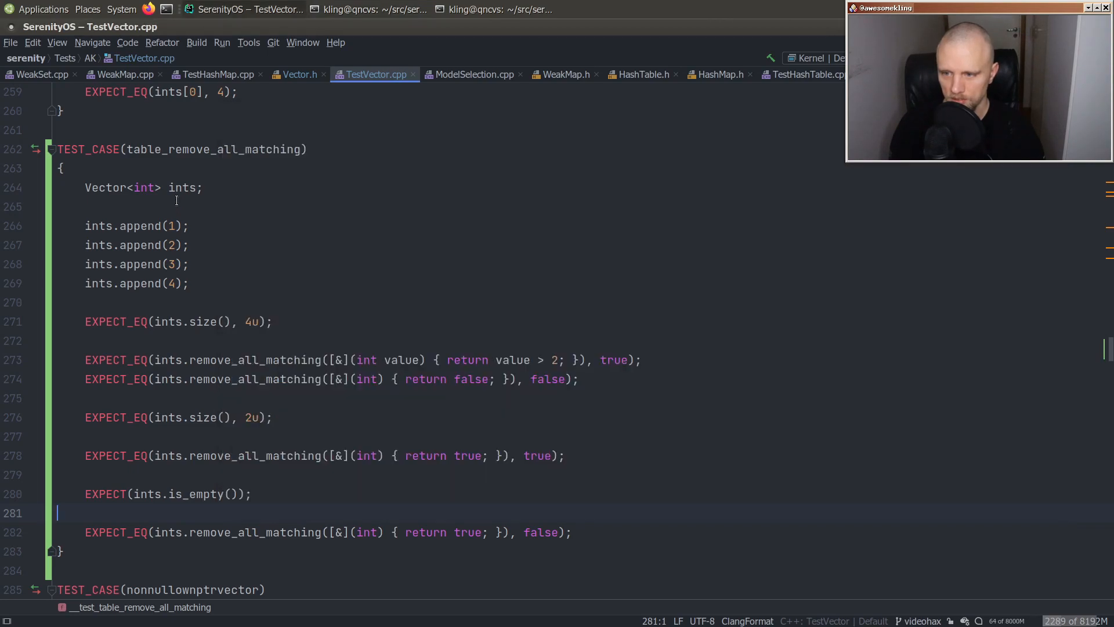
text(remove_all_matching)
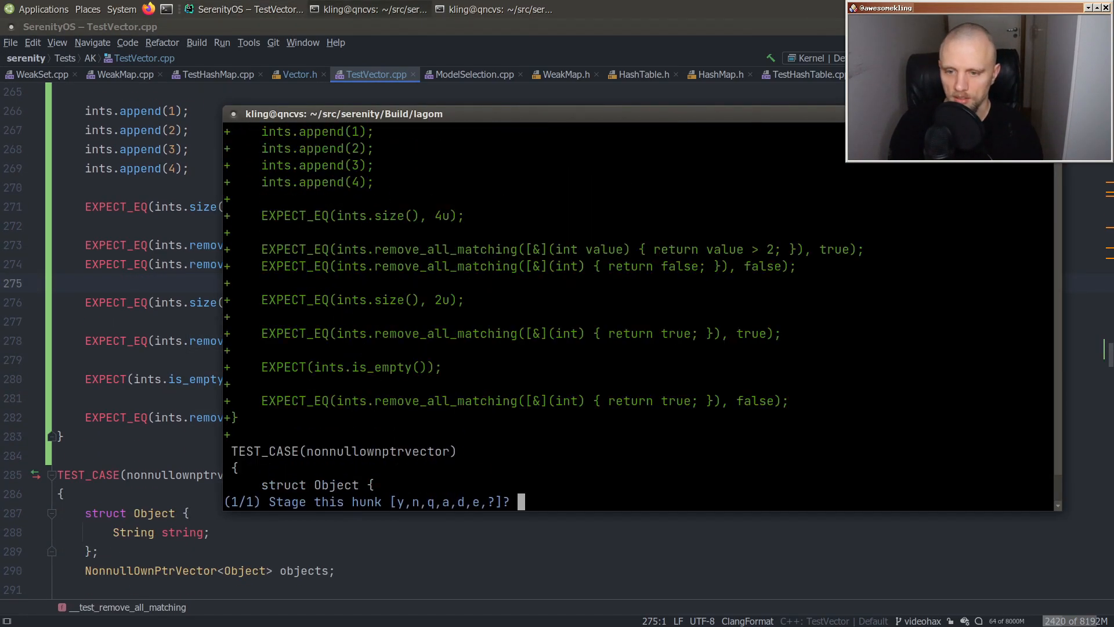
- Stage the hunk and write the title "AK: Make Vector::remove_all_matching() return removal success"
text(y)
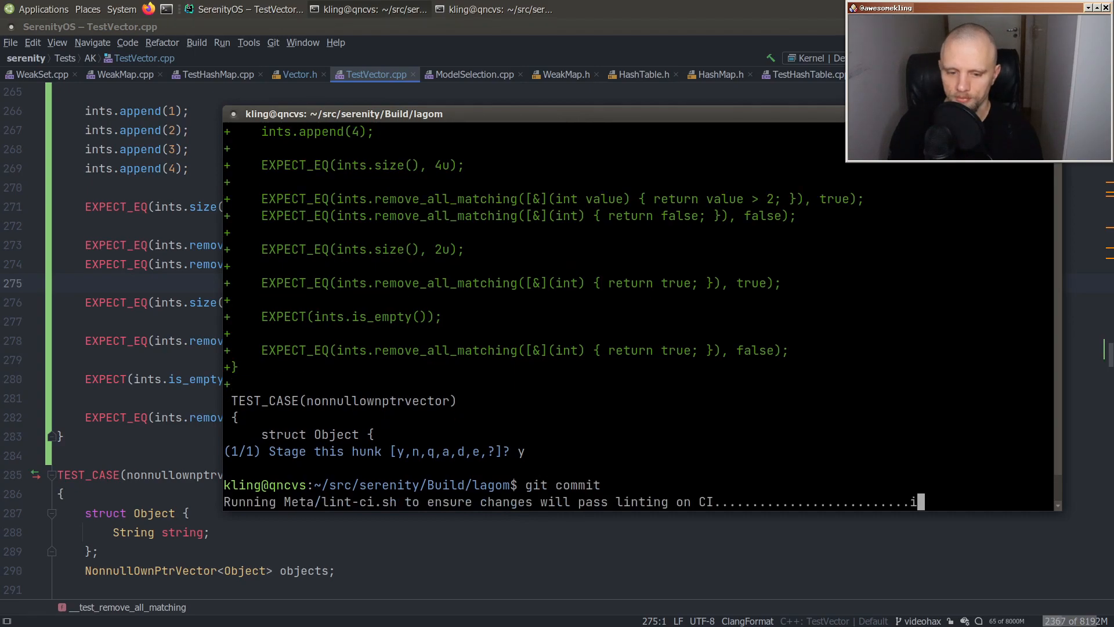
text(AK: Make Vector::remo)
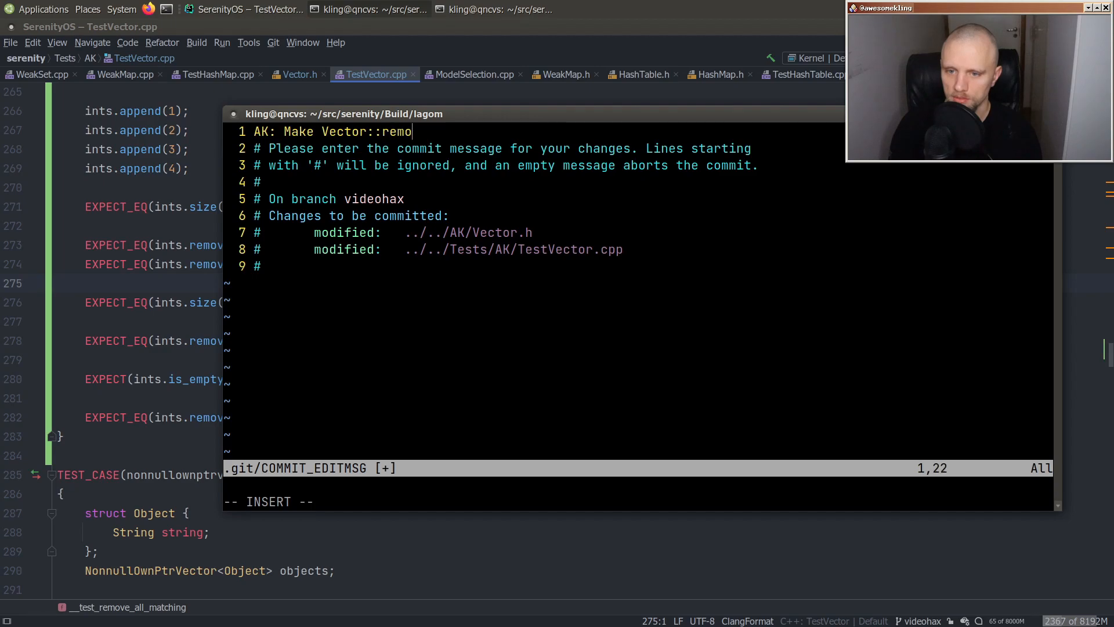
text(ve_all_matching() return removal success)
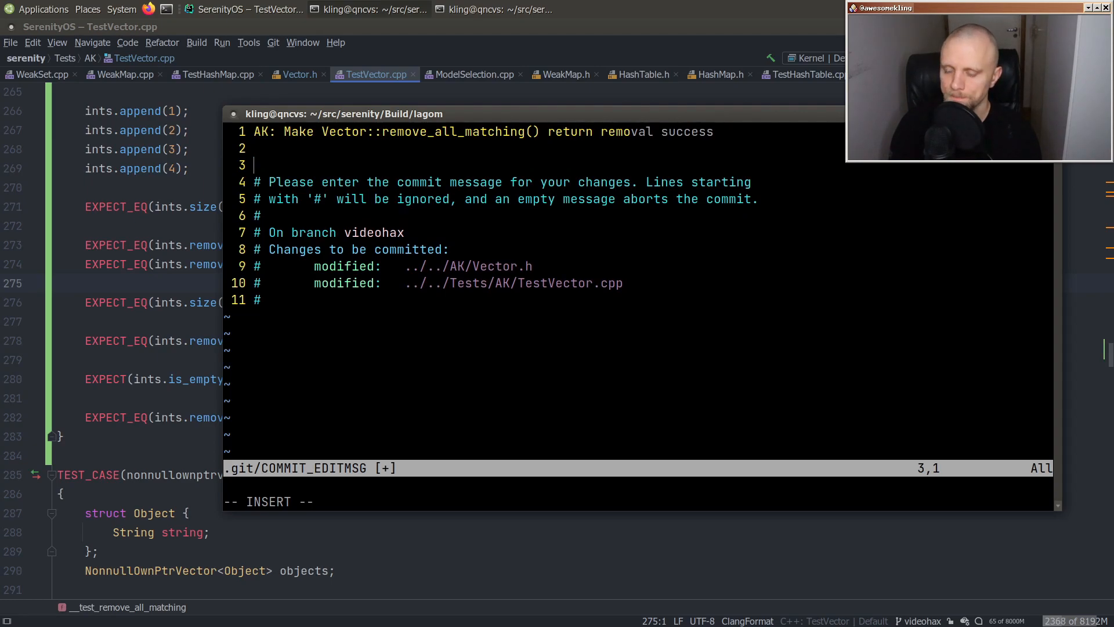
- Add a body saying this matches the other remove_*_matching() functions
text(This matches the behavior of)
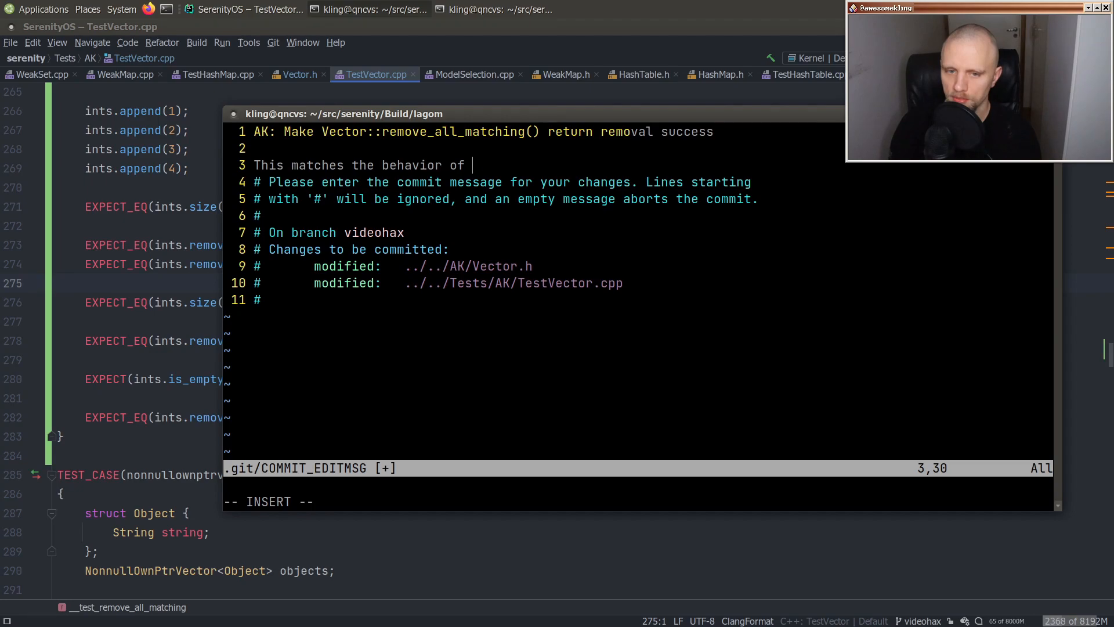
text(other remove_*&)
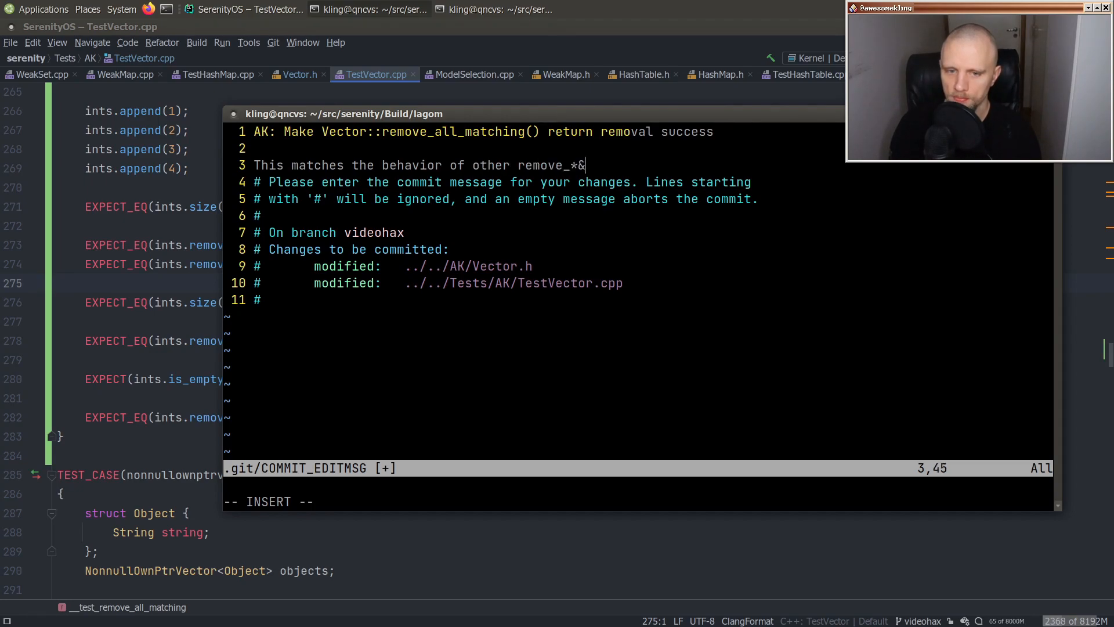
text(matching() function)
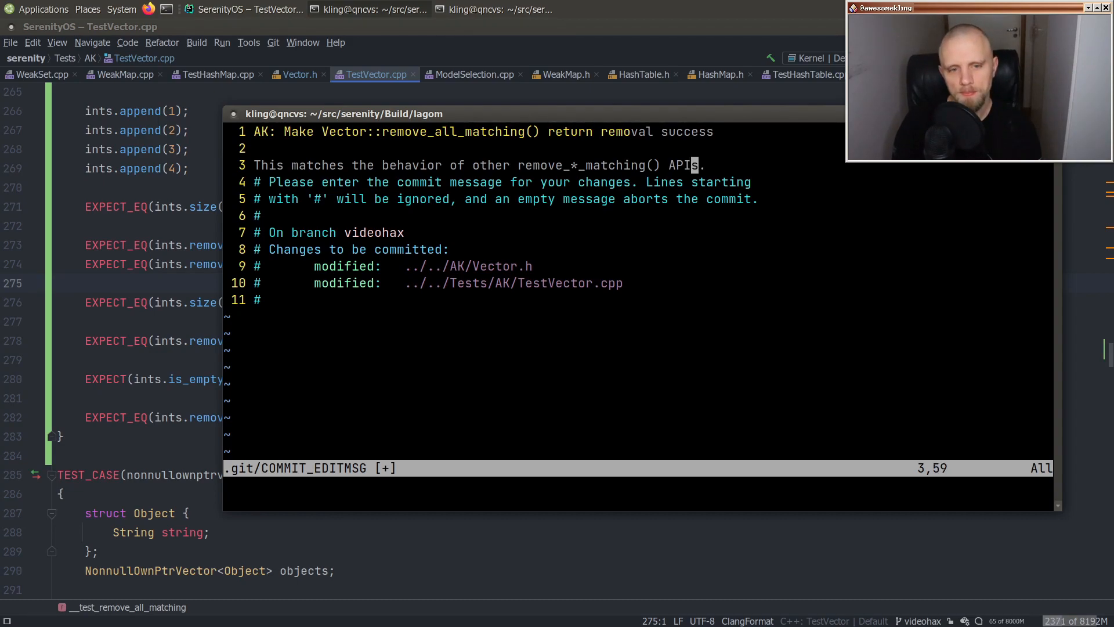
text(')
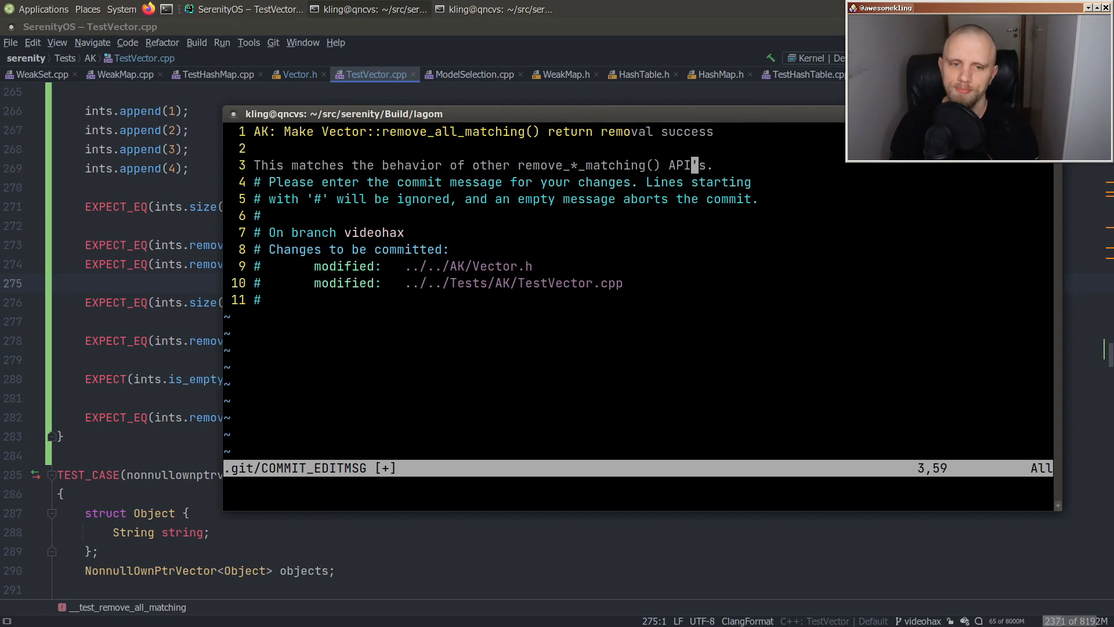
text(funct)
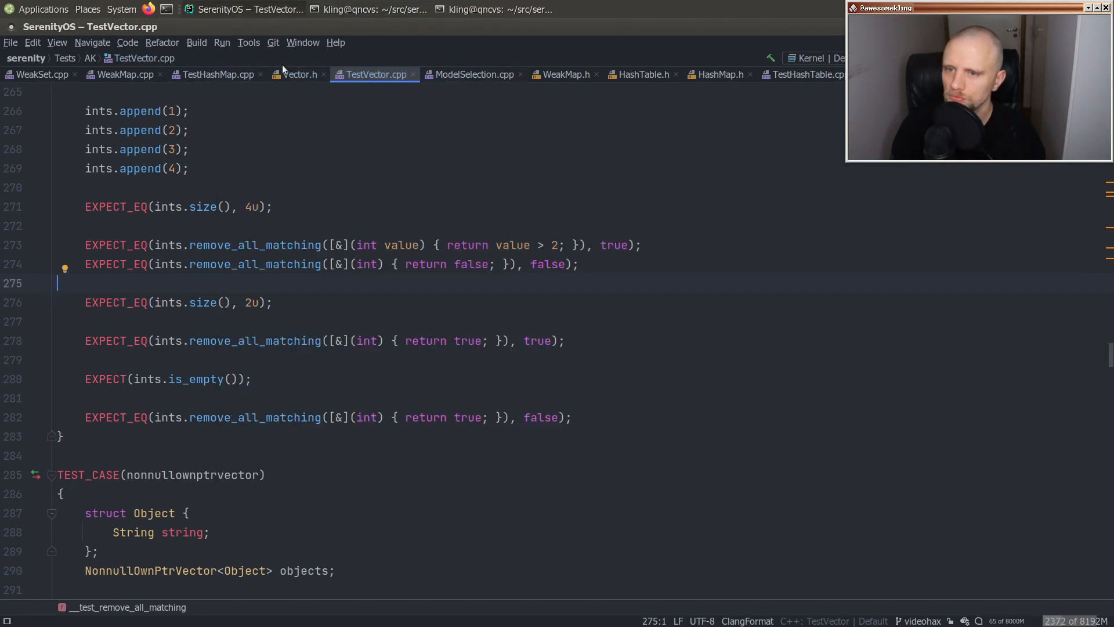
mouse_move(299, 74)
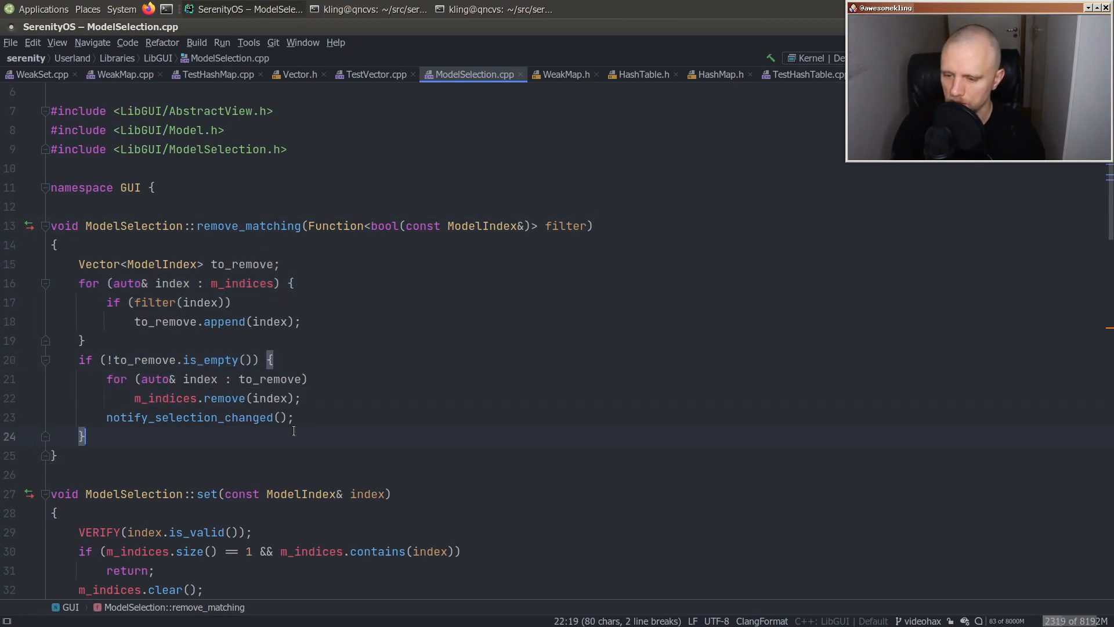
- Start an if around m_indices.remove_all_matching with a [&] lambda, checking m_indices' declared type
text(m)
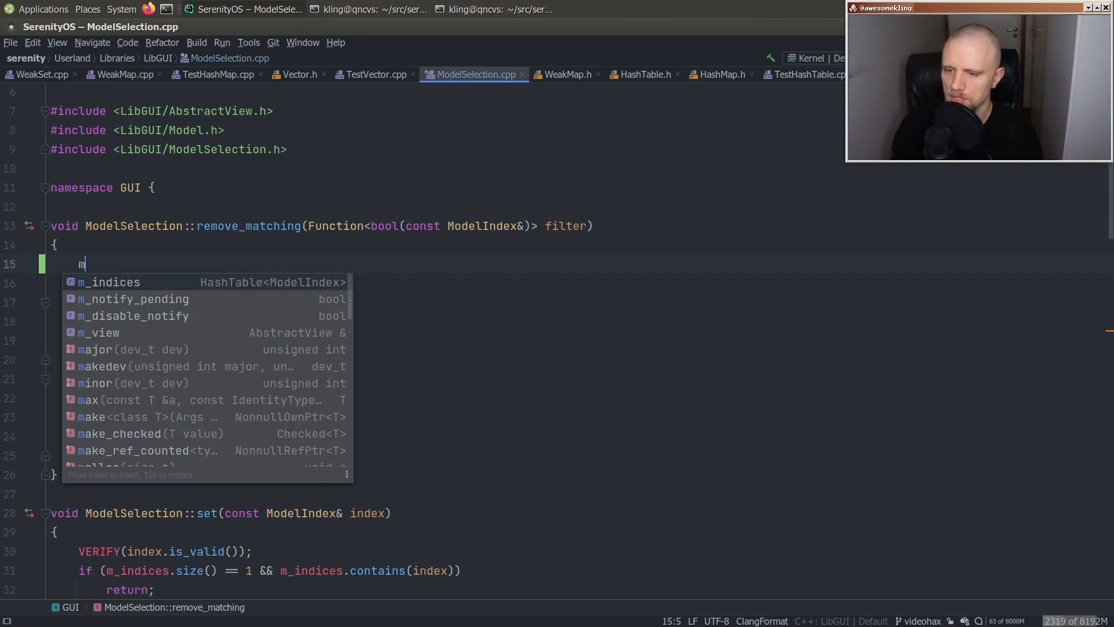
text(_indices.remove_all_matching()
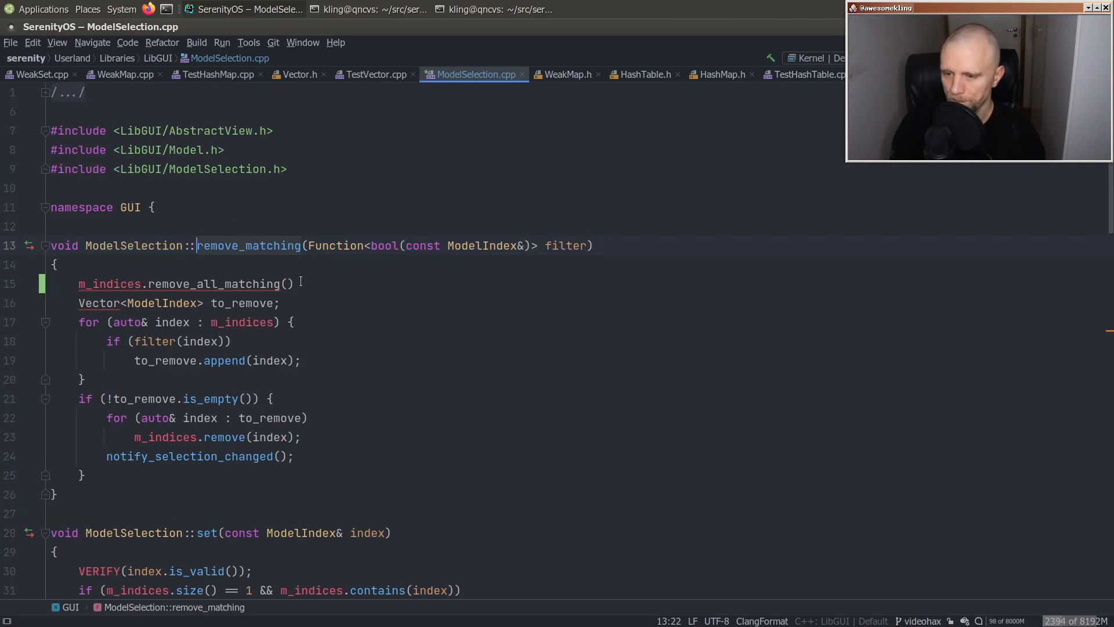
text([)
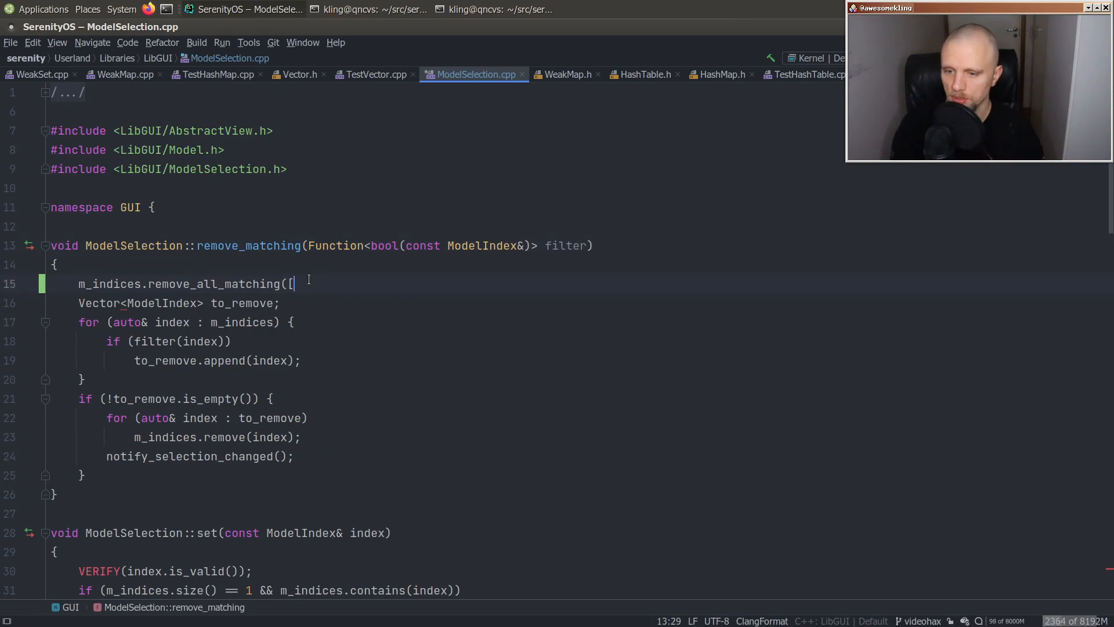
text(&)
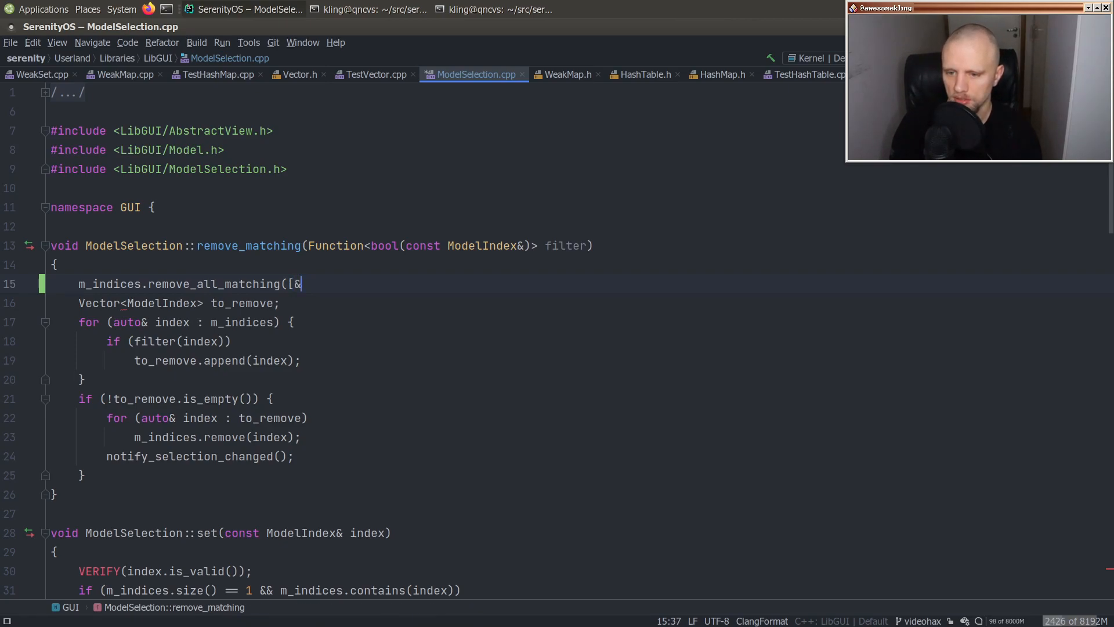
text(])
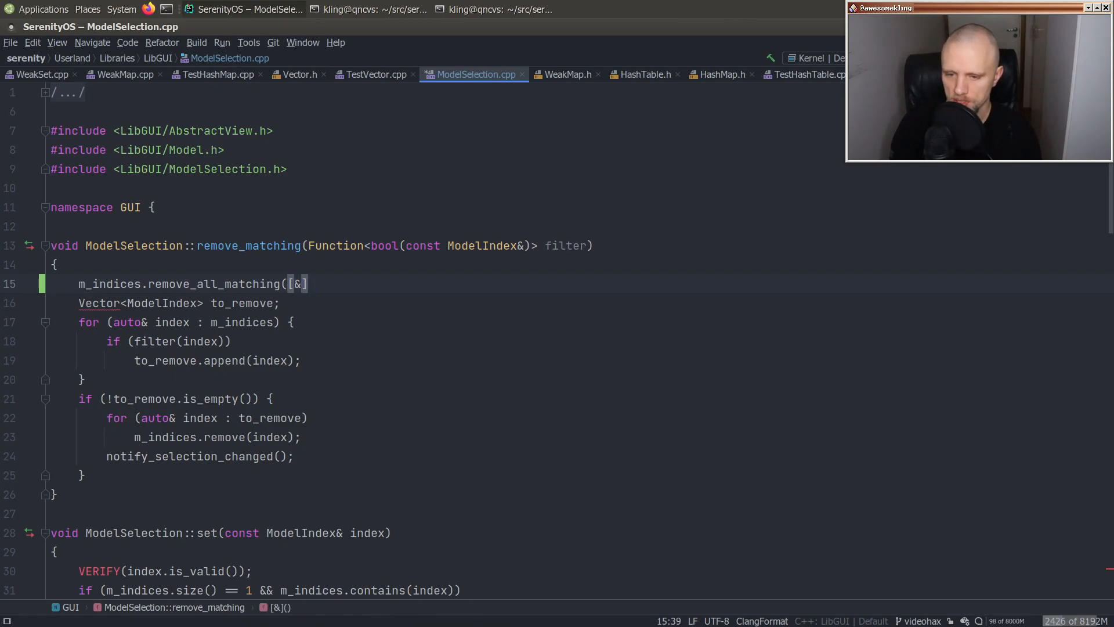
text((aut)
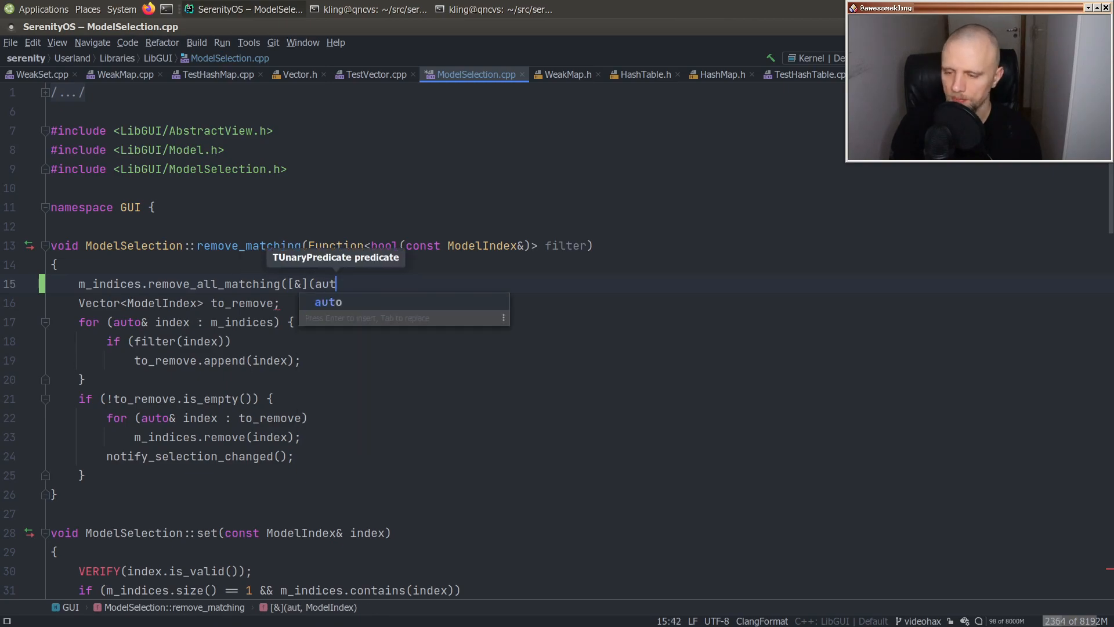
click(496, 75)
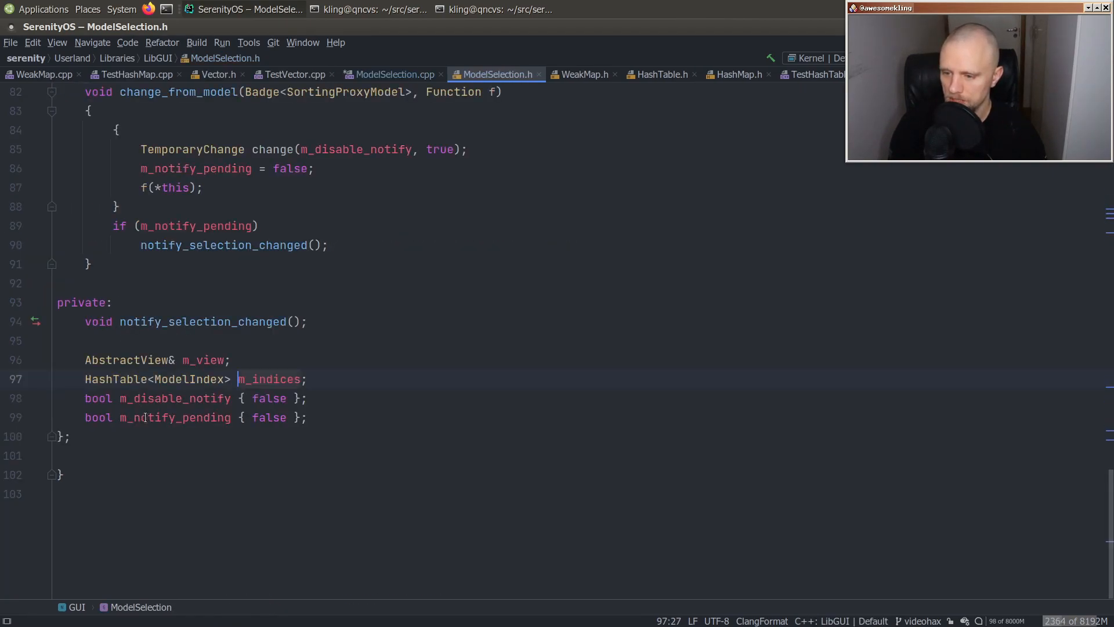
click(391, 74)
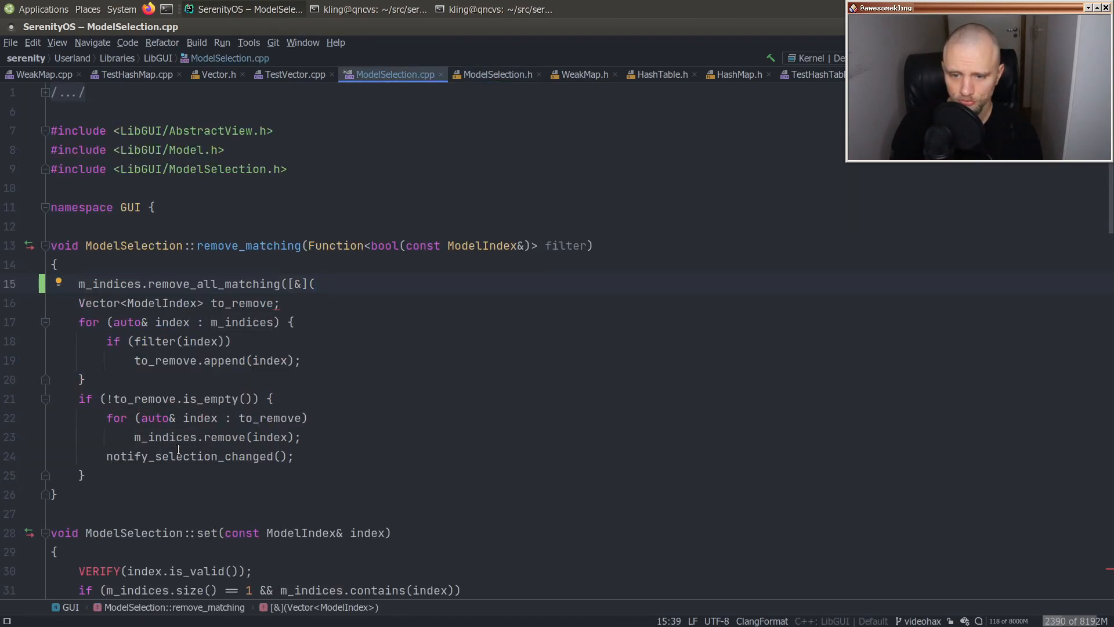
- Give the lambda a ModelIndex const& parameter returning filter(index) and call notify_selection_changed()
text(ModelIndex const& index) {)
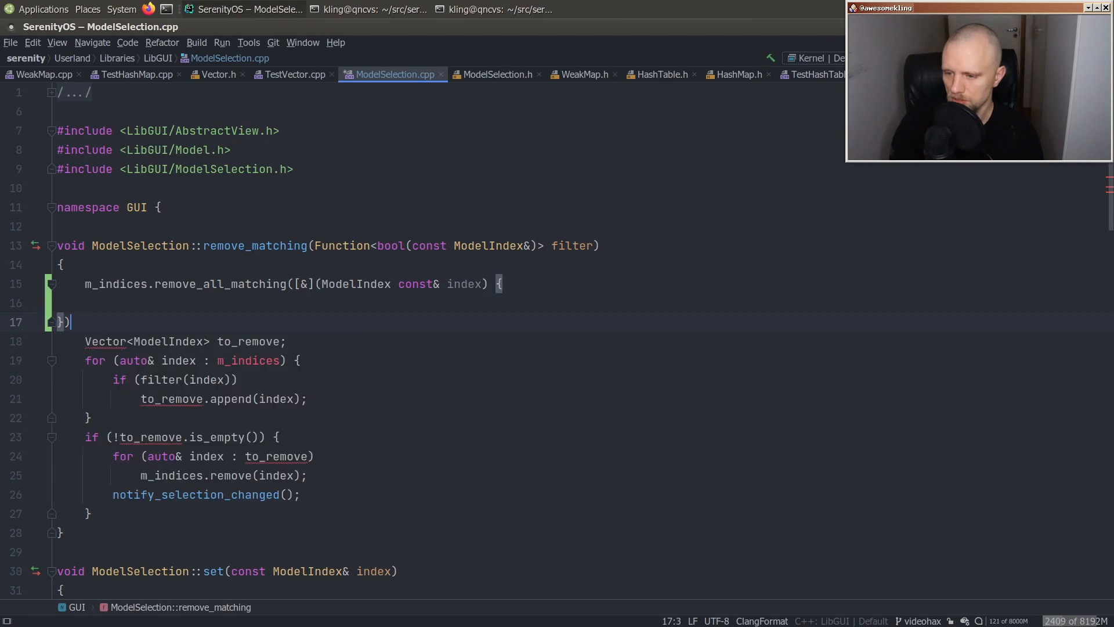
text(return)
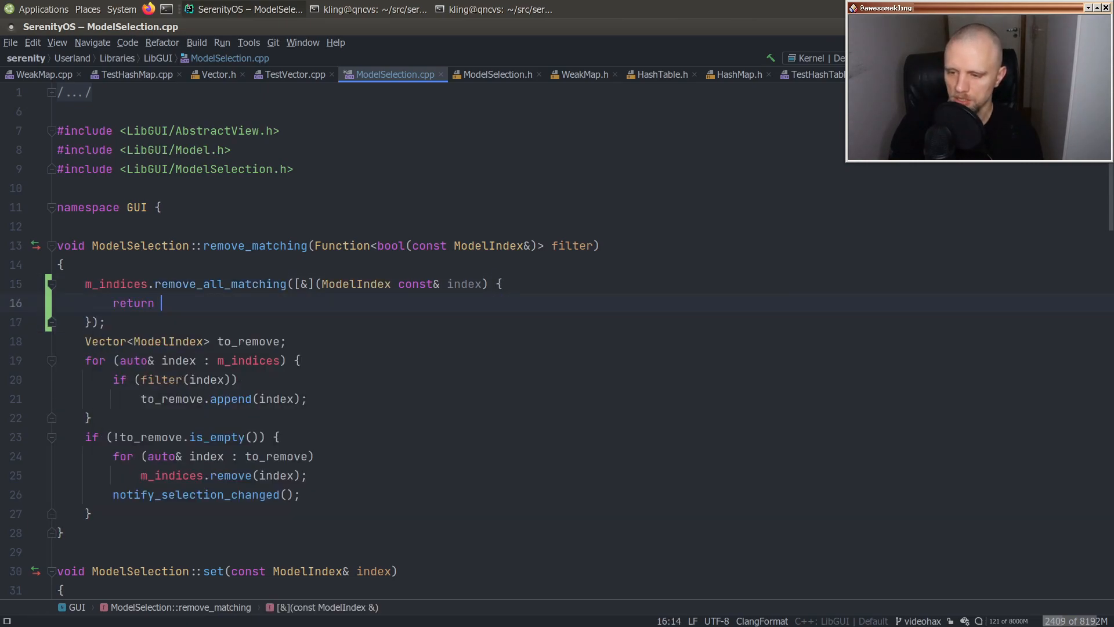
text(filter(index); })) {)
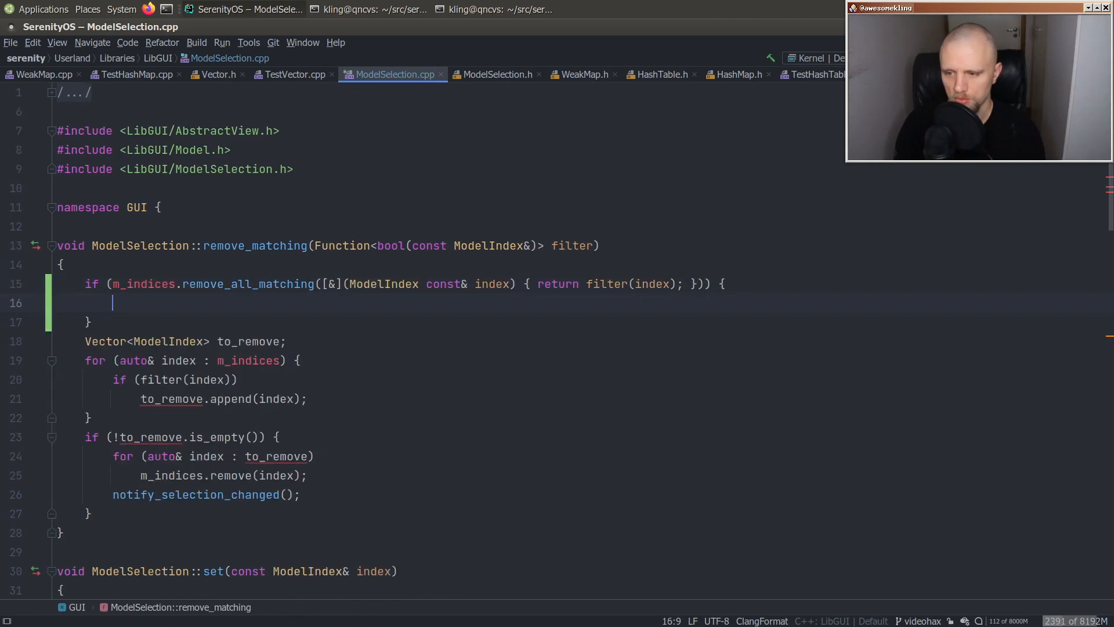
text(notify_selection_changed())
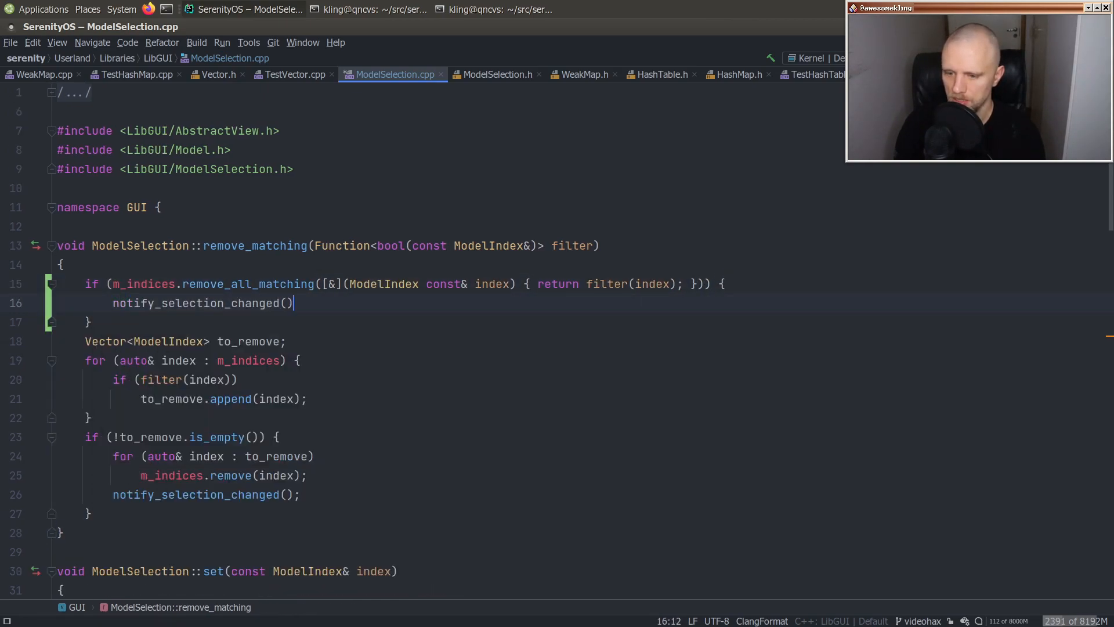
text(;)
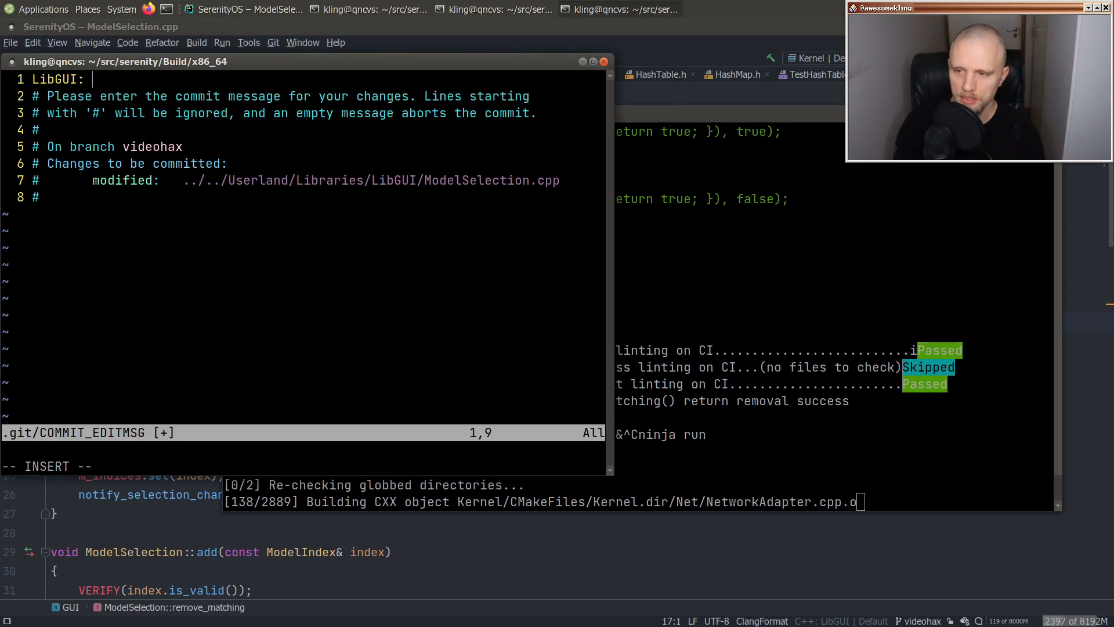
- Write the title "LibGUI: Use HashTable::remove_all_matching() in GUI::" and save with :wq
text(Use HashTab)
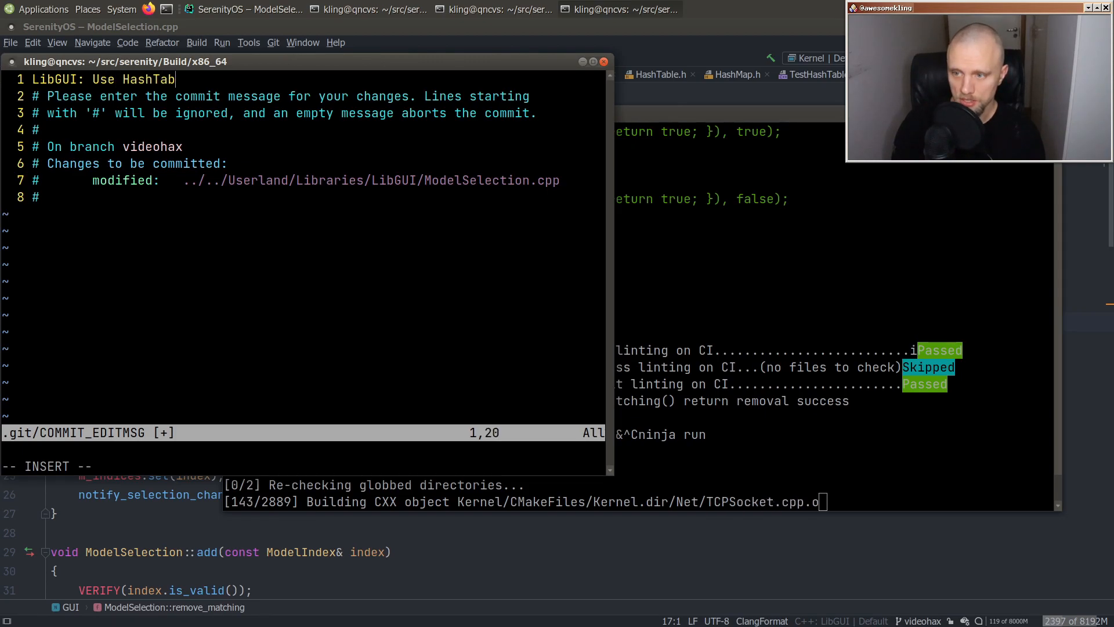
text(le::remove_all_matching)
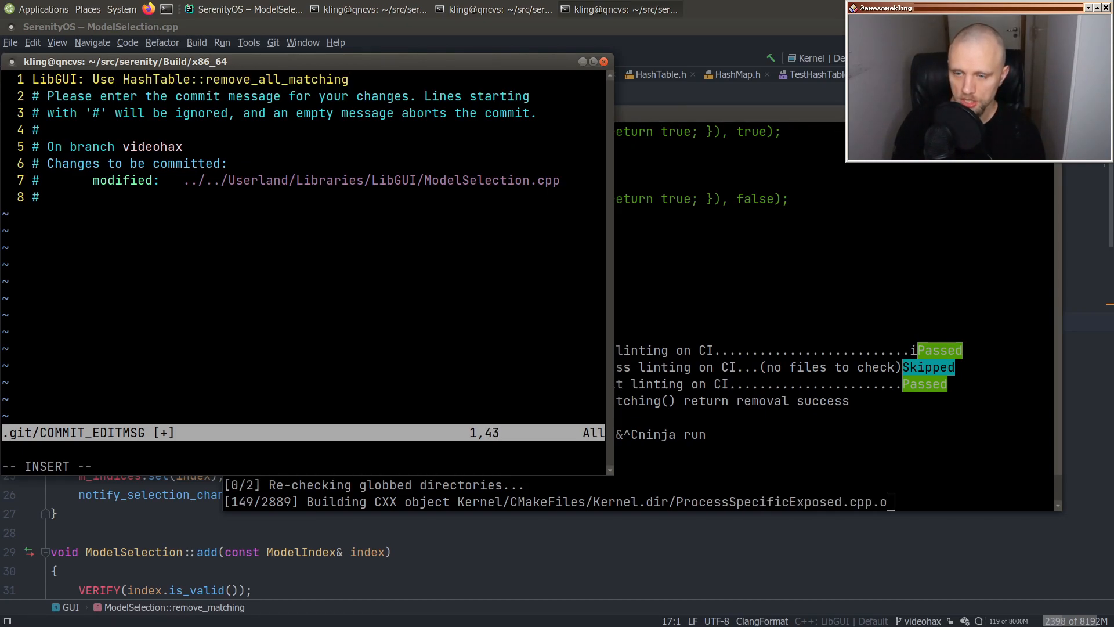
text(() in GUI::)
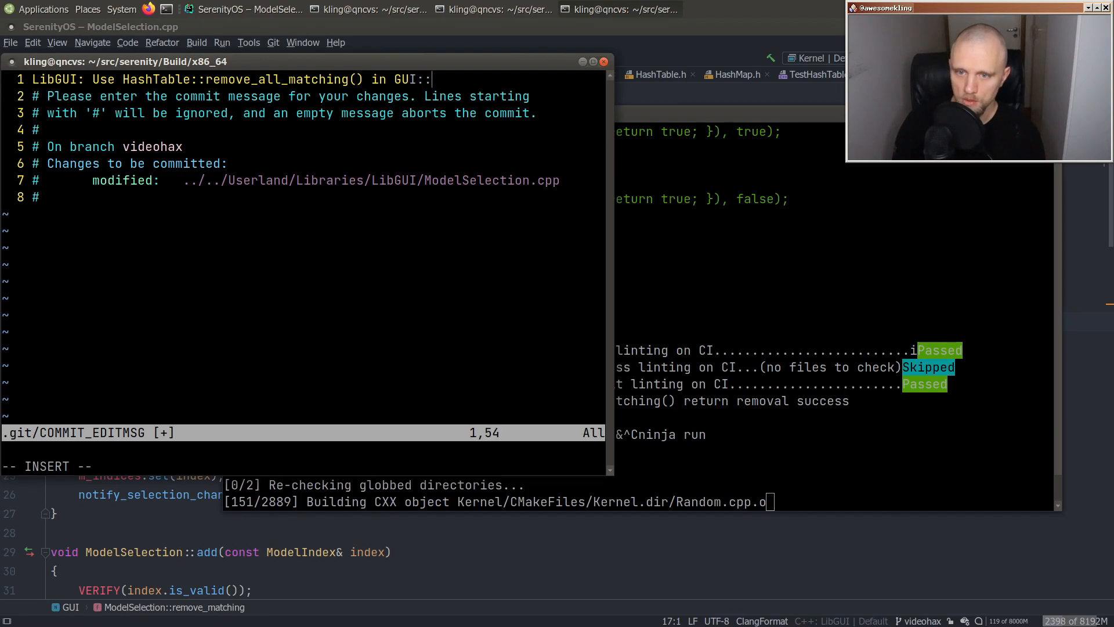
text(:wq)
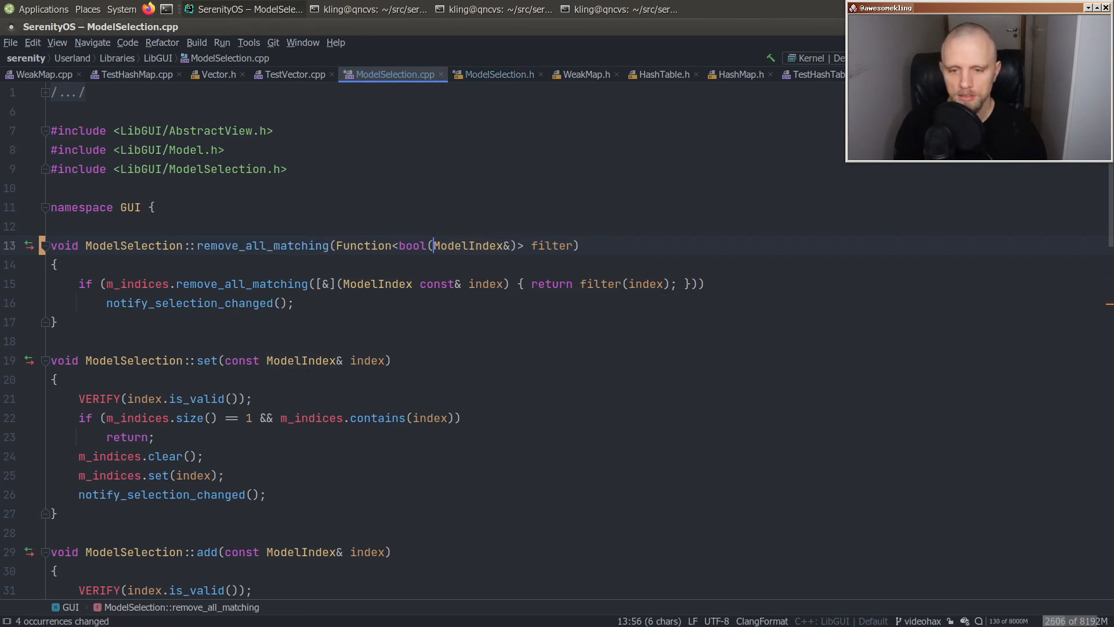
- Make the remove_all_matching filter take ModelIndex const& in ModelSelection source and header, then rebuild with ninja
text(const)
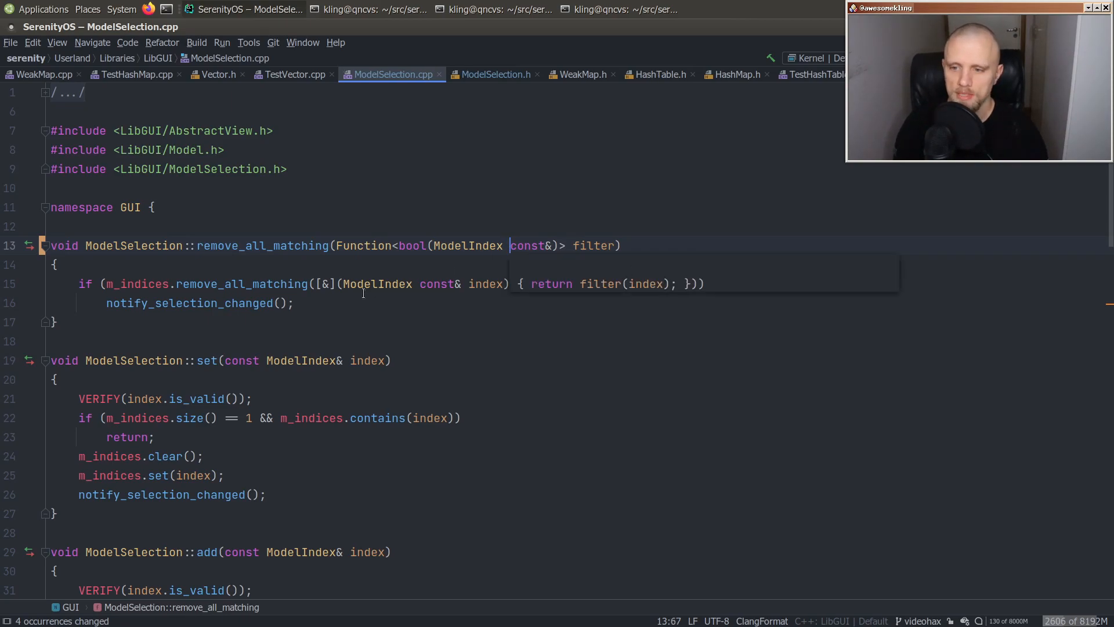
click(496, 74)
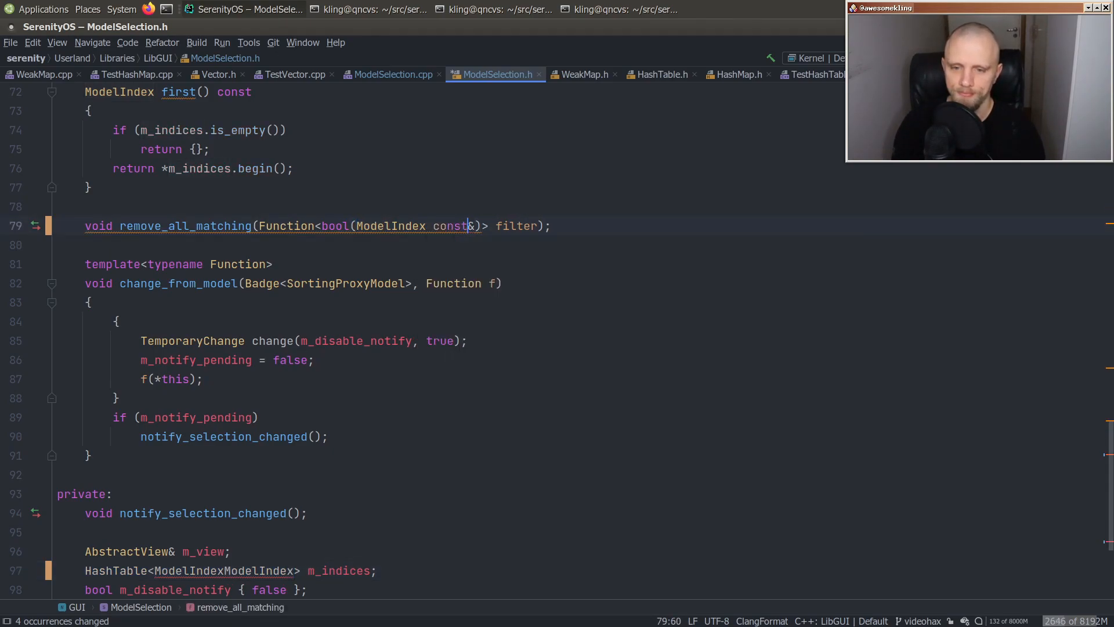
mouse_move(390, 226)
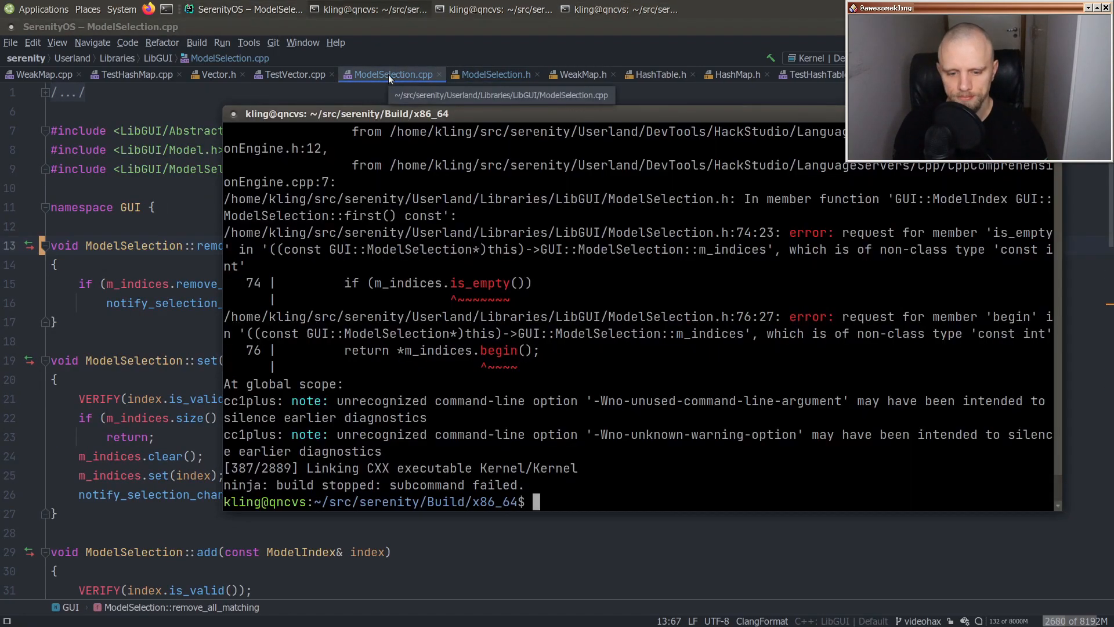
text(ninja)
text(LibGUI: Rename)
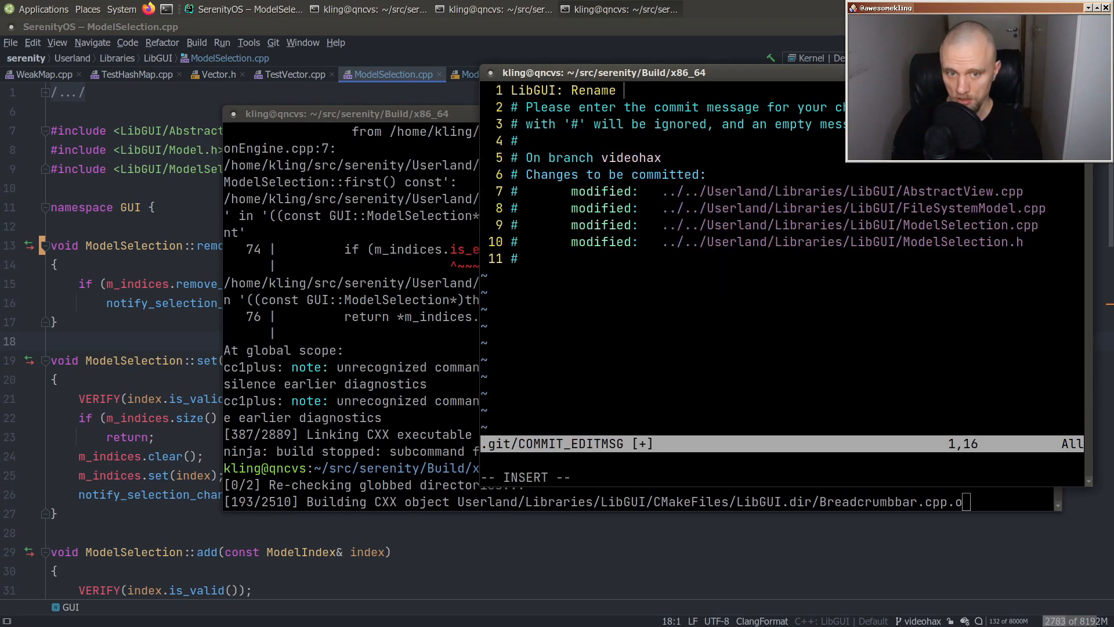
- Write the commit title 'LibGUI: Rename ModelSelection::remove_matching => remove_all_matching()' and begin its consistency body line
text(ModelSelectio)
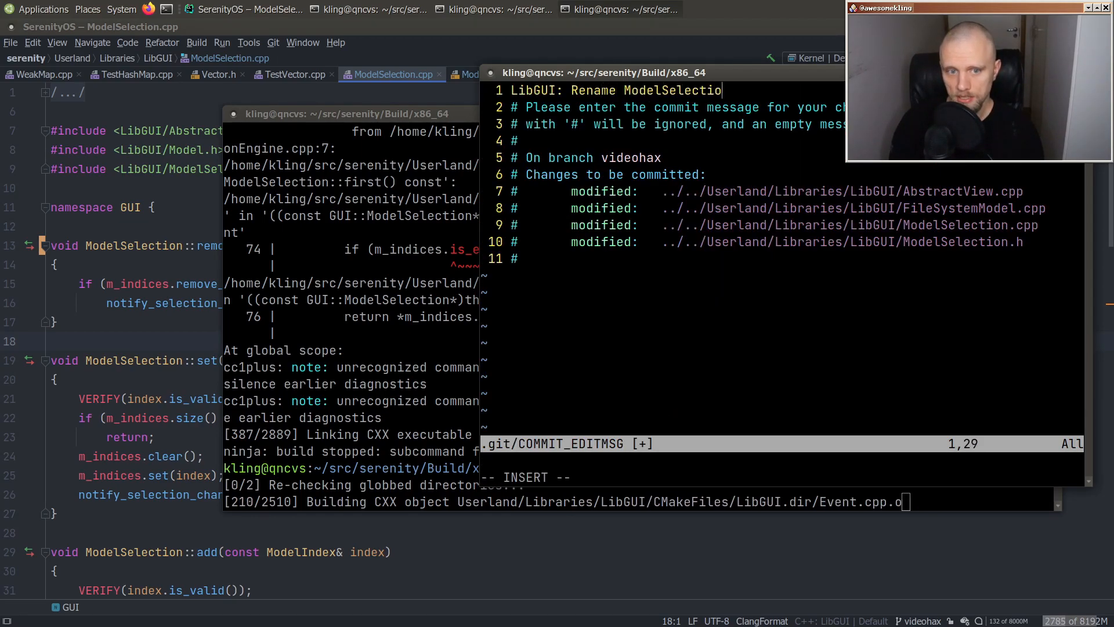
text(n::remove_matchi)
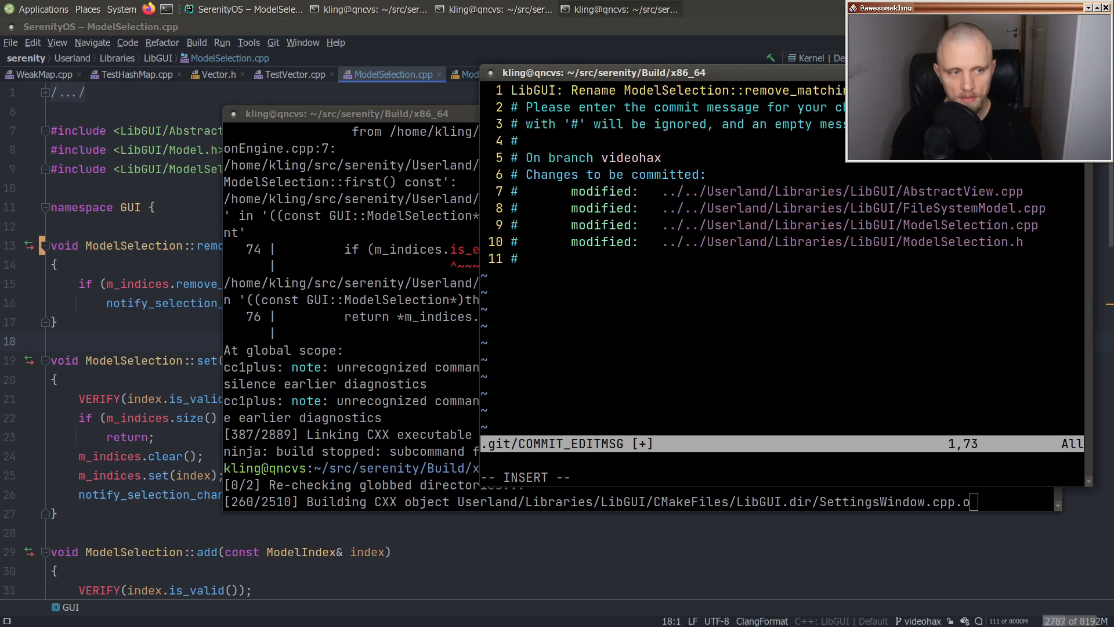
text(remove_all_matching())
text(Let's be consistent with AK temp)
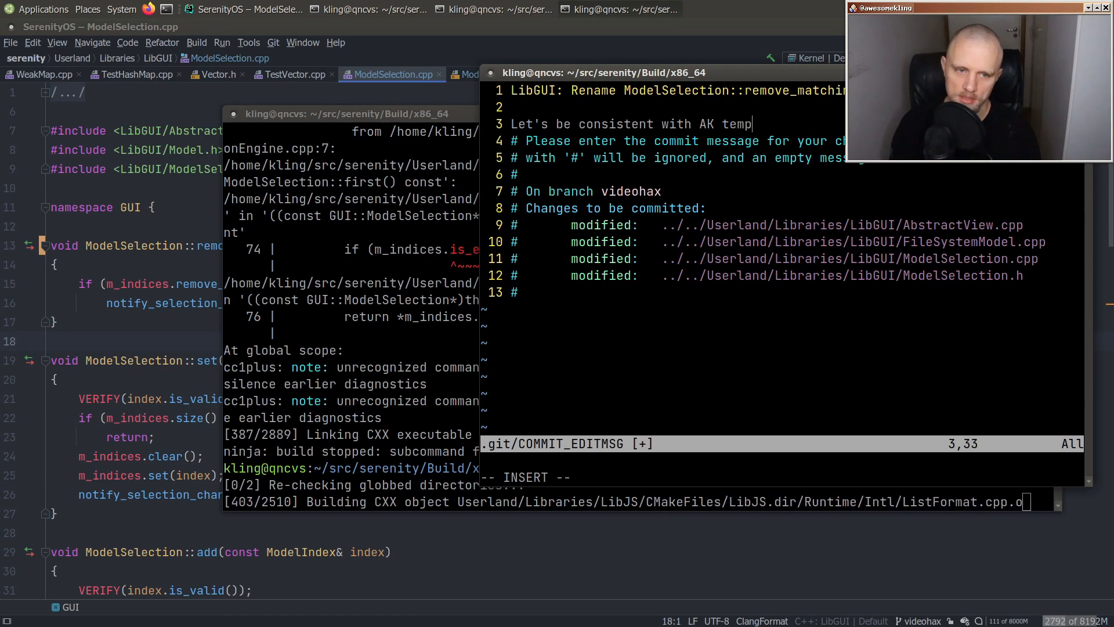
key(BackSpace)
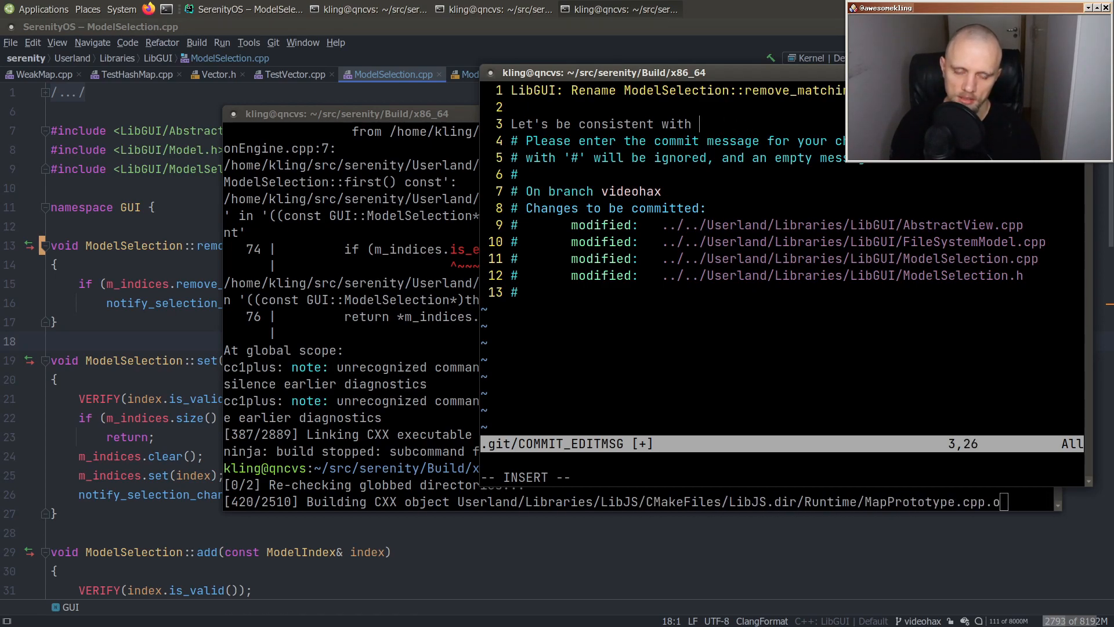
text(how V)
text(remove_all_matc)
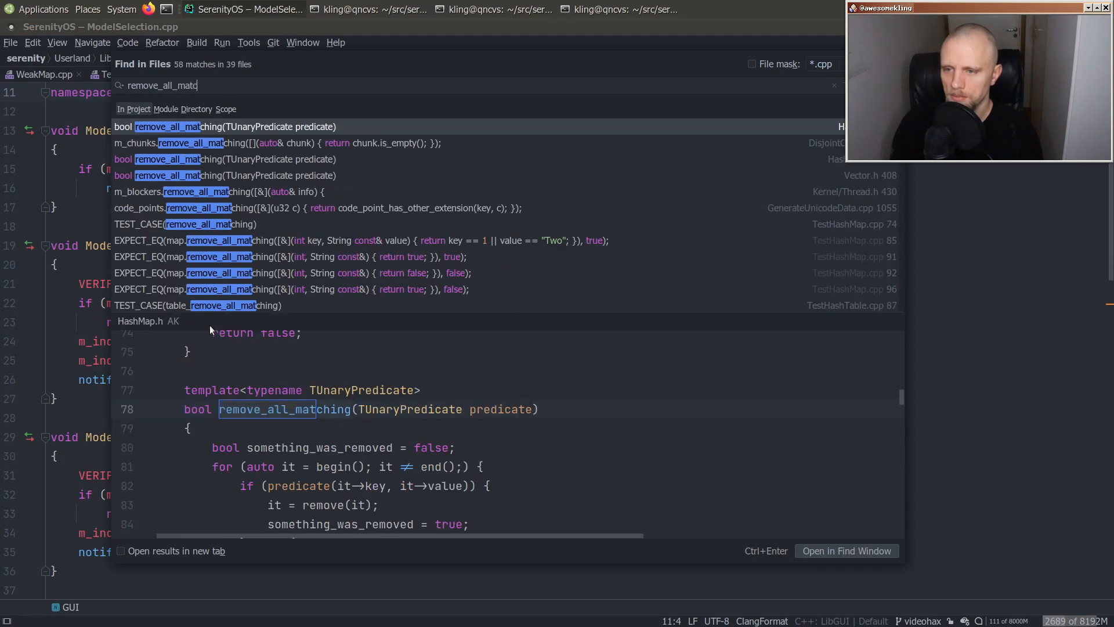
- Search the project for remove_all_matching and to_remove.append usages, inspect TreeBuilder.cpp, then return to TestHashMap.cpp
text(hing)
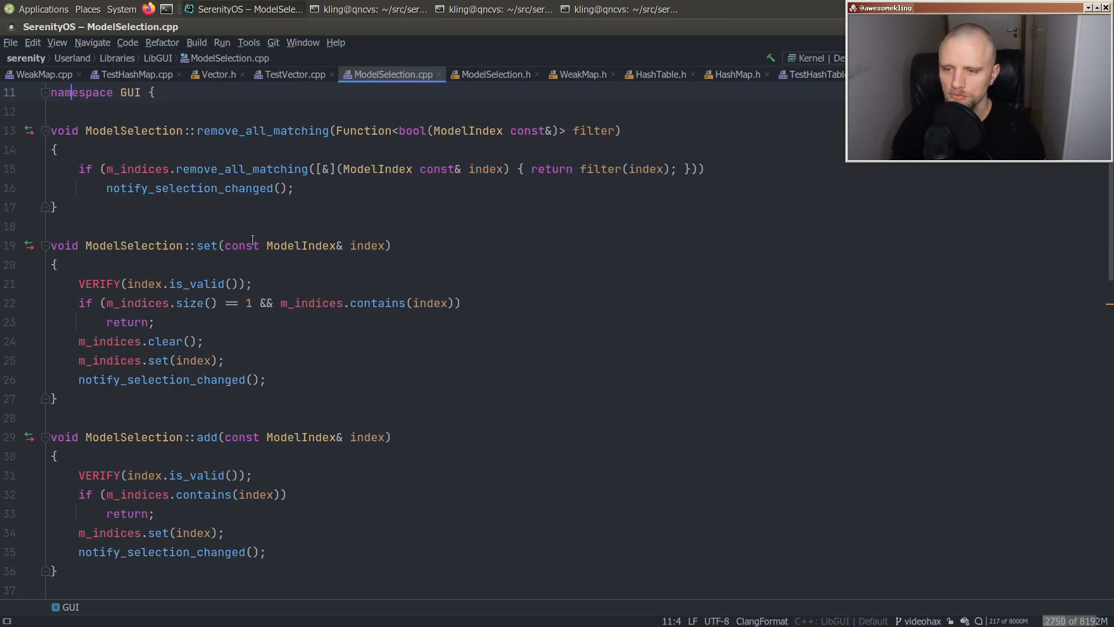
text(to_remove;)
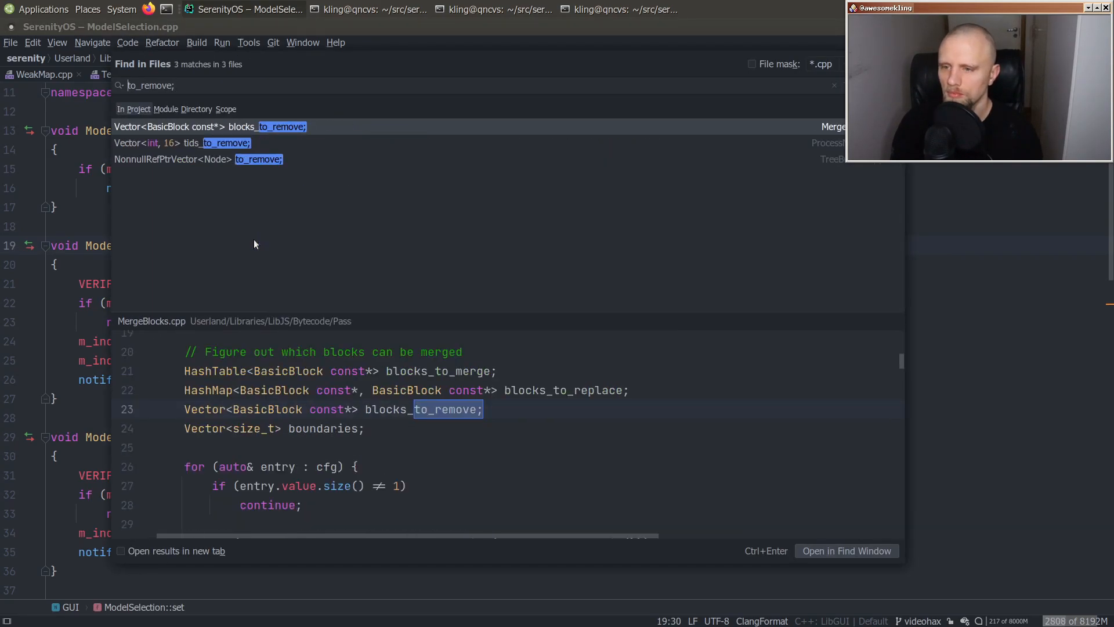
text(remove.append(child);)
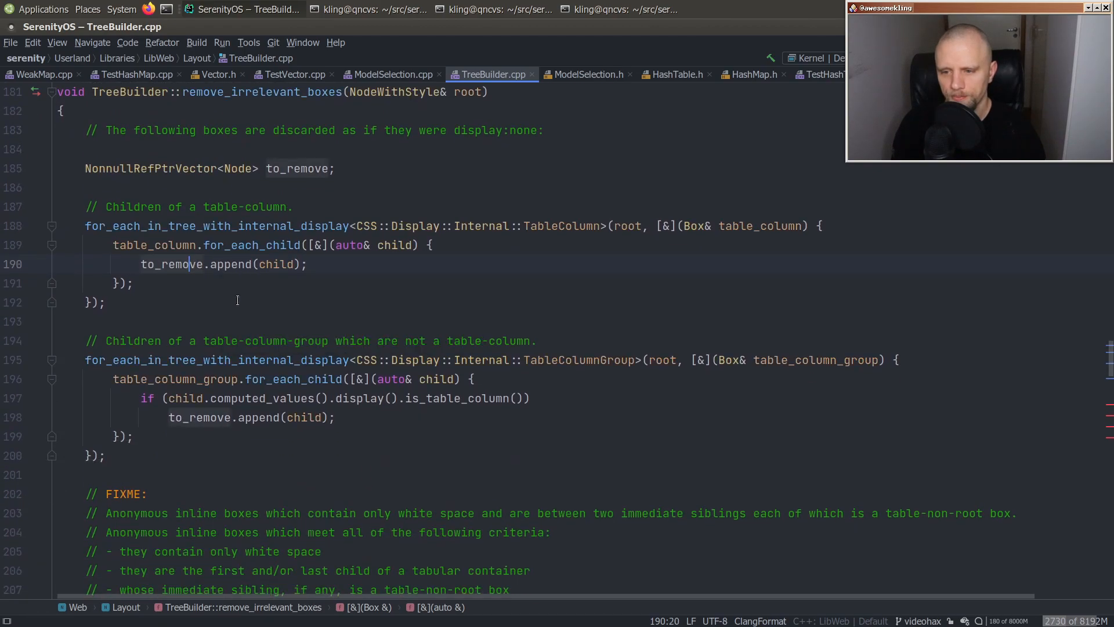
scroll(up, 3)
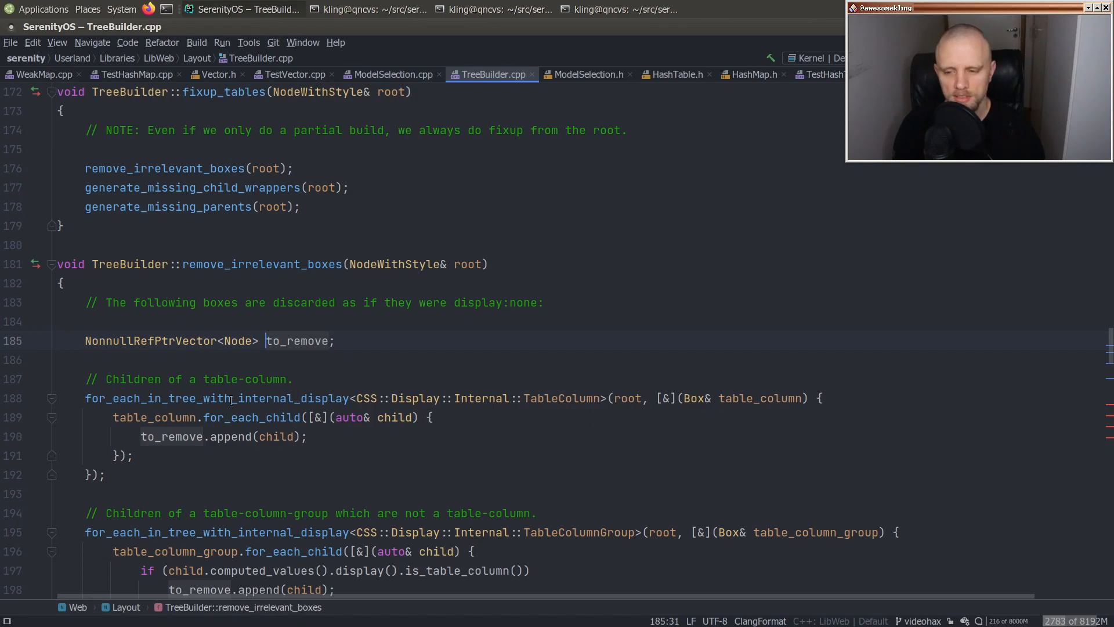
click(390, 74)
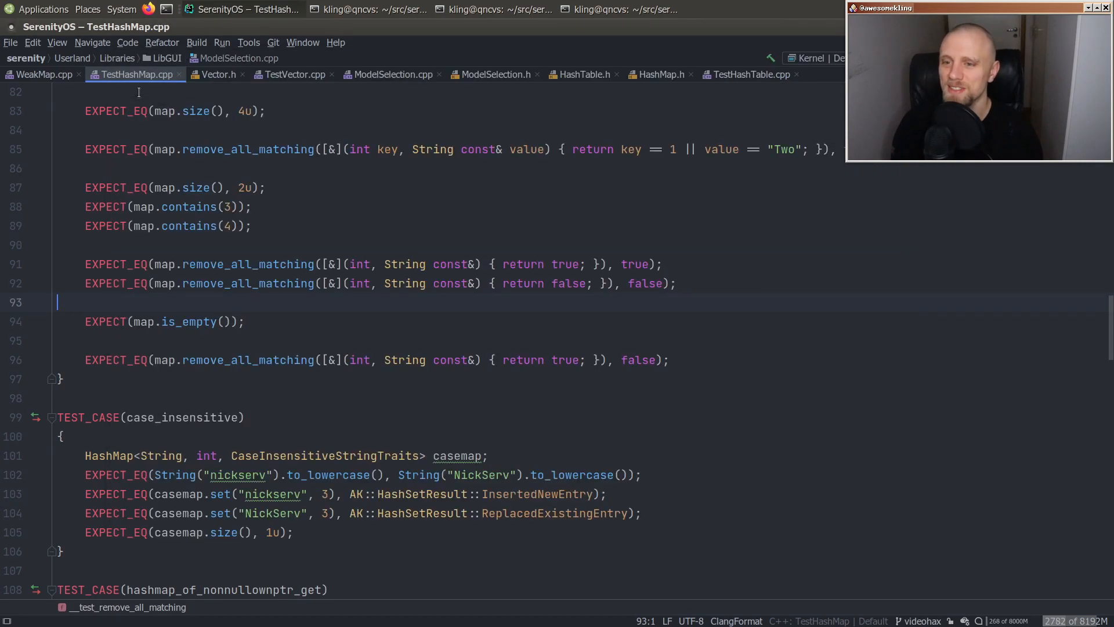
- Open Ext2FileSystem.cpp via Search Everywhere and insert a blank line above the m_inode_cache loop
text(ext2)
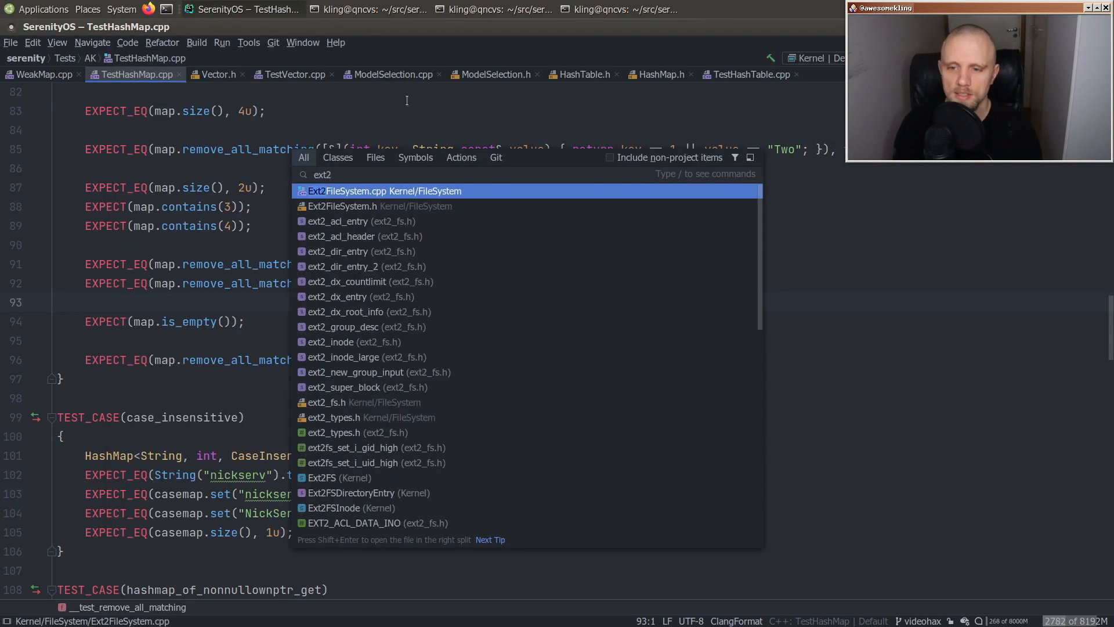
click(384, 190)
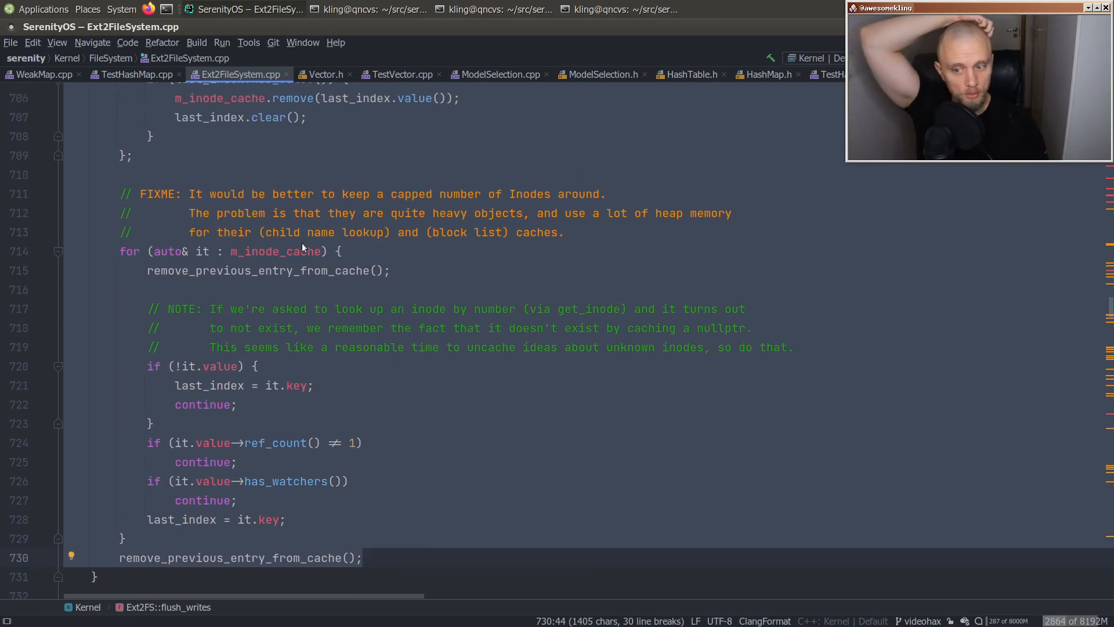
double_click(276, 251)
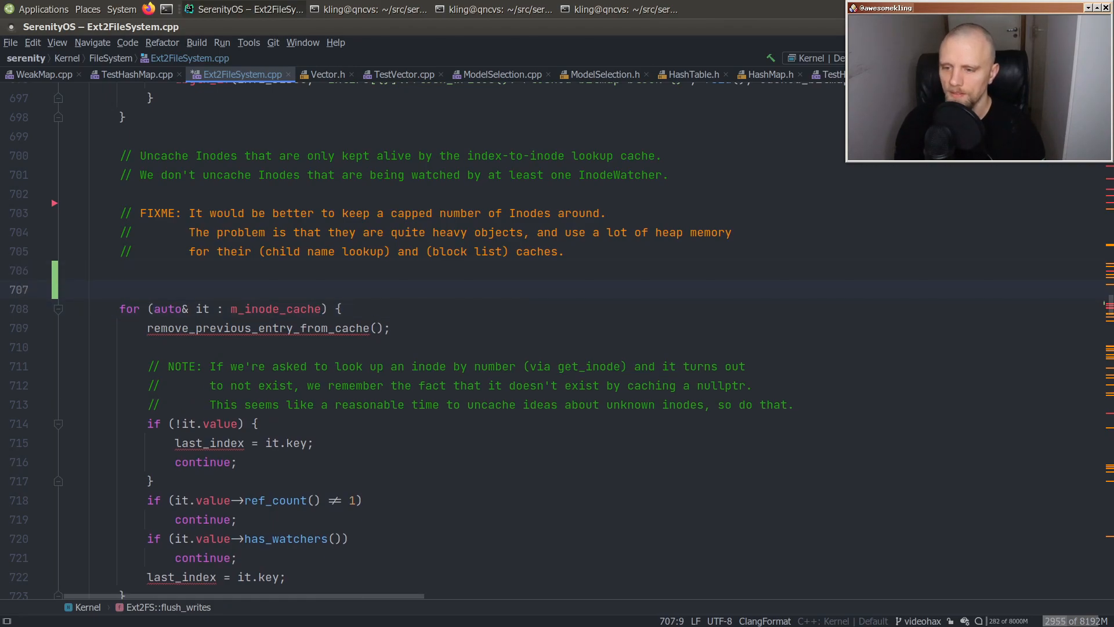
- Start m_inode_cache.remove_all_matching([]( and look up the cache's InodeIndex key type from its declaration
text(m_inode_cache.)
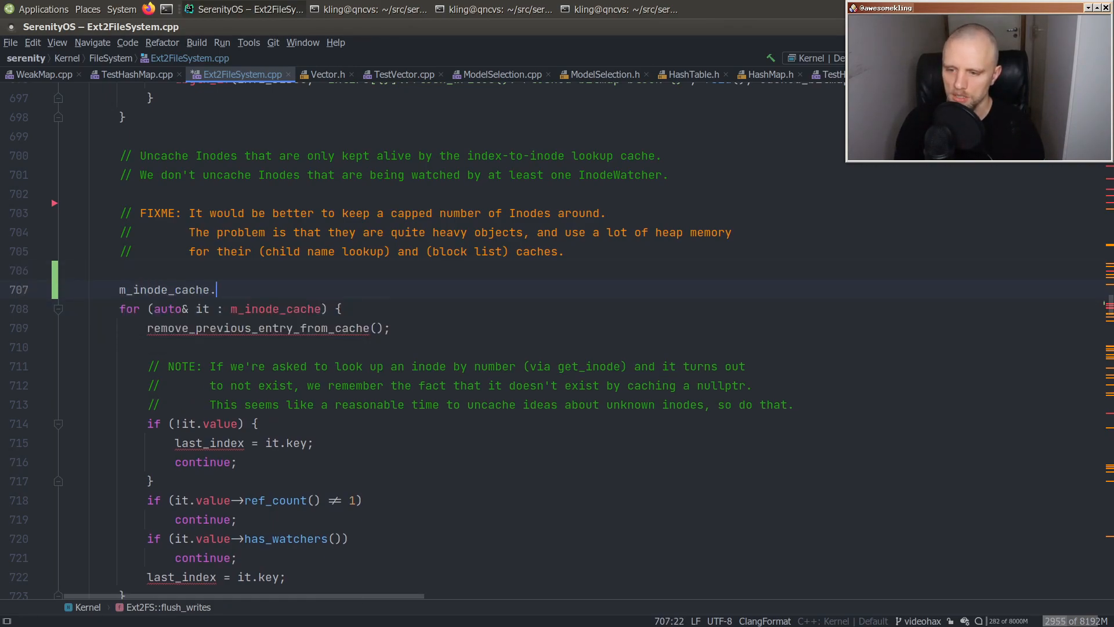
text(remove_all_matching()
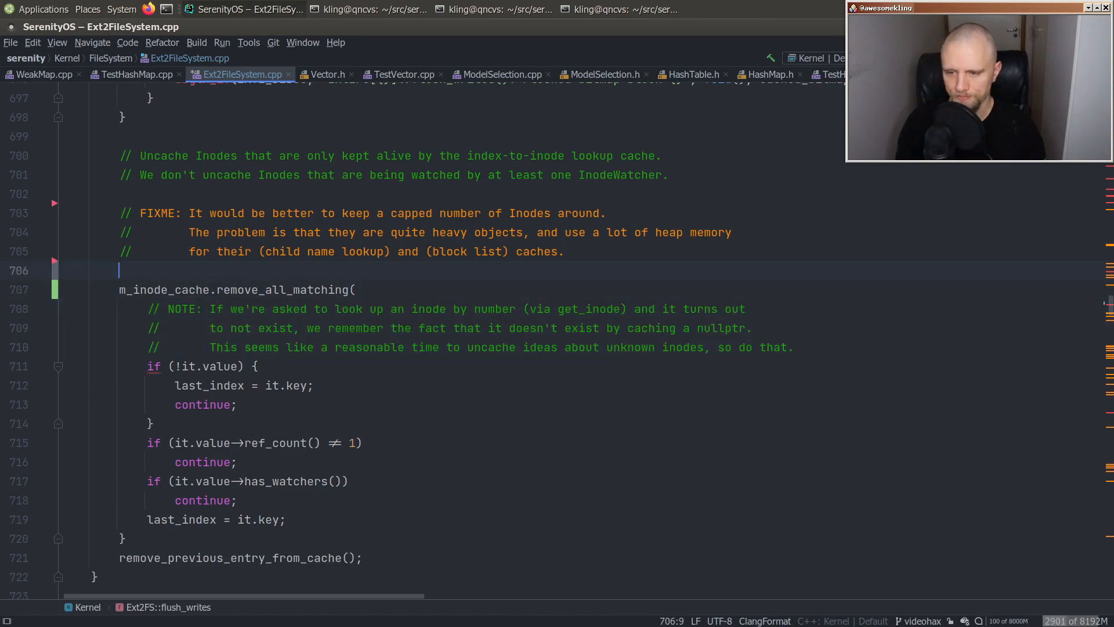
text([])
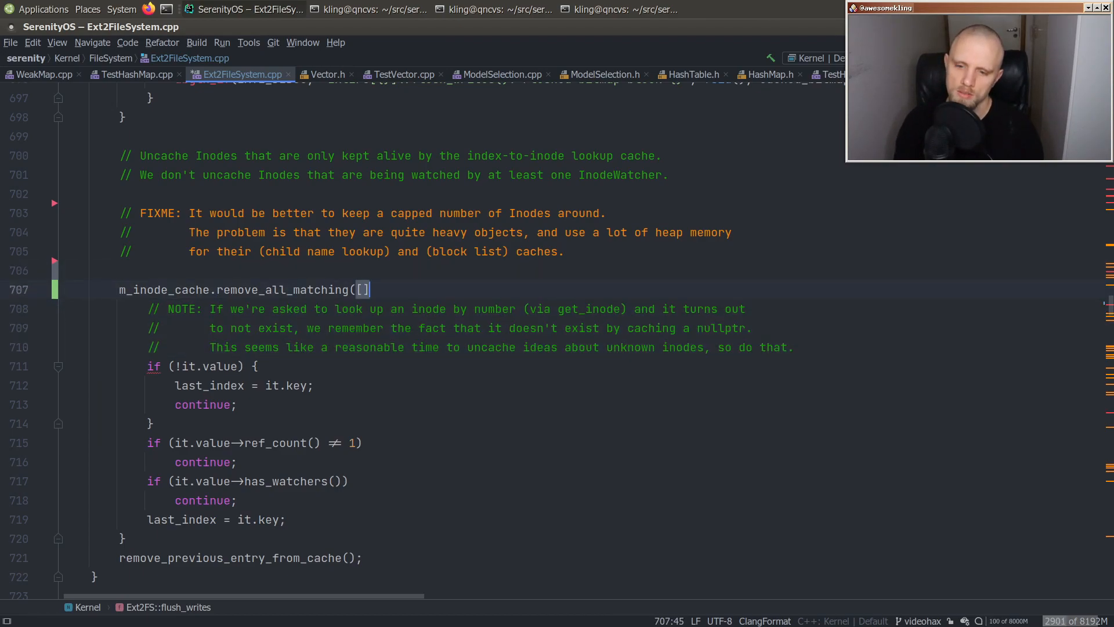
text(()
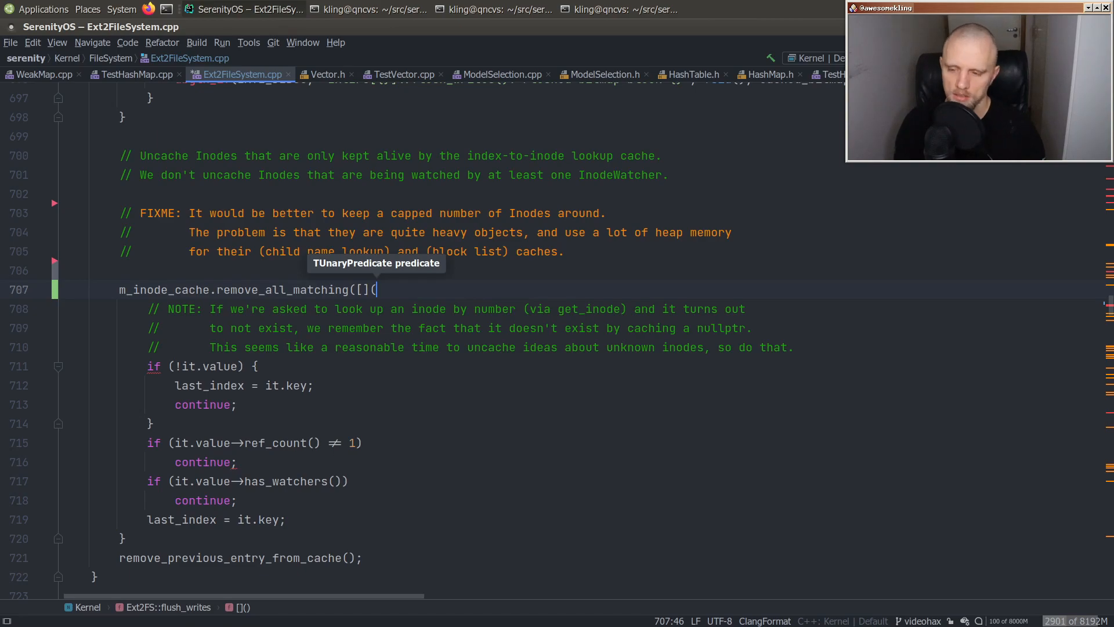
click(343, 74)
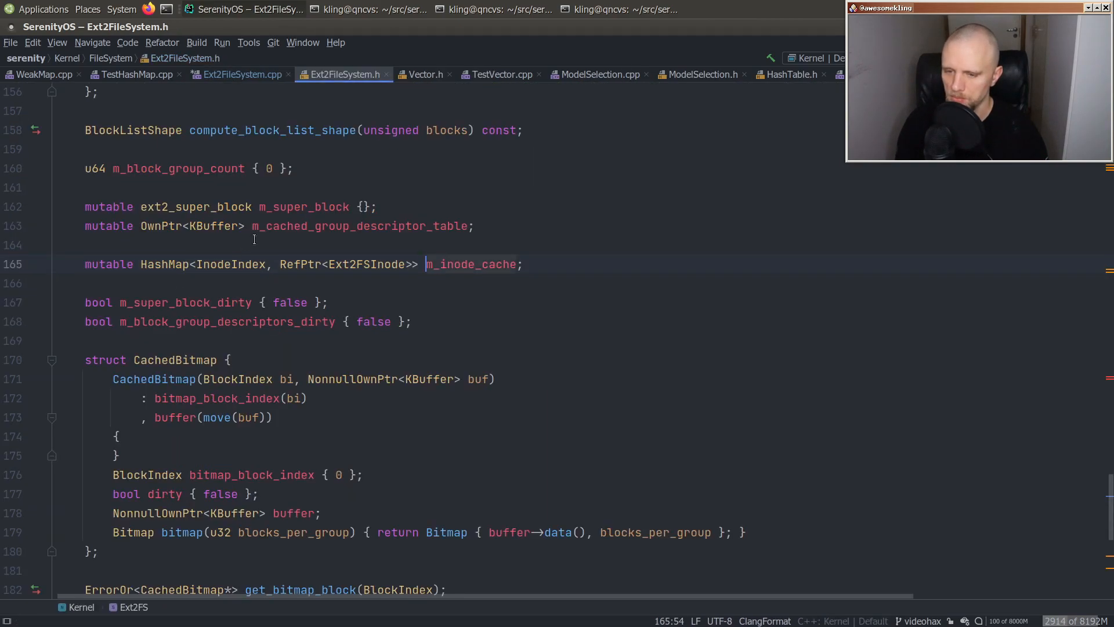
double_click(229, 263)
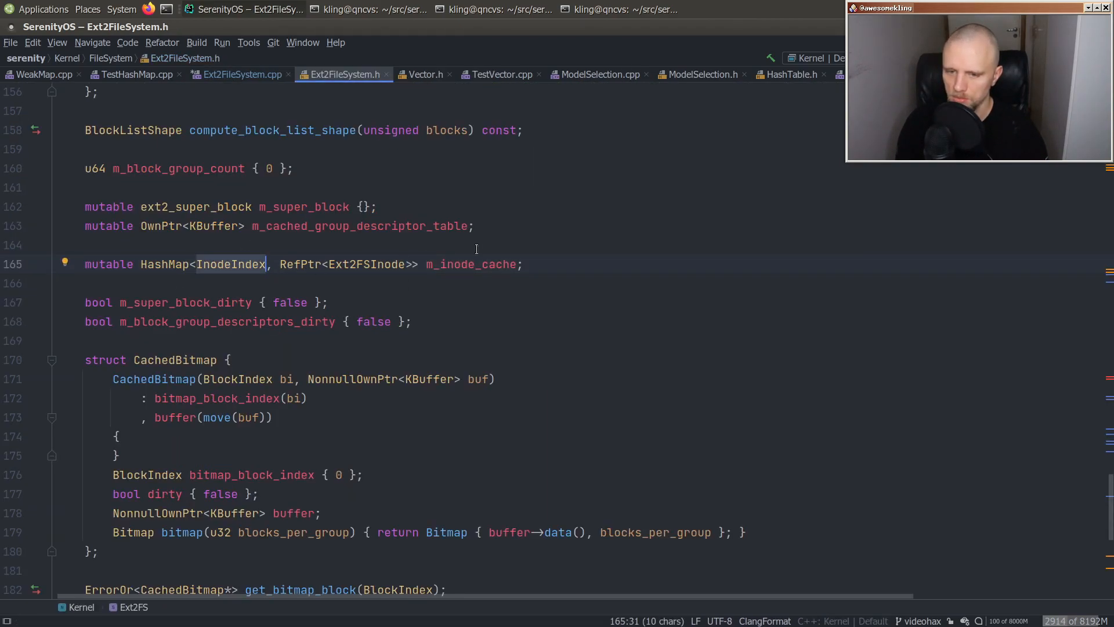
click(239, 75)
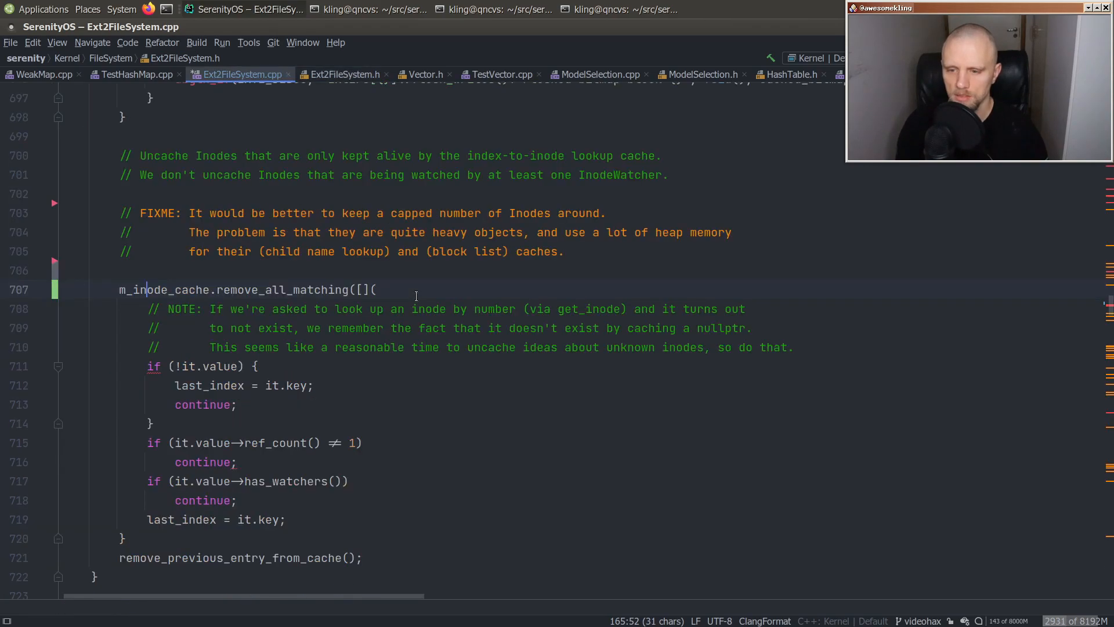
- Complete the lambda parameters as InodeIndex, RefPtr<Ext2FSInode> const& cached_inode and drop the old for-loop header
text(InodeIndex, RefPtr<Ext2FSInode> const& in)
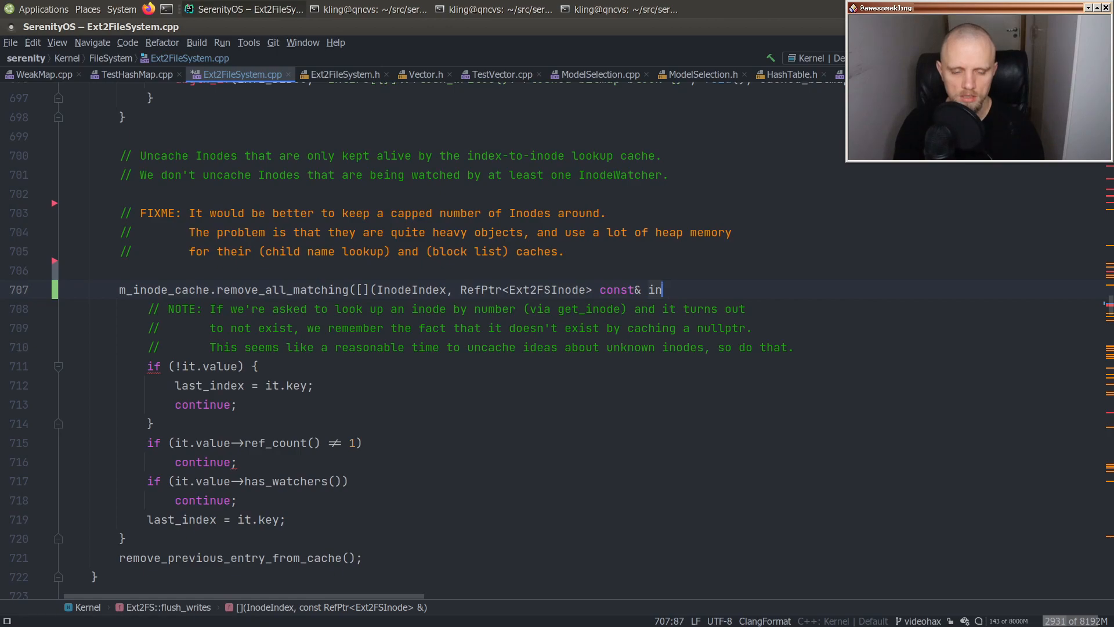
text(ached_)
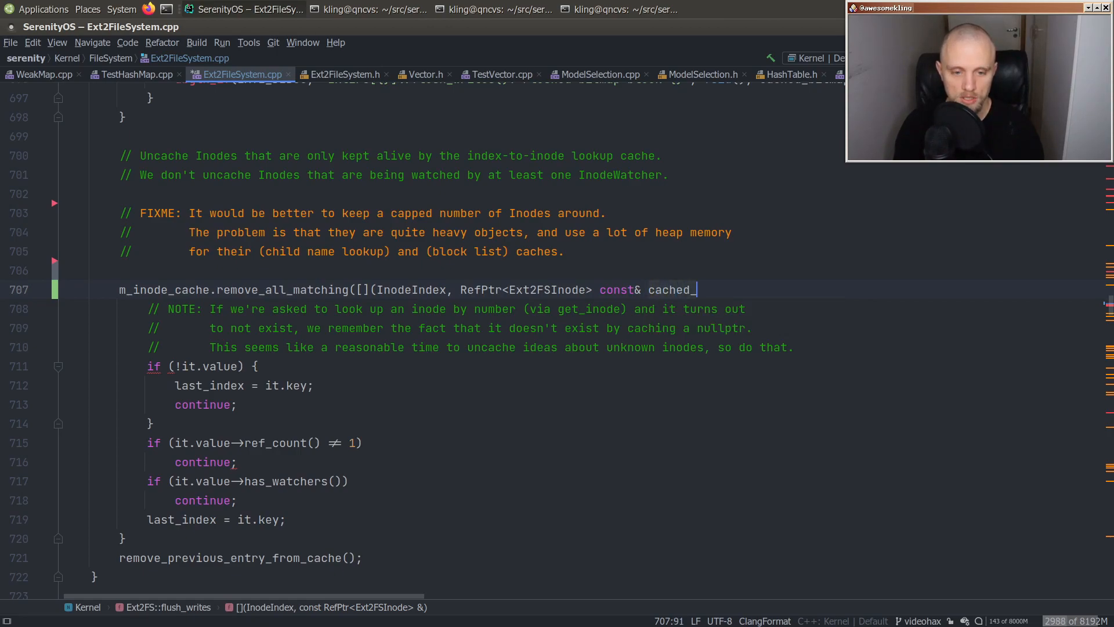
text(inode) {)
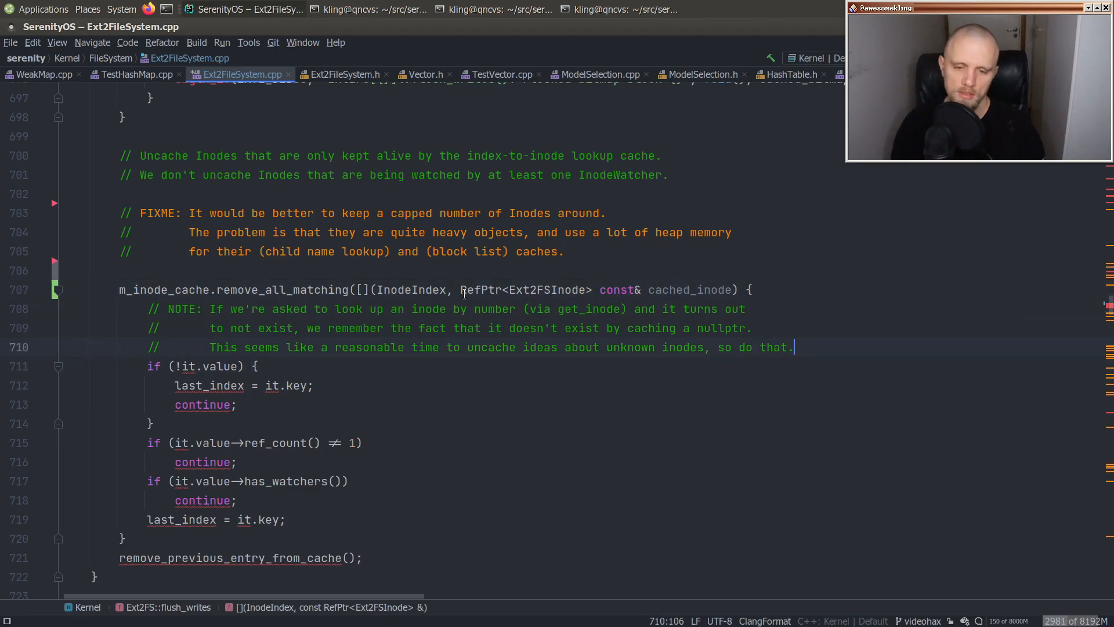
double_click(481, 289)
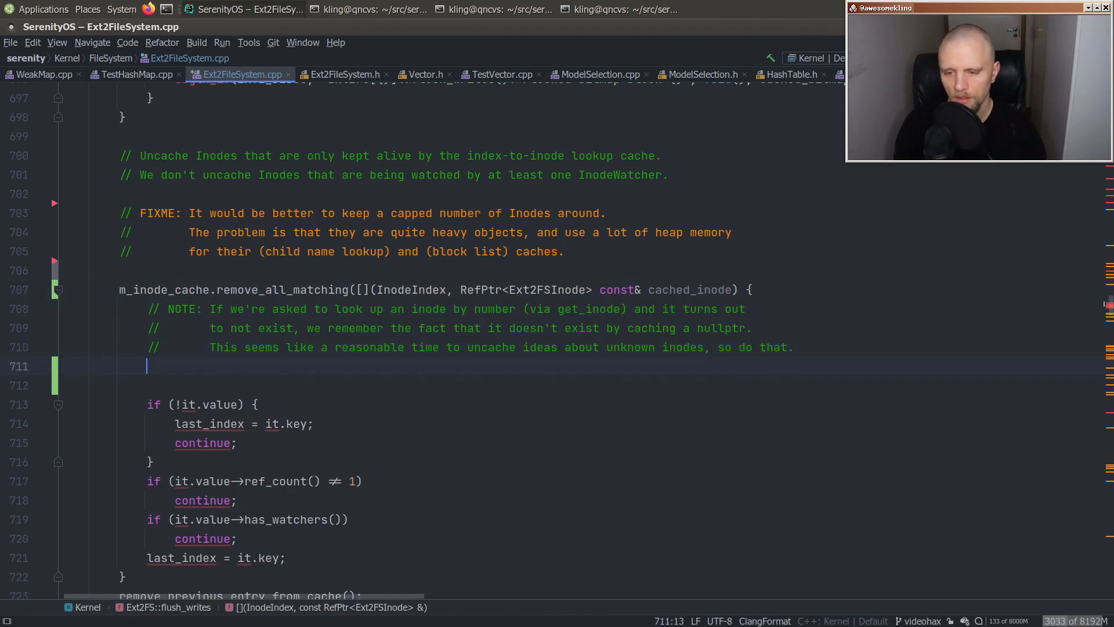
- Add if (cached_inode == nullptr) return false; at the top of the predicate
text(if ()
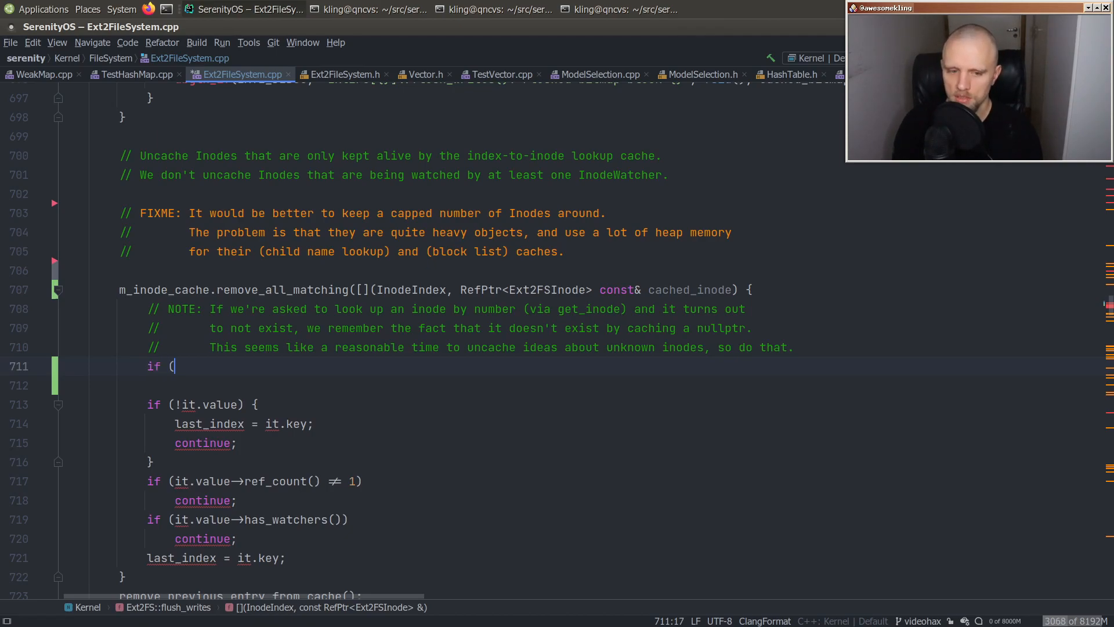
text(cached_inode == nu)
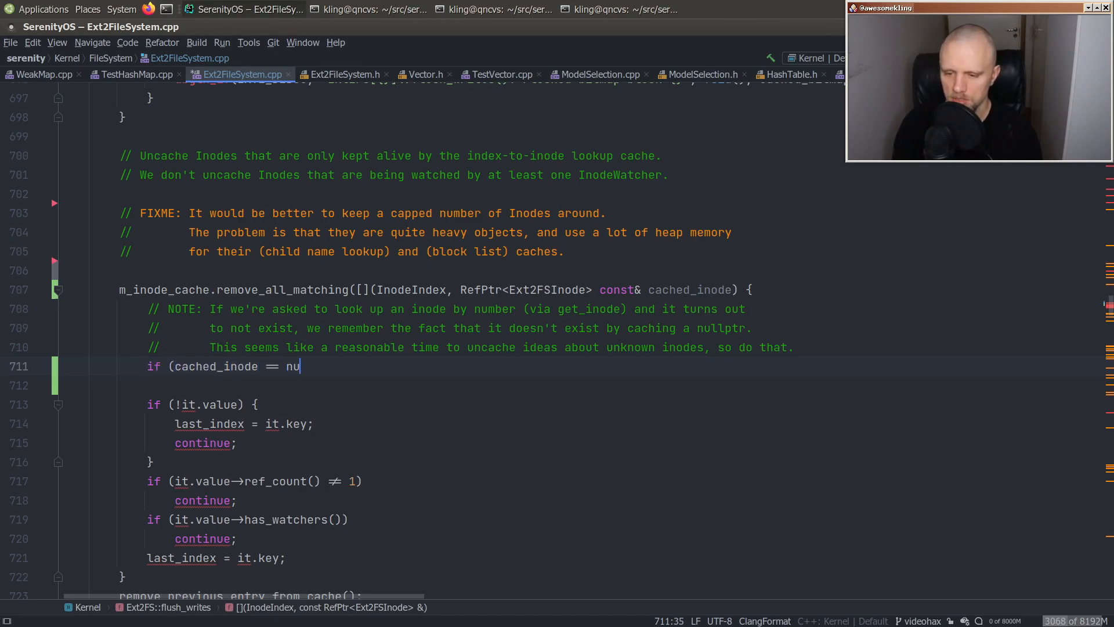
text(llptr)
click(595, 385)
text(return false;)
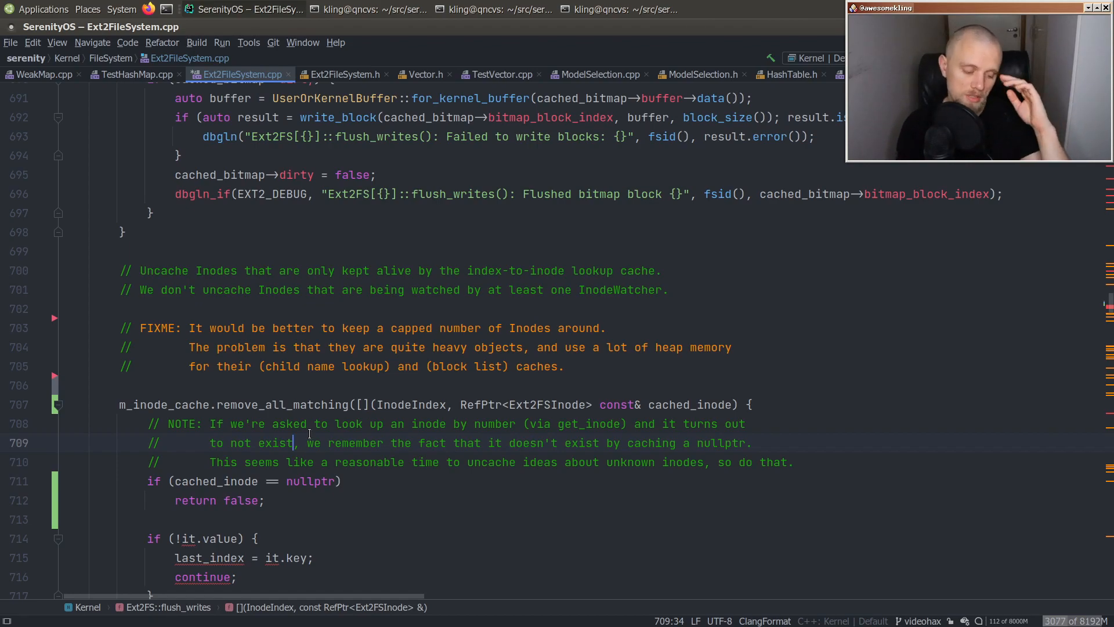
scroll(down, 3)
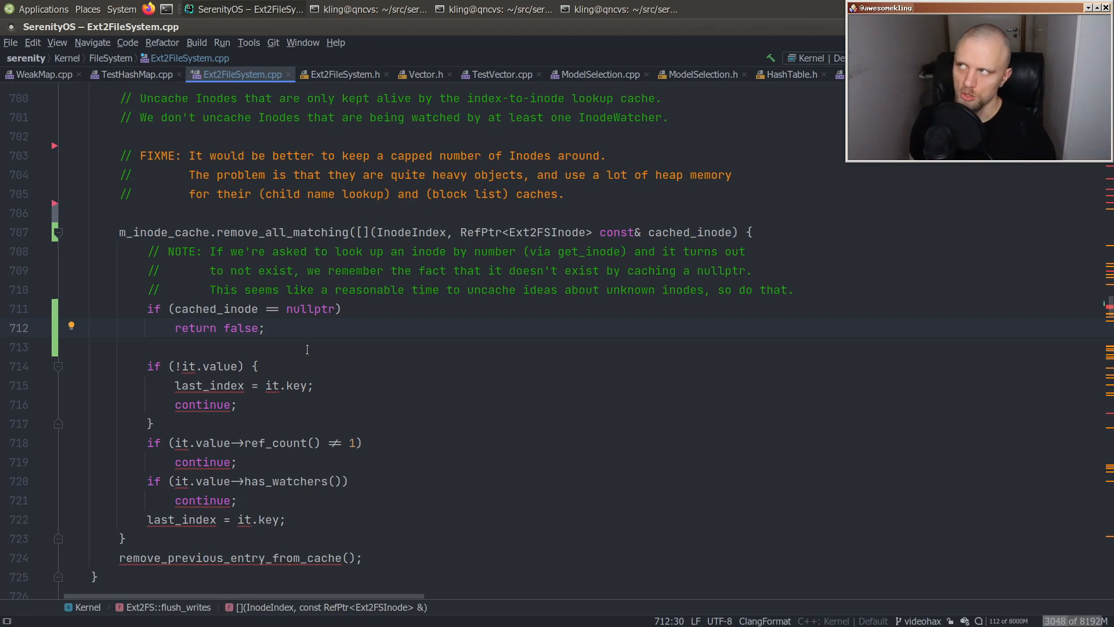
mouse_move(293, 364)
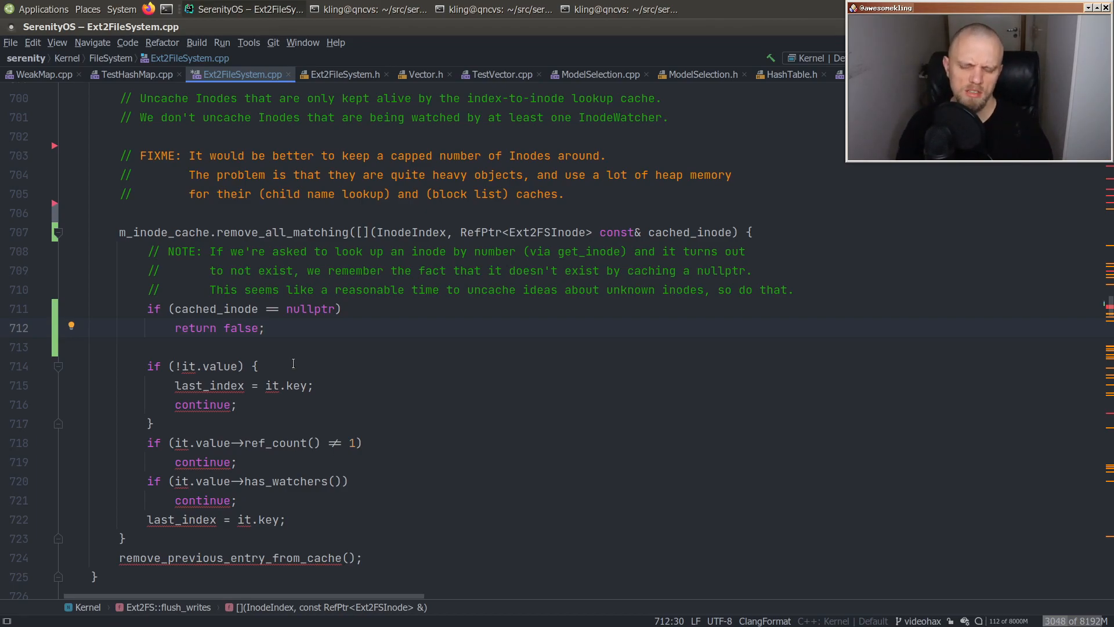
- Rewrite the it.value checks as cached_inode->ref_count() == 1 && !cached_inode->has_watchers()
click(148, 365)
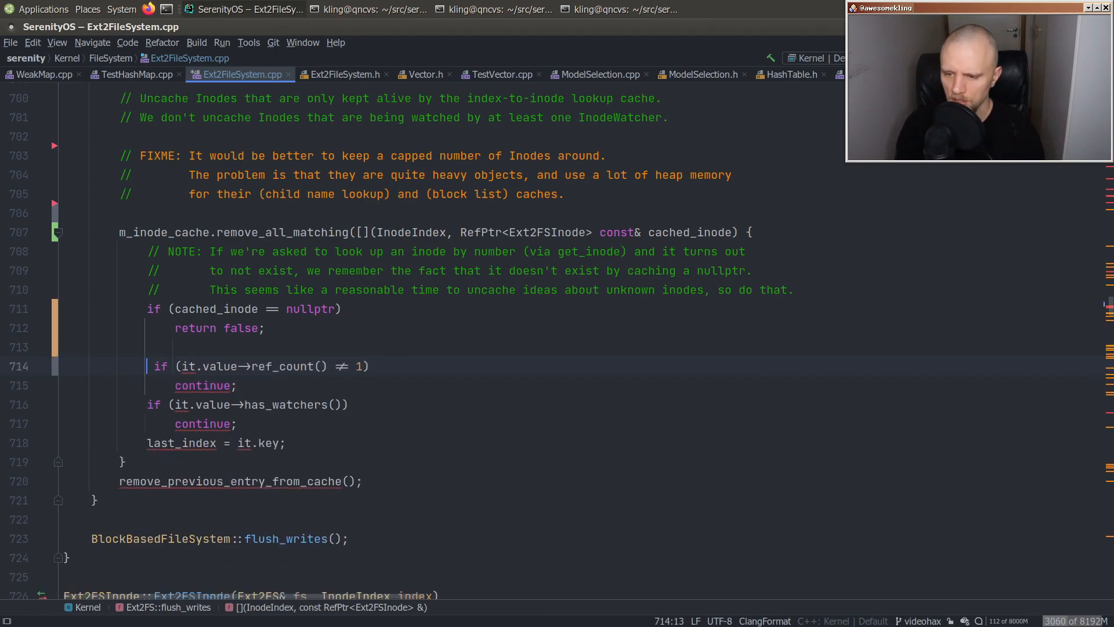
double_click(202, 366)
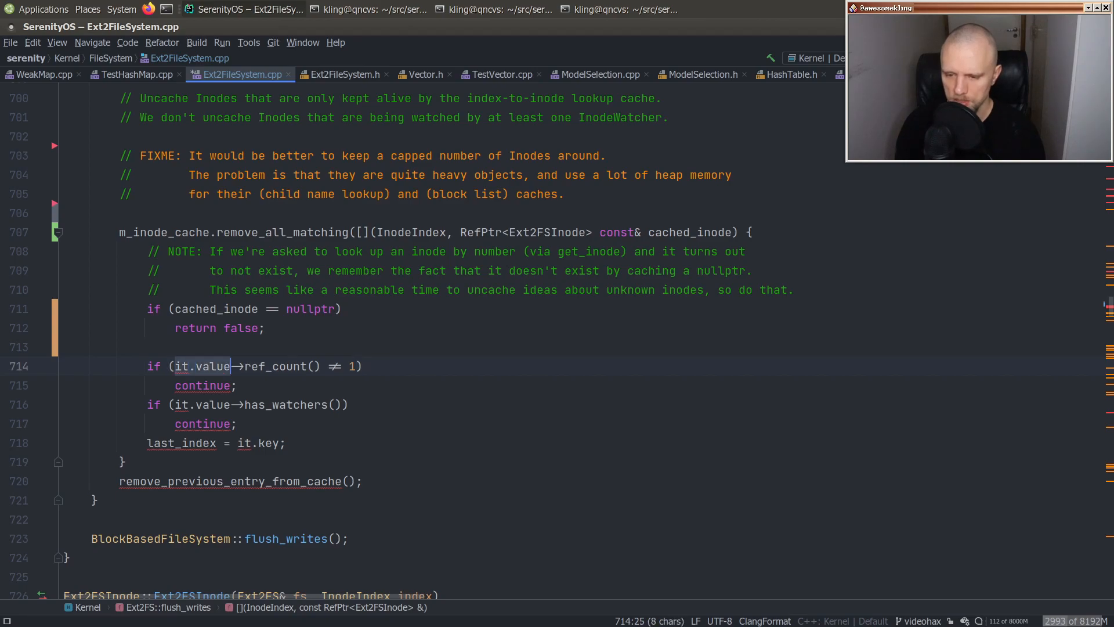
text(cached_inod)
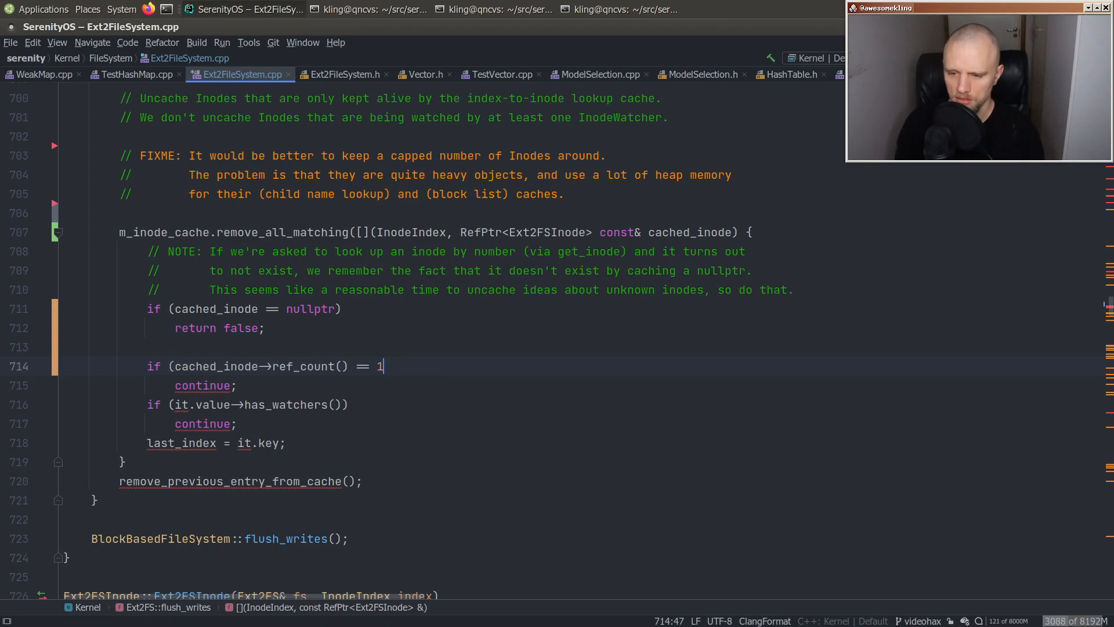
text(&&)
click(248, 404)
text(cached_)
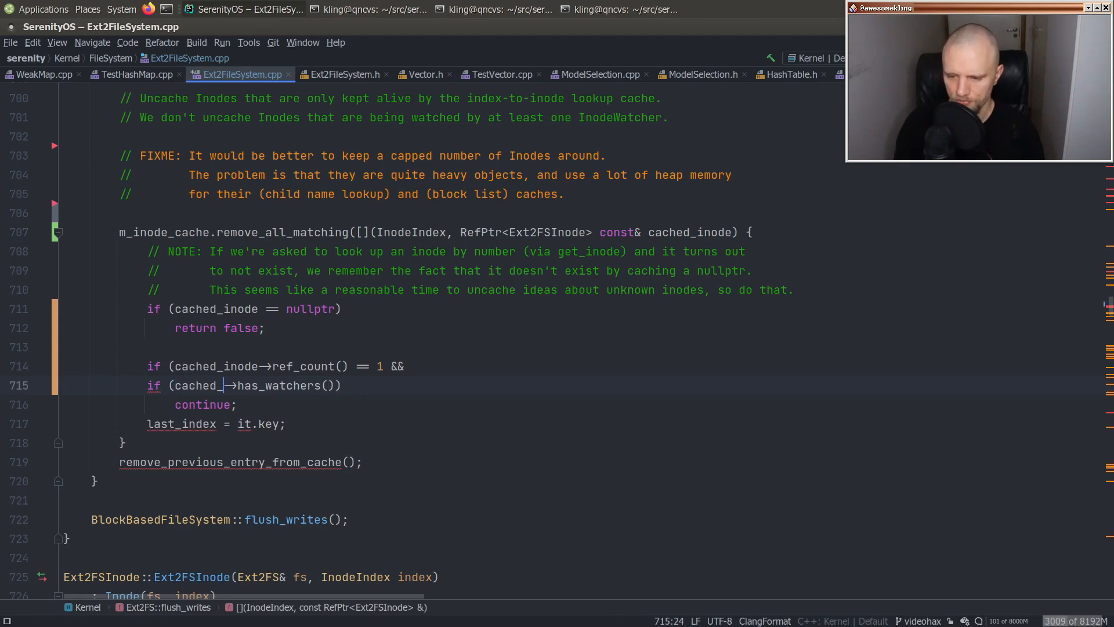
text(!)
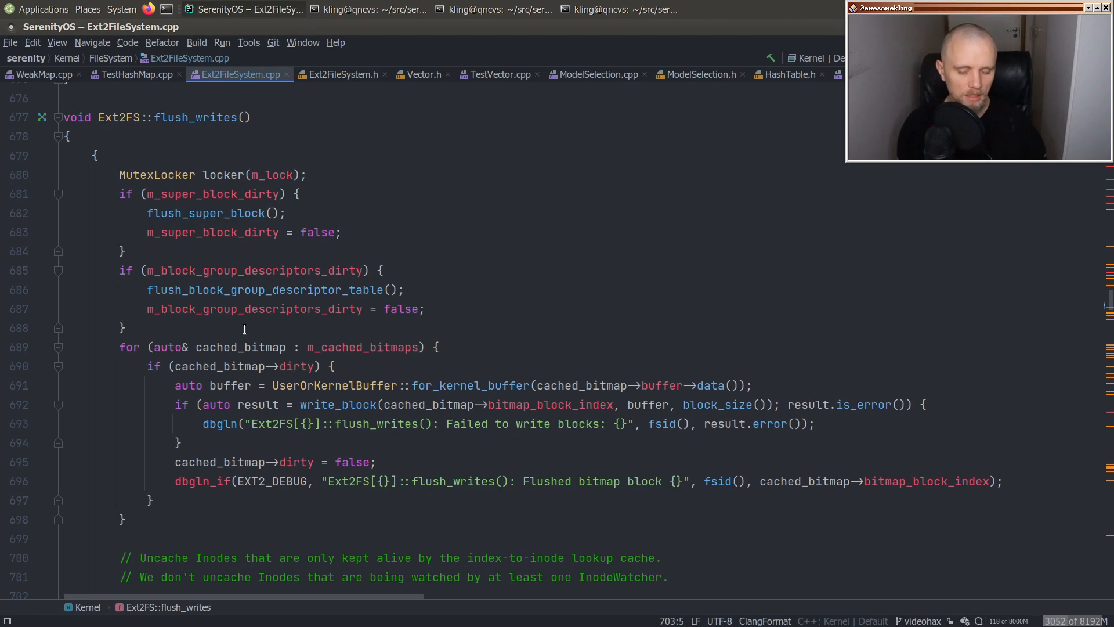
mouse_move(255, 309)
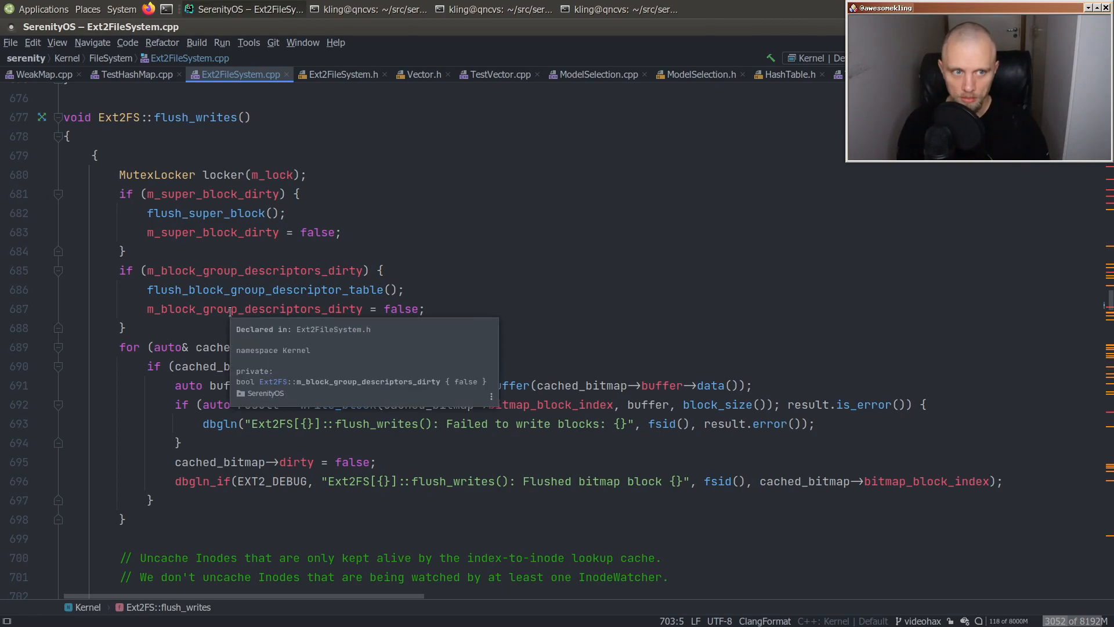
- Review the rewritten lambda and change the null cached_inode case to return true instead of false
scroll(down, 3)
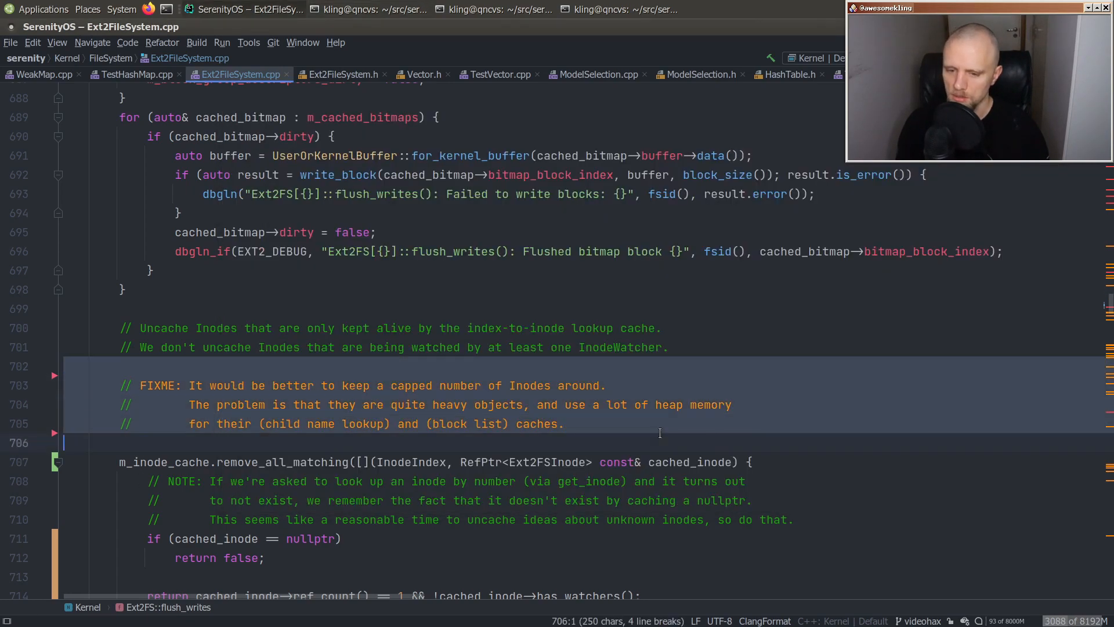
click(161, 366)
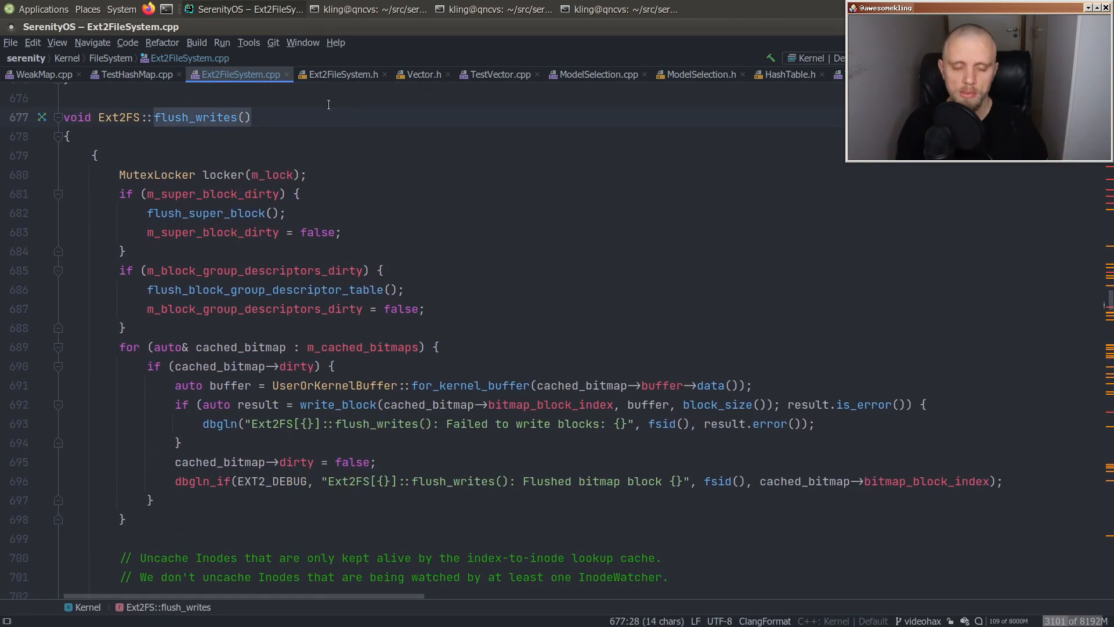
scroll(down, 3)
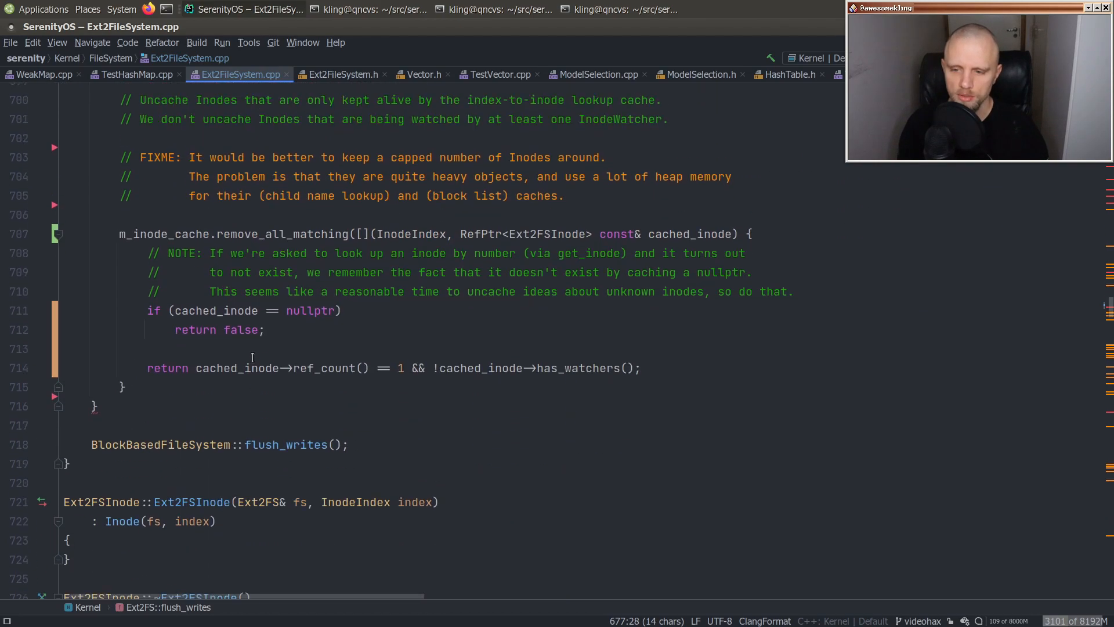
scroll(down, 3)
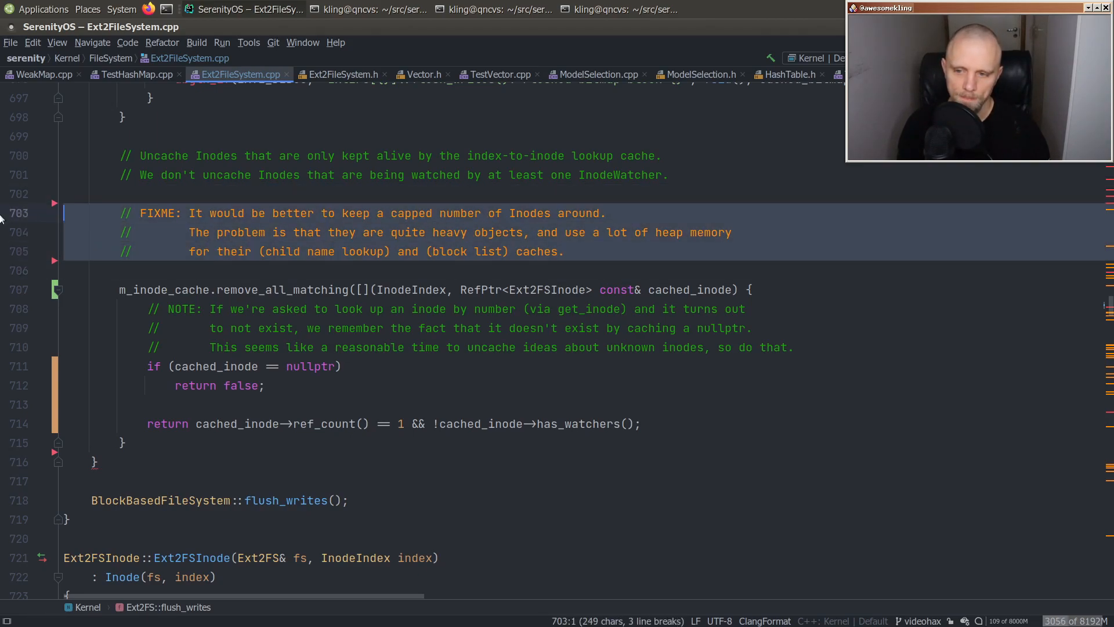
click(565, 250)
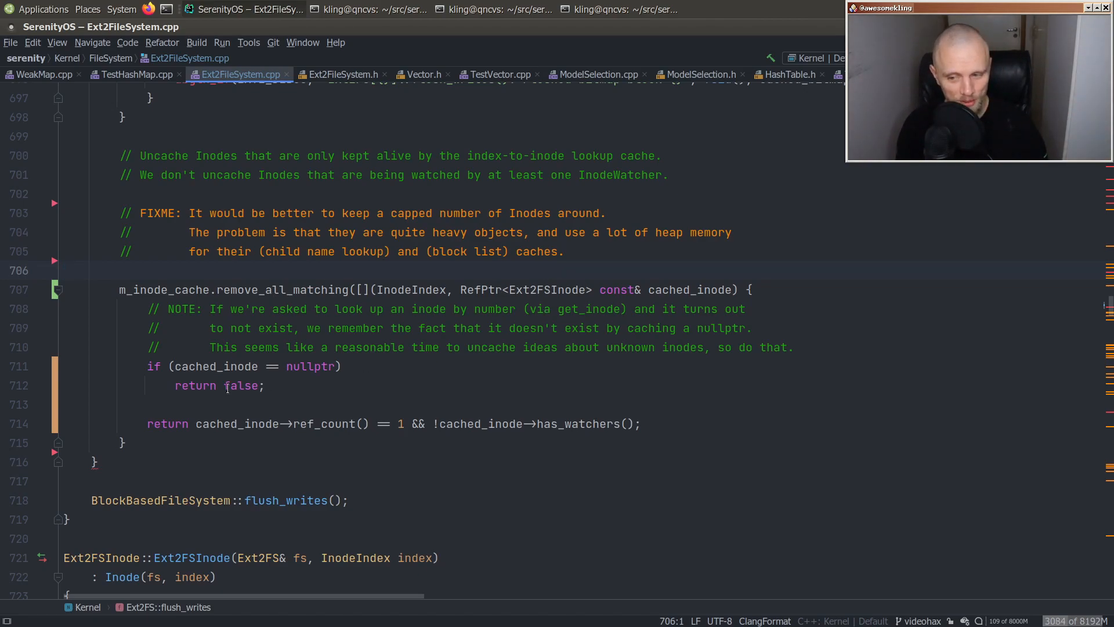
click(364, 404)
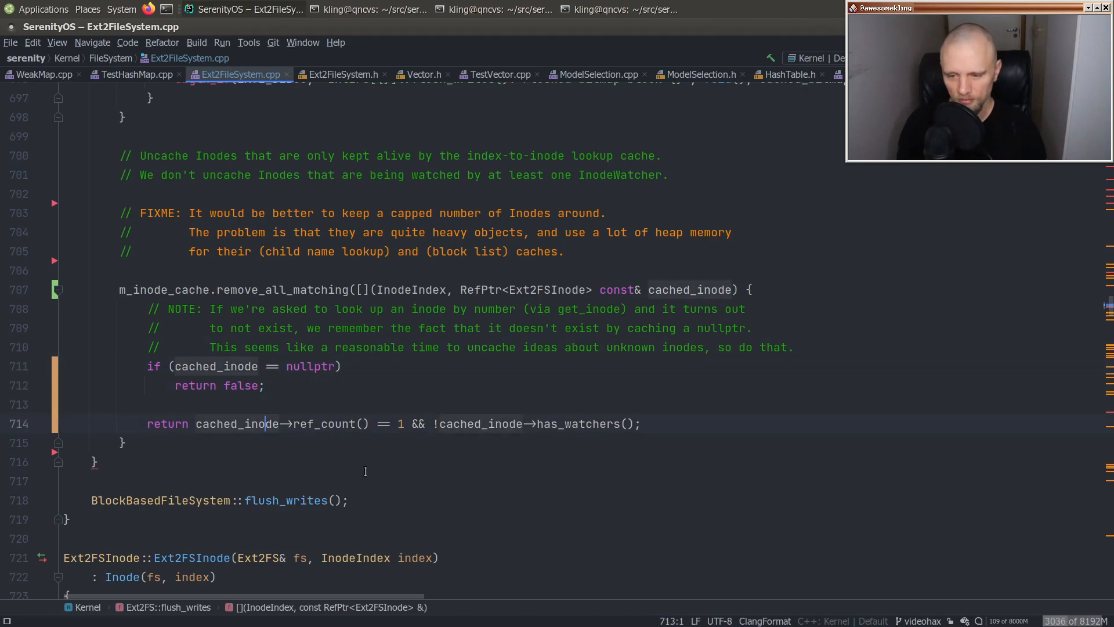
text(tr)
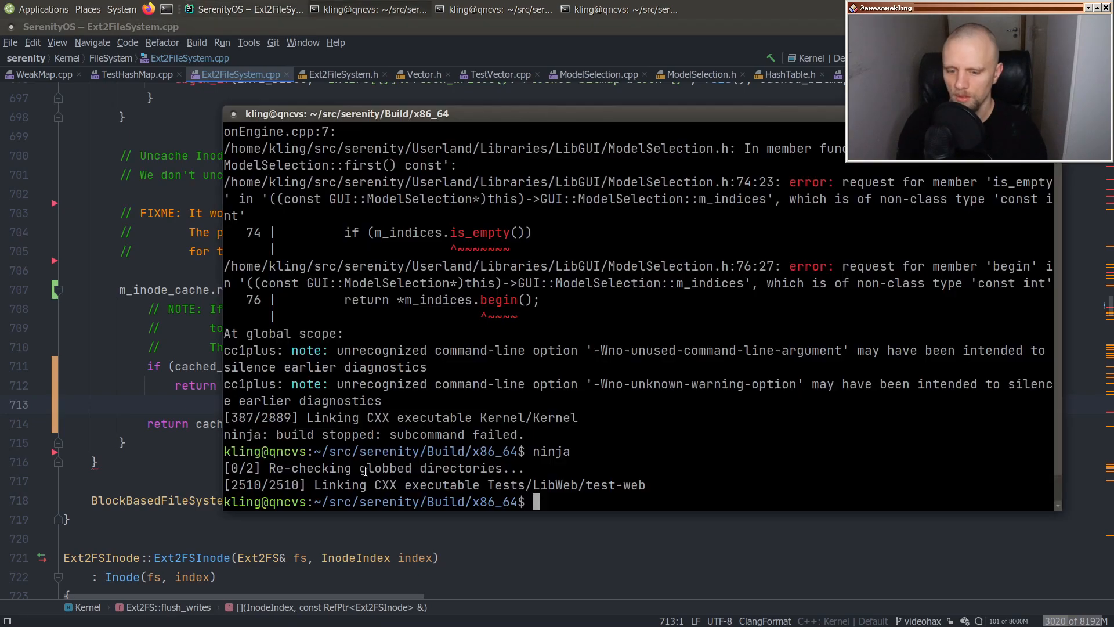
- Fix the missing ')' after the lambda and run ninja install && ninja image && ninja run
text(ninja install && ninja image && ninja run)
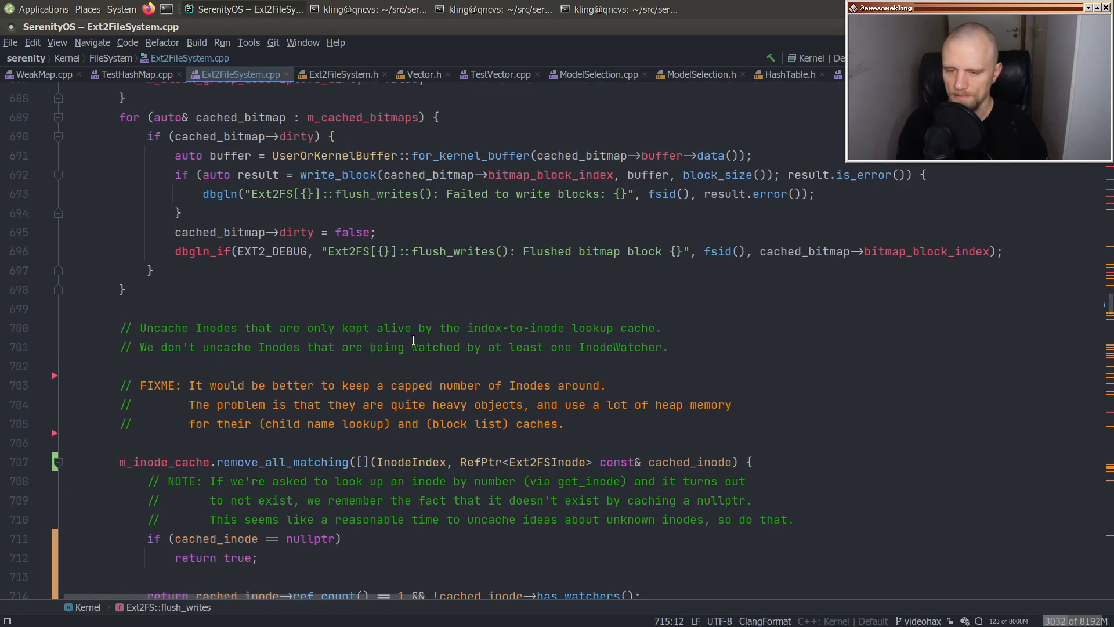
click(415, 424)
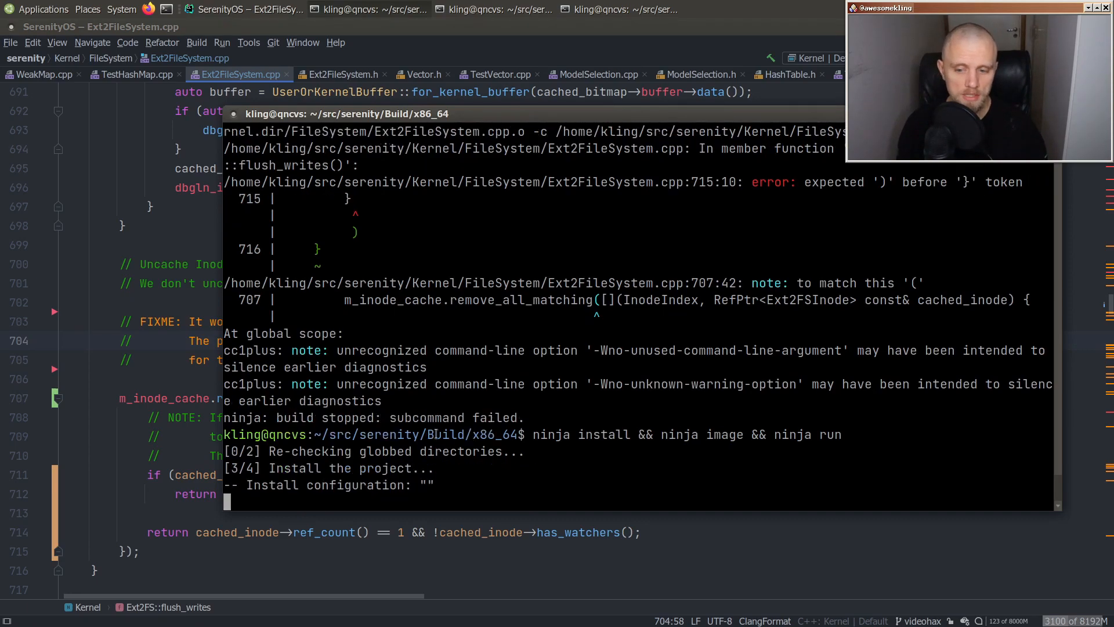
key(Return)
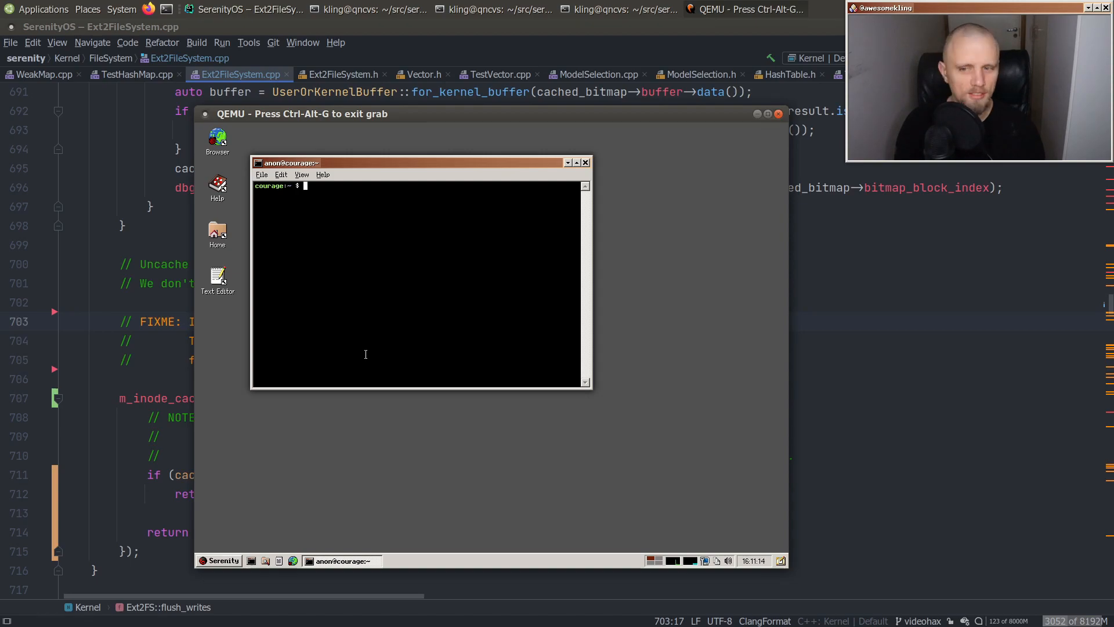
- Run test-js in the booted SerenityOS guest, confirm PASS lines, then start git commit -a on the host
text(te)
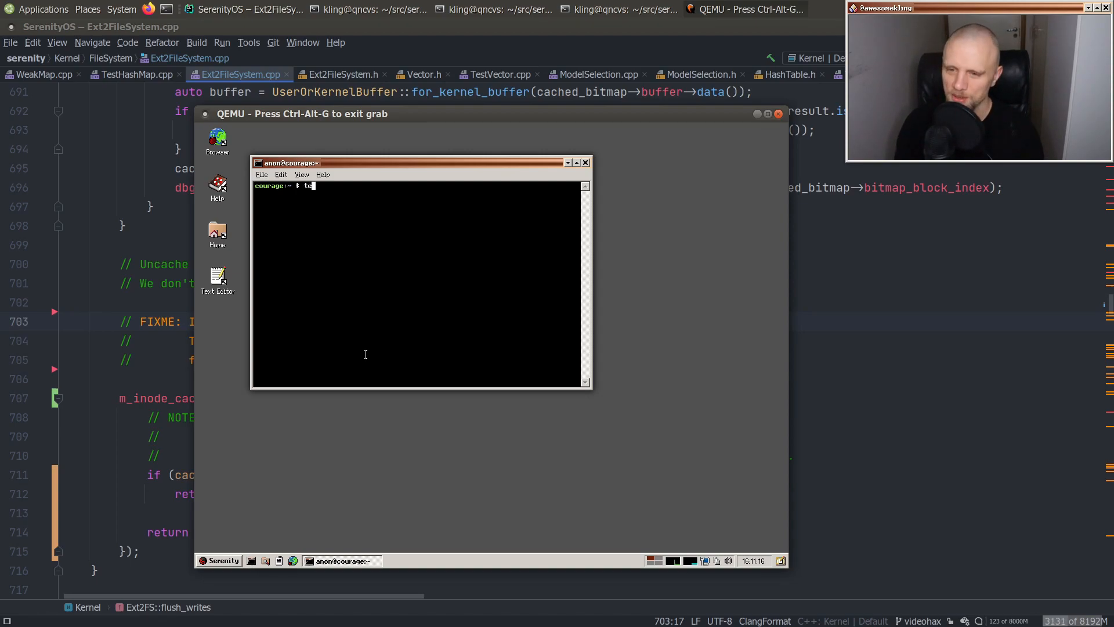
key(Return)
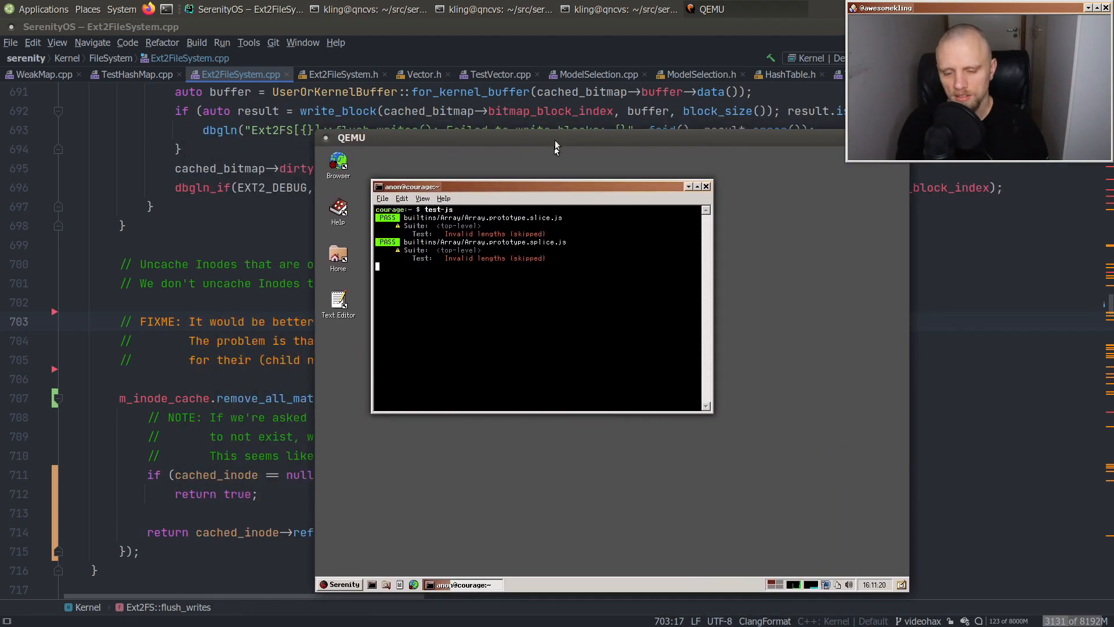
click(609, 341)
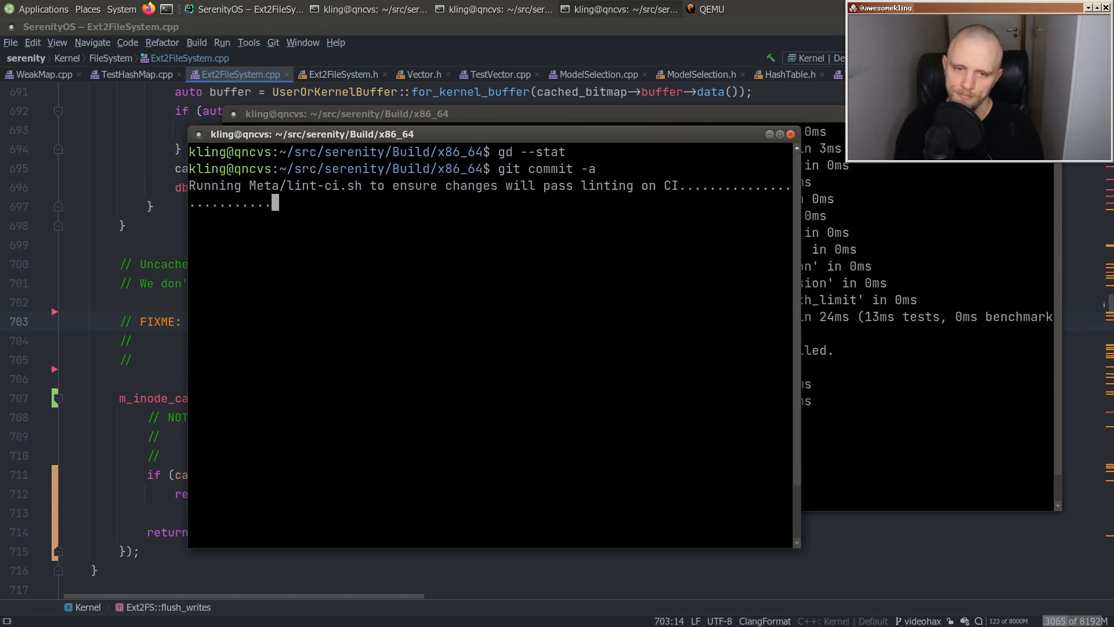
- Write the commit subject 'Kernel/Ext2FS: Use HashMap::remove_all_matching() in Ext2FS'
text(Kernel)
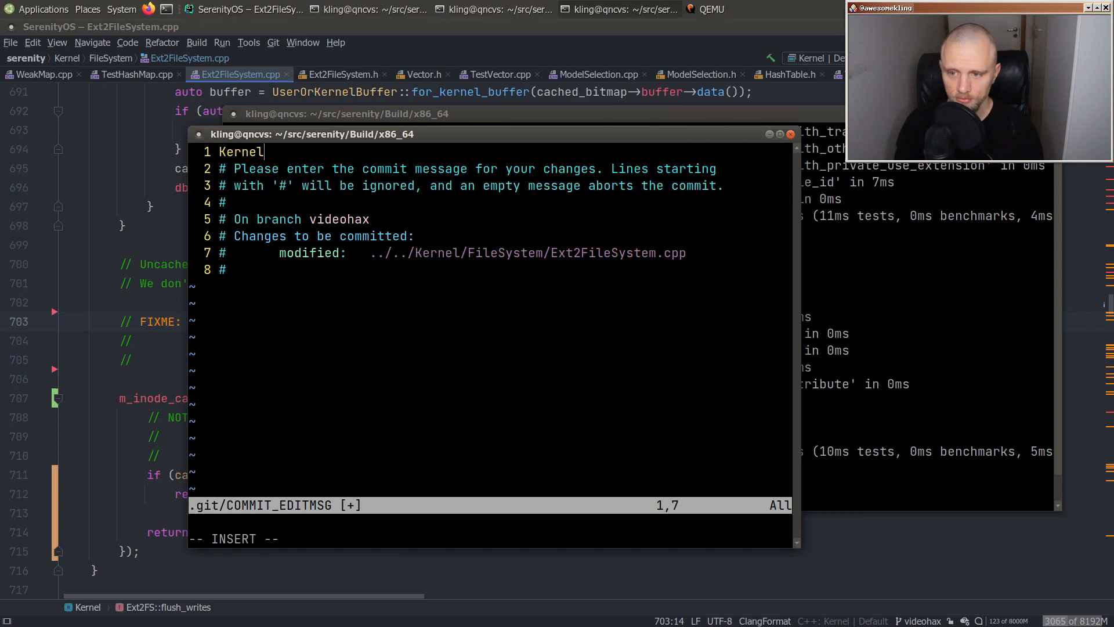
text(/Ext2FS:)
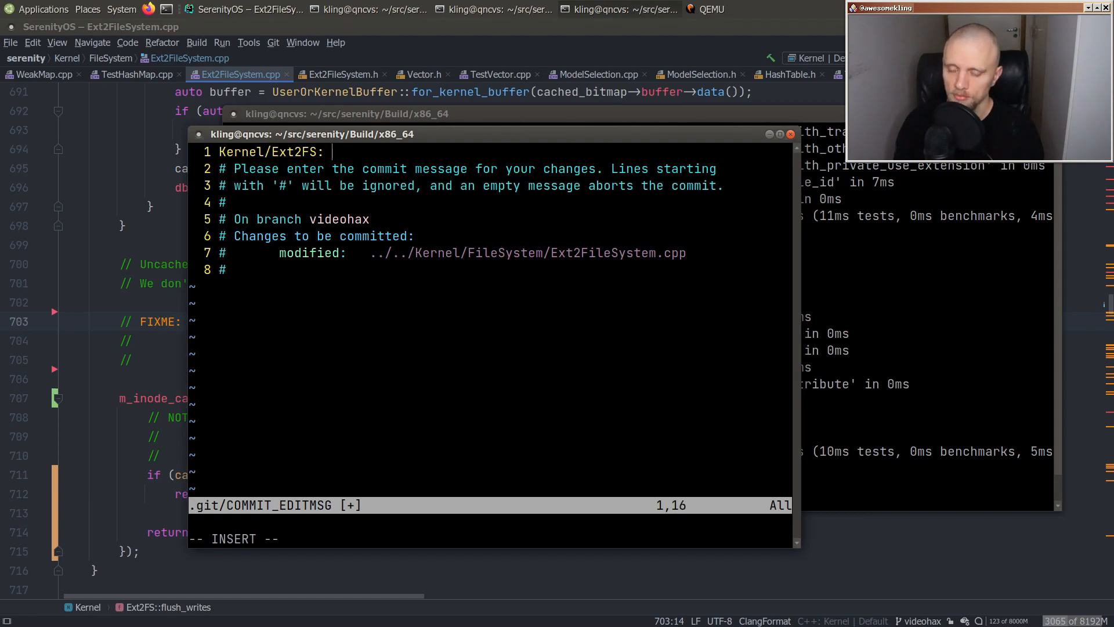
text(Use HashMap::)
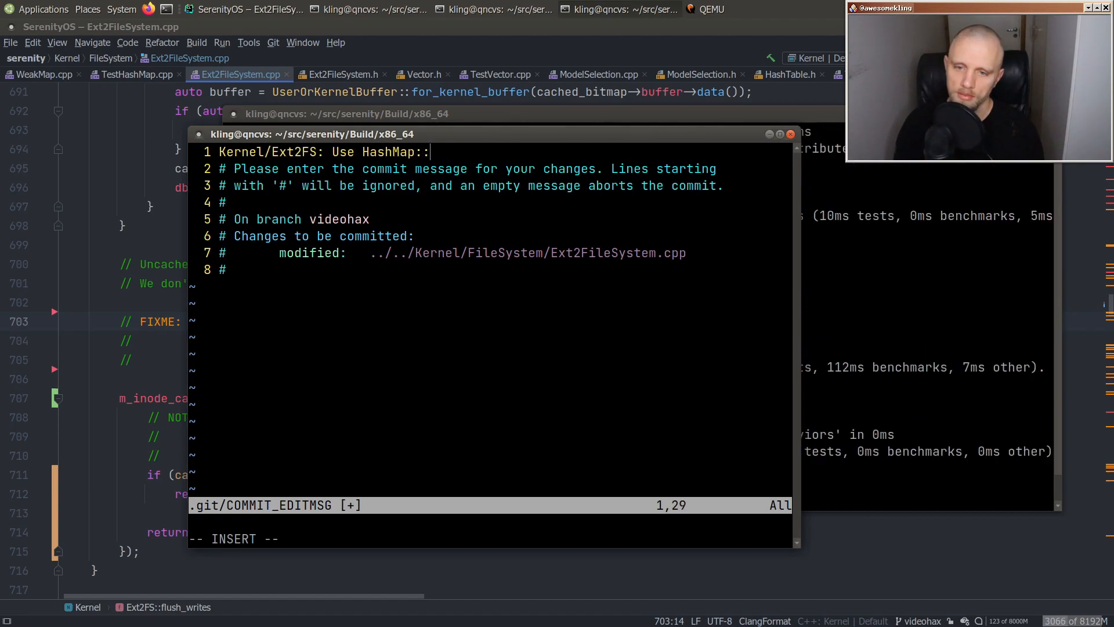
text(remove_all_)
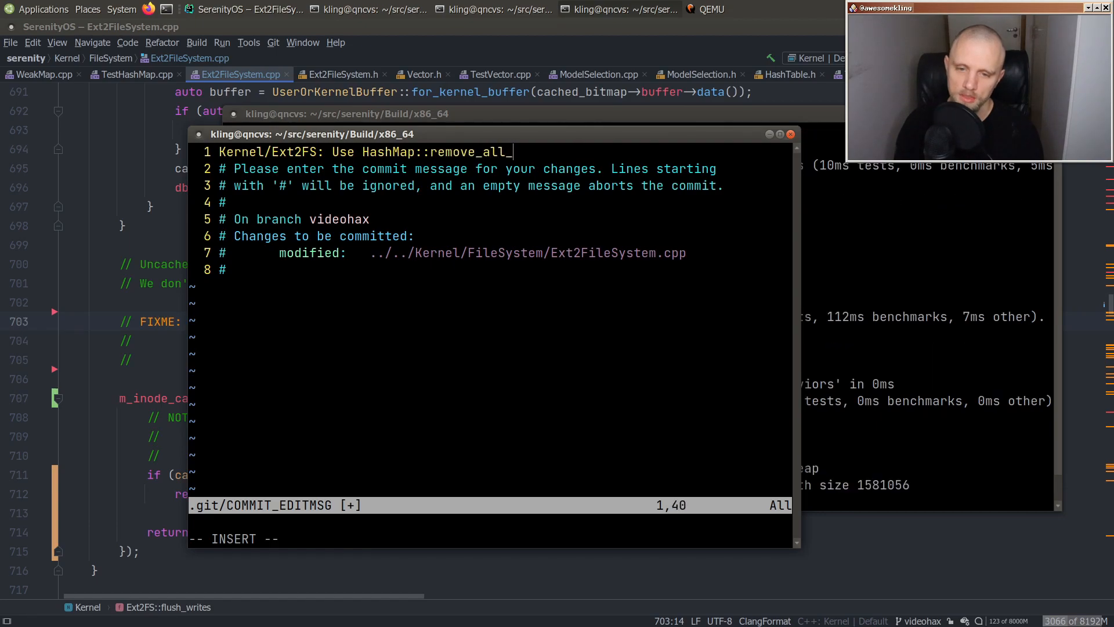
text(matching() in Ext2FS)
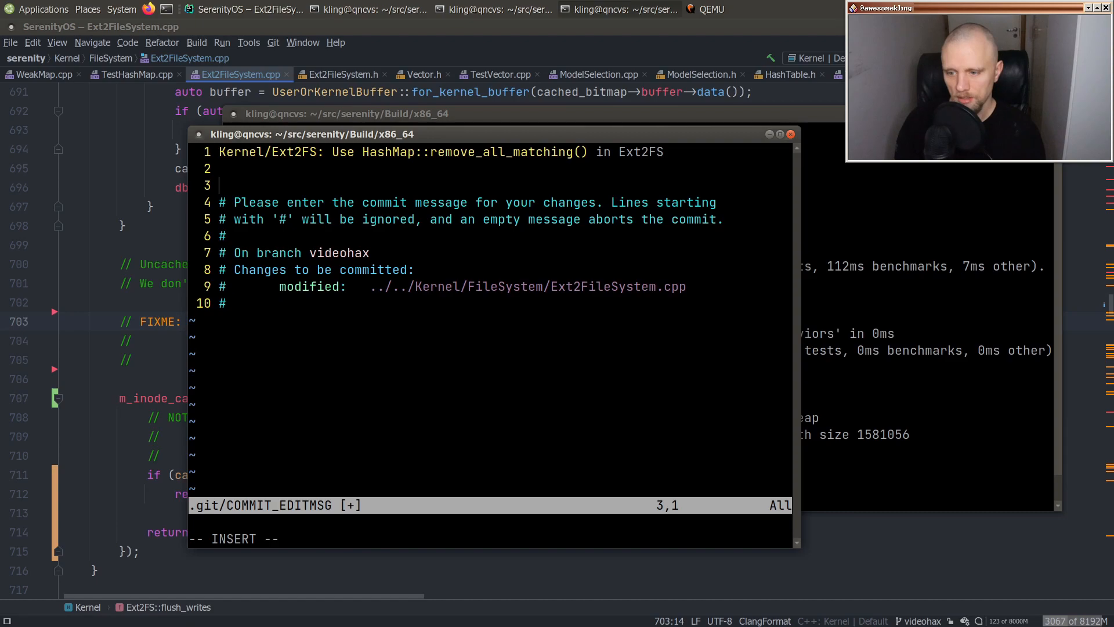
- Write the body saying this makes the inode cache eviction mechanism a bit more understandable thanks to the API. :^)
text(This g)
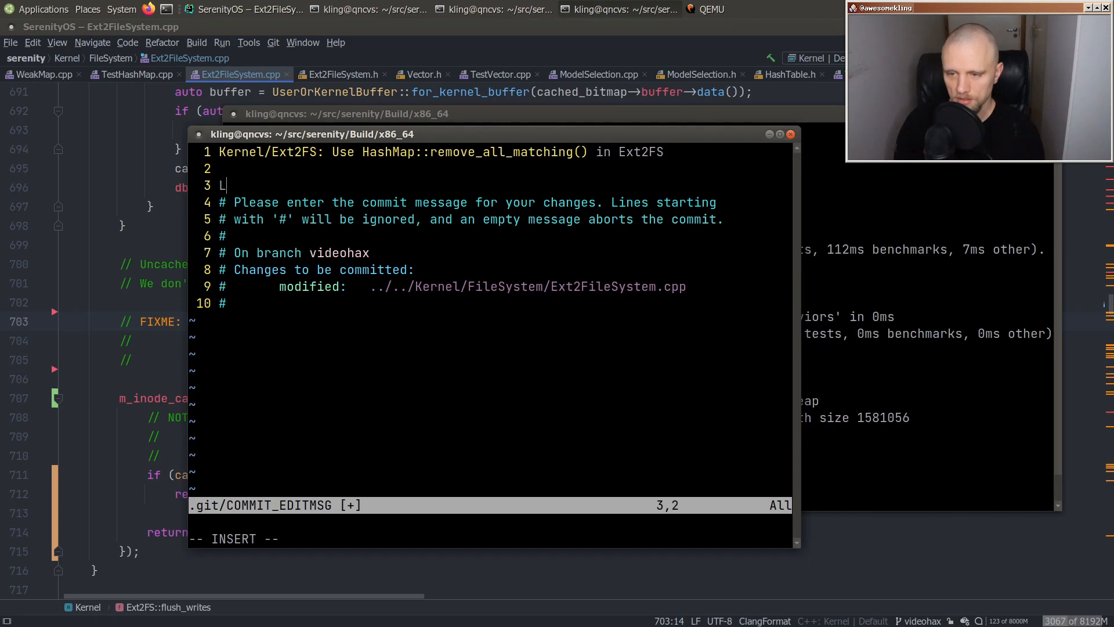
text(his makes the)
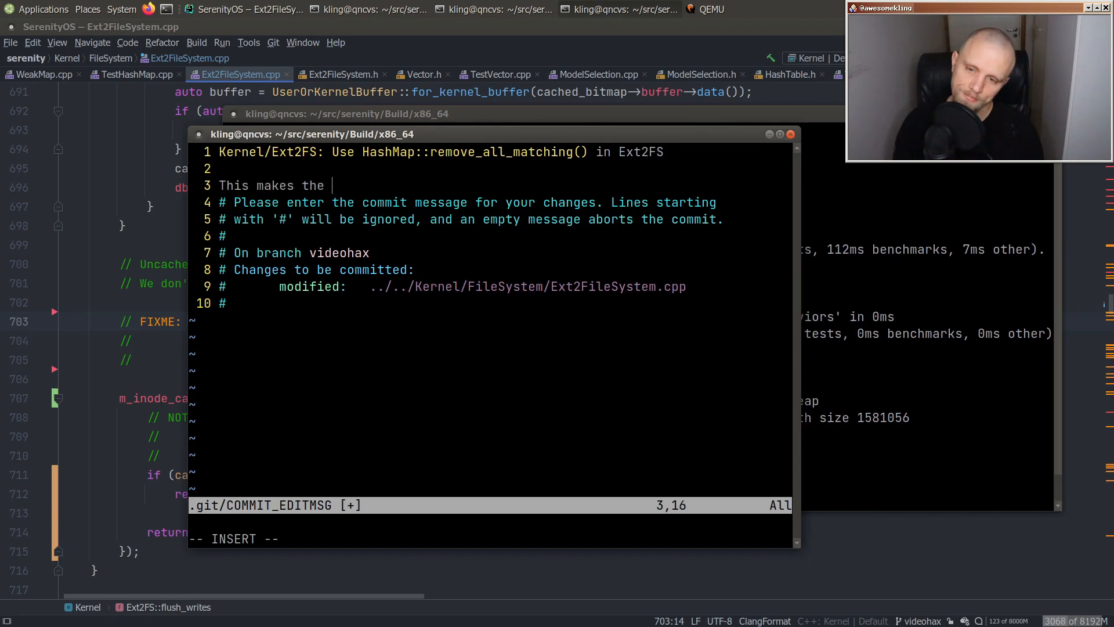
text(inode cache f)
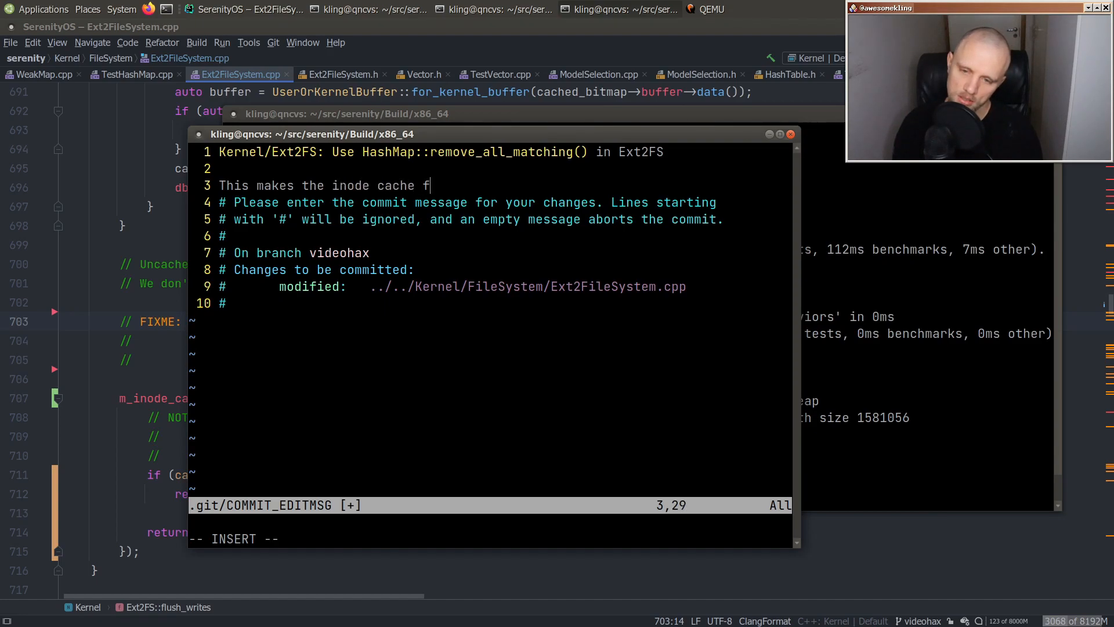
text(evic)
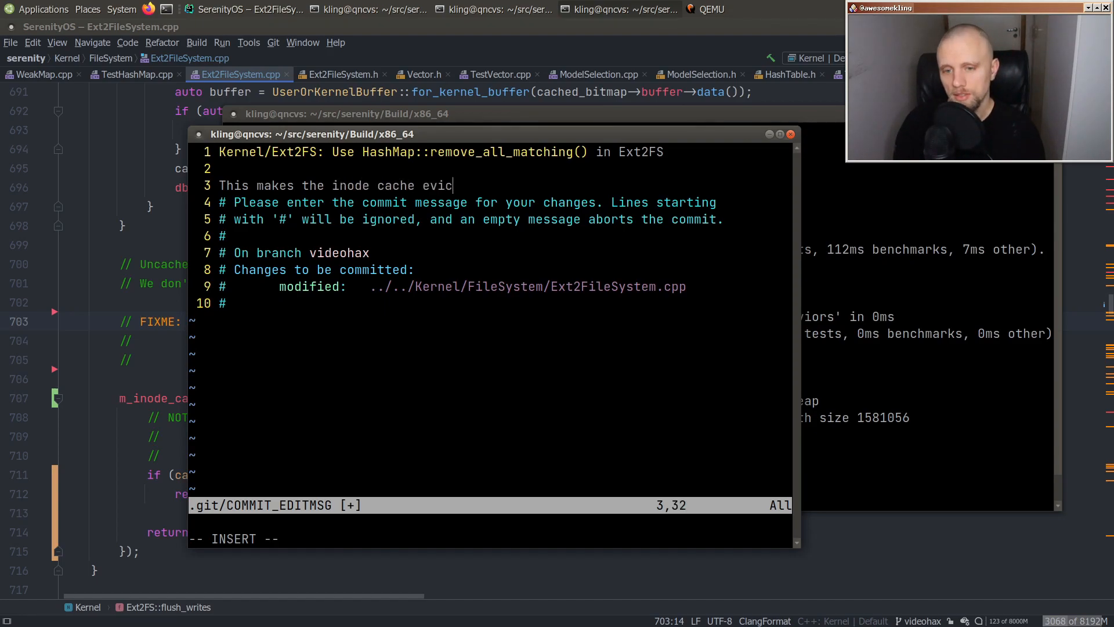
text(tion mechanism)
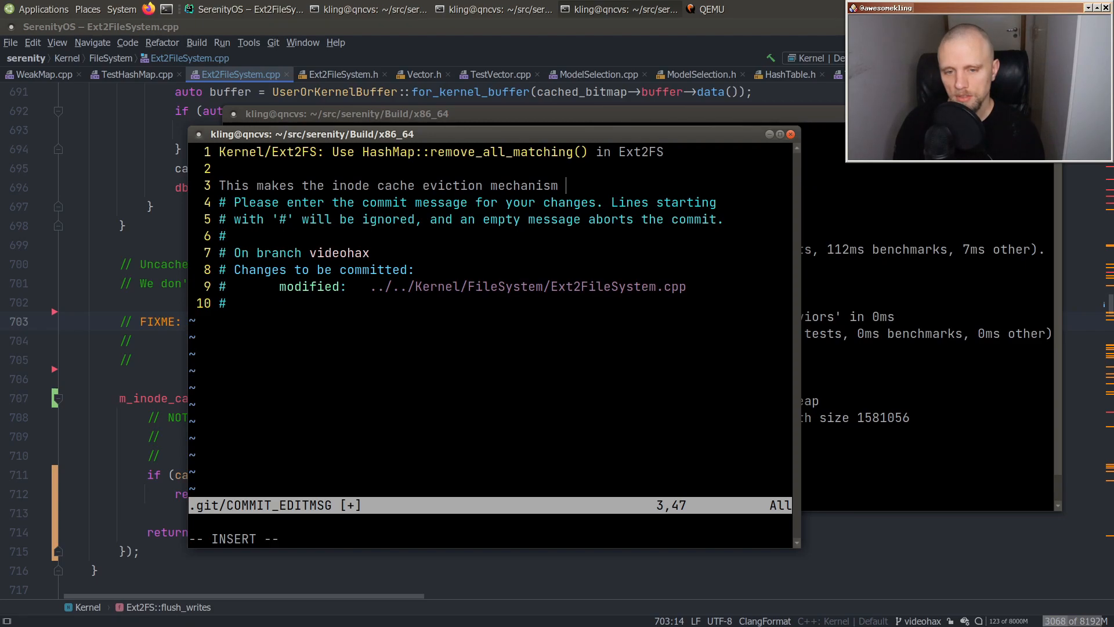
text(a)
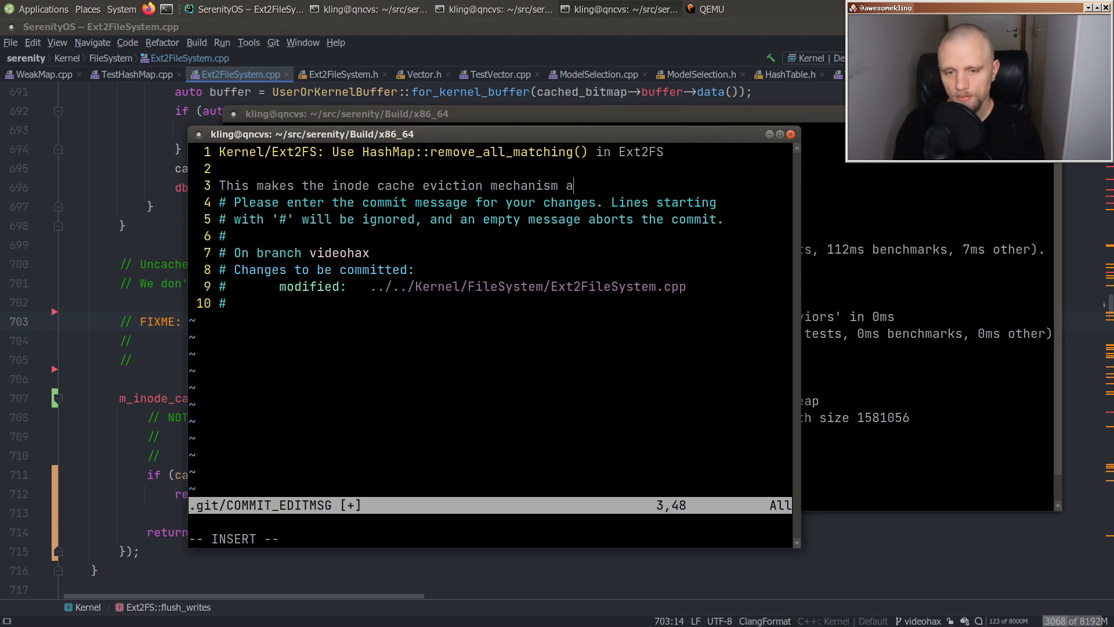
text(bit)
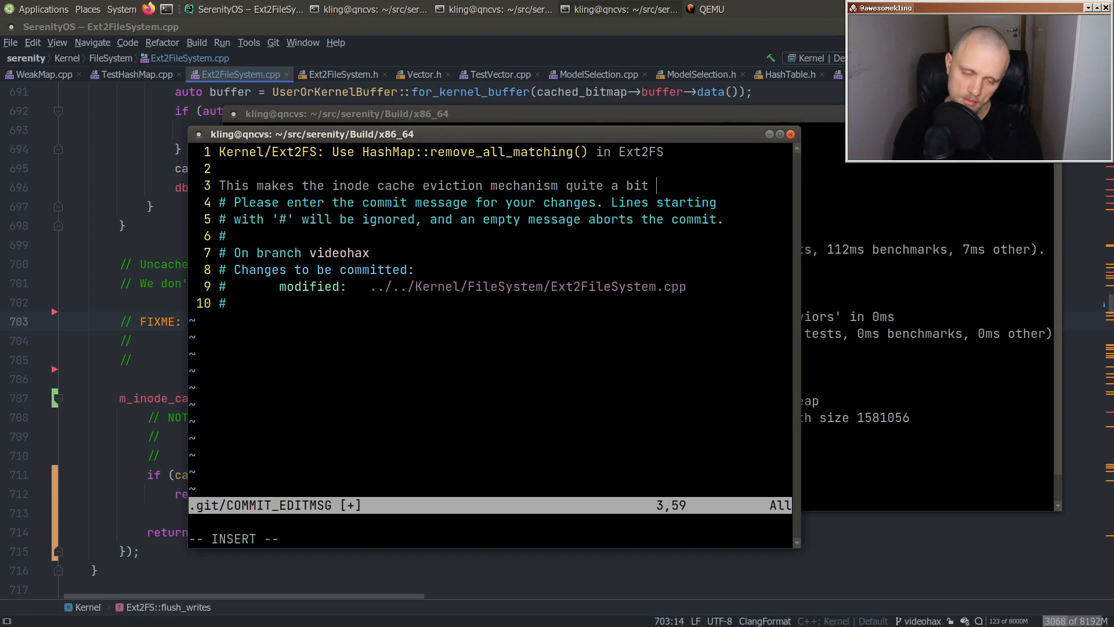
text(more)
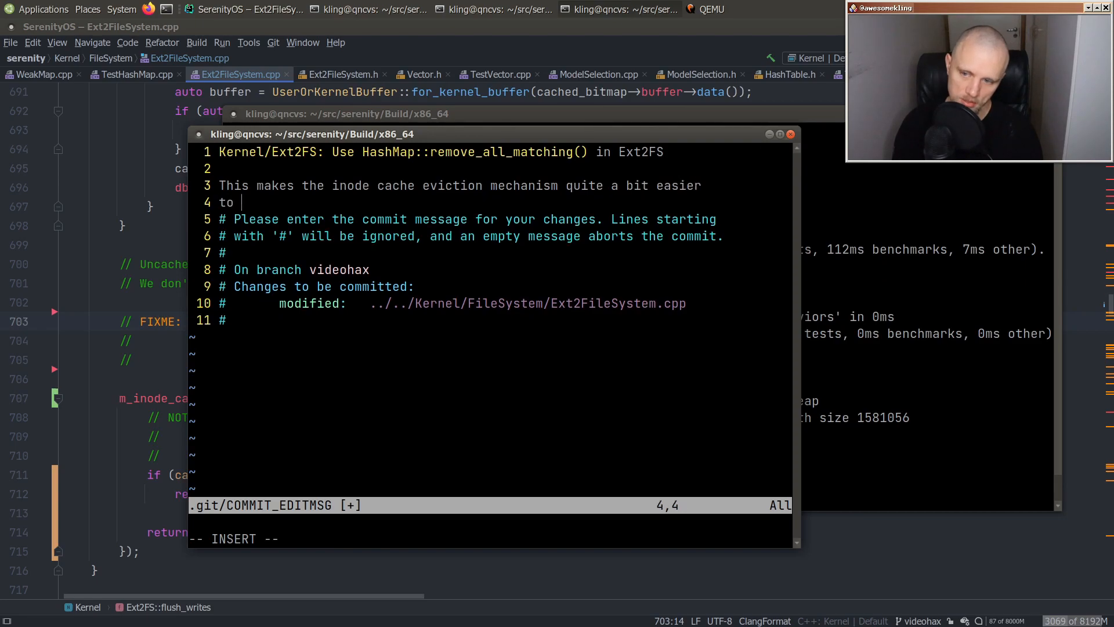
text(understand, thanks to the new expressiv)
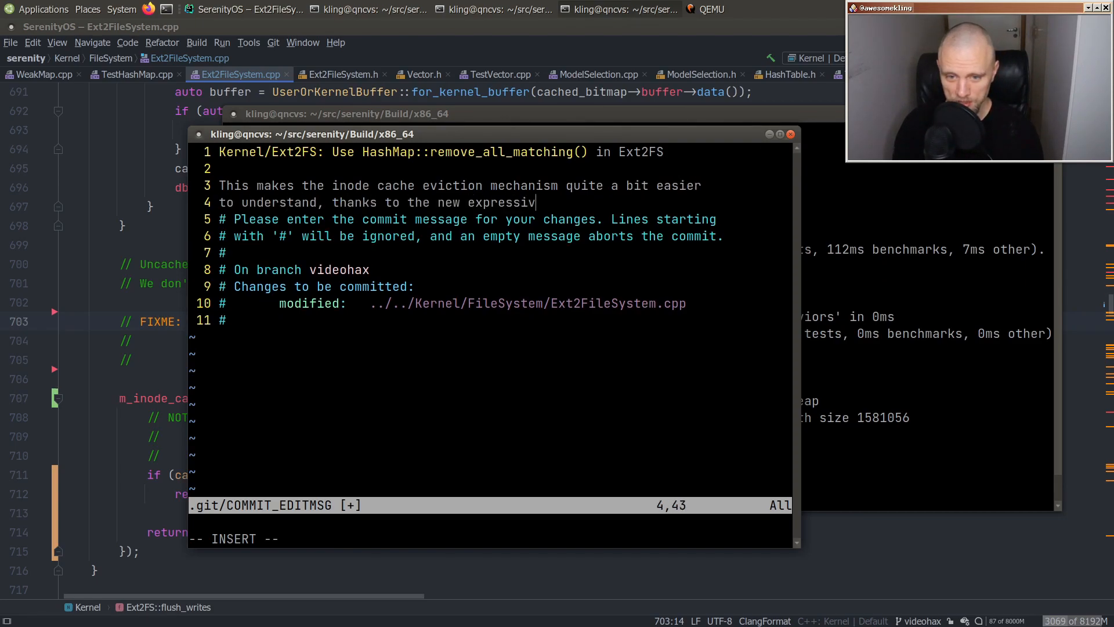
text(API. :^))
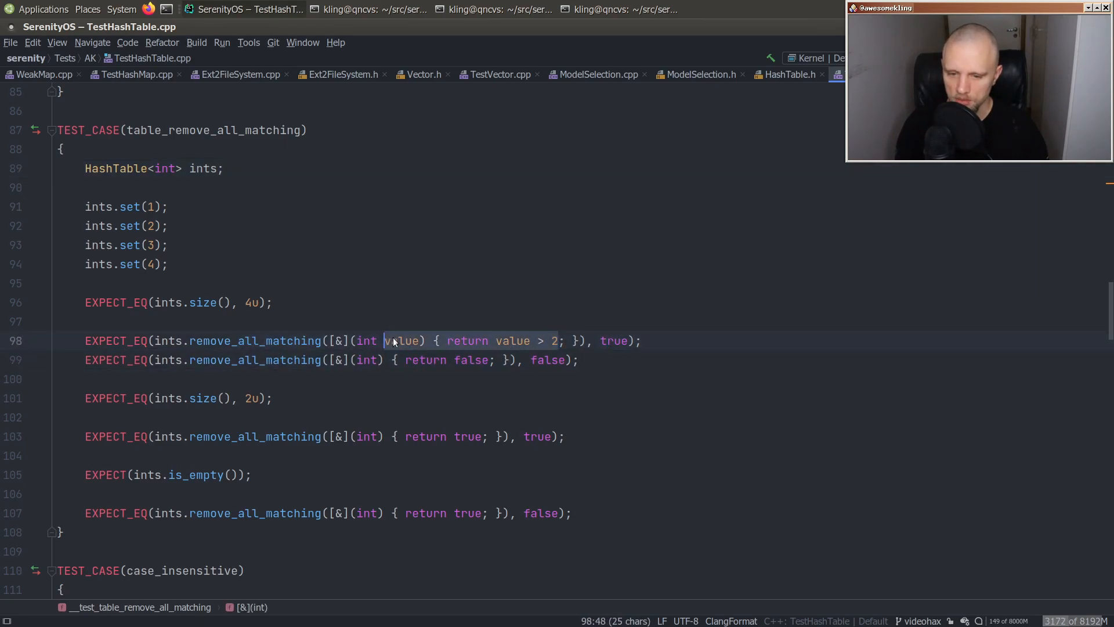
- Add EXPECT(ints.contains(1)); and EXPECT(ints.contains(2)); after the size check in the test
text(E)
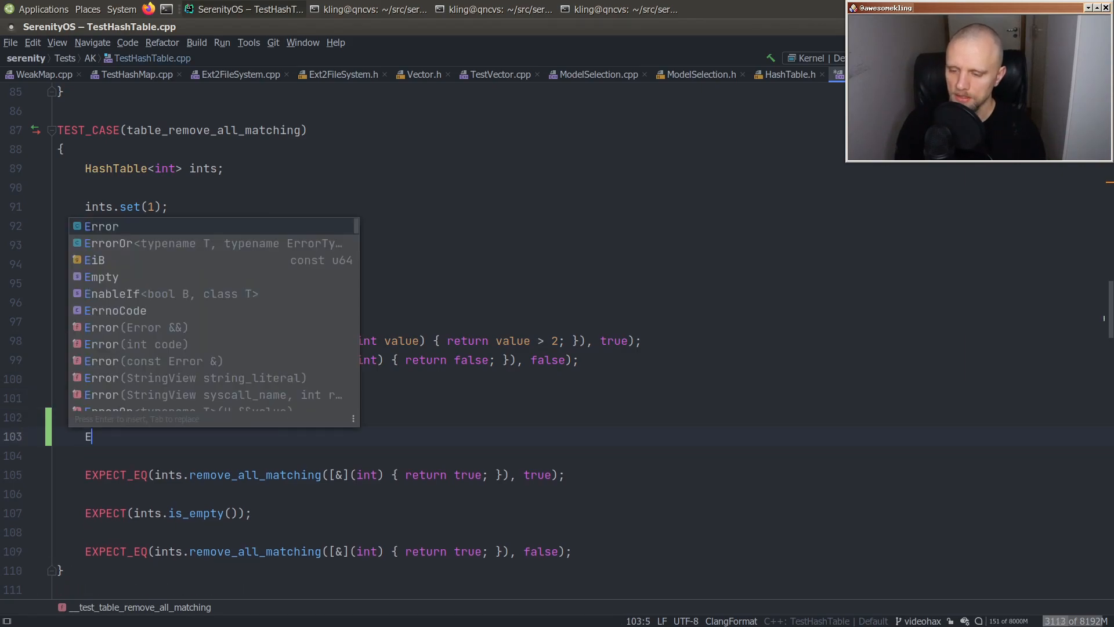
text(XPECT()
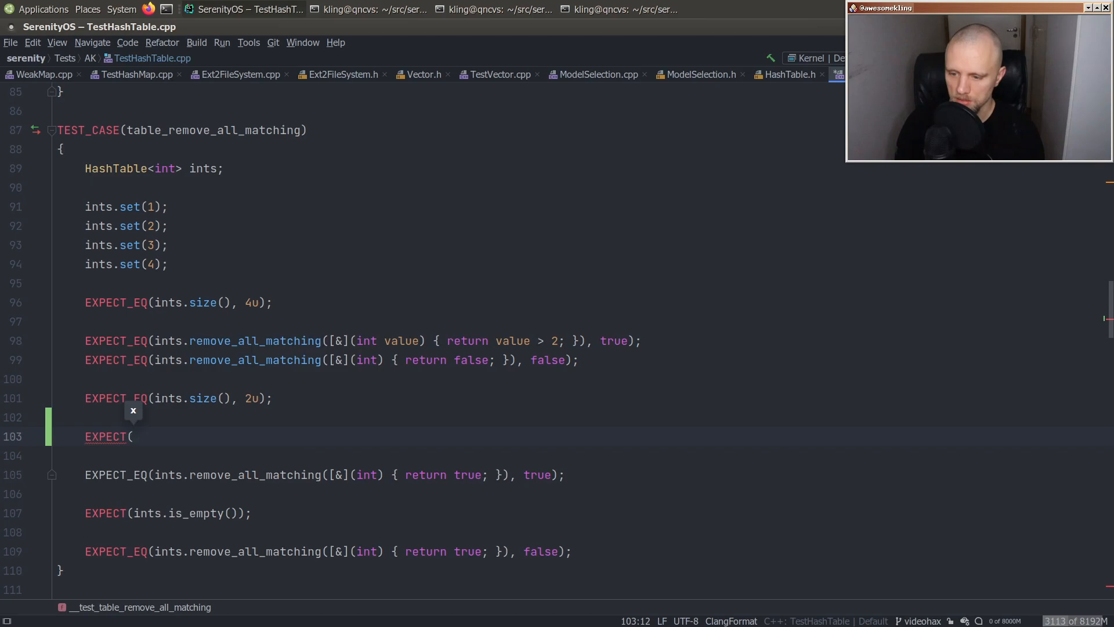
text(ints.contains()
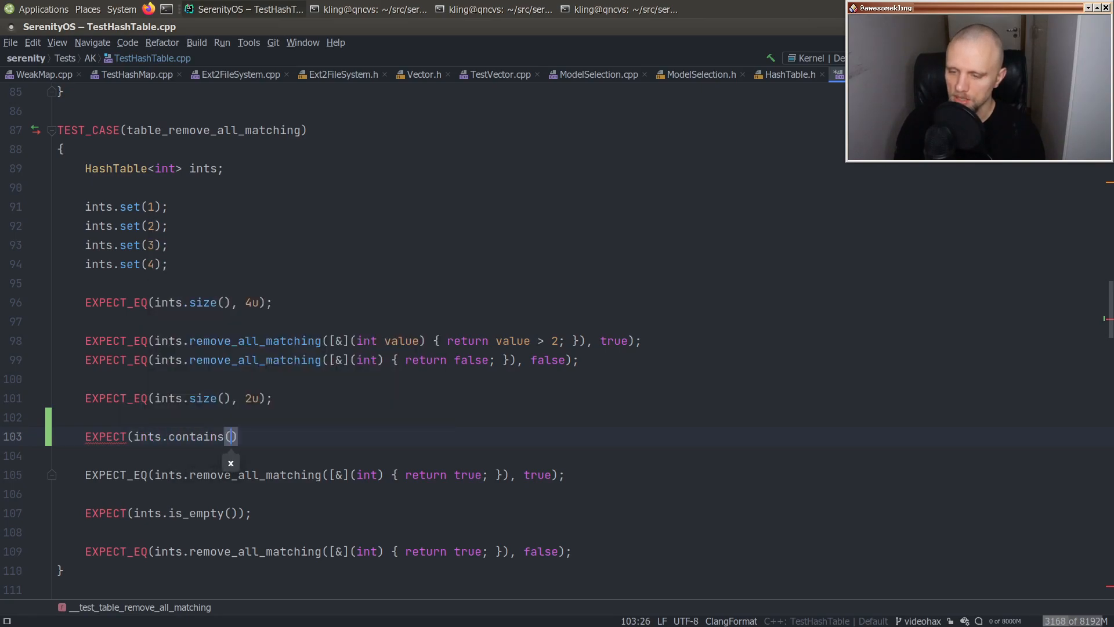
text(1)
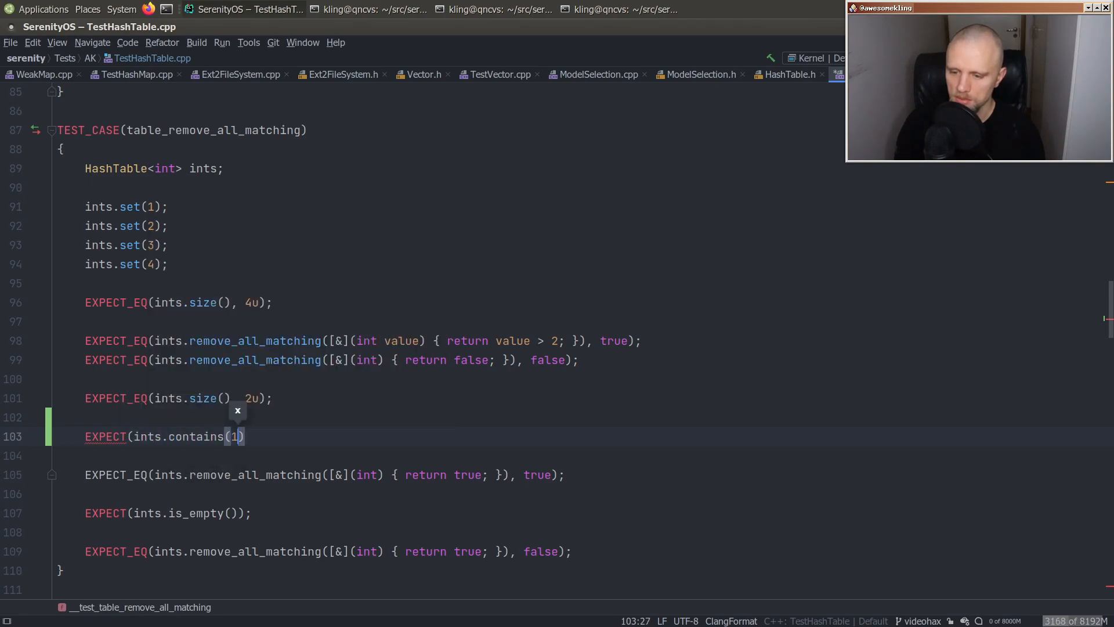
text();)
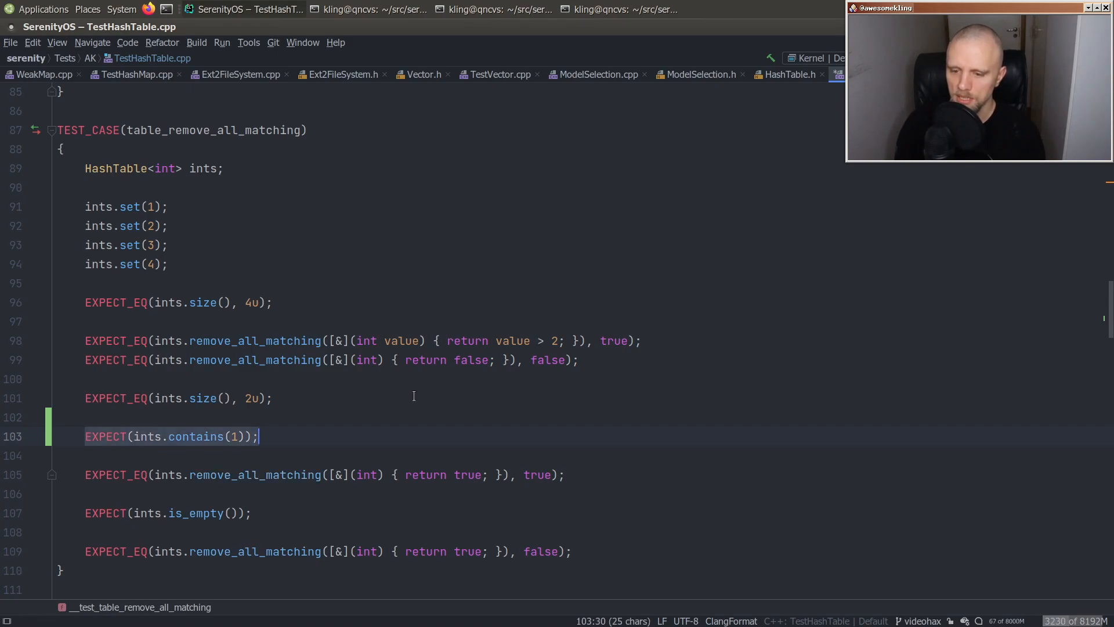
text(EXPECT(ints.contains(2));)
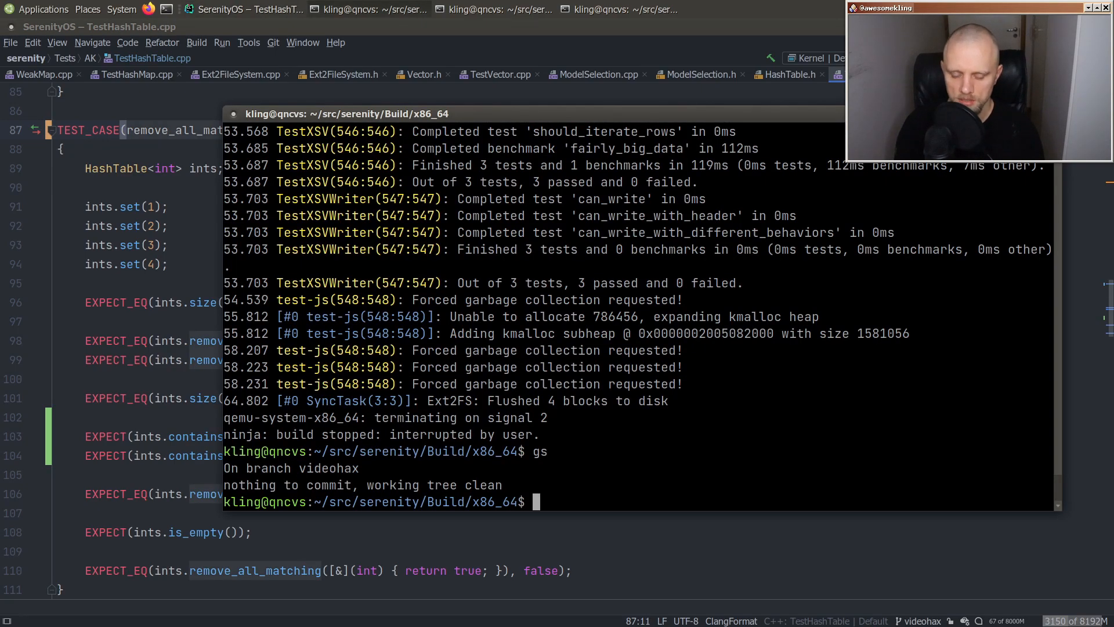
- Switch to the lagom build, rebuild TestHashTable with ninja and run ./TestHashTable
text(cd ../lagom)
text(ninja)
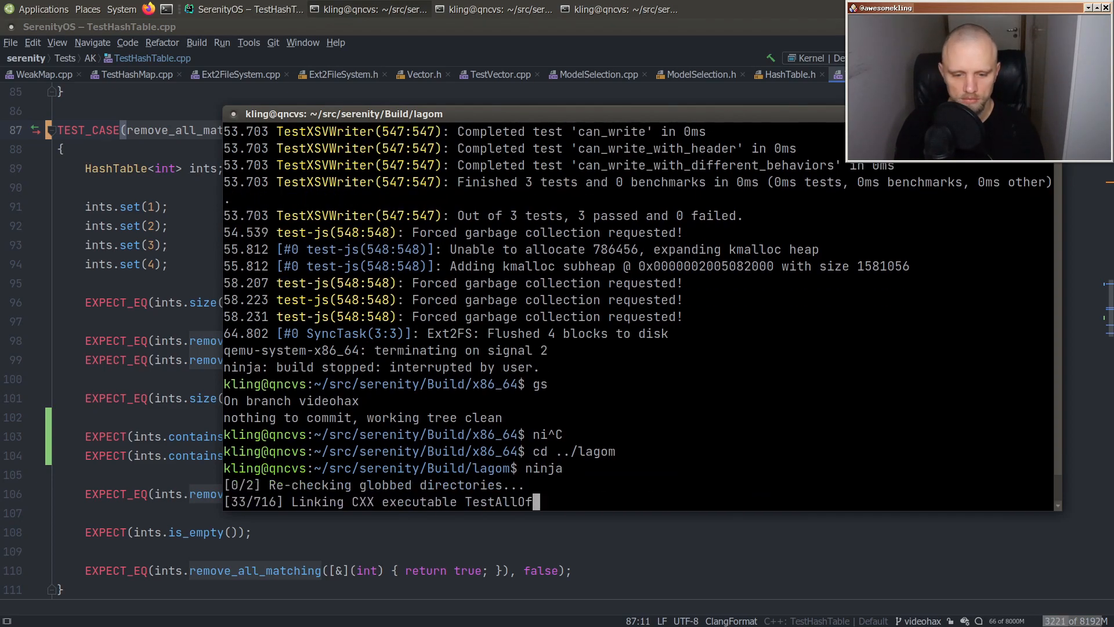
key(ctrl+c)
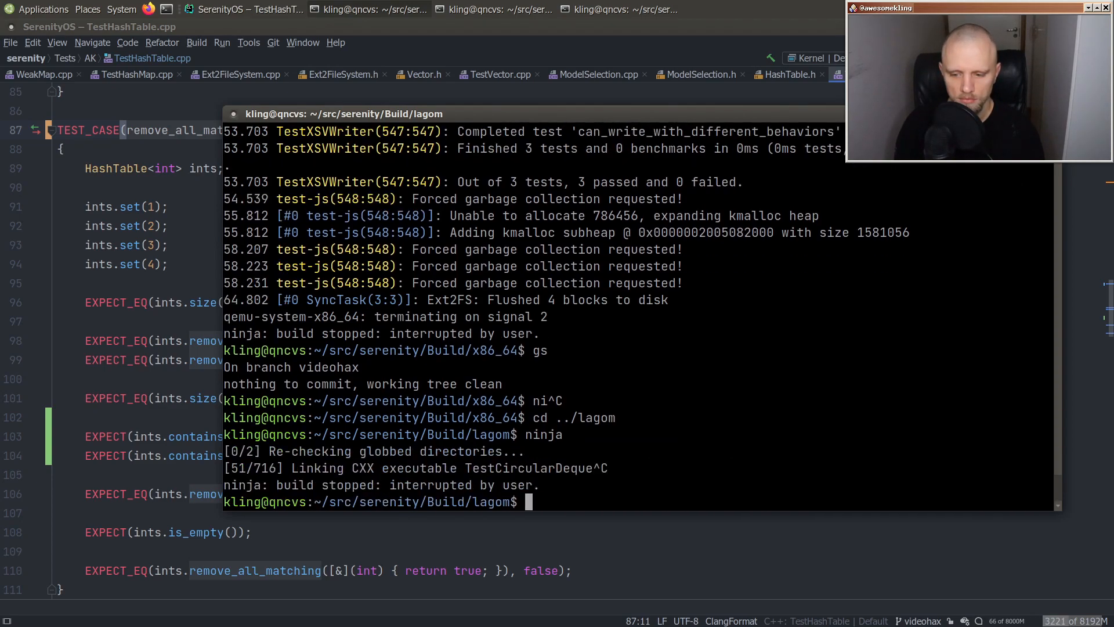
text(ninja TestHashTable)
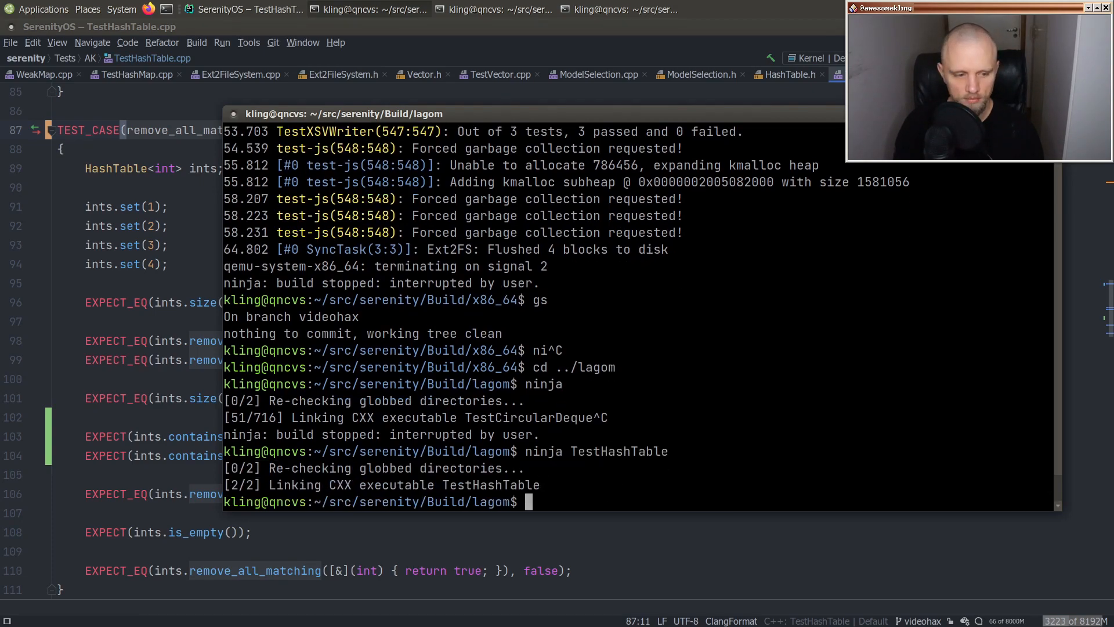
text(./TestJH)
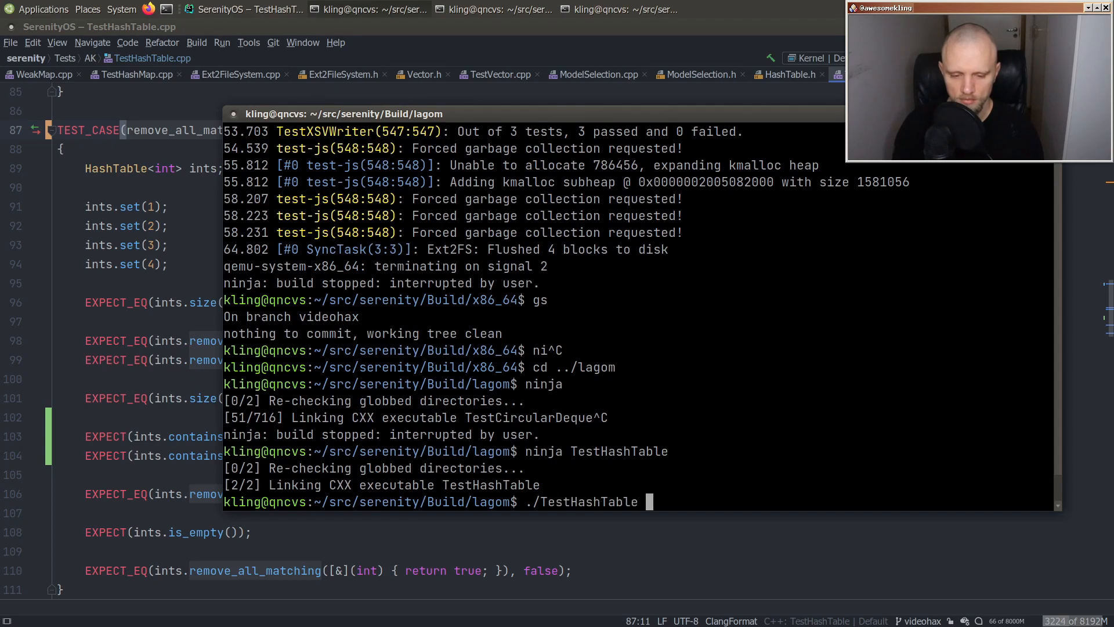
key(Return)
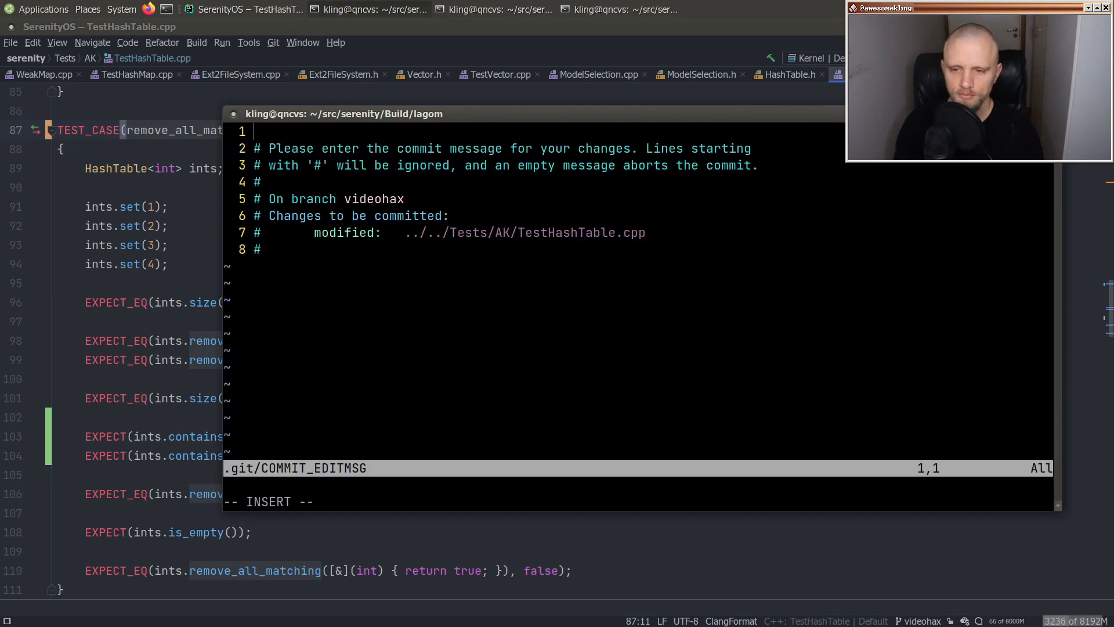
- Write the summary "AK: Improve HashTable::remove_all_matching() test slightly"
text(AK:)
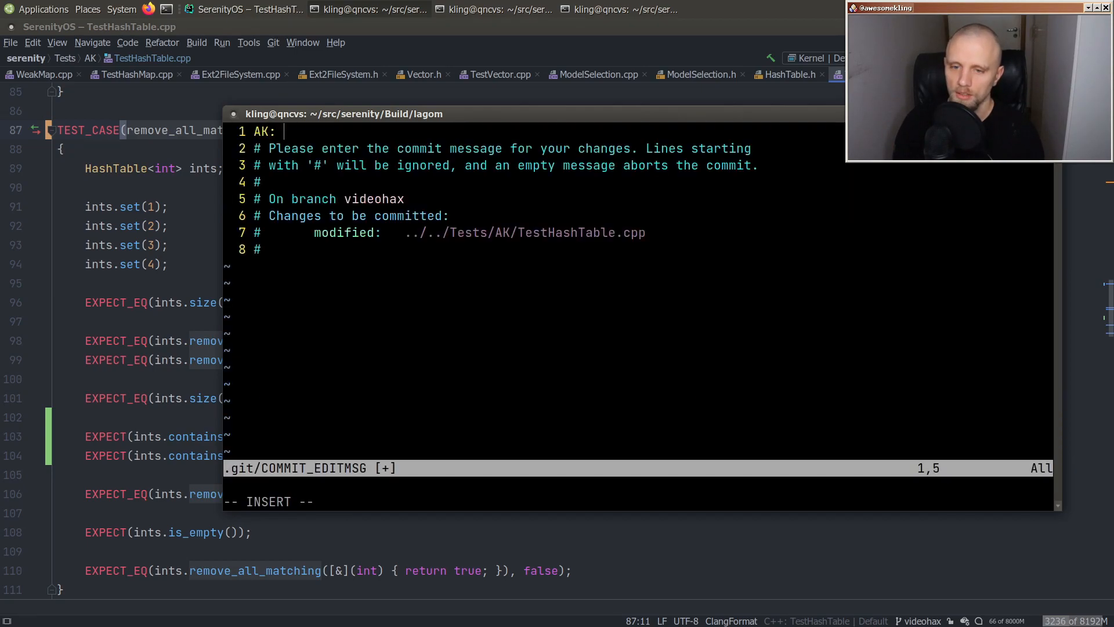
text(Improve Te)
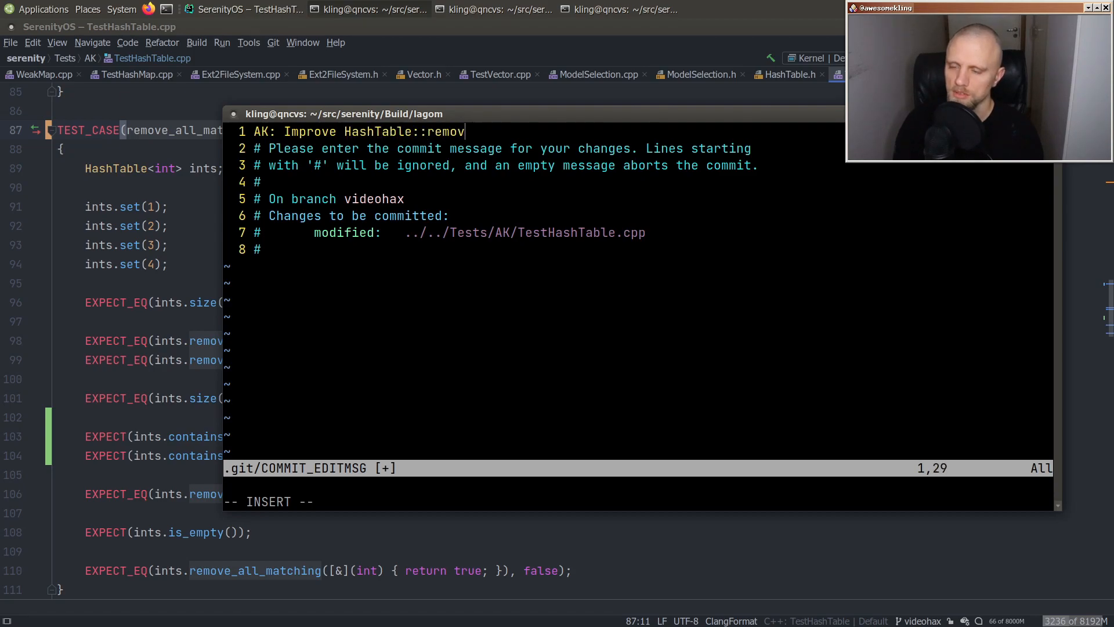
text(e_all_matching())
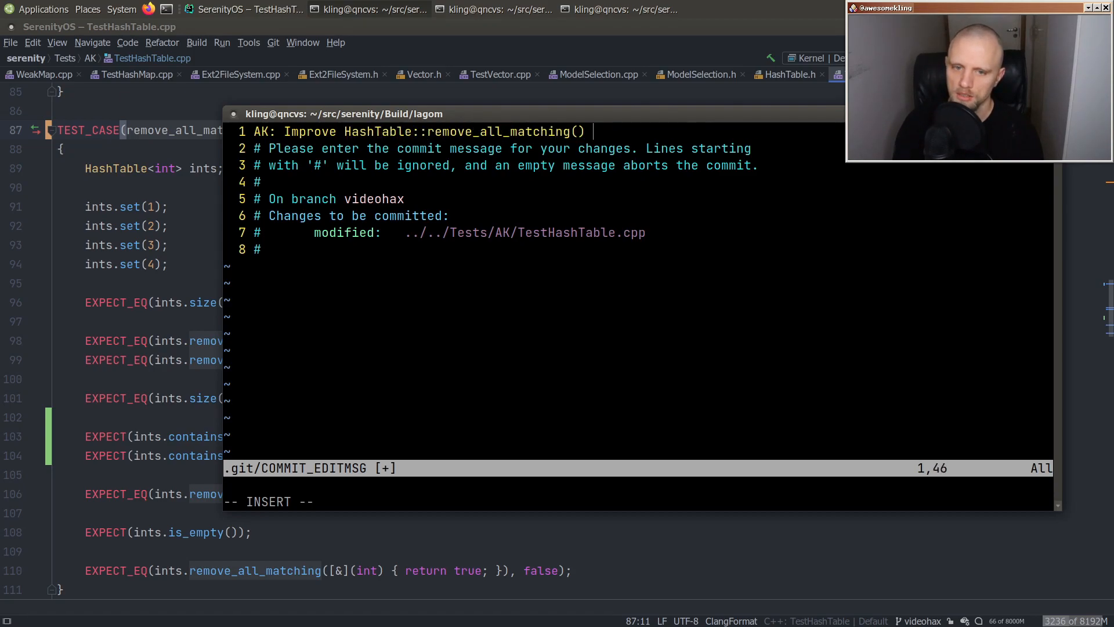
text(test slightly)
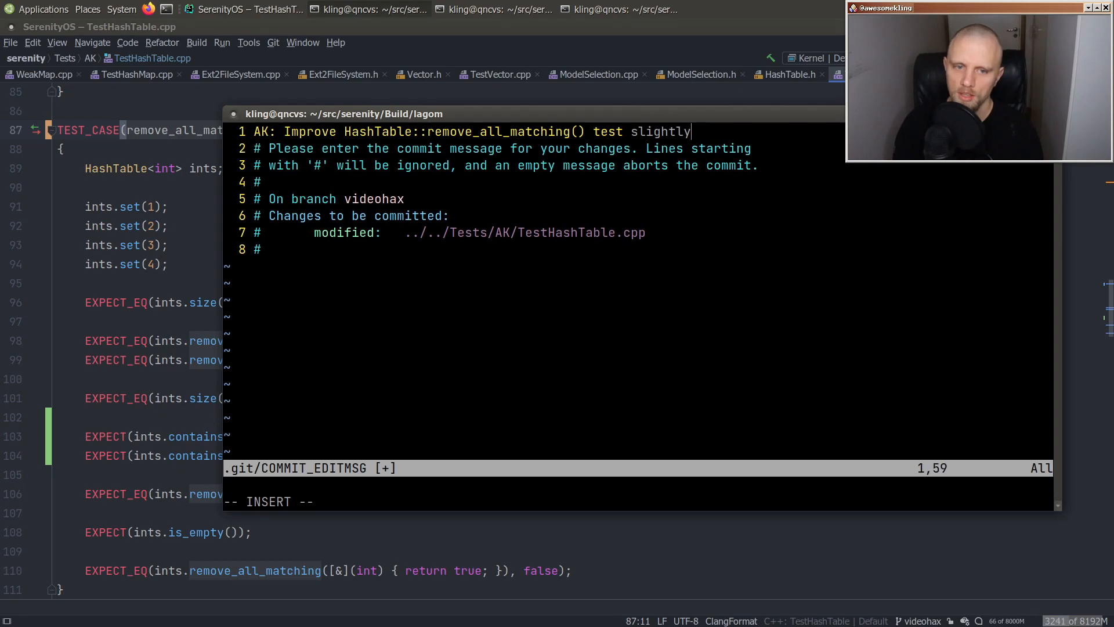
- Write the body noting that after removing some entries we now also verify the remaining ones
text(Add som)
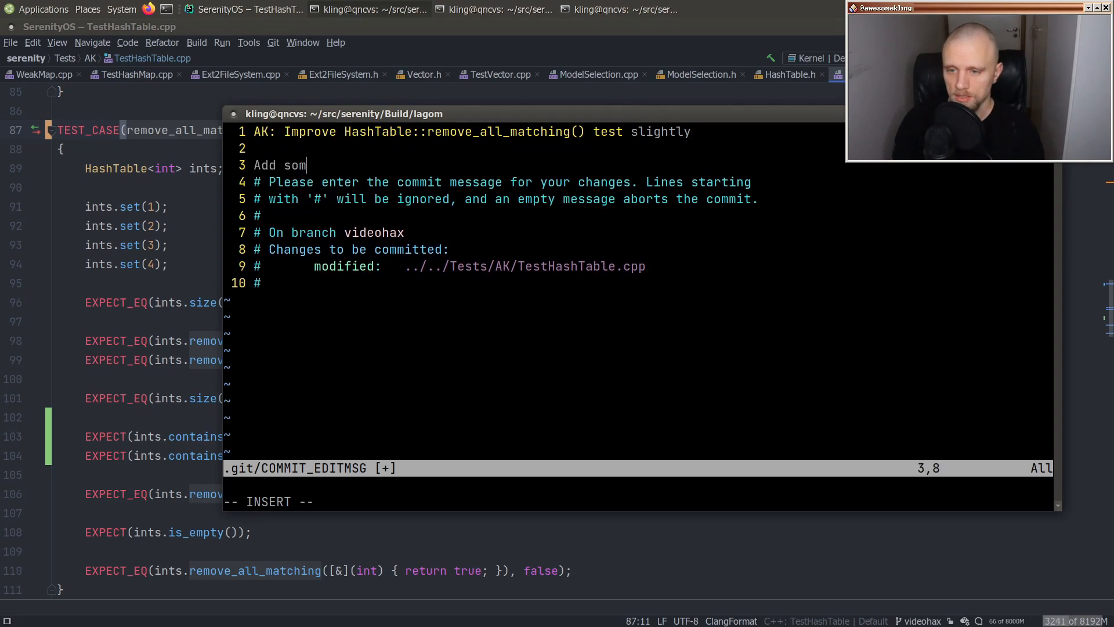
text(After removing)
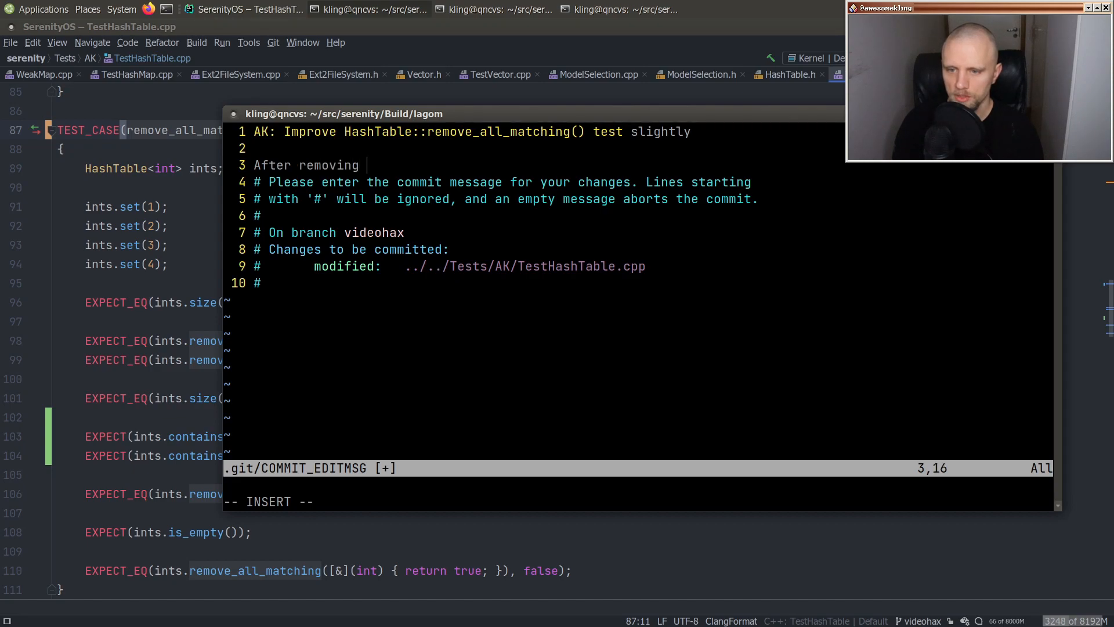
text(some entries, we)
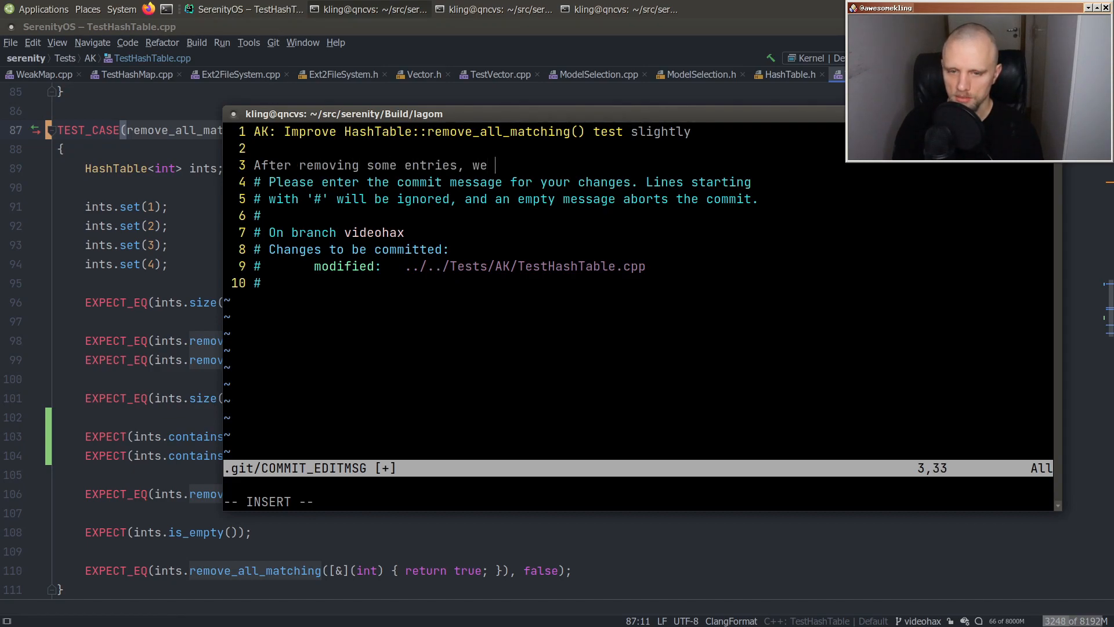
text(now also verify that)
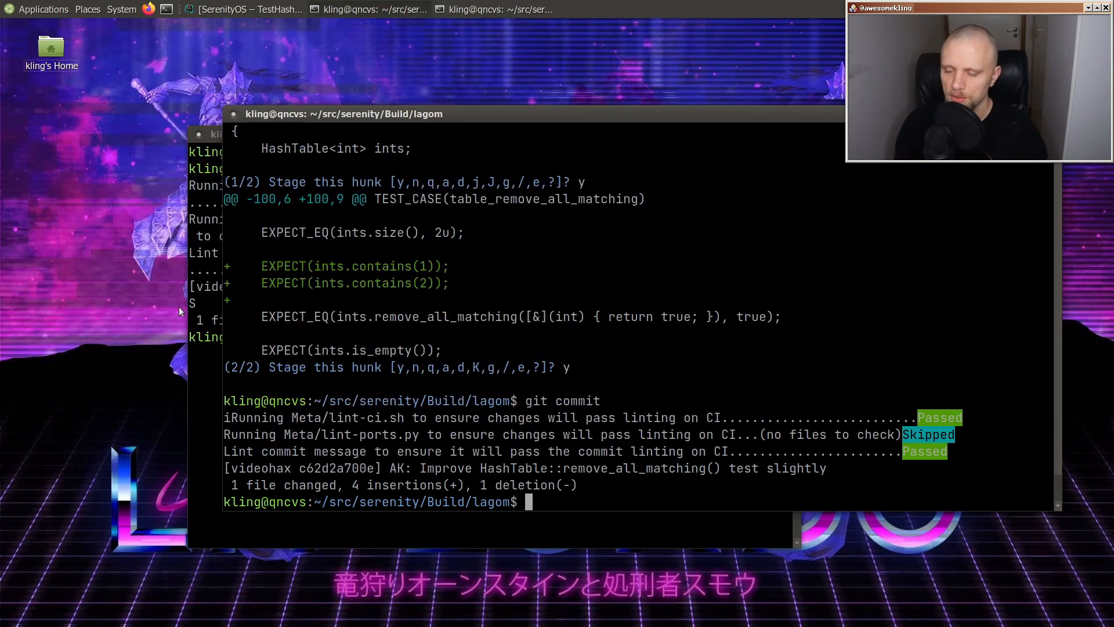
- Boot the system in QEMU with the sr command and bring CLion back to the front
text(sr)
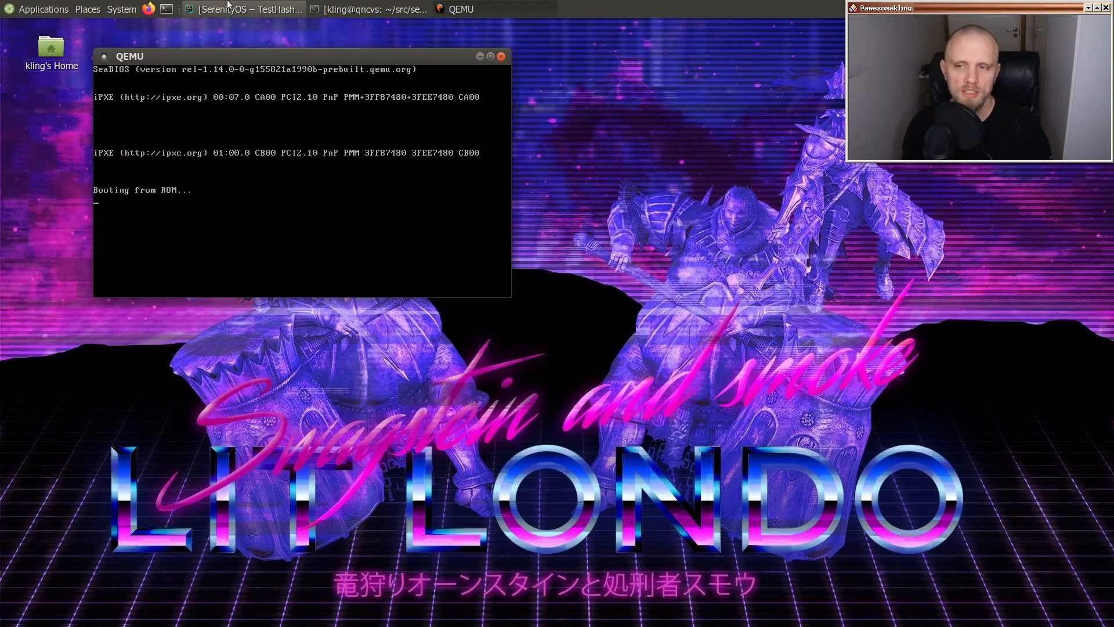
click(244, 9)
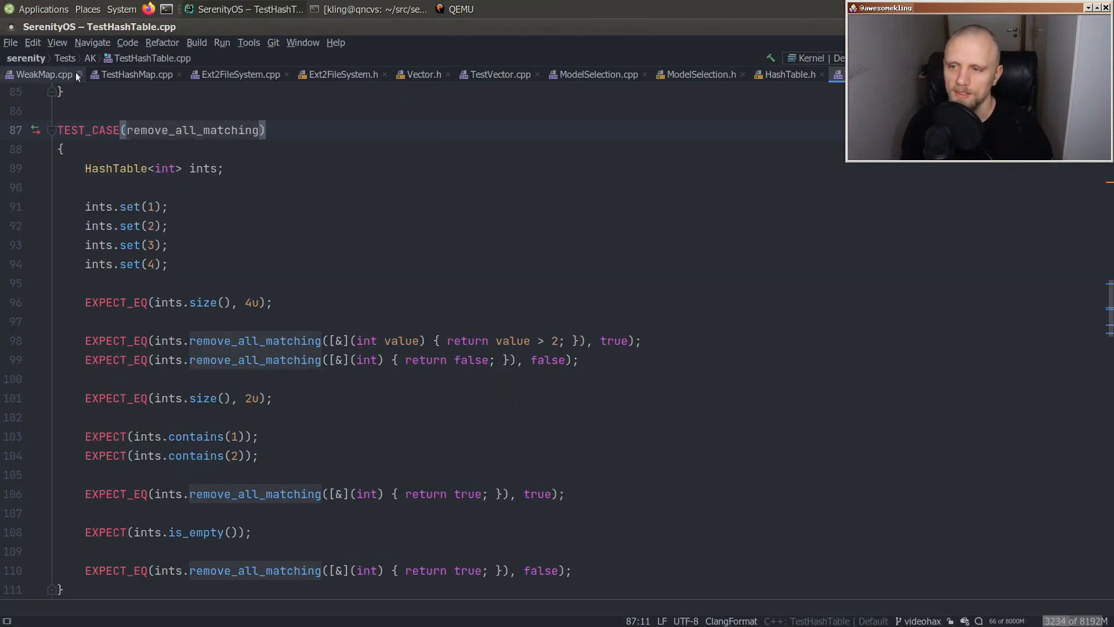